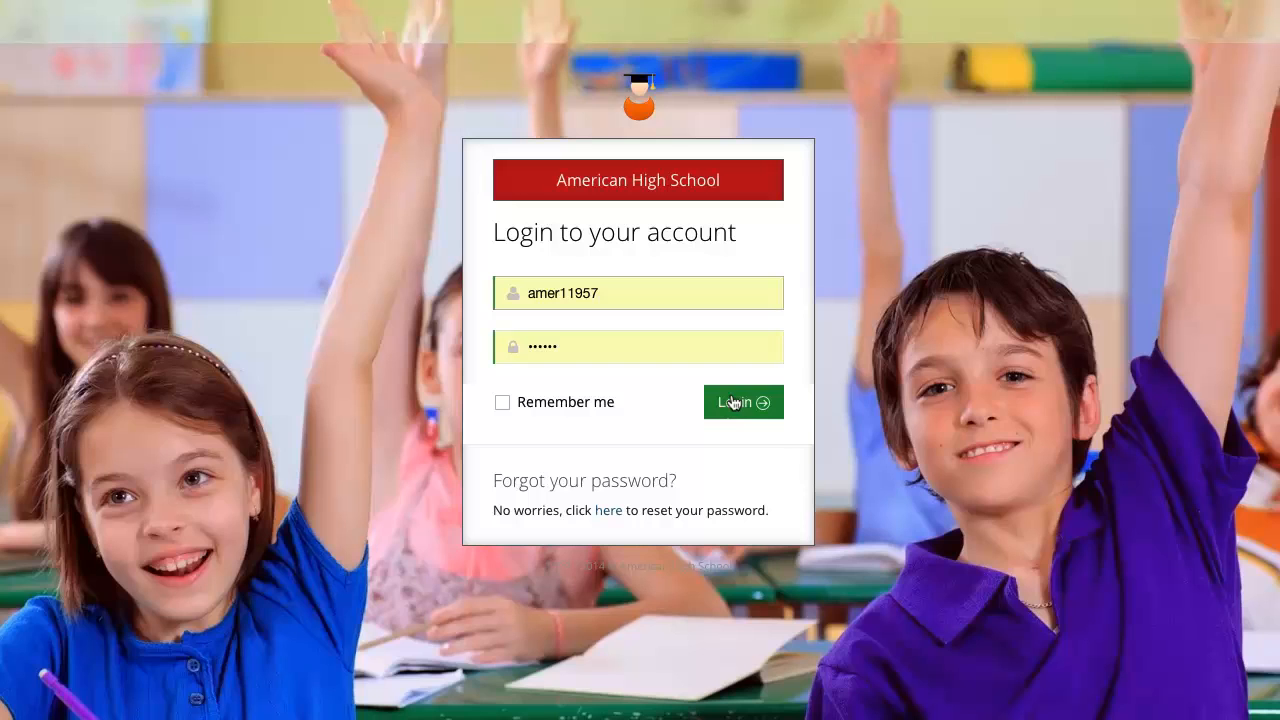
Step: Sign in to the student account to reach the dashboard of five enrolled courses
{"action": "left_click", "coordinate": [743, 402]}
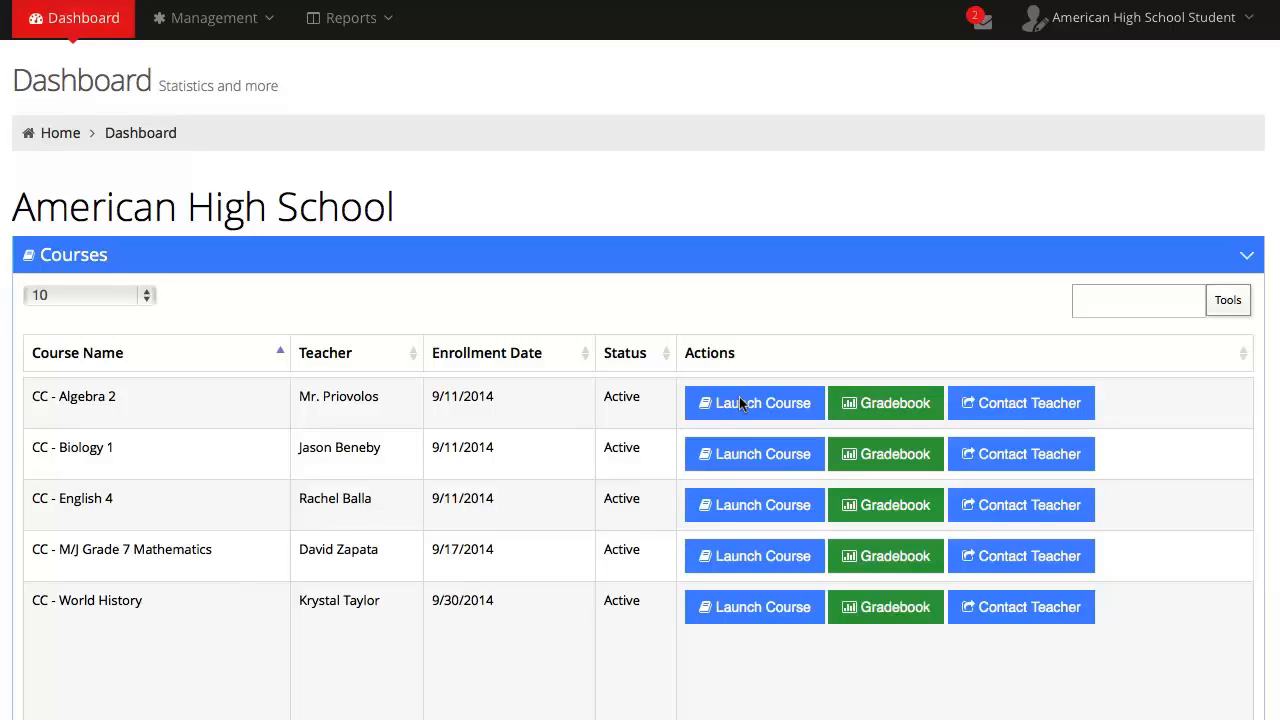
{"action": "mouse_move", "coordinate": [754, 504]}
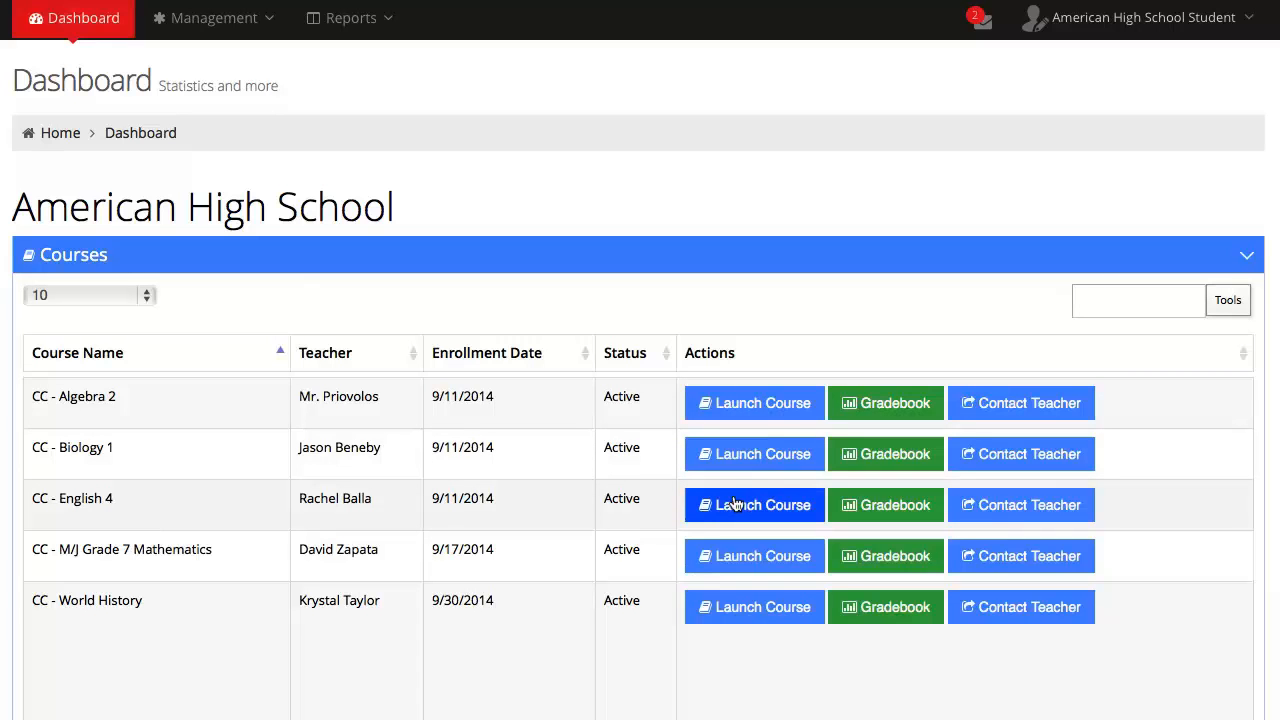
Step: Launch CC - English 4 and scroll through its Summary page of course details and notes
{"action": "left_click", "coordinate": [754, 504]}
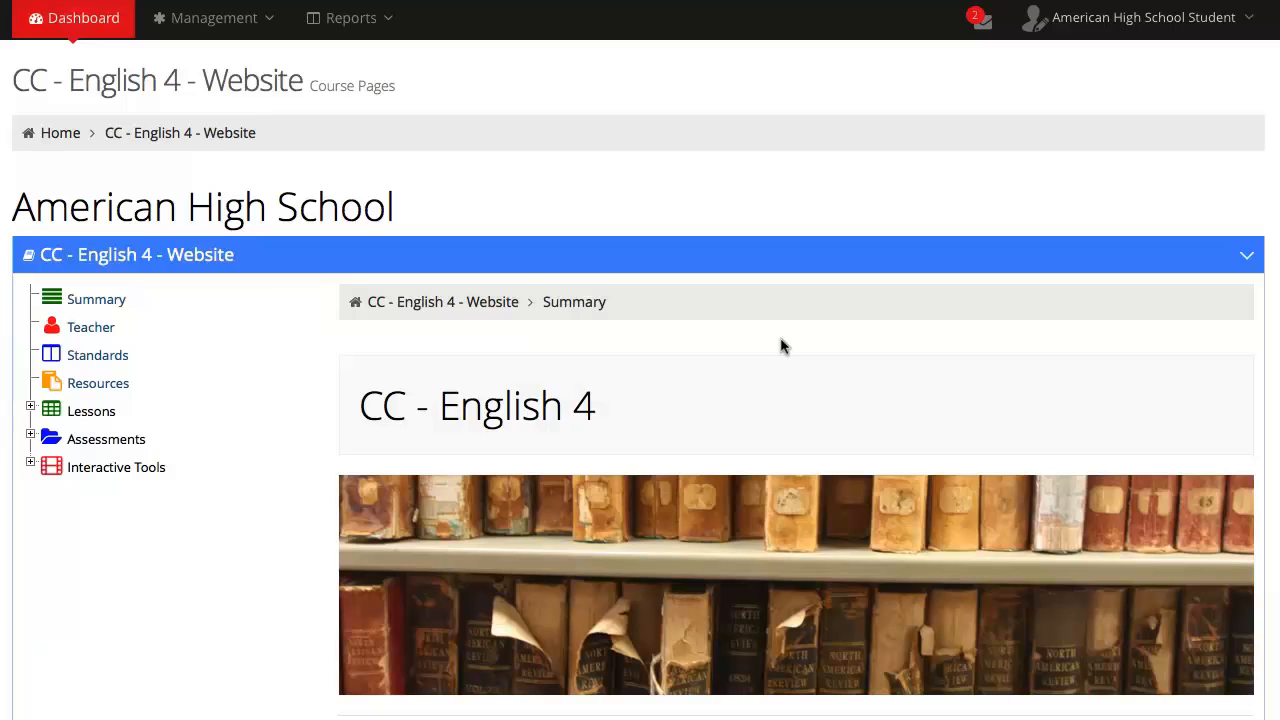
{"action": "mouse_move", "coordinate": [757, 340]}
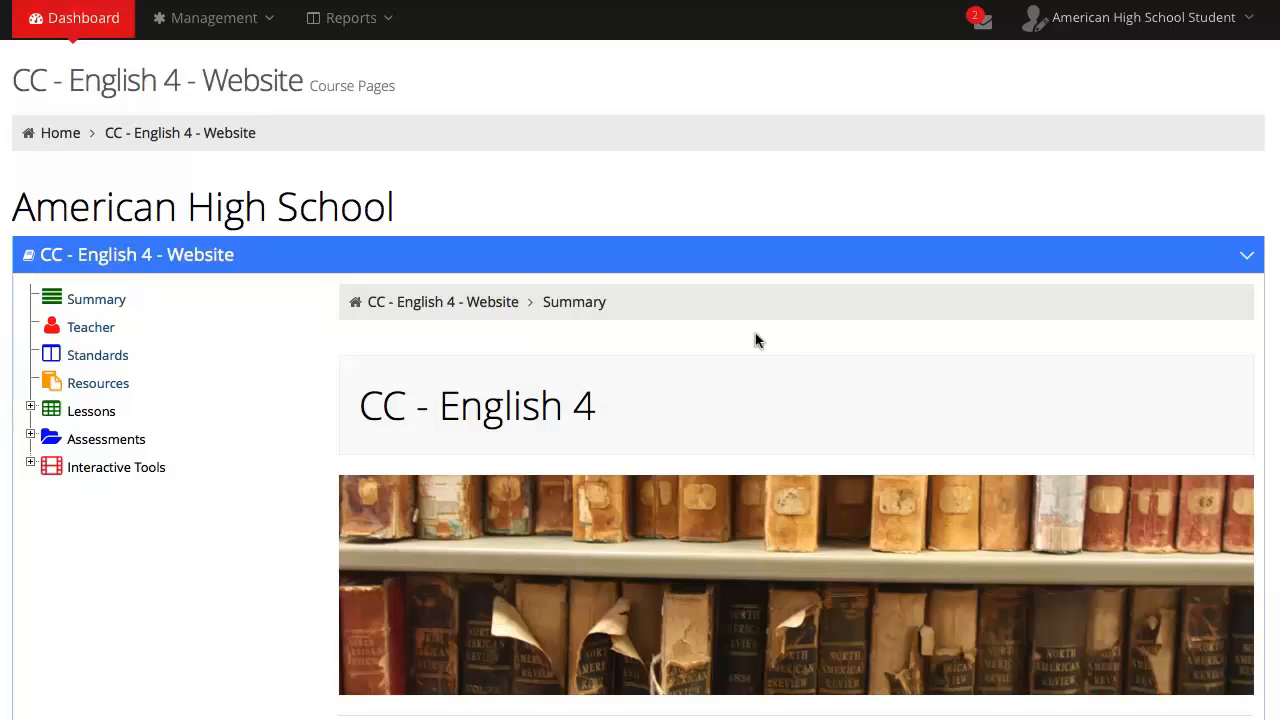
{"action": "mouse_move", "coordinate": [145, 308]}
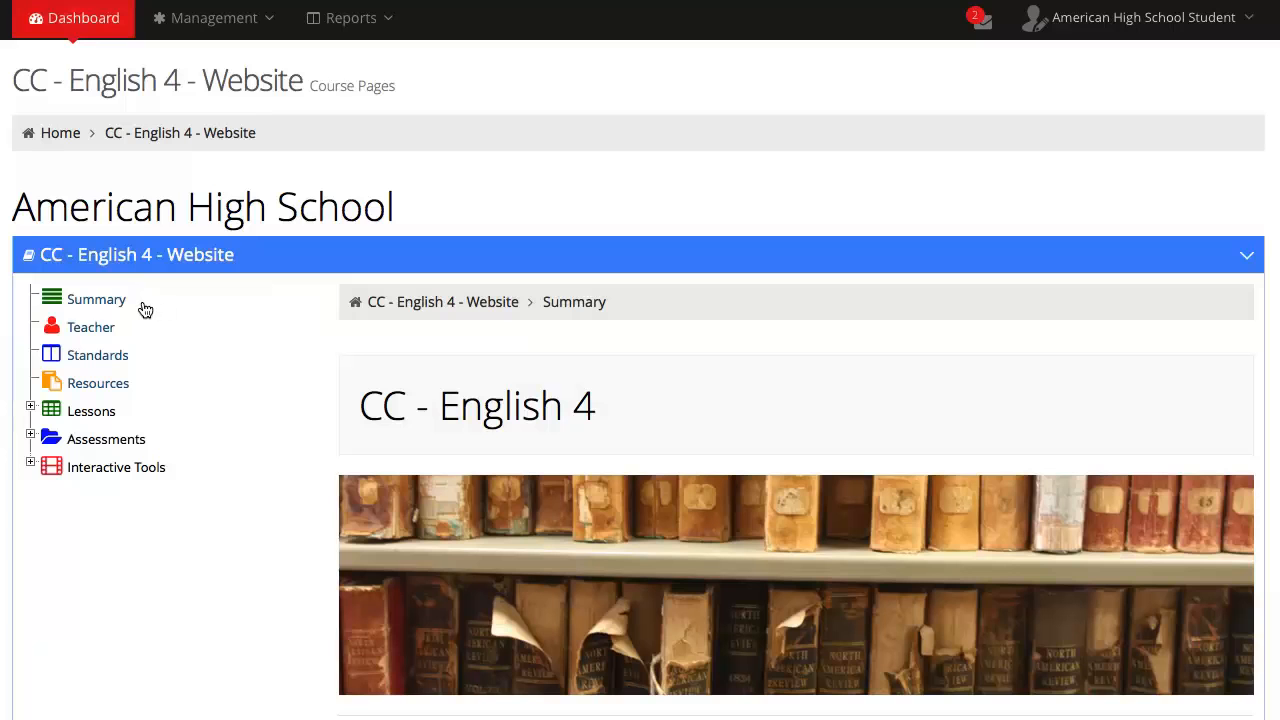
{"action": "mouse_move", "coordinate": [131, 305]}
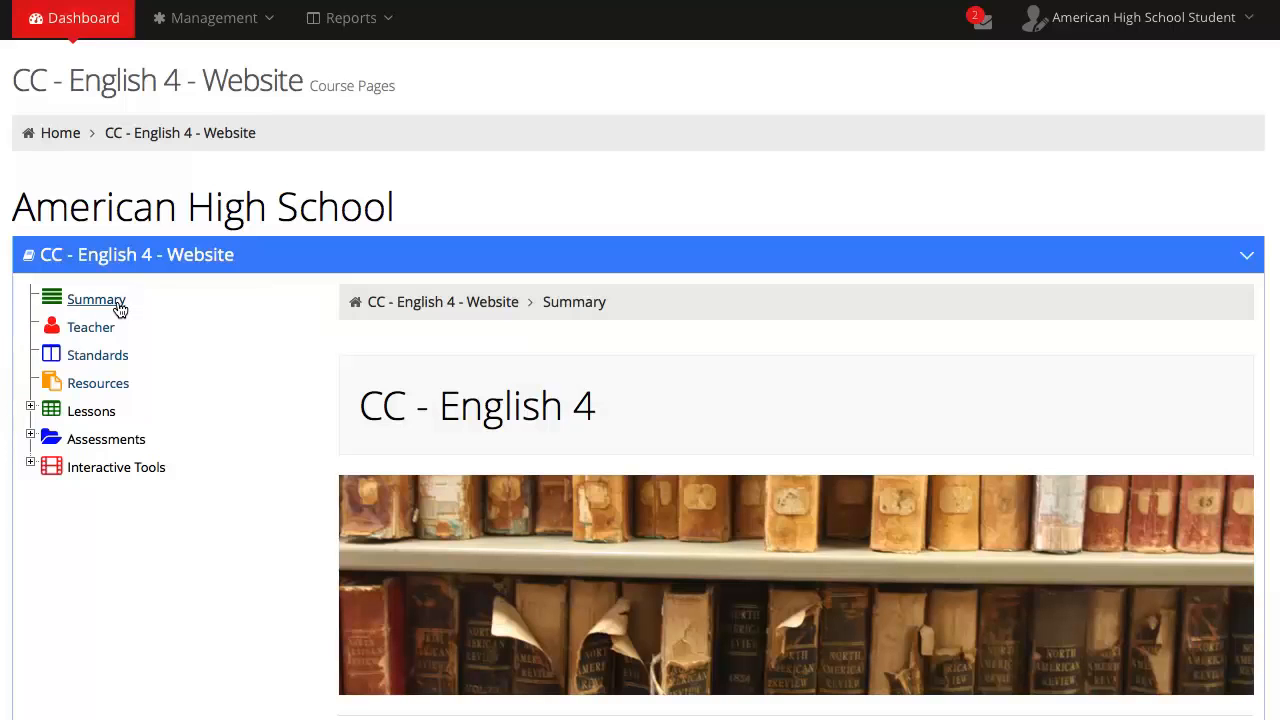
{"action": "scroll", "scroll_direction": "down", "scroll_amount": 3}
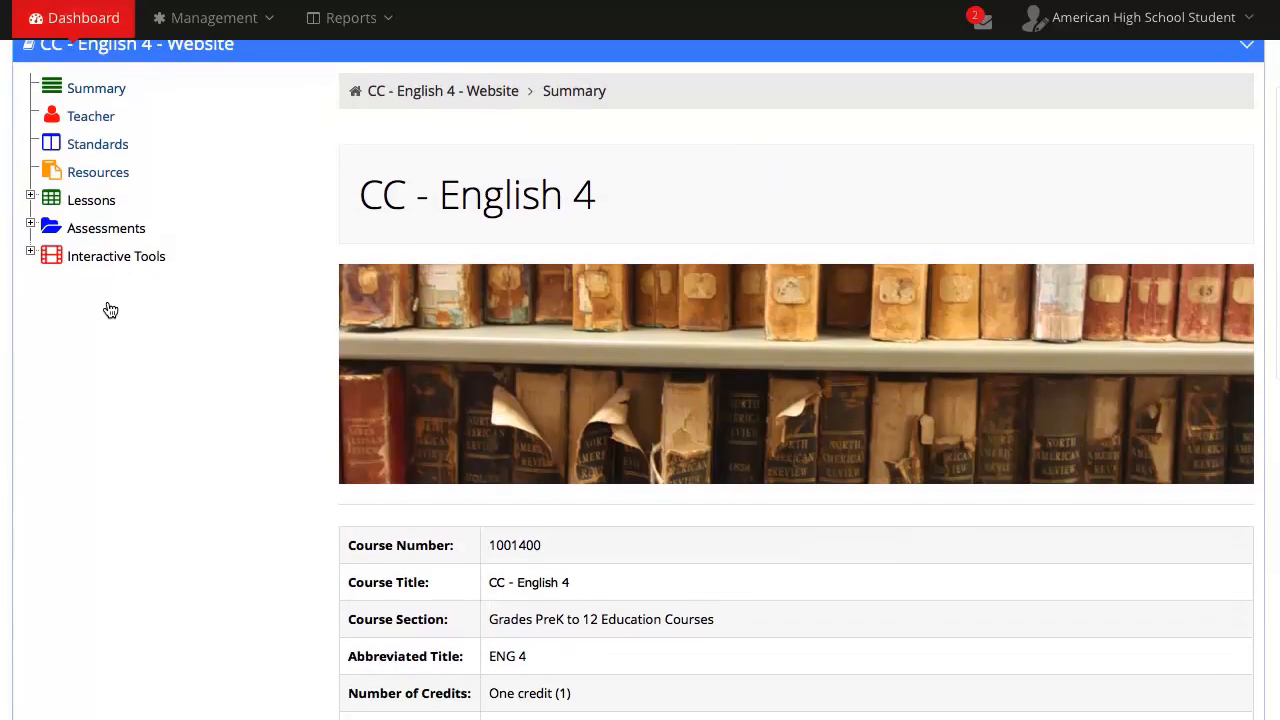
{"action": "scroll", "scroll_direction": "down", "scroll_amount": 3}
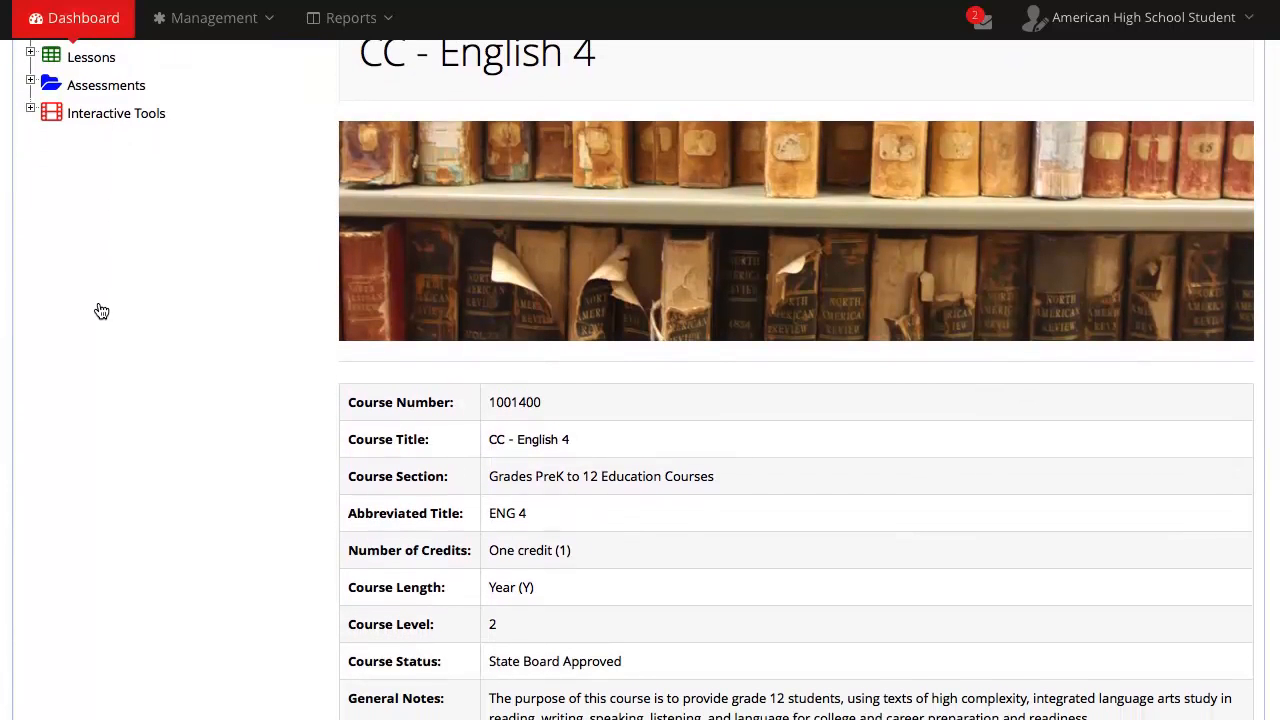
{"action": "scroll", "scroll_direction": "down", "scroll_amount": 3}
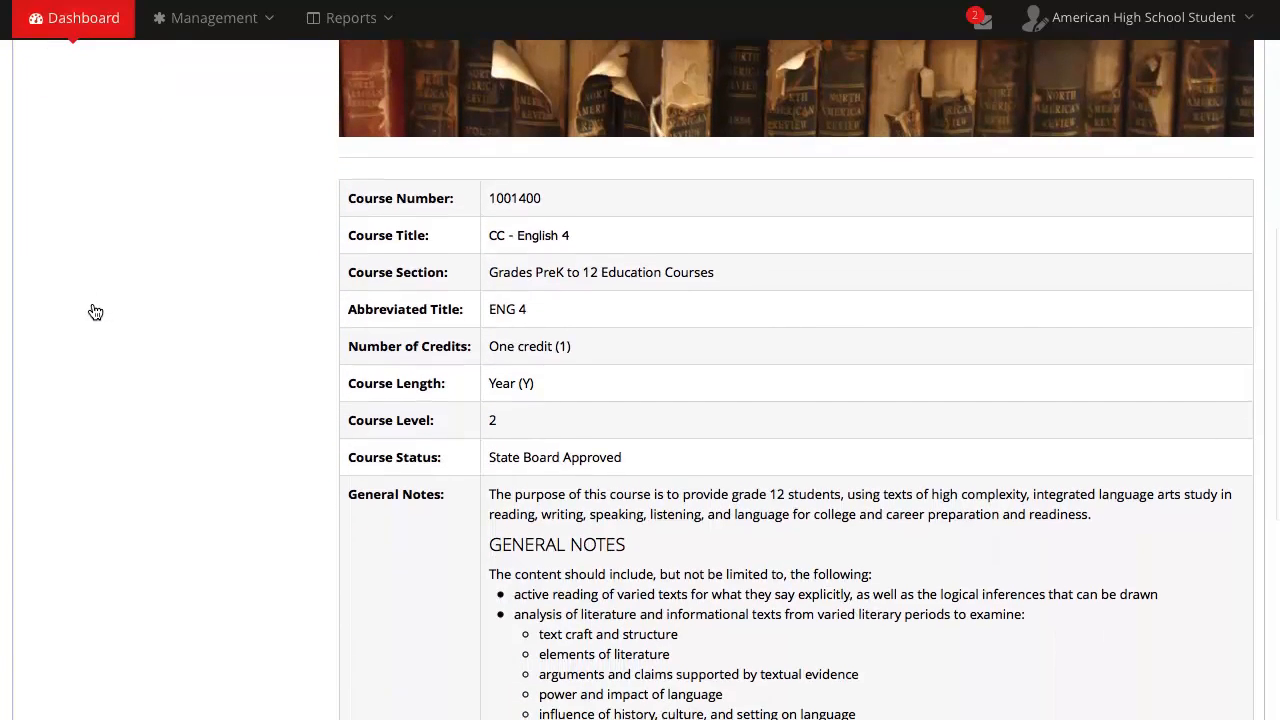
{"action": "scroll", "scroll_direction": "down", "scroll_amount": 3}
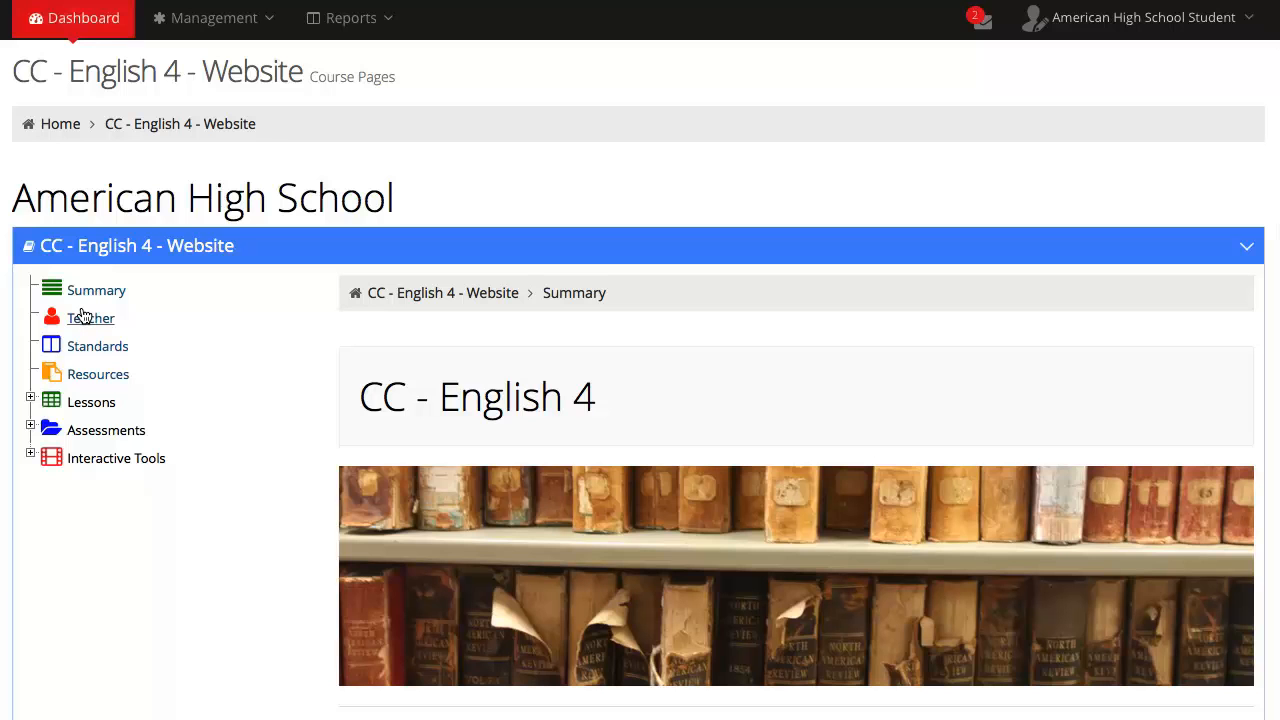
Step: Show the English 4 teacher's profile page with the resume section
{"action": "left_click", "coordinate": [91, 318]}
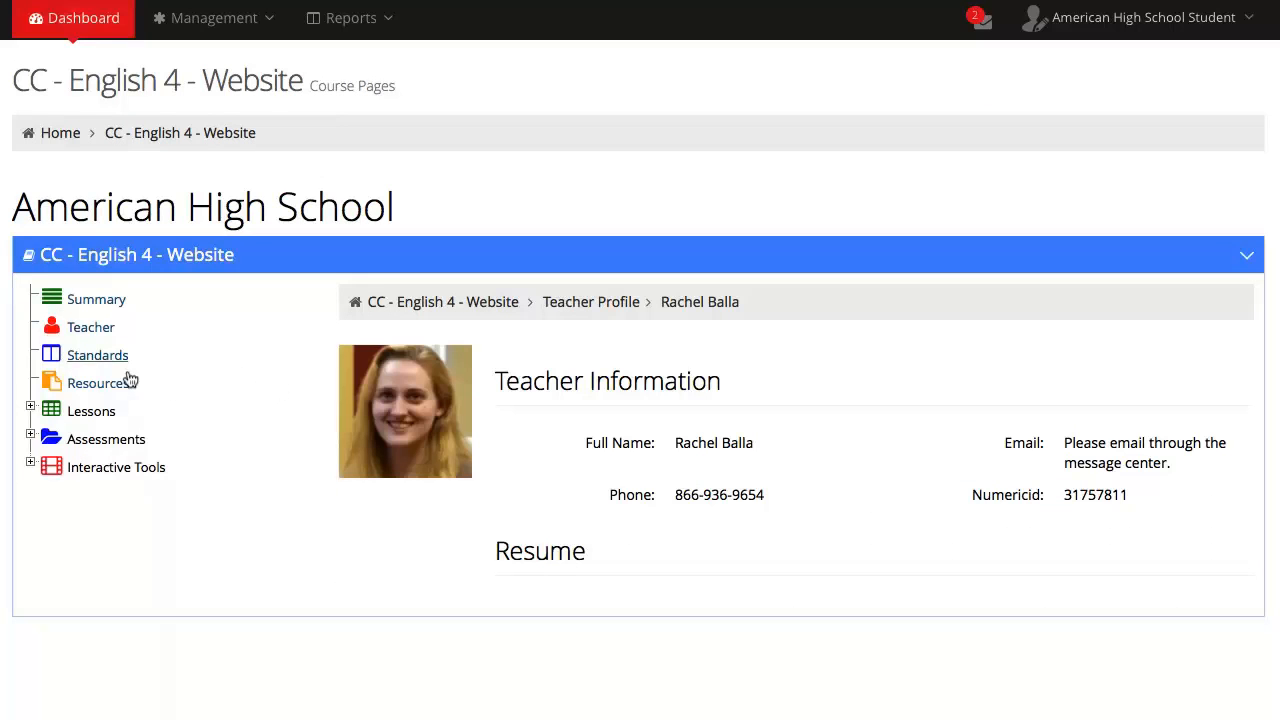
{"action": "mouse_move", "coordinate": [180, 363]}
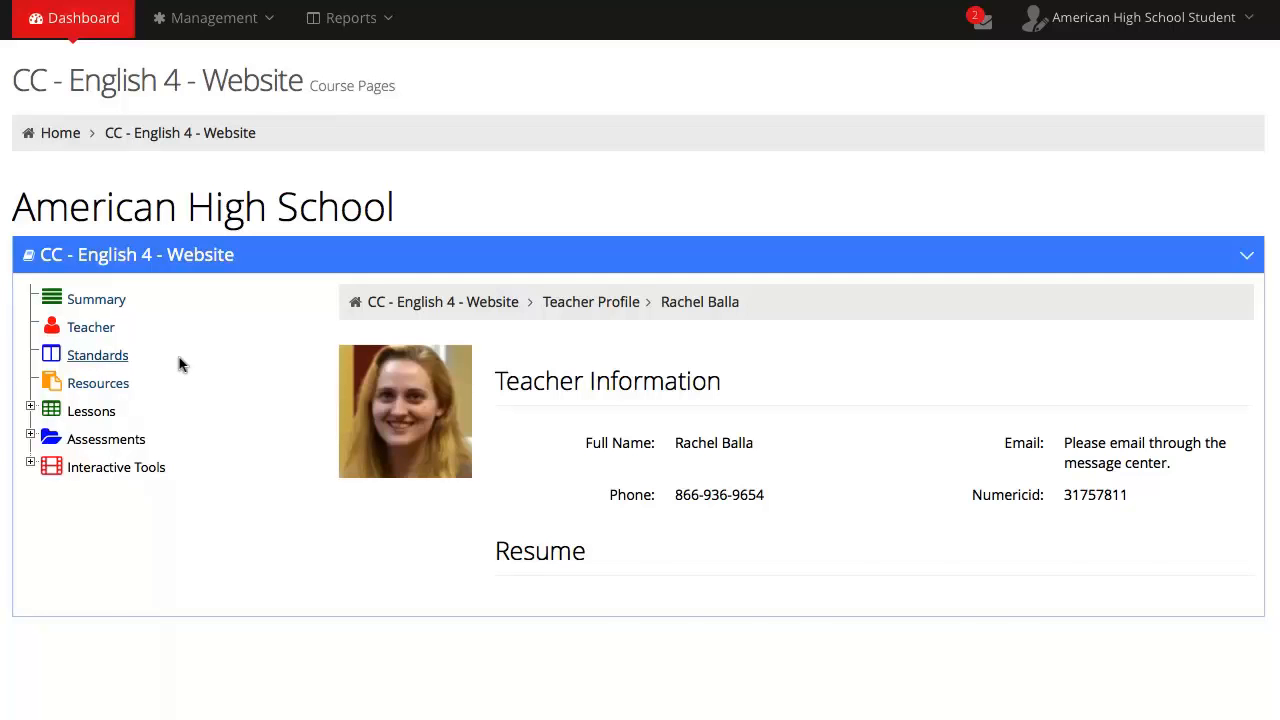
Step: View the Standards table listing unit items, standard codes and benchmark descriptions
{"action": "left_click", "coordinate": [97, 355]}
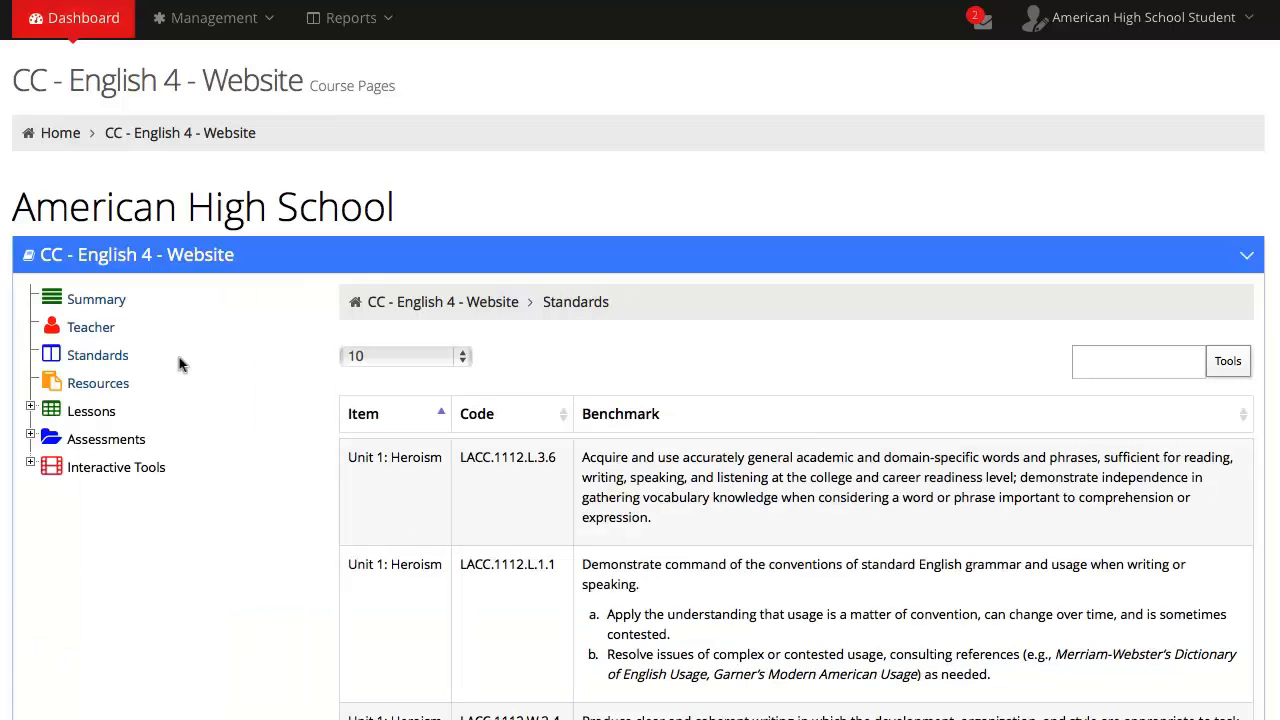
{"action": "scroll", "scroll_direction": "down", "scroll_amount": 3}
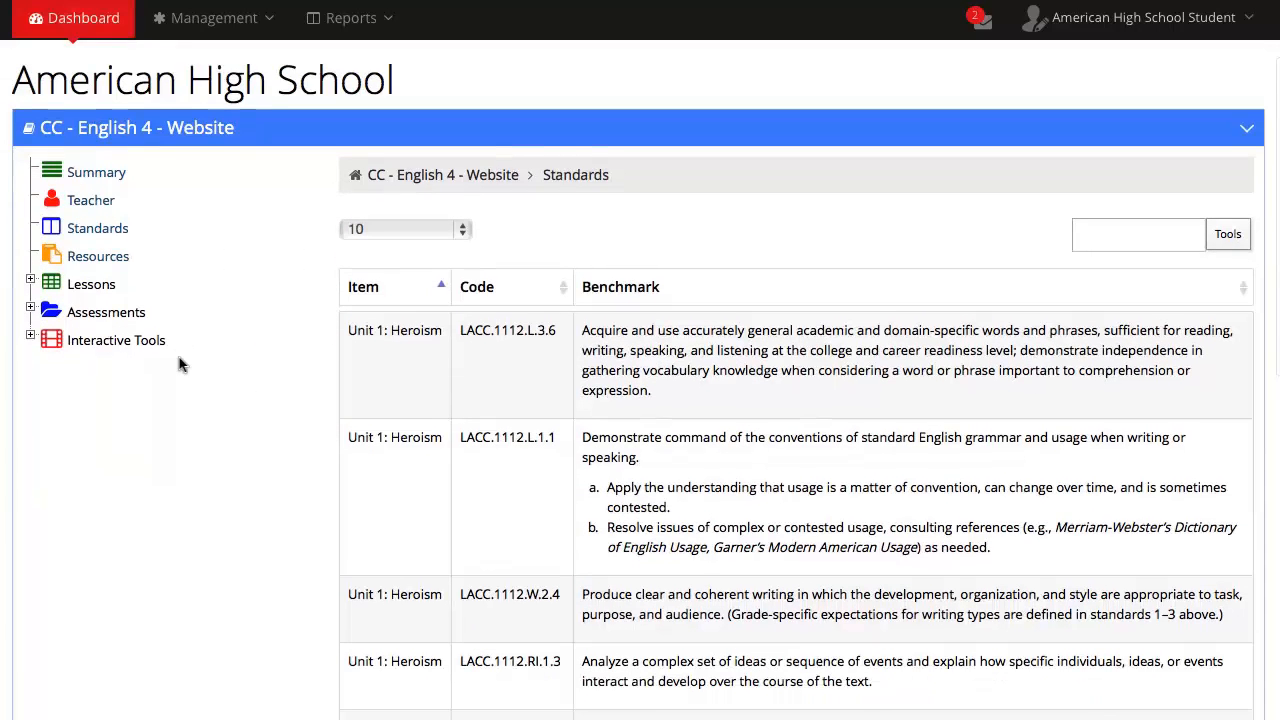
{"action": "scroll", "scroll_direction": "down", "scroll_amount": 3}
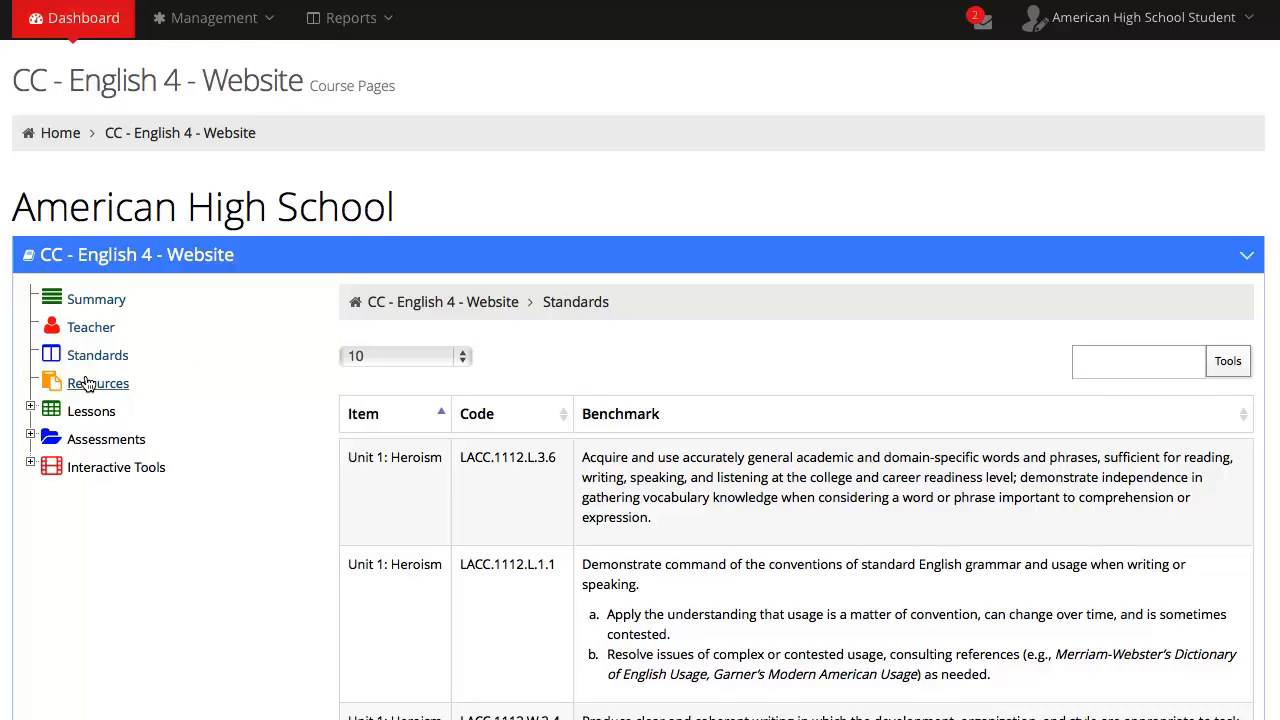
{"action": "mouse_move", "coordinate": [170, 376]}
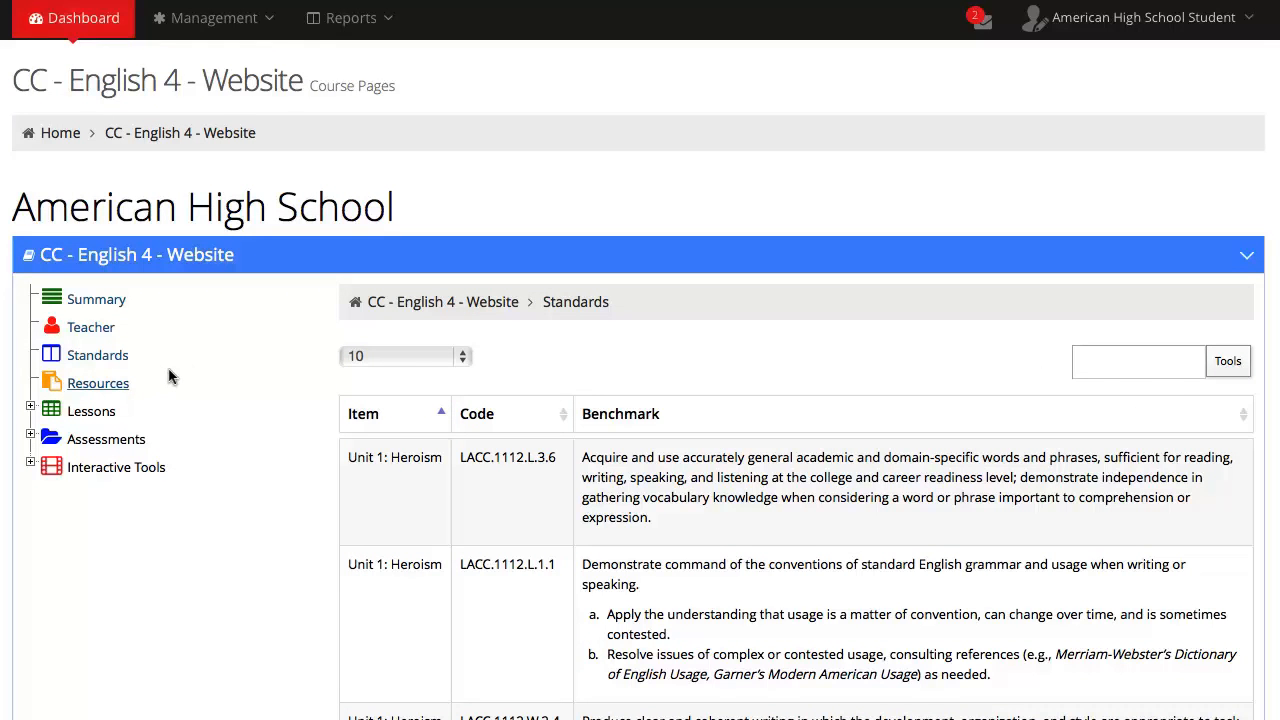
Step: Browse the Resources page: technical requirements, downloads, text-to-speech and reference sites
{"action": "left_click", "coordinate": [98, 382]}
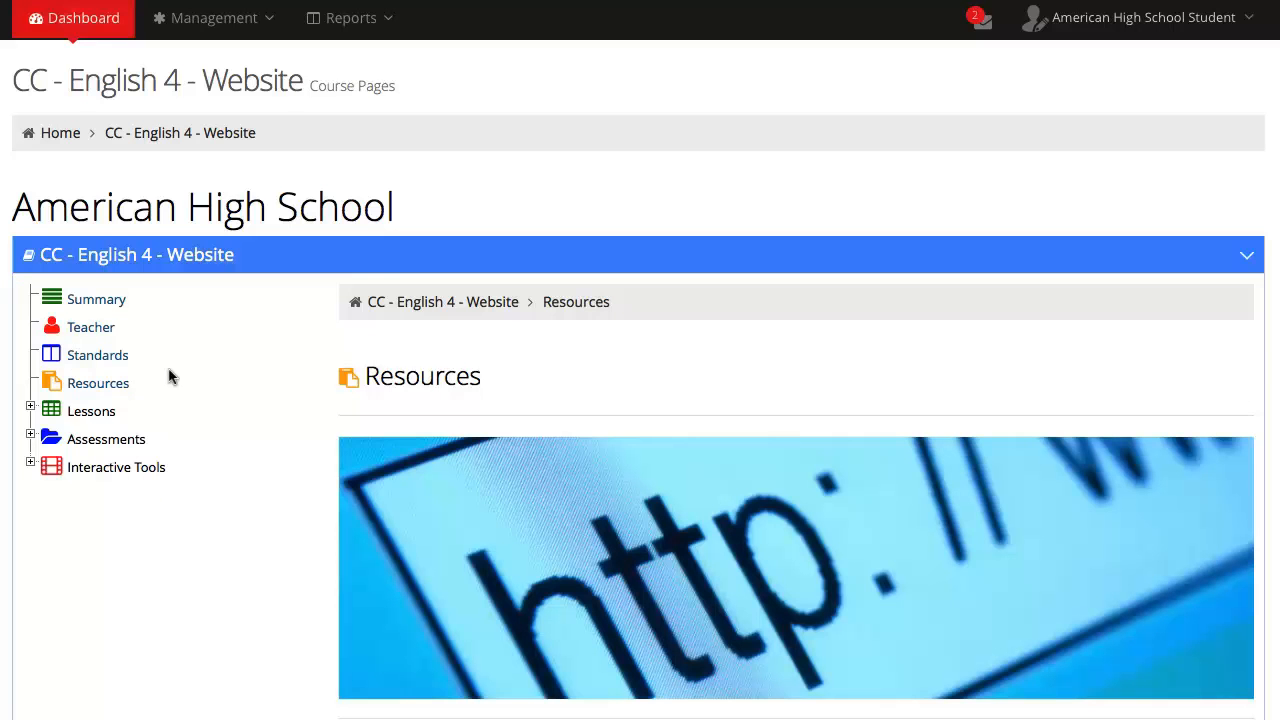
{"action": "scroll", "scroll_direction": "down", "scroll_amount": 3}
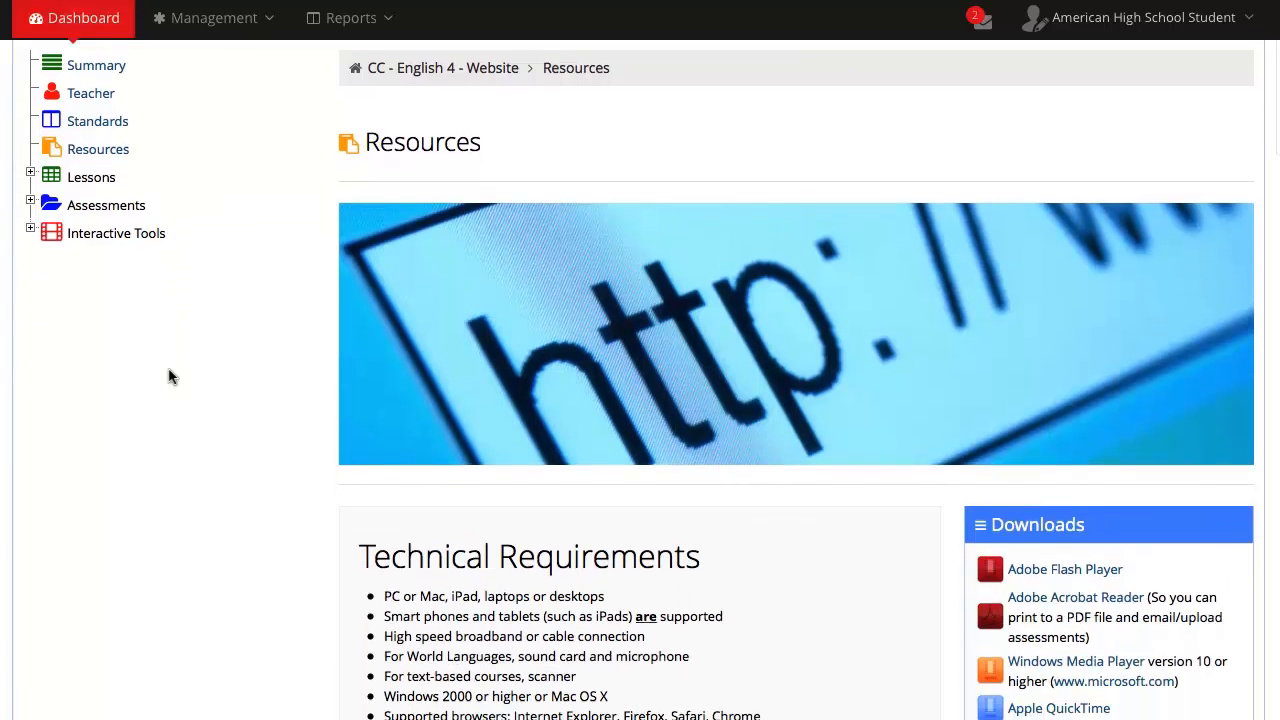
{"action": "scroll", "scroll_direction": "down", "scroll_amount": 3}
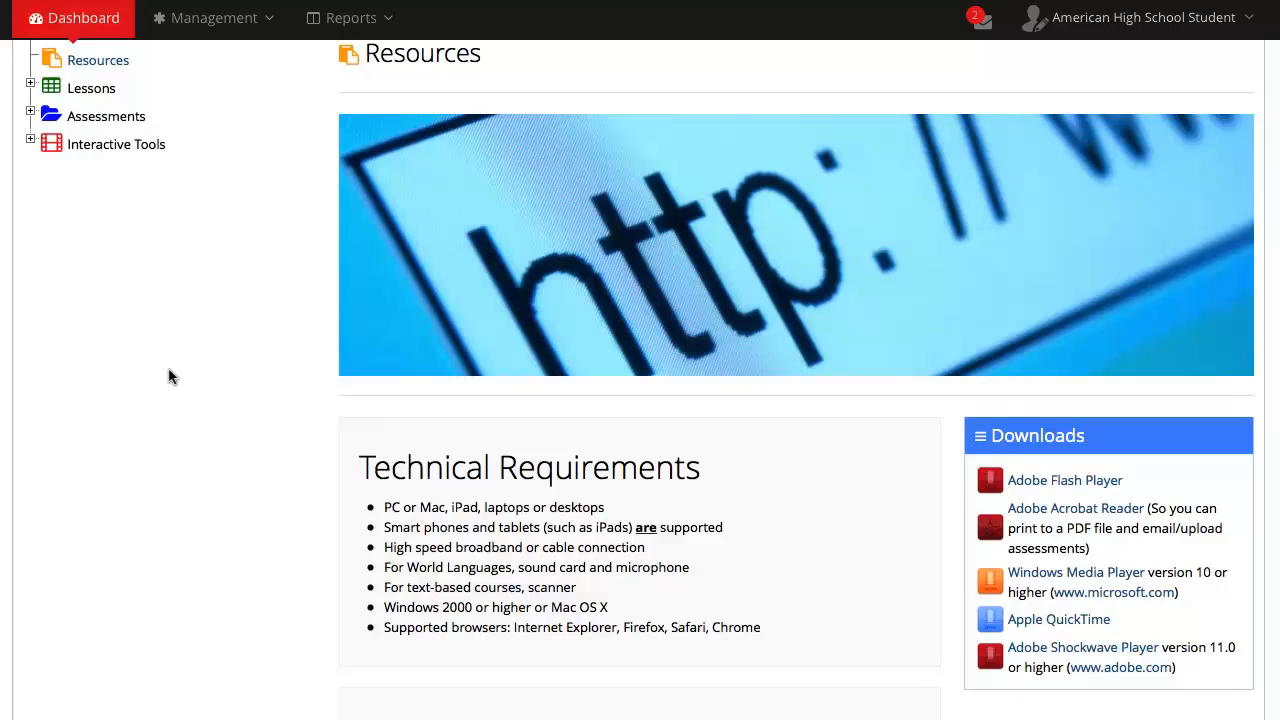
{"action": "scroll", "scroll_direction": "down", "scroll_amount": 3}
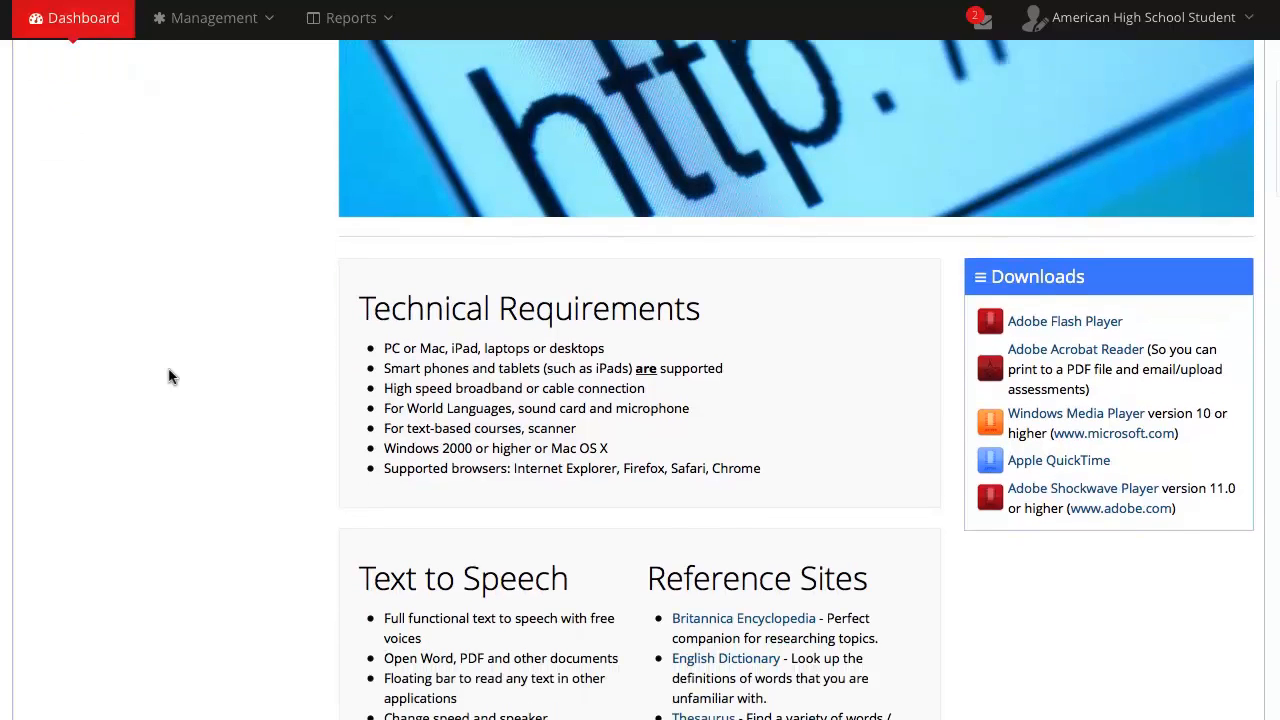
{"action": "scroll", "scroll_direction": "down", "scroll_amount": 3}
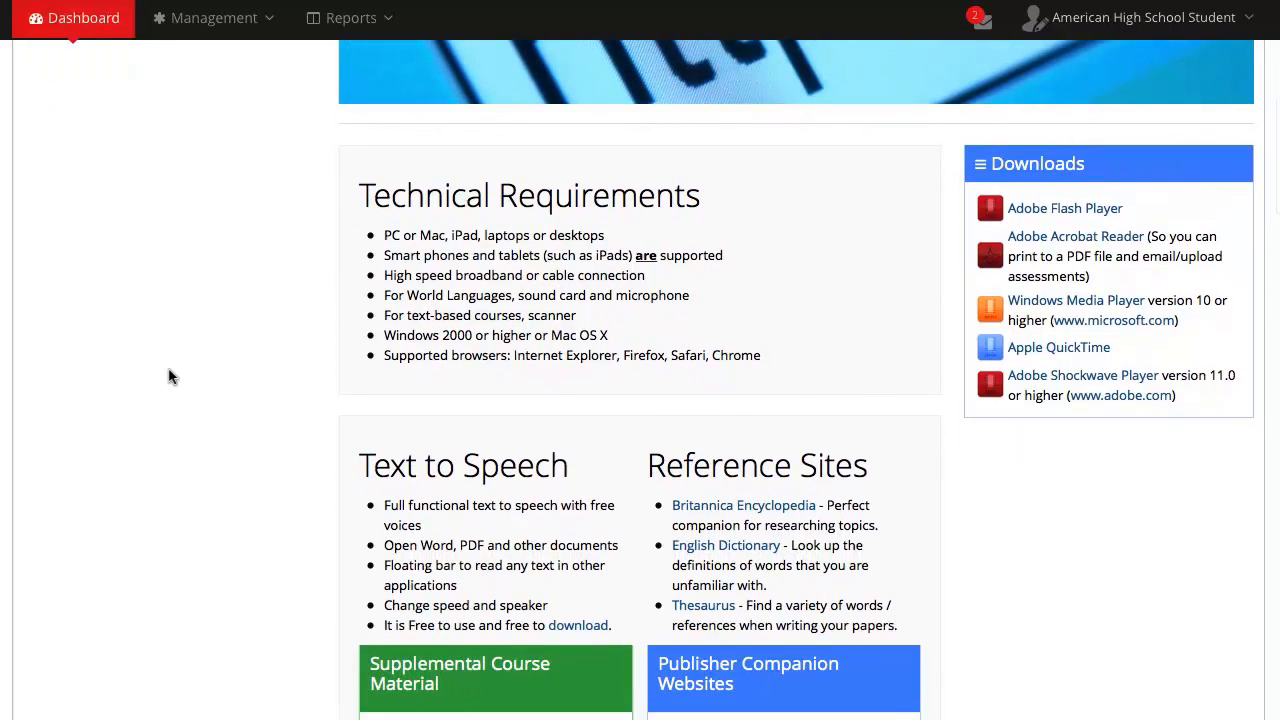
{"action": "scroll", "scroll_direction": "down", "scroll_amount": 3}
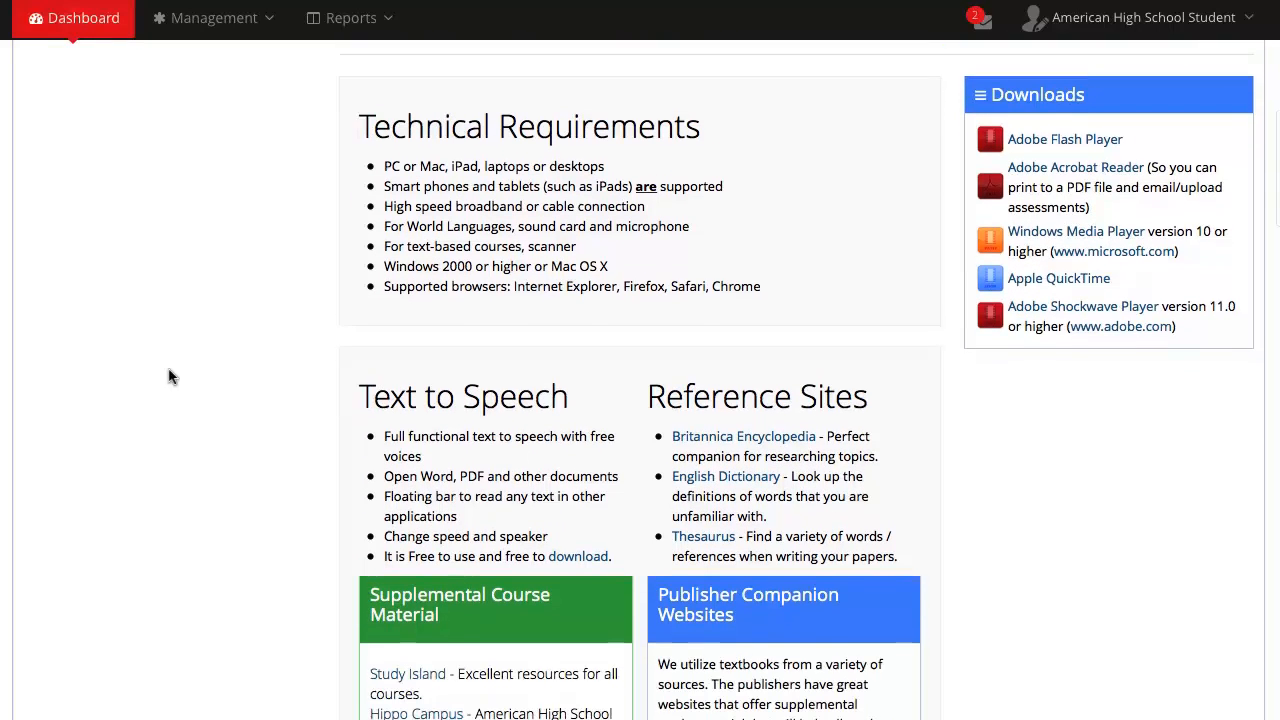
{"action": "scroll", "scroll_direction": "down", "scroll_amount": 3}
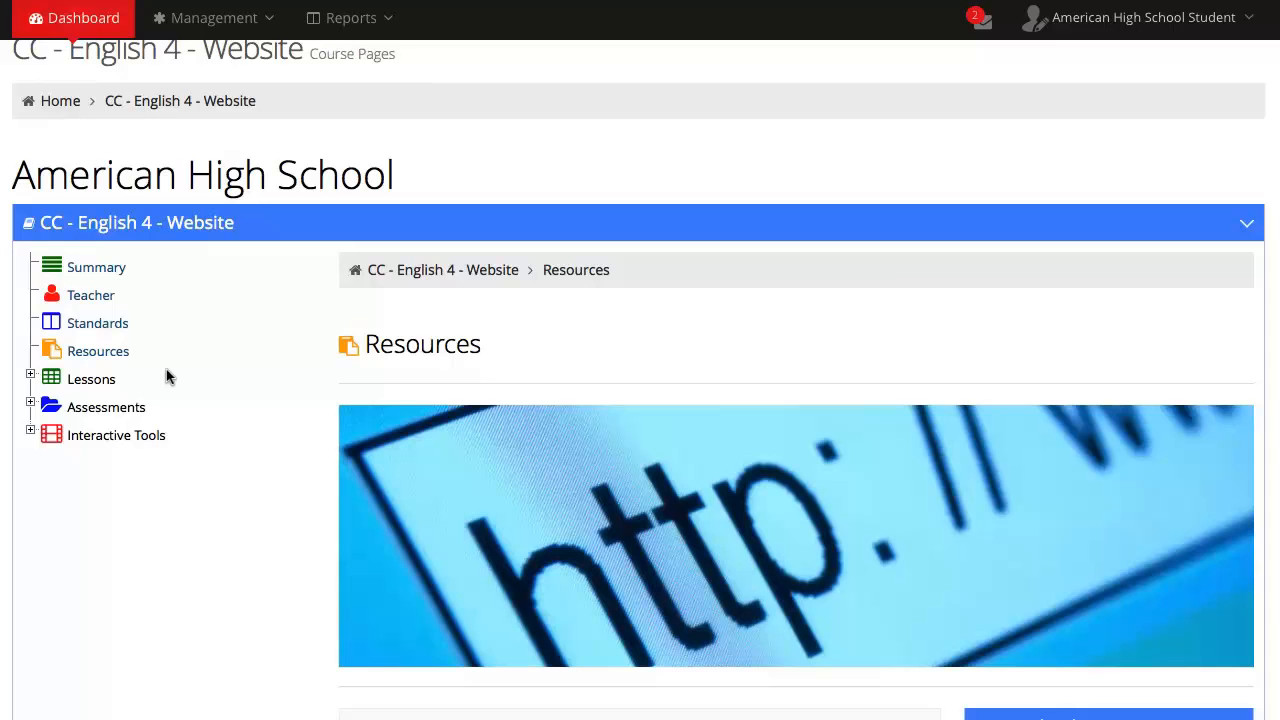
{"action": "mouse_move", "coordinate": [148, 392]}
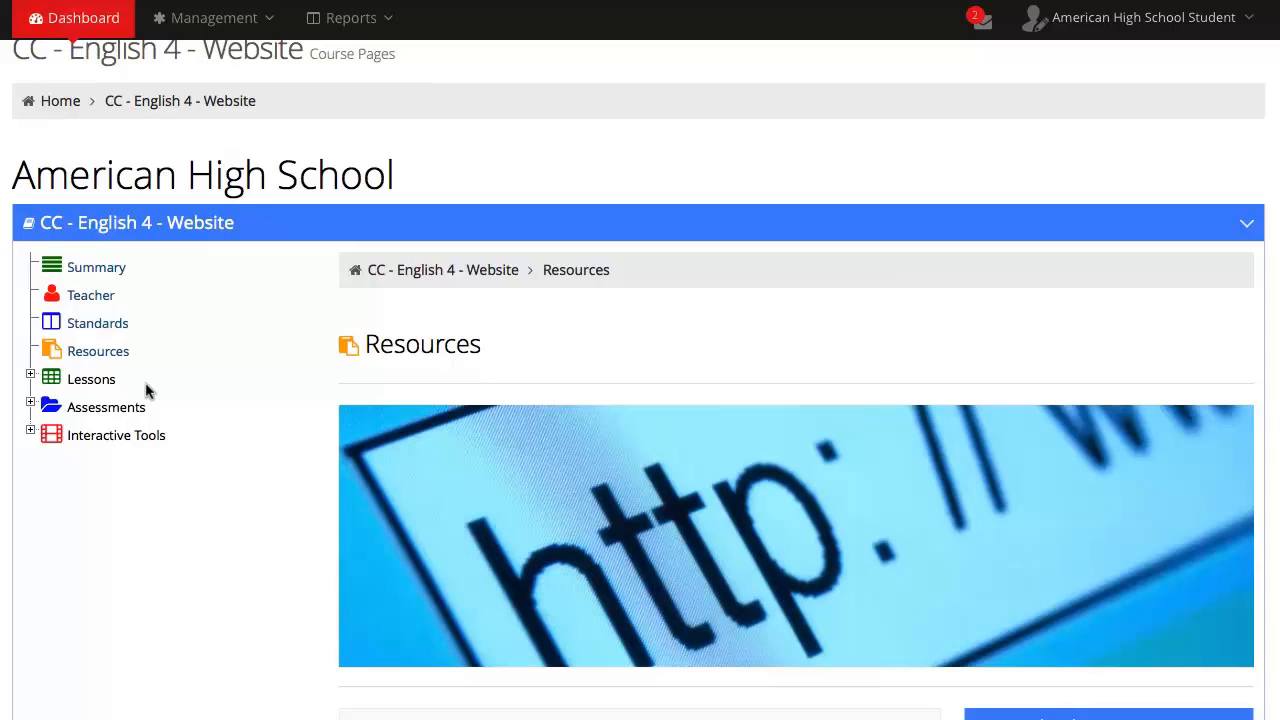
{"action": "mouse_move", "coordinate": [168, 435]}
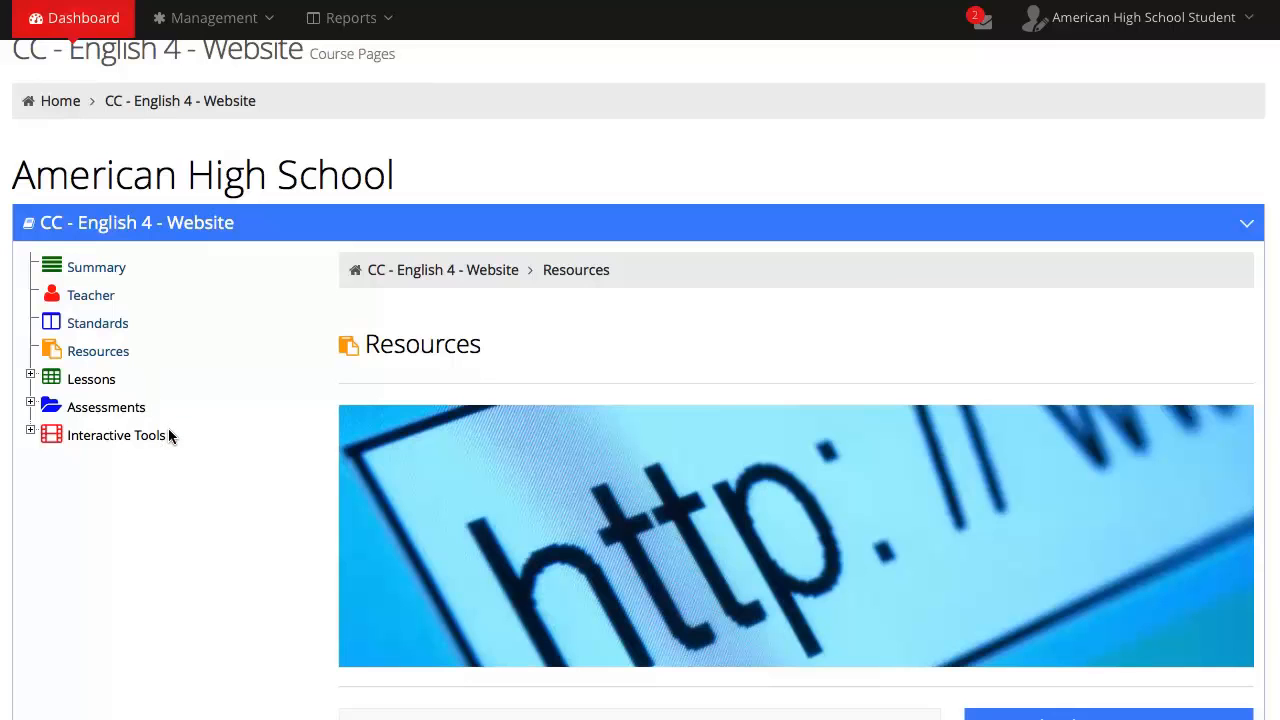
{"action": "mouse_move", "coordinate": [130, 438]}
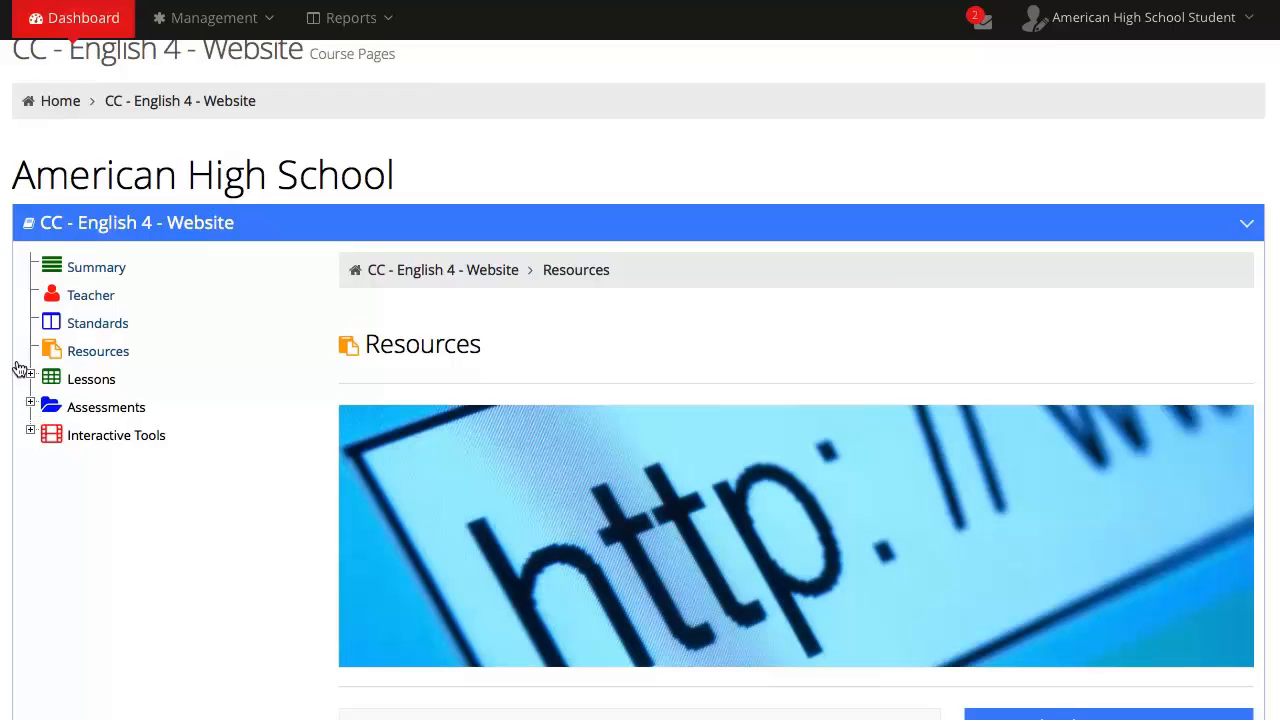
Step: Expand the course Lessons list showing the Heroism, Chivalry and Satire units
{"action": "left_click", "coordinate": [30, 378]}
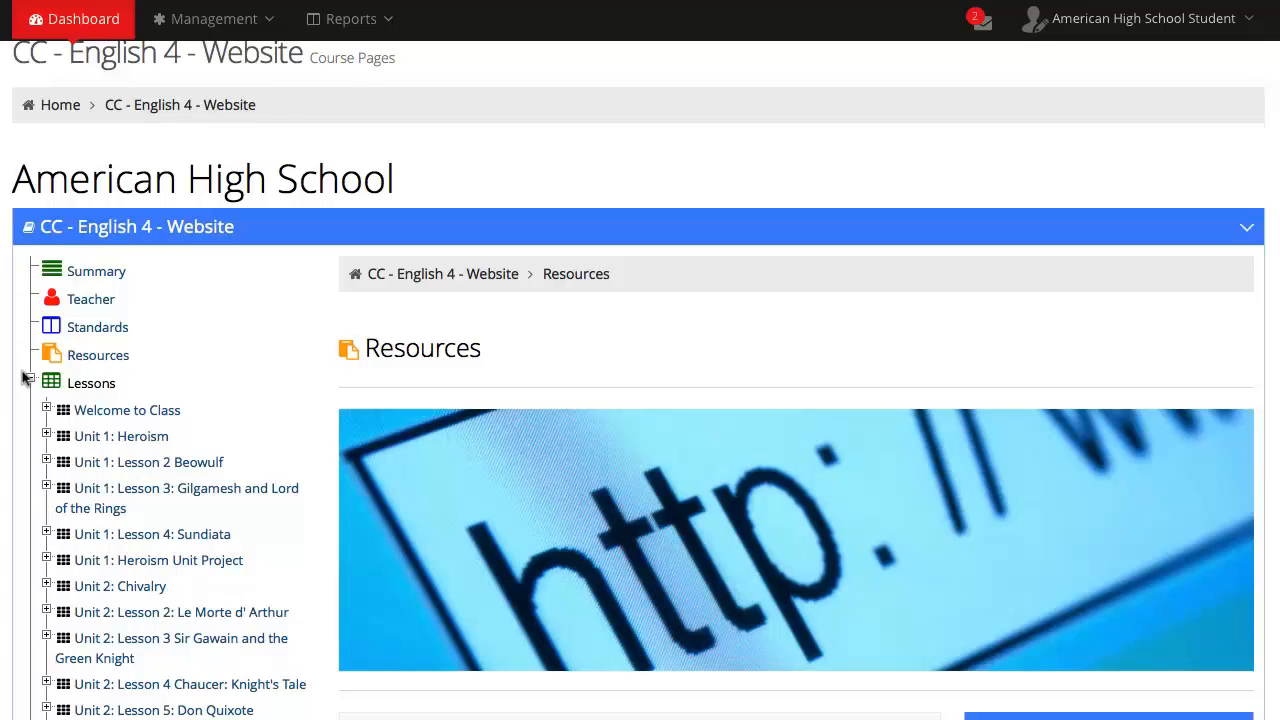
{"action": "scroll", "scroll_direction": "down", "scroll_amount": 3}
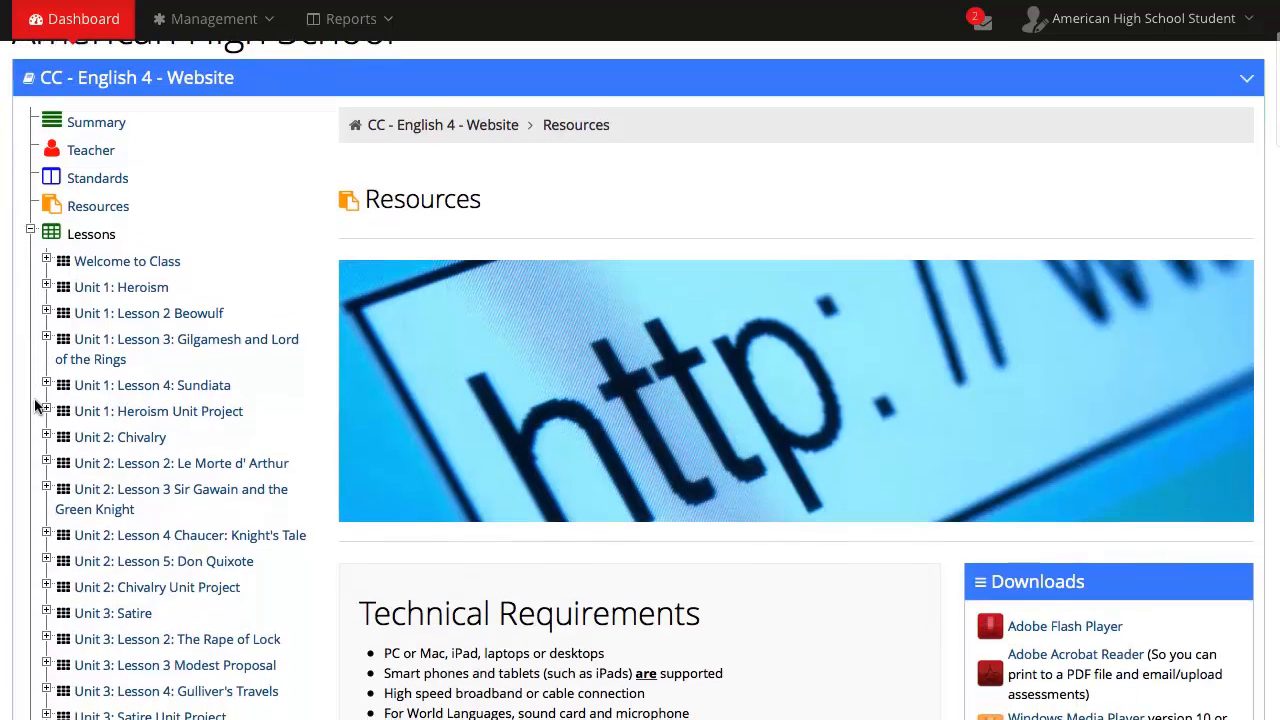
{"action": "mouse_move", "coordinate": [200, 290]}
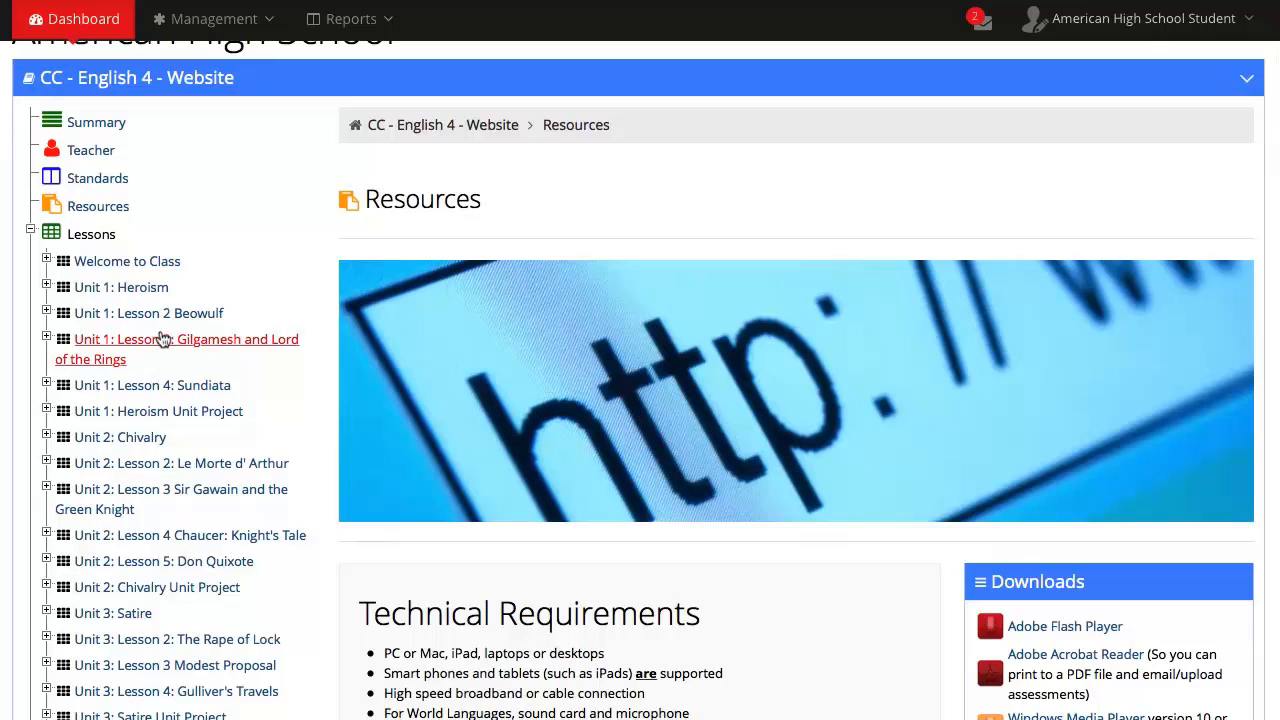
{"action": "mouse_move", "coordinate": [168, 374]}
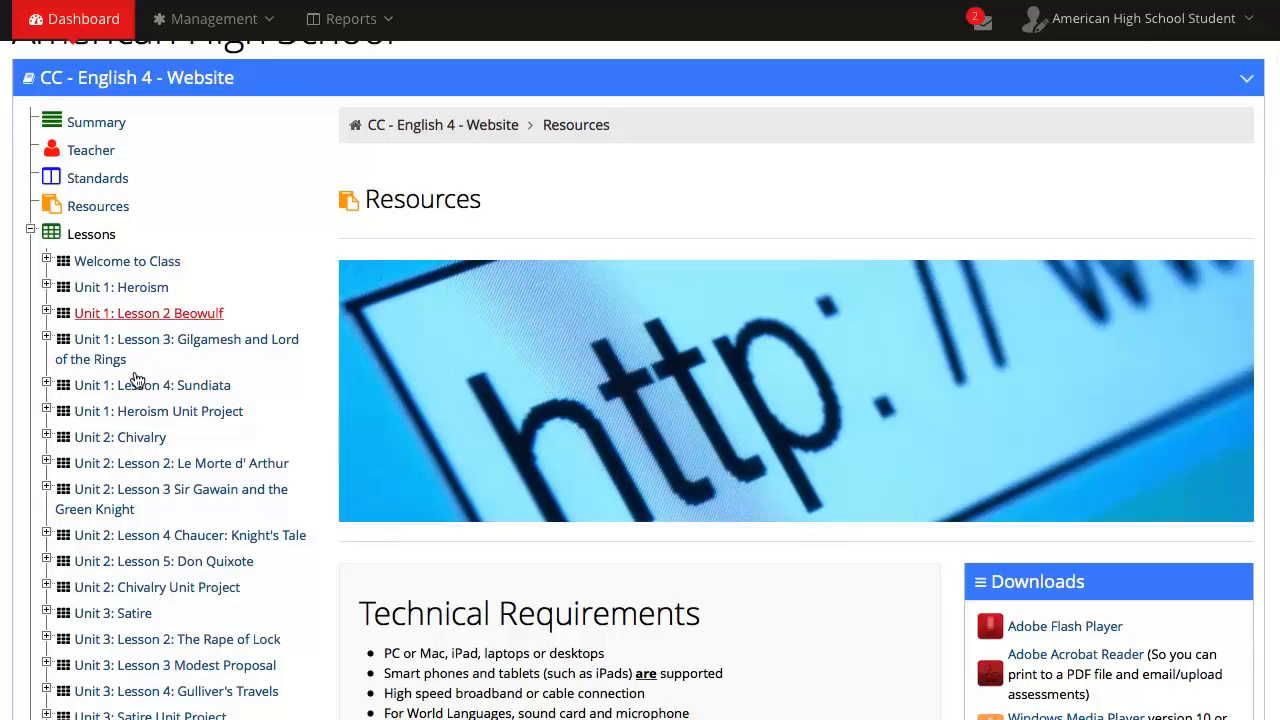
{"action": "mouse_move", "coordinate": [106, 361]}
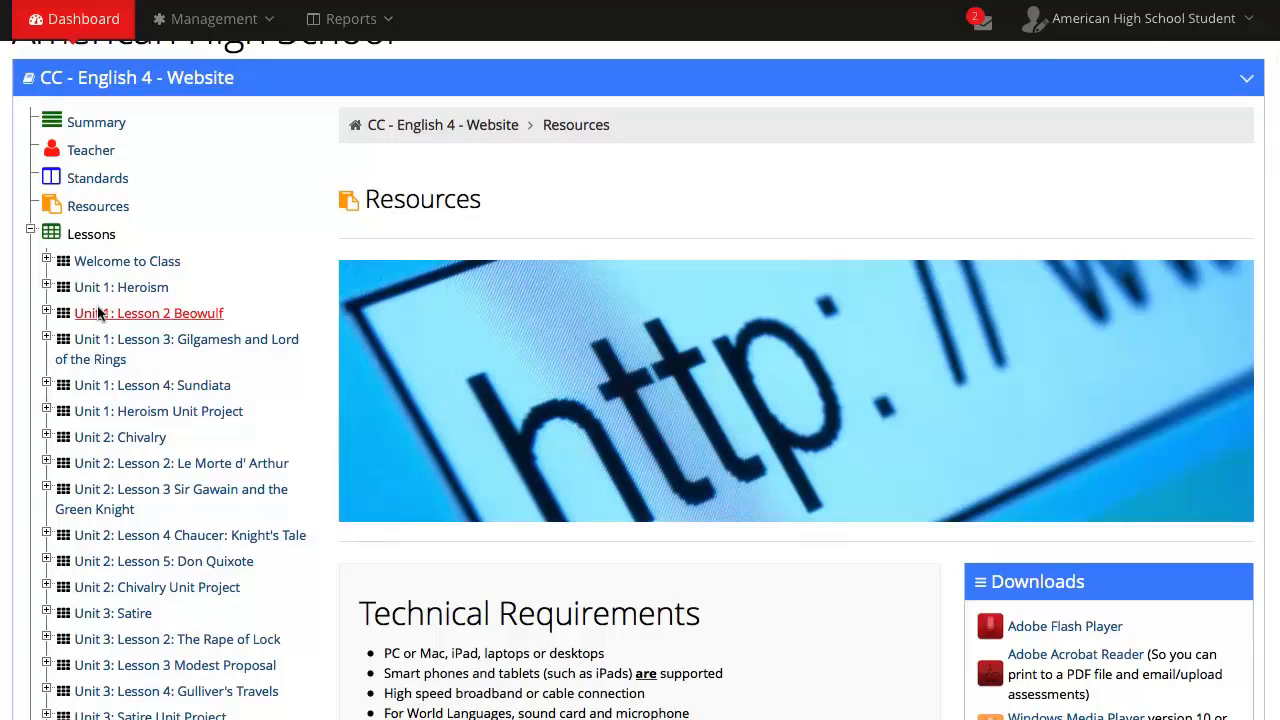
Step: Open Unit 1: Lesson 2 Beowulf, list its six pages, and page forward and back
{"action": "left_click", "coordinate": [148, 313]}
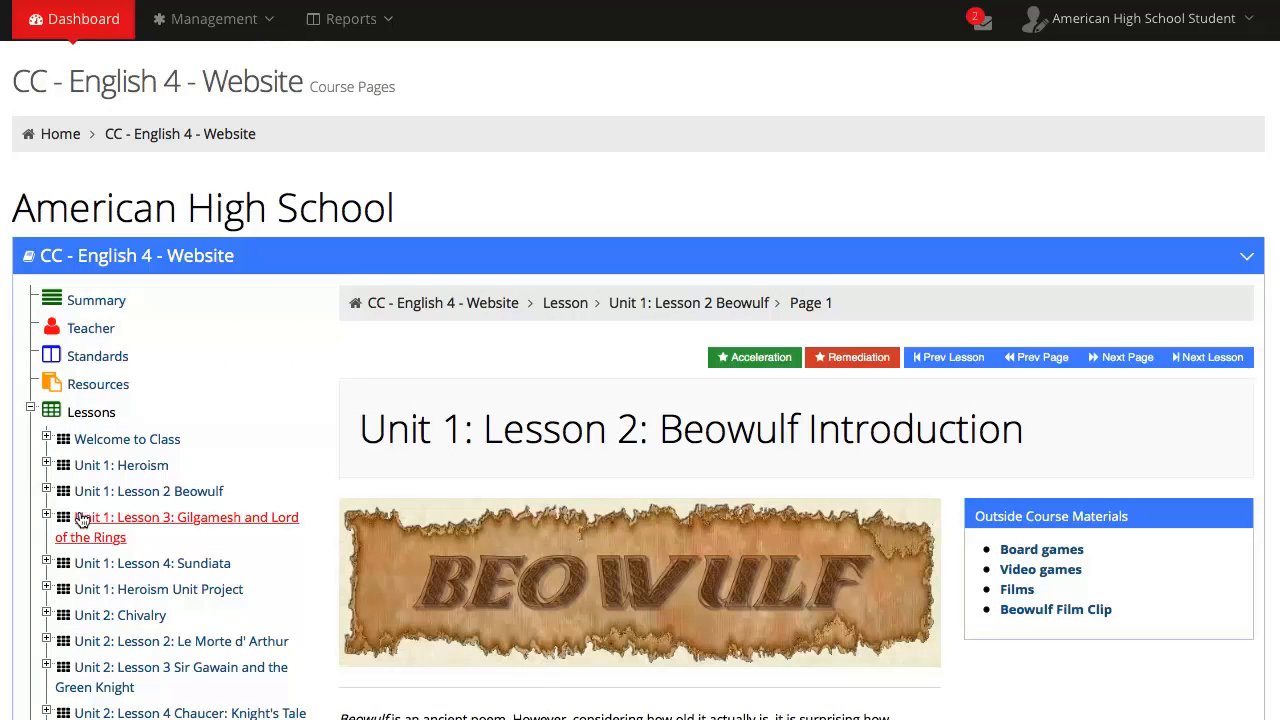
{"action": "left_click", "coordinate": [46, 491]}
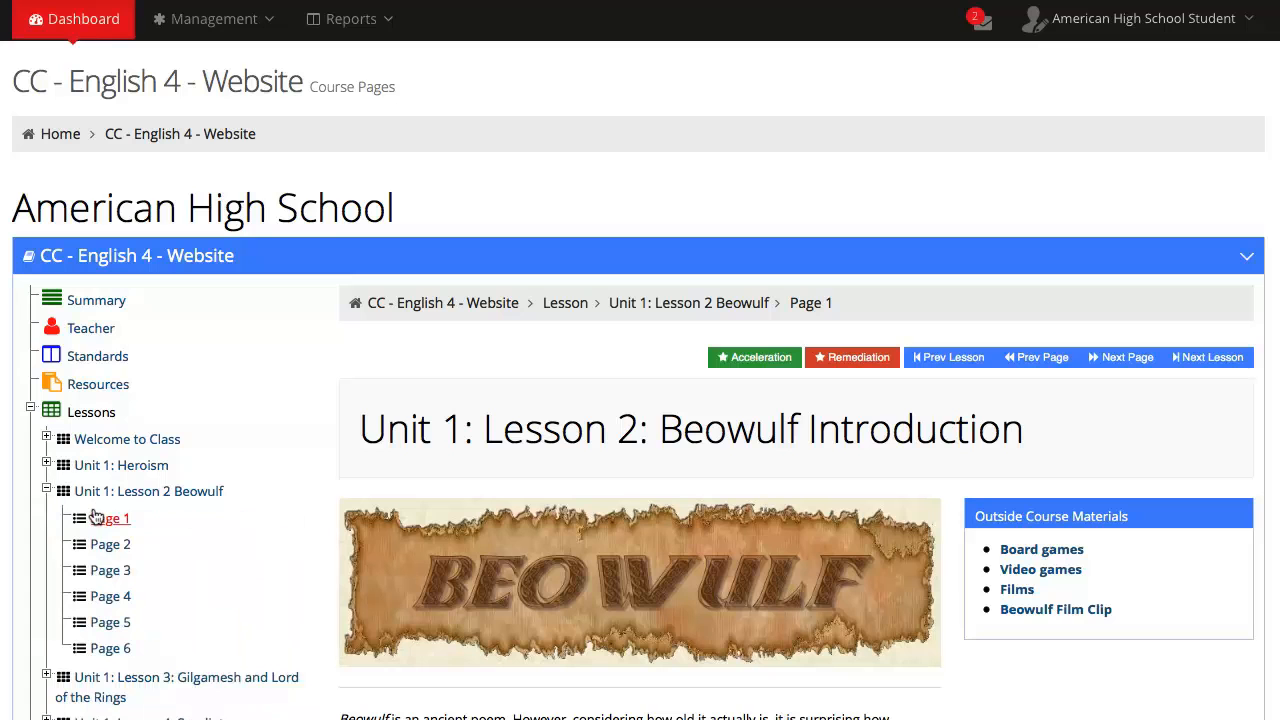
{"action": "mouse_move", "coordinate": [110, 544]}
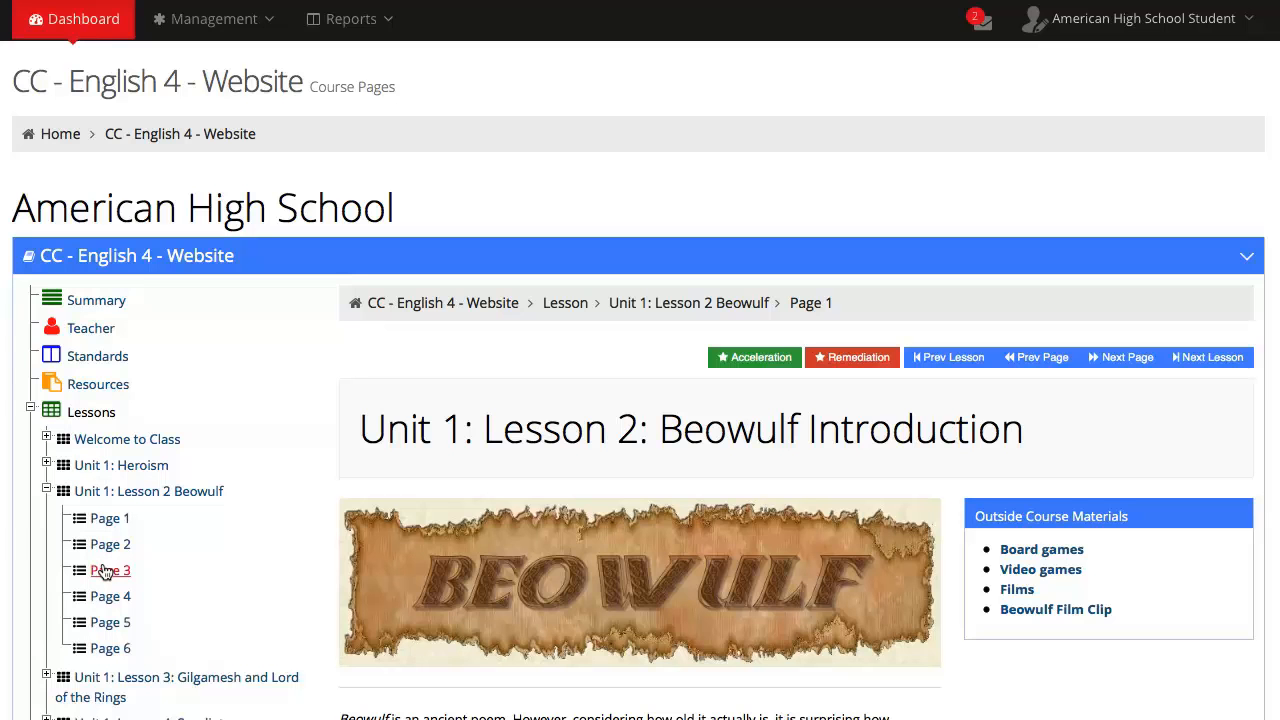
{"action": "mouse_move", "coordinate": [1120, 357]}
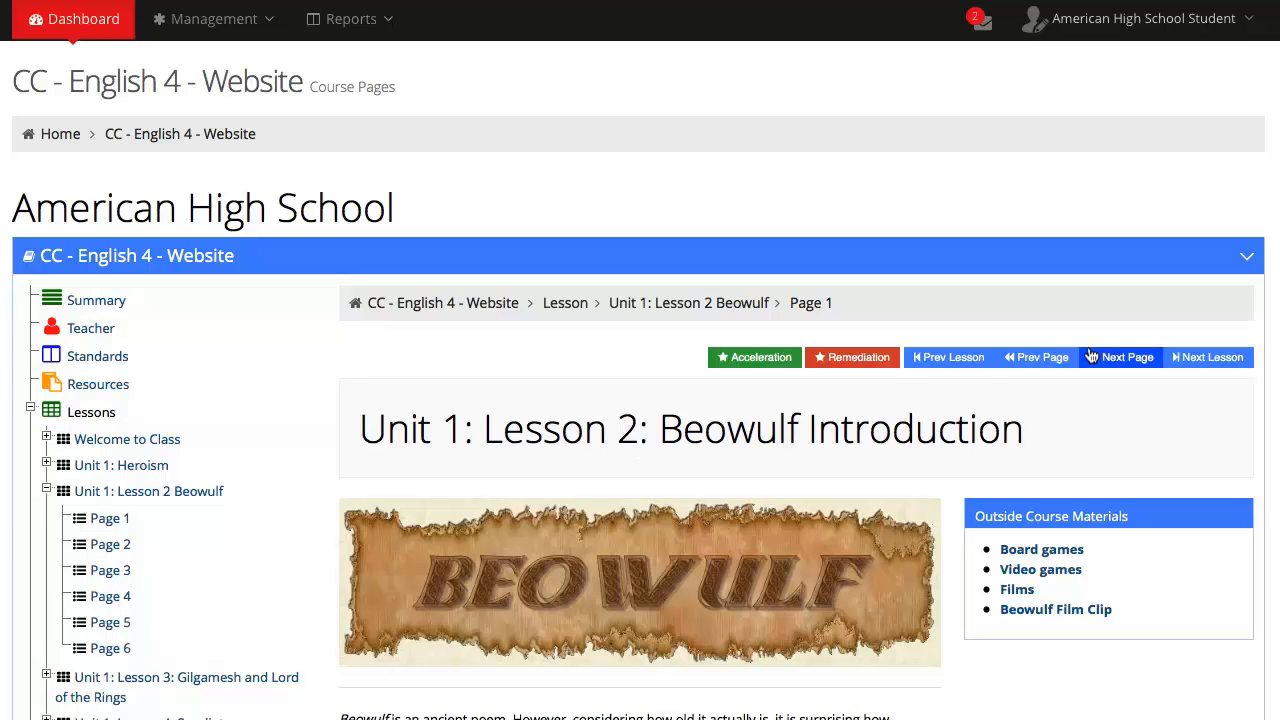
{"action": "left_click", "coordinate": [1121, 357]}
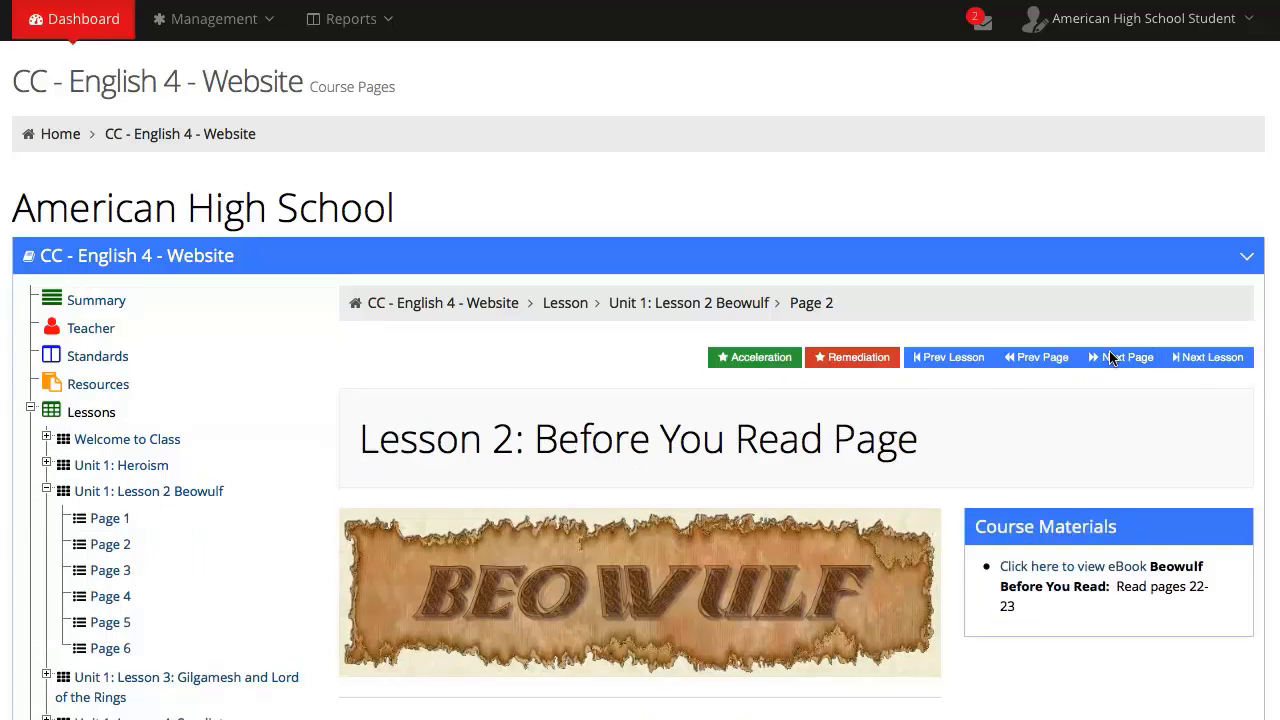
{"action": "mouse_move", "coordinate": [1036, 357]}
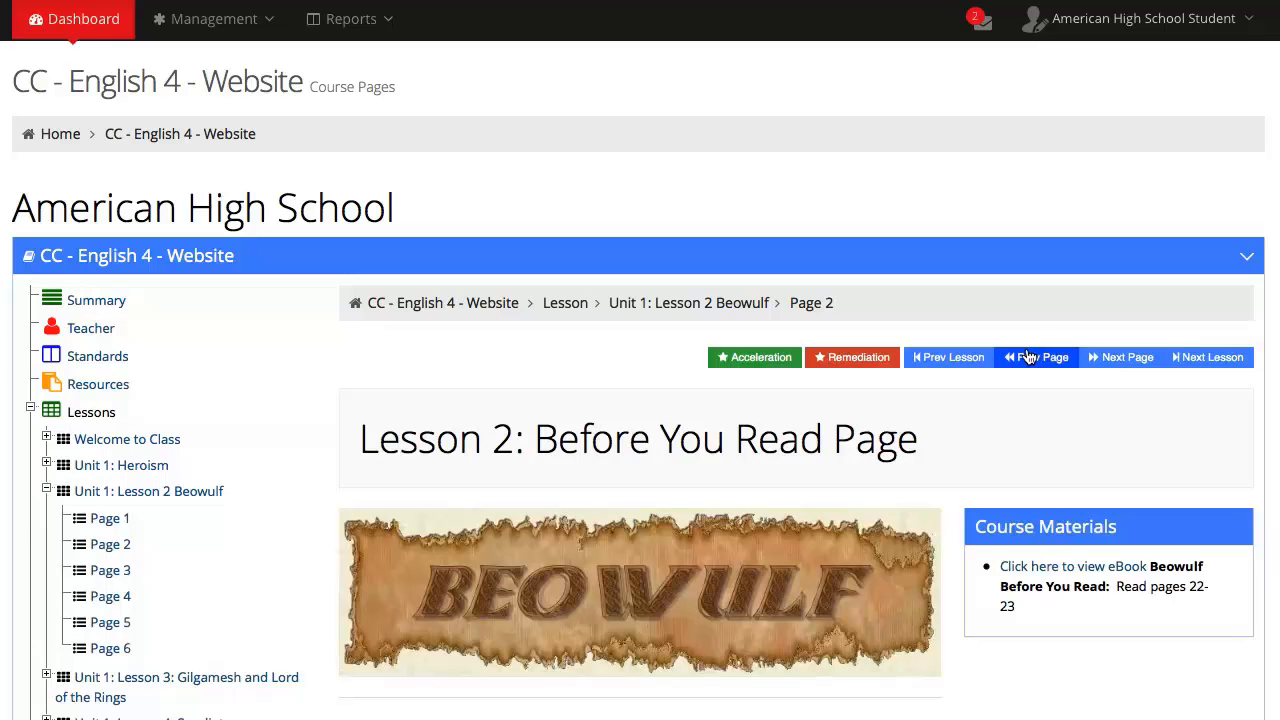
{"action": "left_click", "coordinate": [1036, 357]}
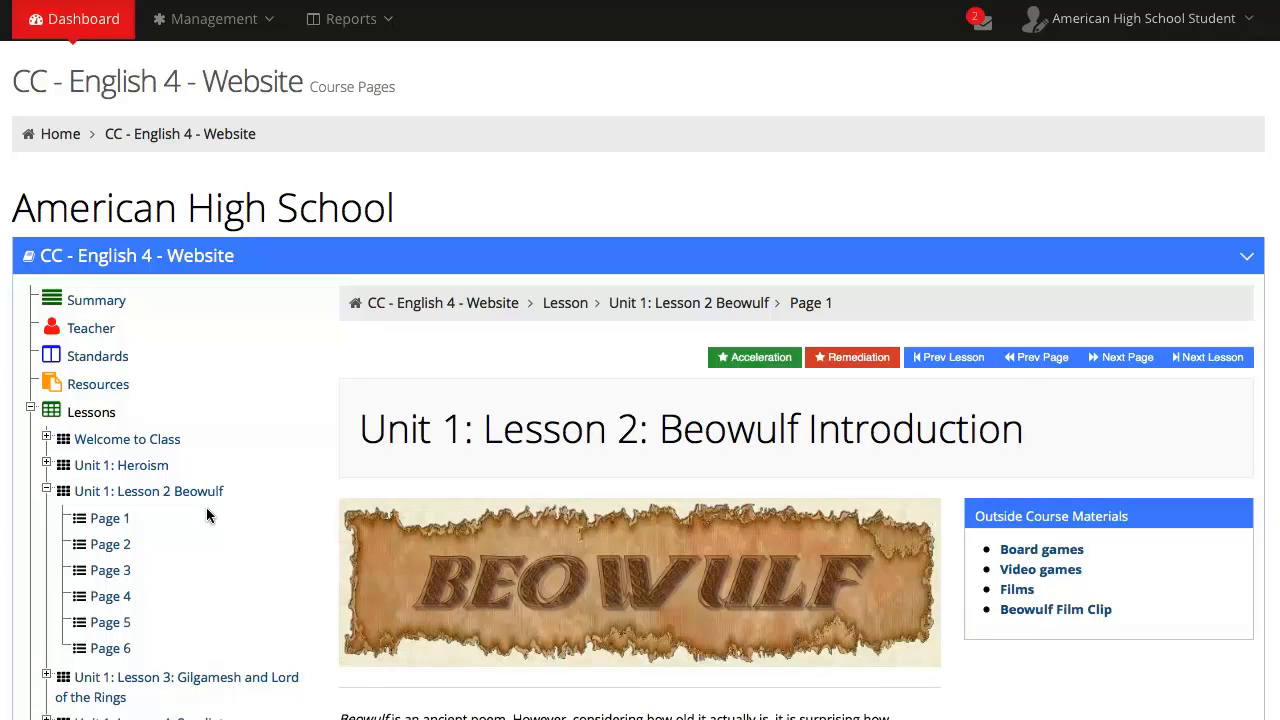
{"action": "mouse_move", "coordinate": [110, 544]}
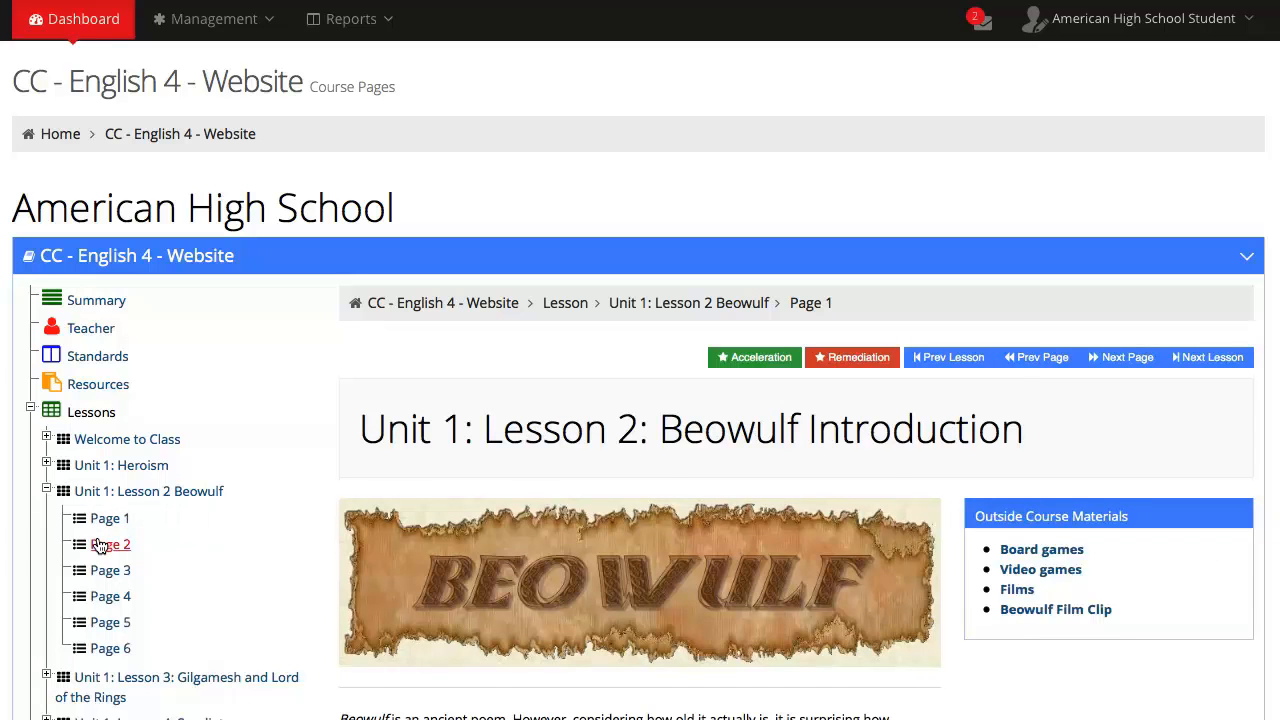
Step: Review the Welcome to Class page's Course Outline and Course Communication tabs
{"action": "left_click", "coordinate": [110, 544]}
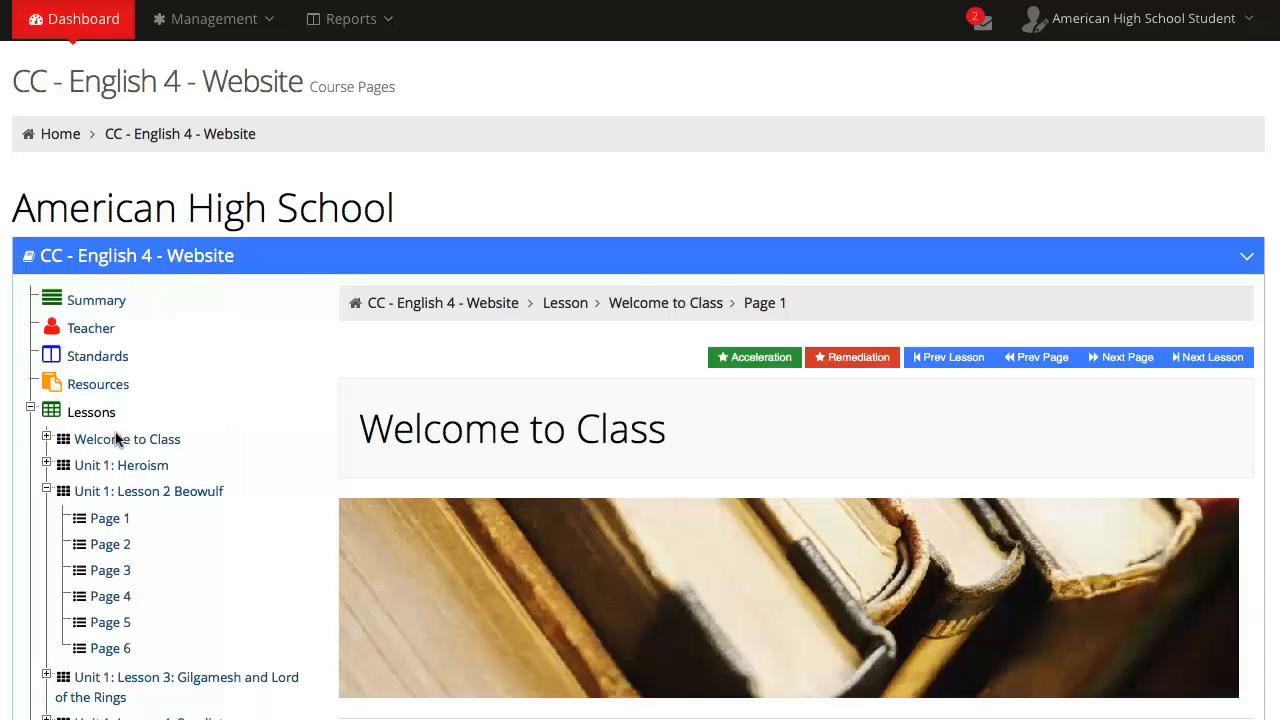
{"action": "scroll", "scroll_direction": "down", "scroll_amount": 3}
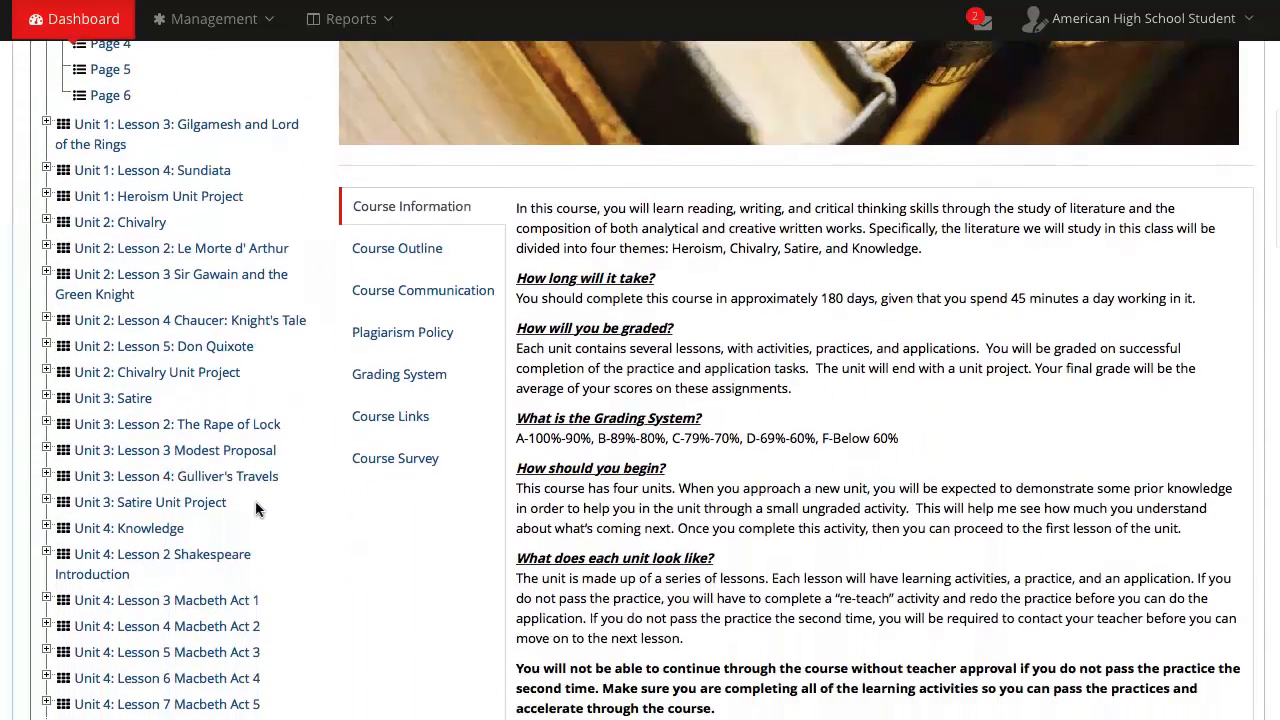
{"action": "scroll", "scroll_direction": "down", "scroll_amount": 3}
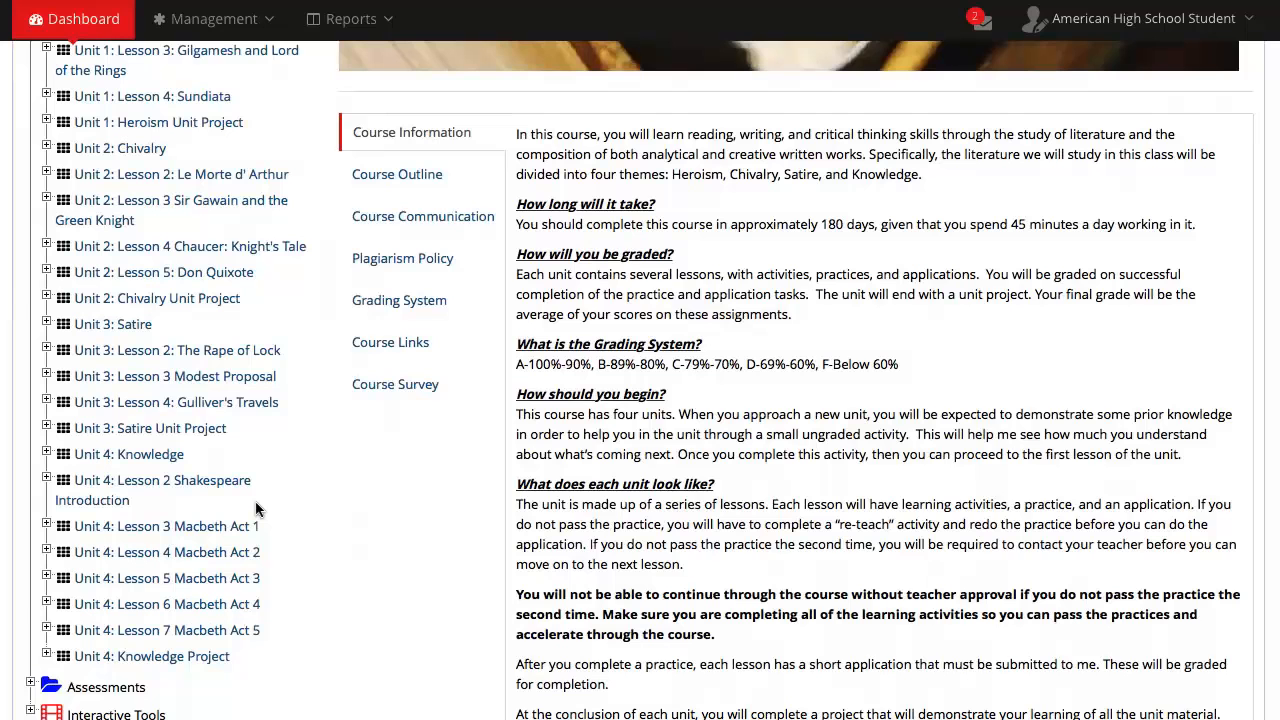
{"action": "mouse_move", "coordinate": [258, 516]}
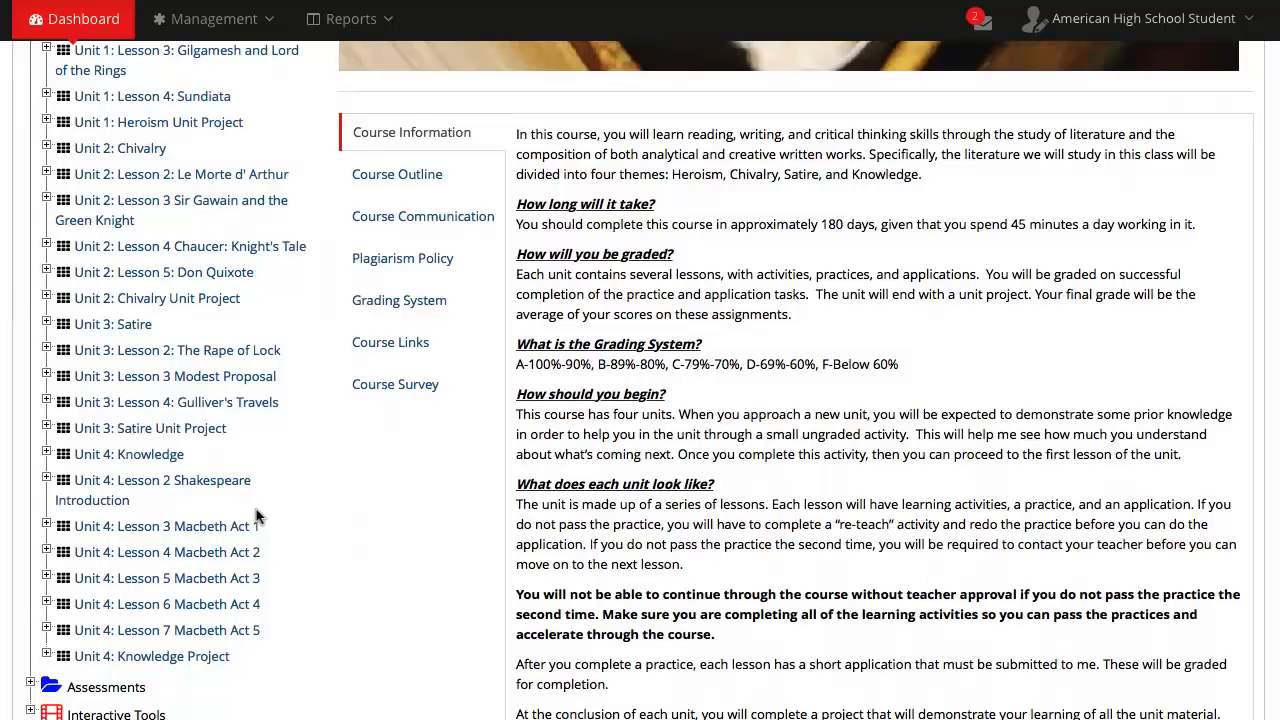
{"action": "mouse_move", "coordinate": [406, 173]}
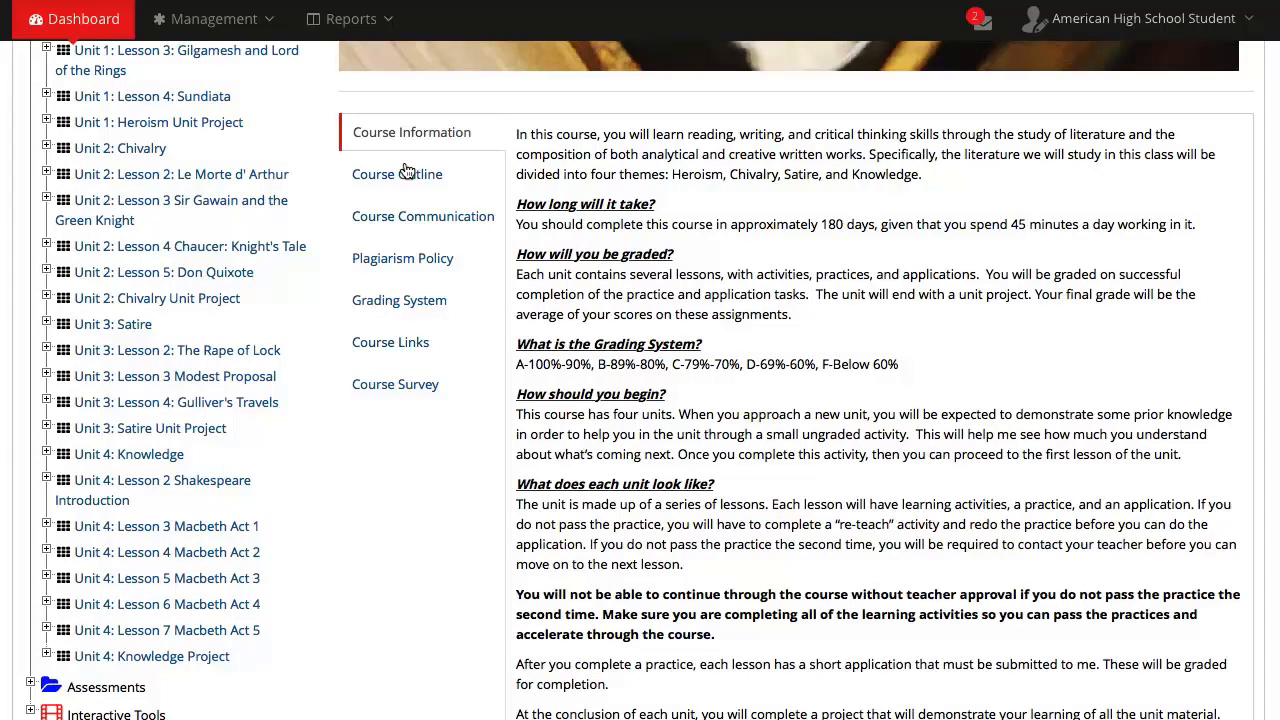
{"action": "left_click", "coordinate": [397, 173]}
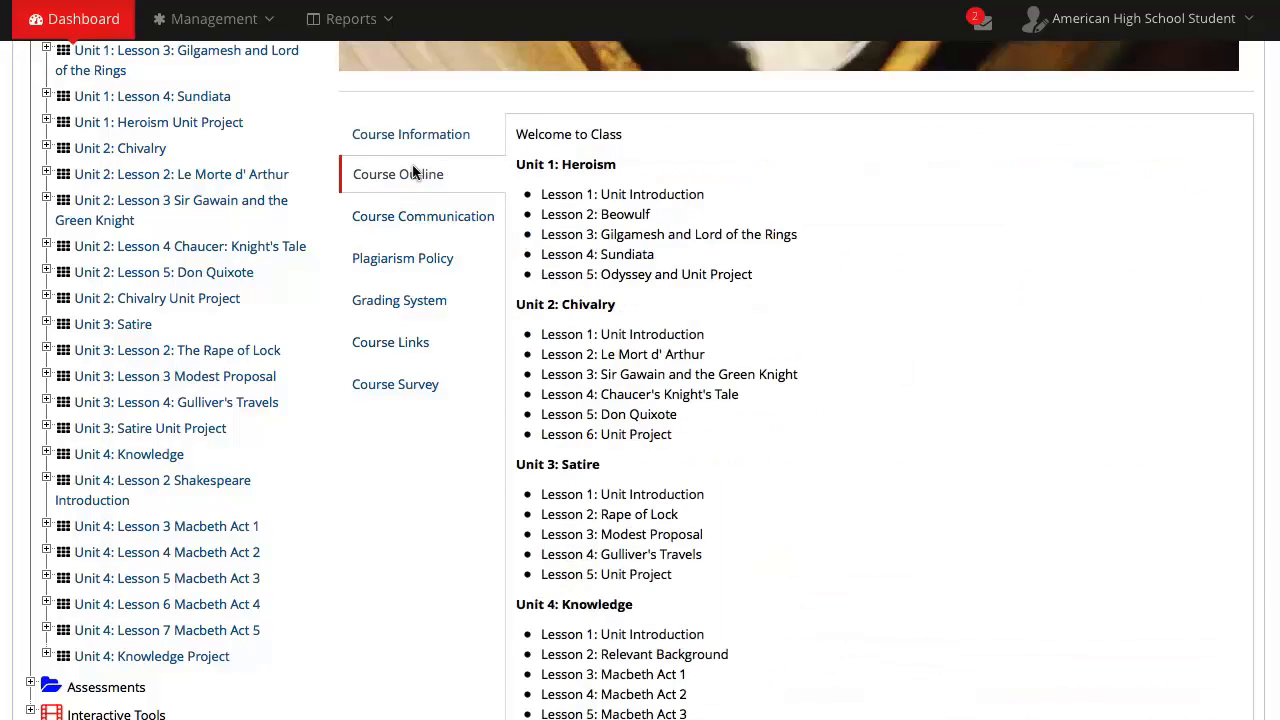
{"action": "mouse_move", "coordinate": [408, 200]}
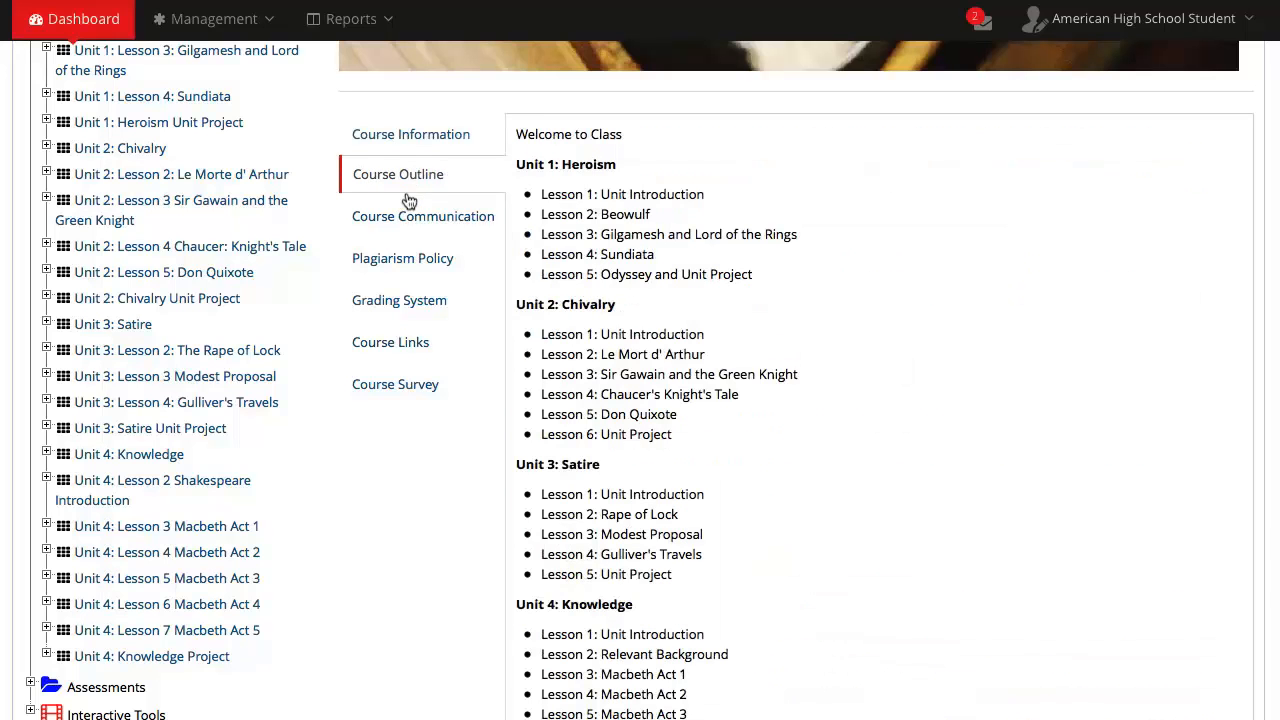
{"action": "left_click", "coordinate": [423, 216]}
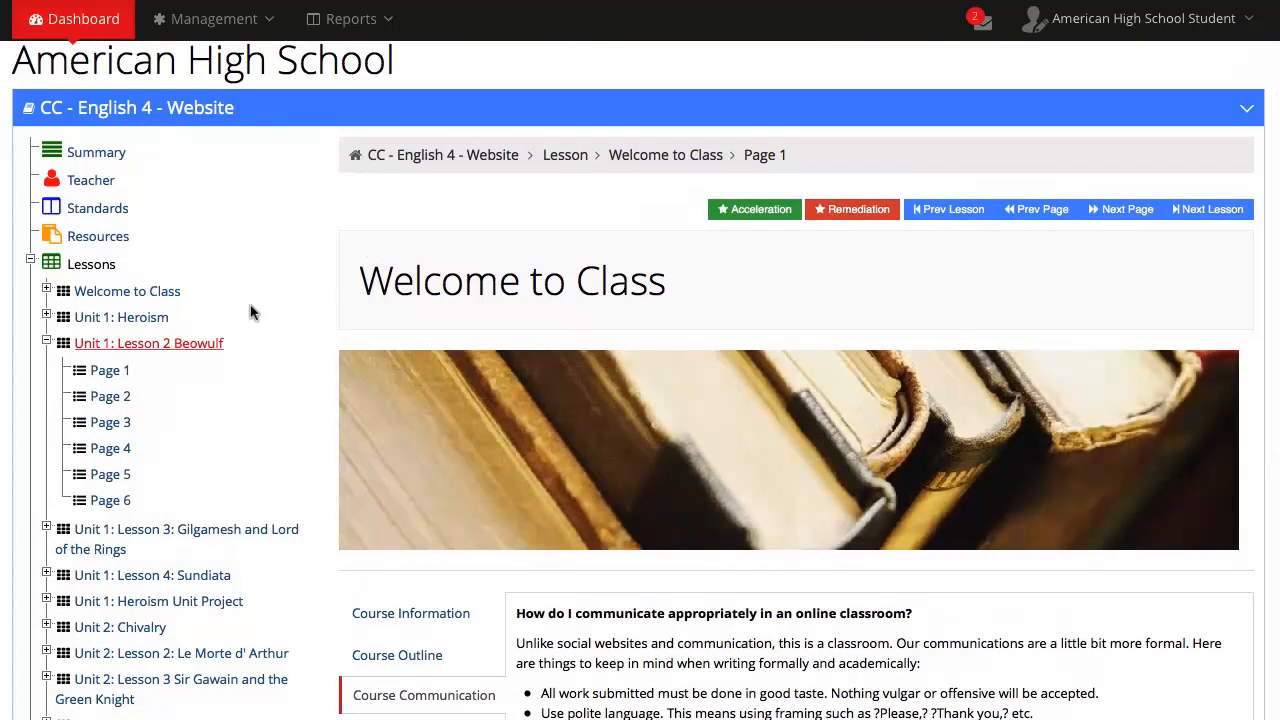
{"action": "mouse_move", "coordinate": [97, 337]}
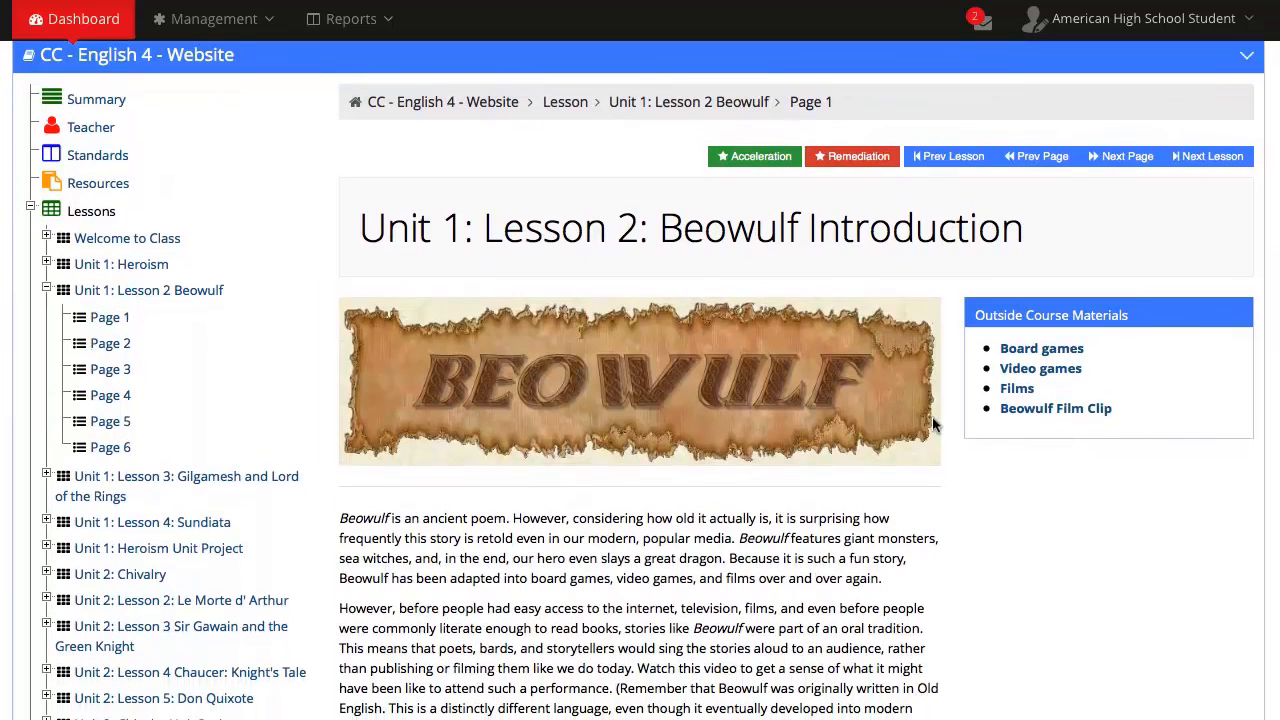
{"action": "mouse_move", "coordinate": [1040, 368]}
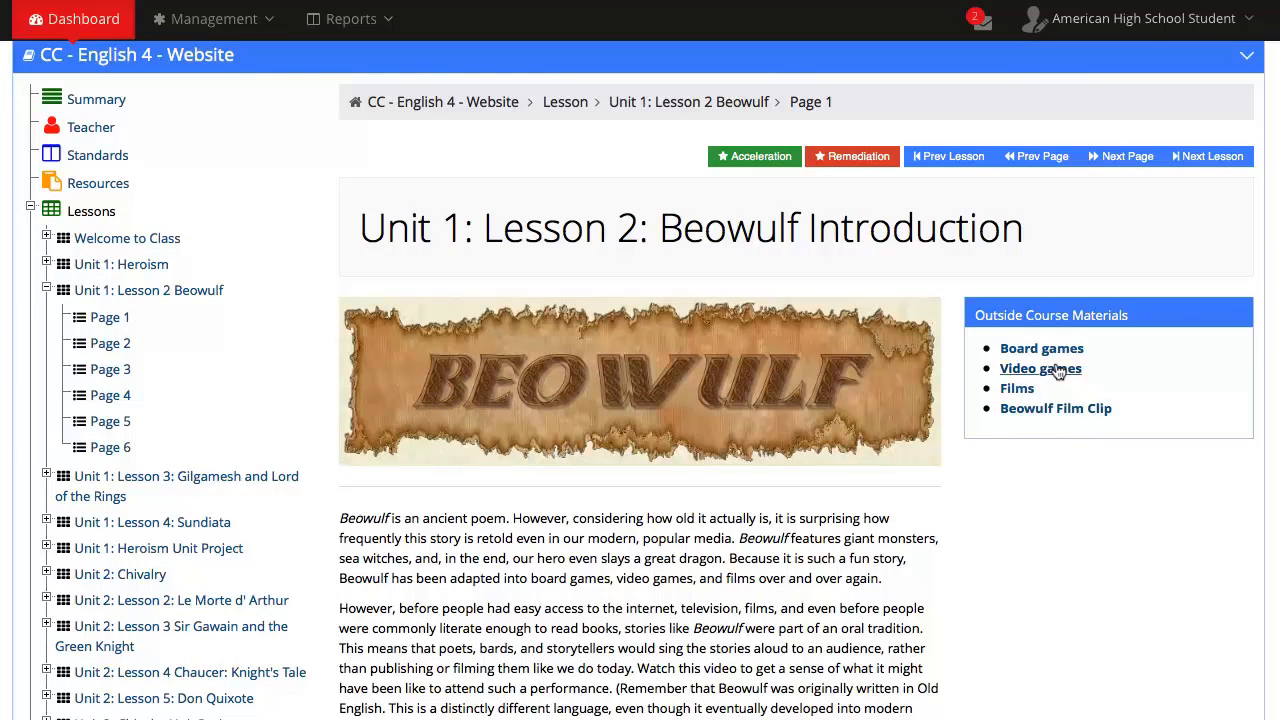
{"action": "mouse_move", "coordinate": [1017, 388]}
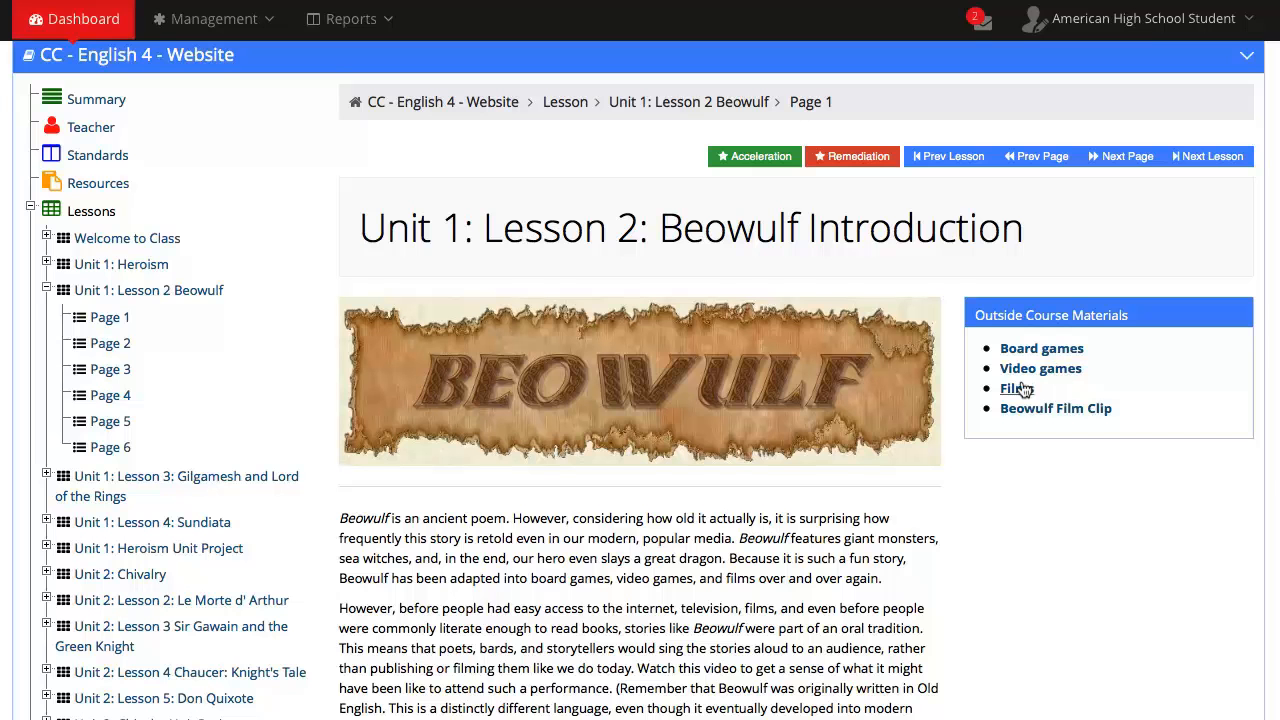
Step: Scroll the Beowulf Introduction page down to the Outside Course Materials and journal prompt
{"action": "scroll", "scroll_direction": "down", "scroll_amount": 3}
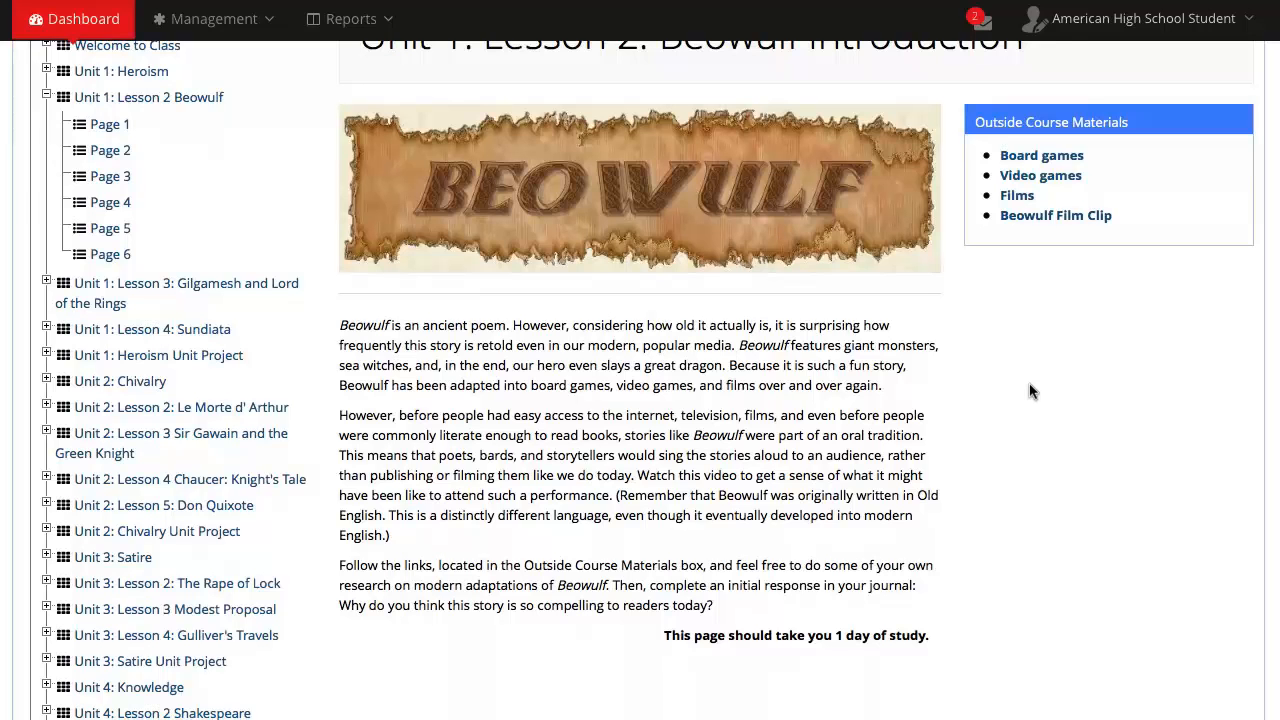
{"action": "mouse_move", "coordinate": [818, 332]}
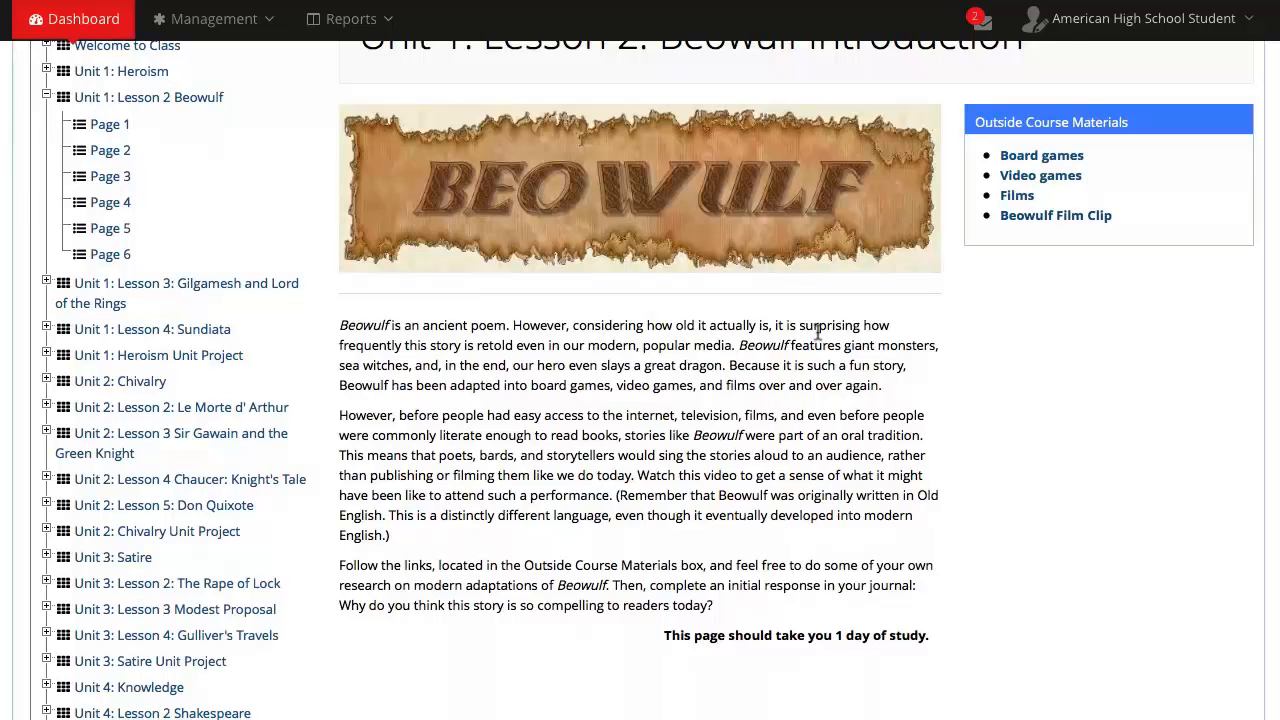
{"action": "mouse_move", "coordinate": [110, 150]}
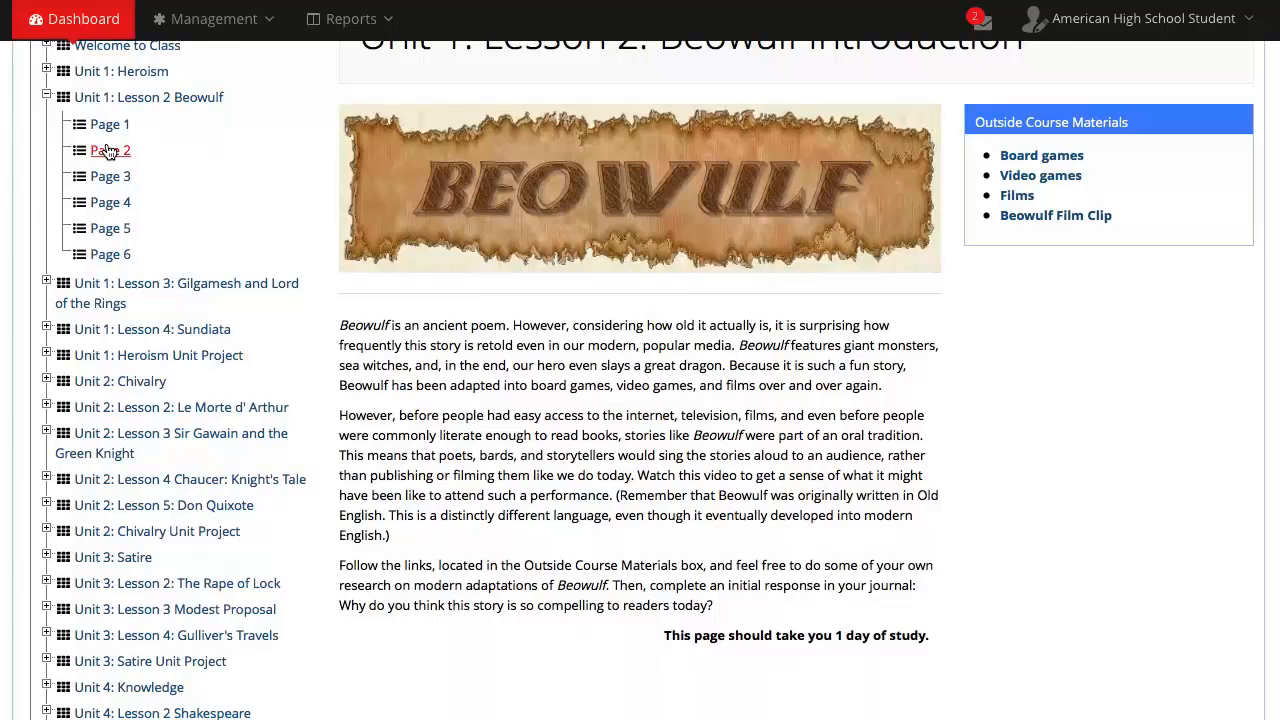
Step: Show the Beowulf lesson's Page 2, 'Before You Read', assigning eBook pages 22-23
{"action": "left_click", "coordinate": [109, 150]}
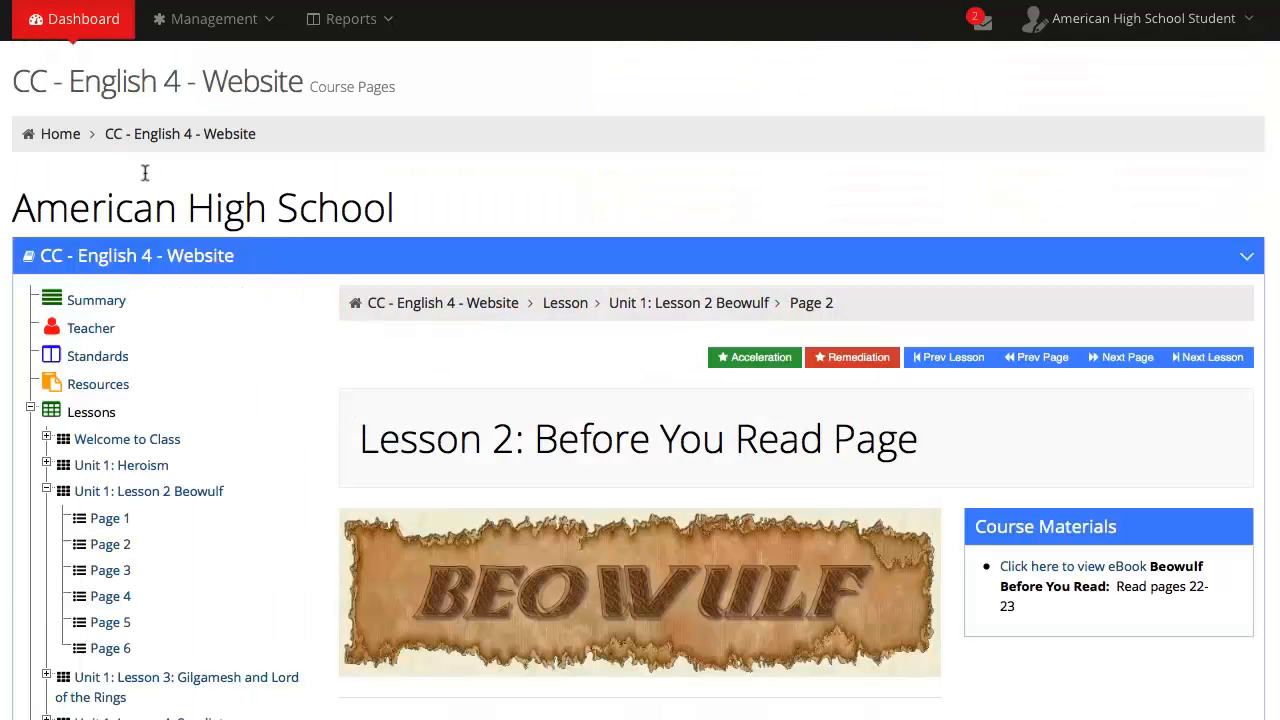
{"action": "mouse_move", "coordinate": [963, 513]}
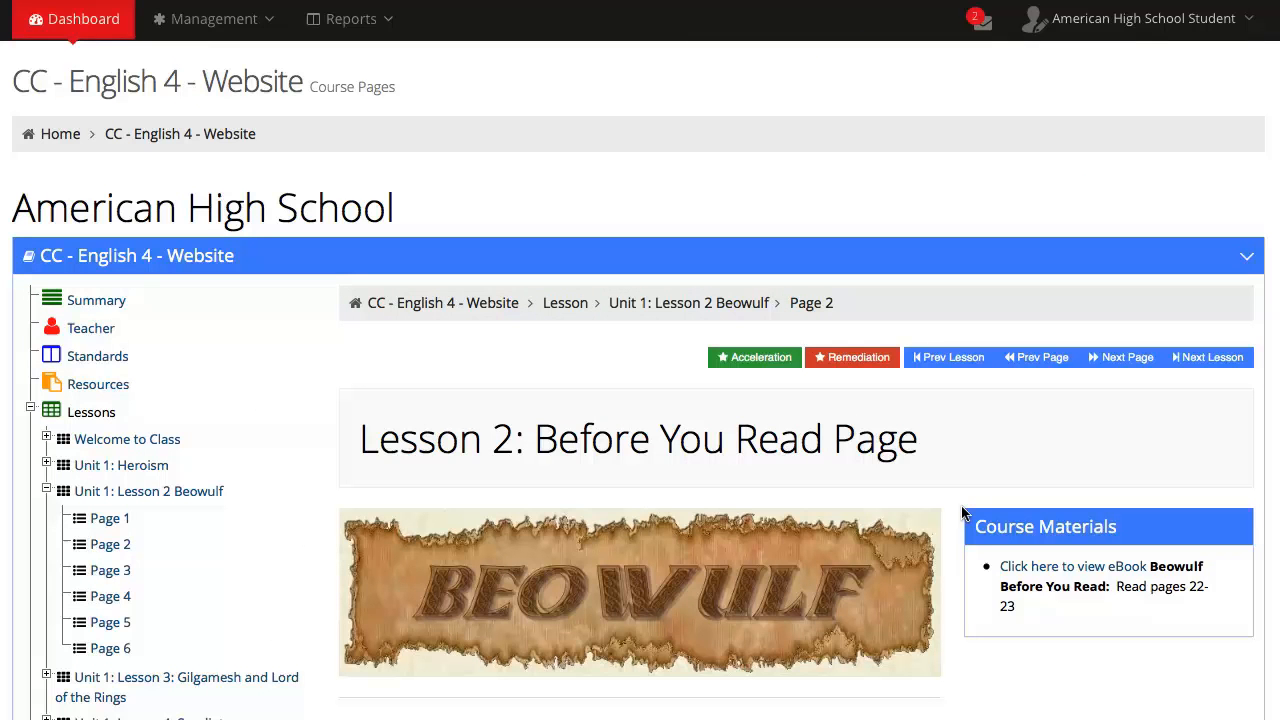
{"action": "mouse_move", "coordinate": [1027, 560]}
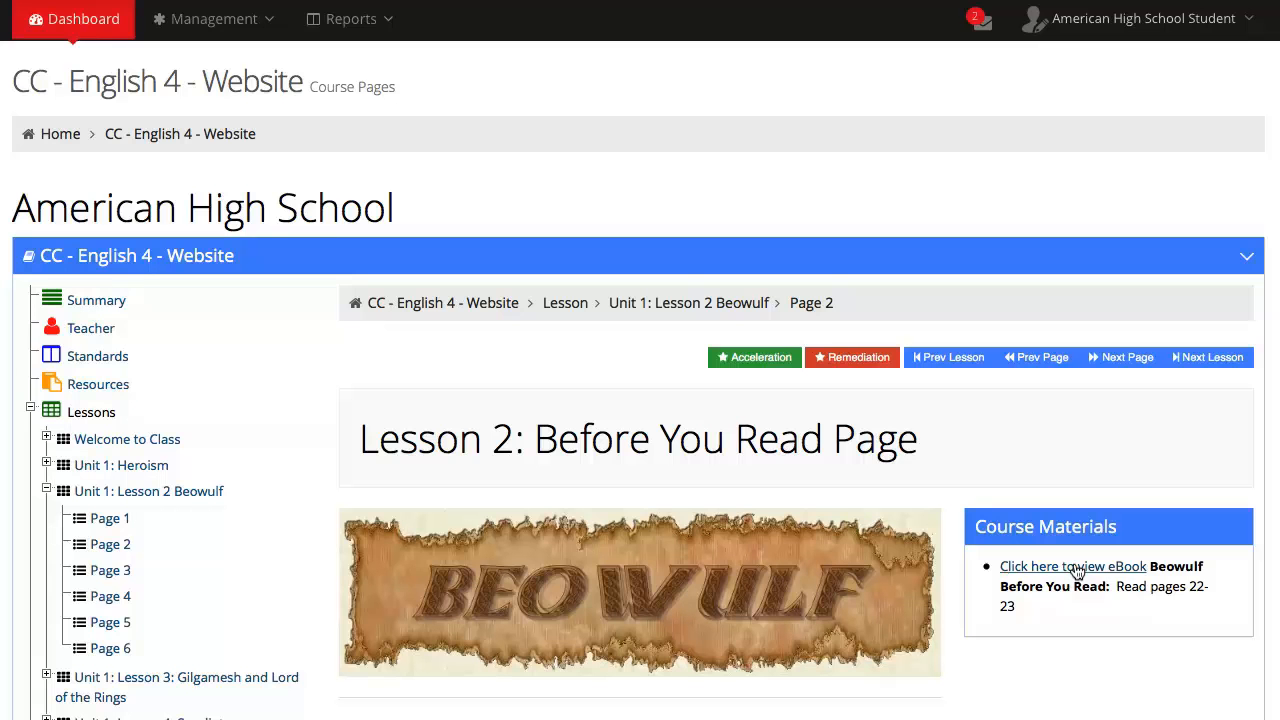
{"action": "mouse_move", "coordinate": [1137, 619]}
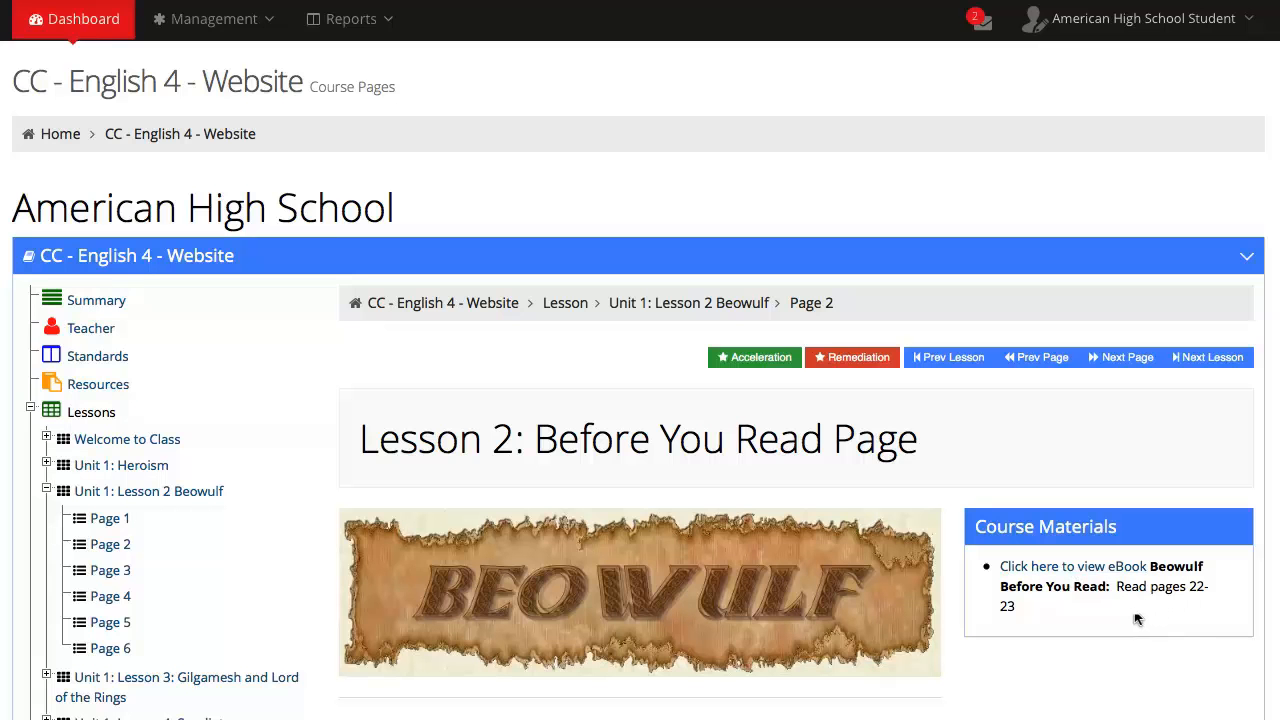
Step: Open Beowulf on page 24 in the eBook, enlarge it, and pause the narration
{"action": "left_click", "coordinate": [1072, 565]}
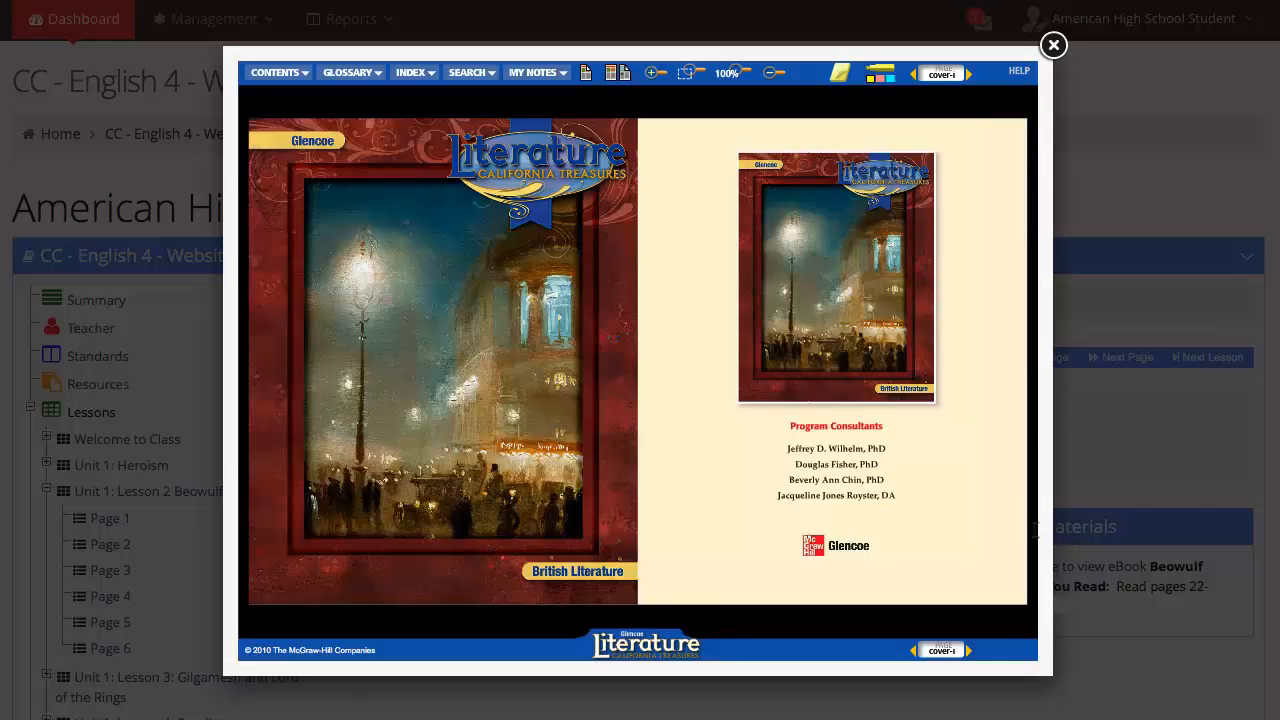
{"action": "mouse_move", "coordinate": [1001, 470]}
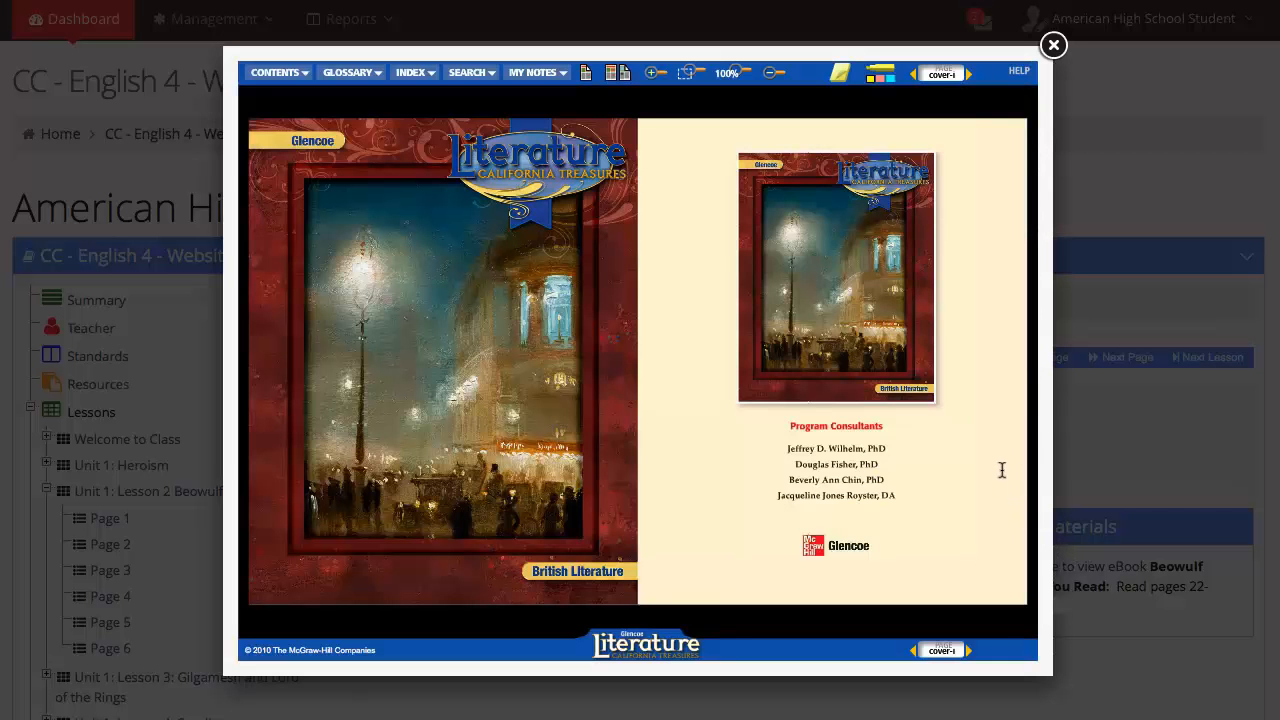
{"action": "mouse_move", "coordinate": [978, 375]}
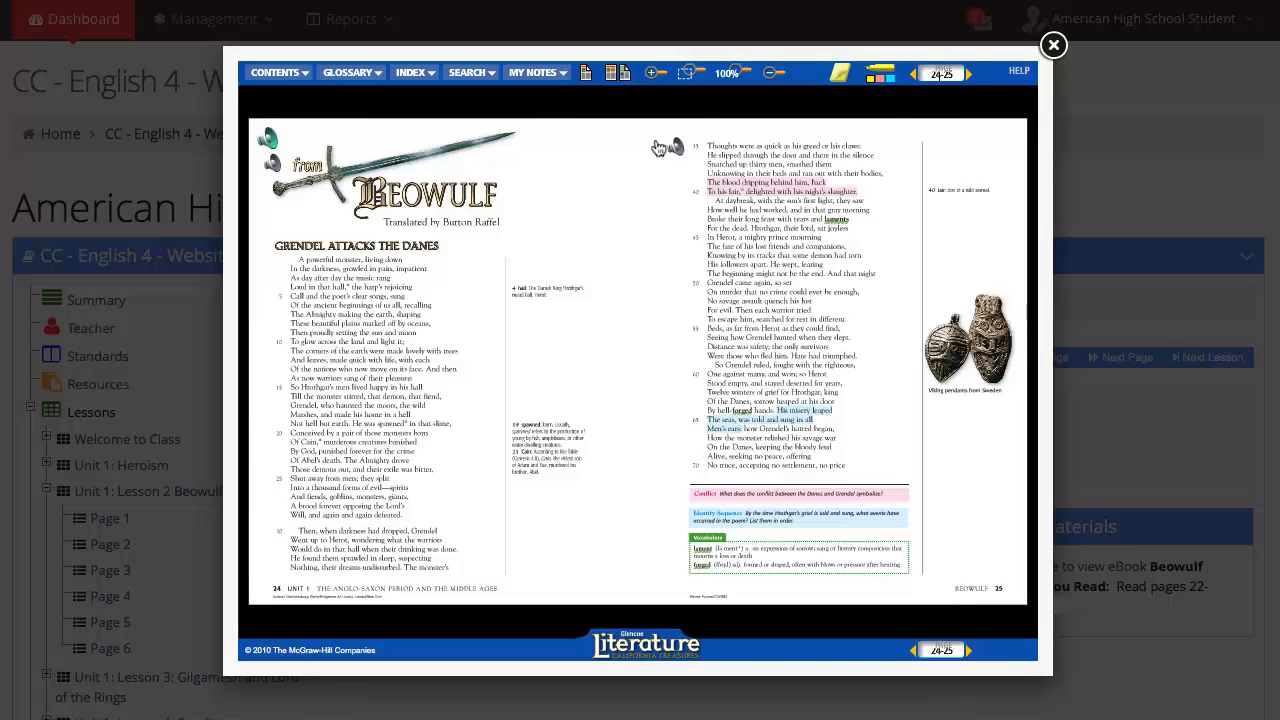
{"action": "mouse_move", "coordinate": [584, 168]}
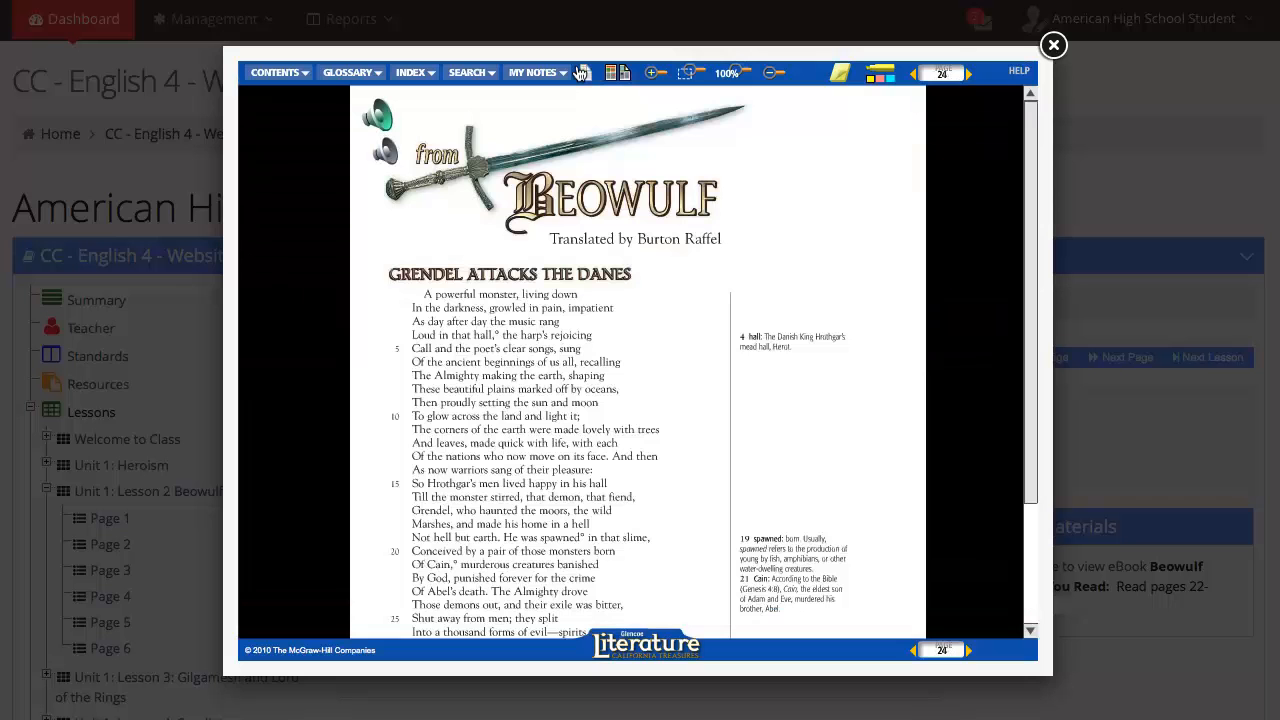
{"action": "left_click", "coordinate": [651, 72]}
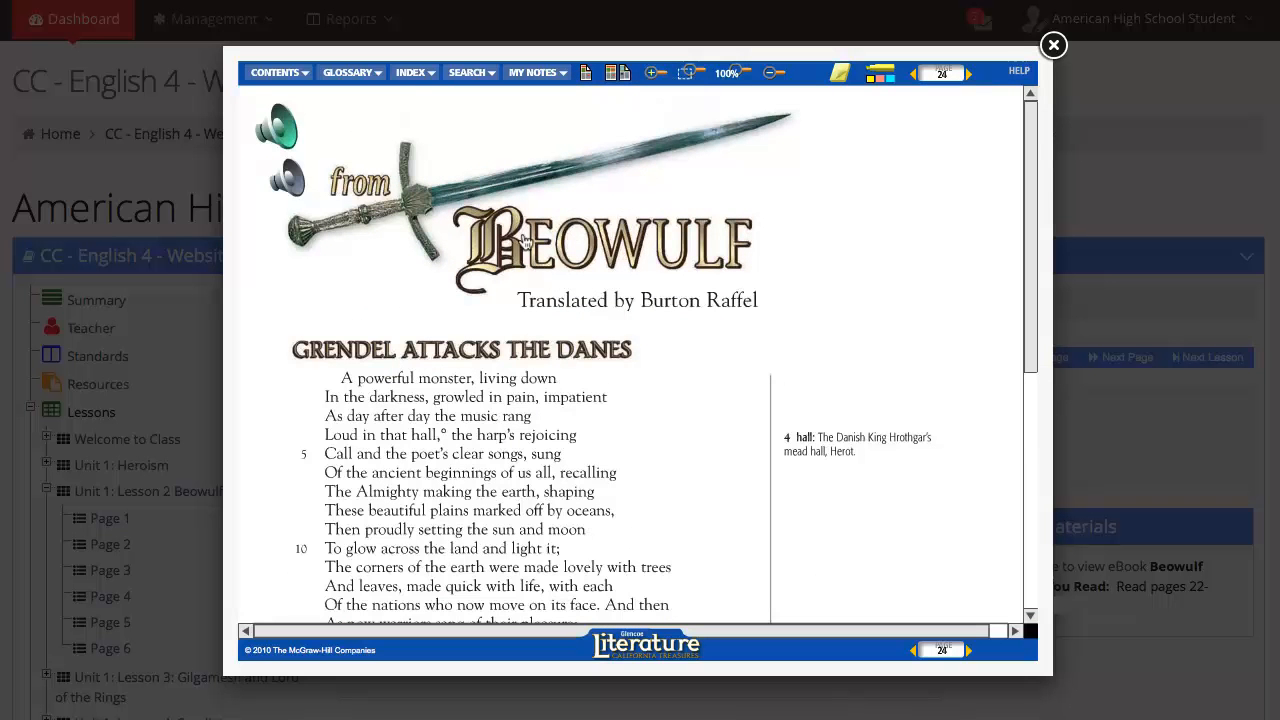
{"action": "mouse_move", "coordinate": [288, 179]}
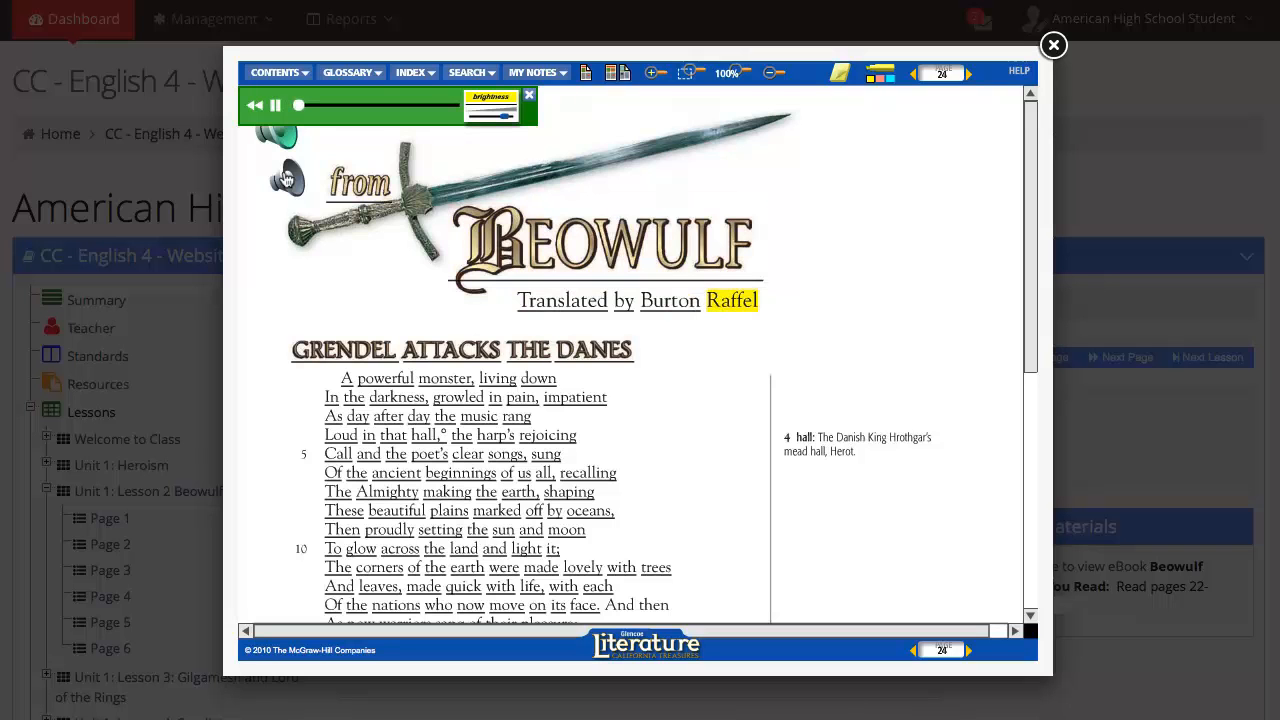
{"action": "left_click", "coordinate": [276, 105]}
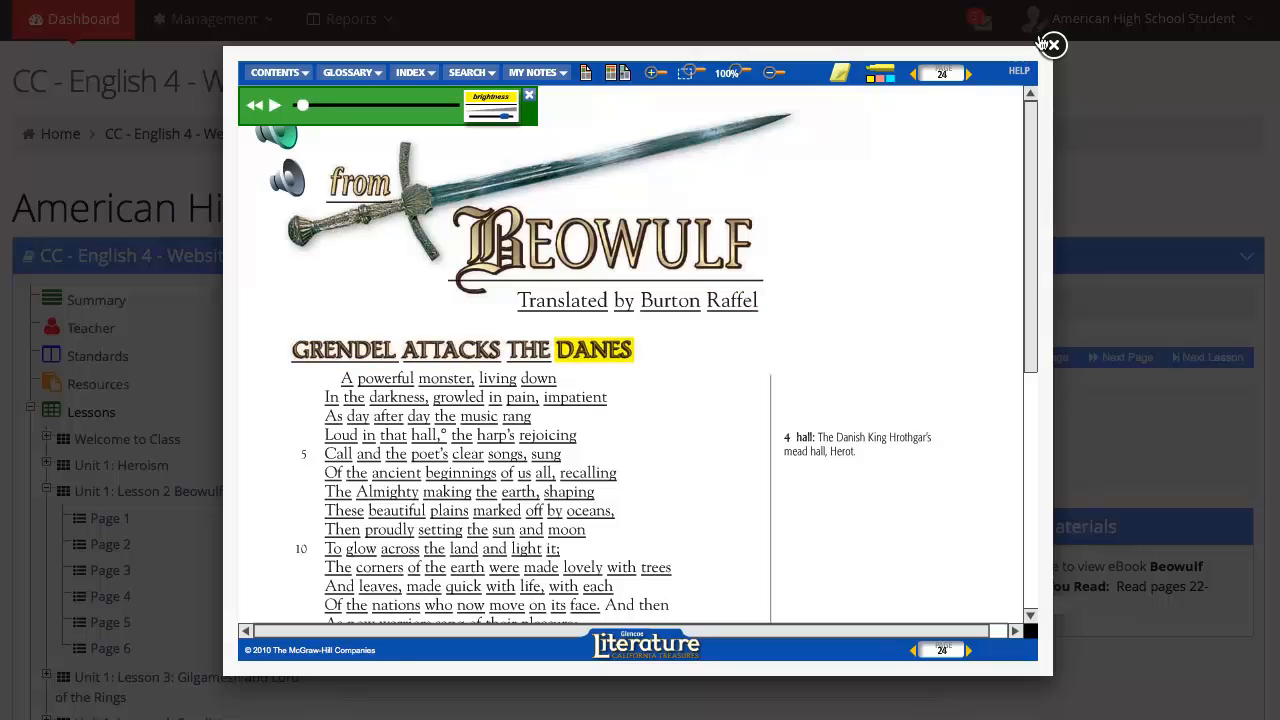
Step: Close the eBook and scroll the Beowulf Introduction down to its journal prompt
{"action": "left_click", "coordinate": [1052, 46]}
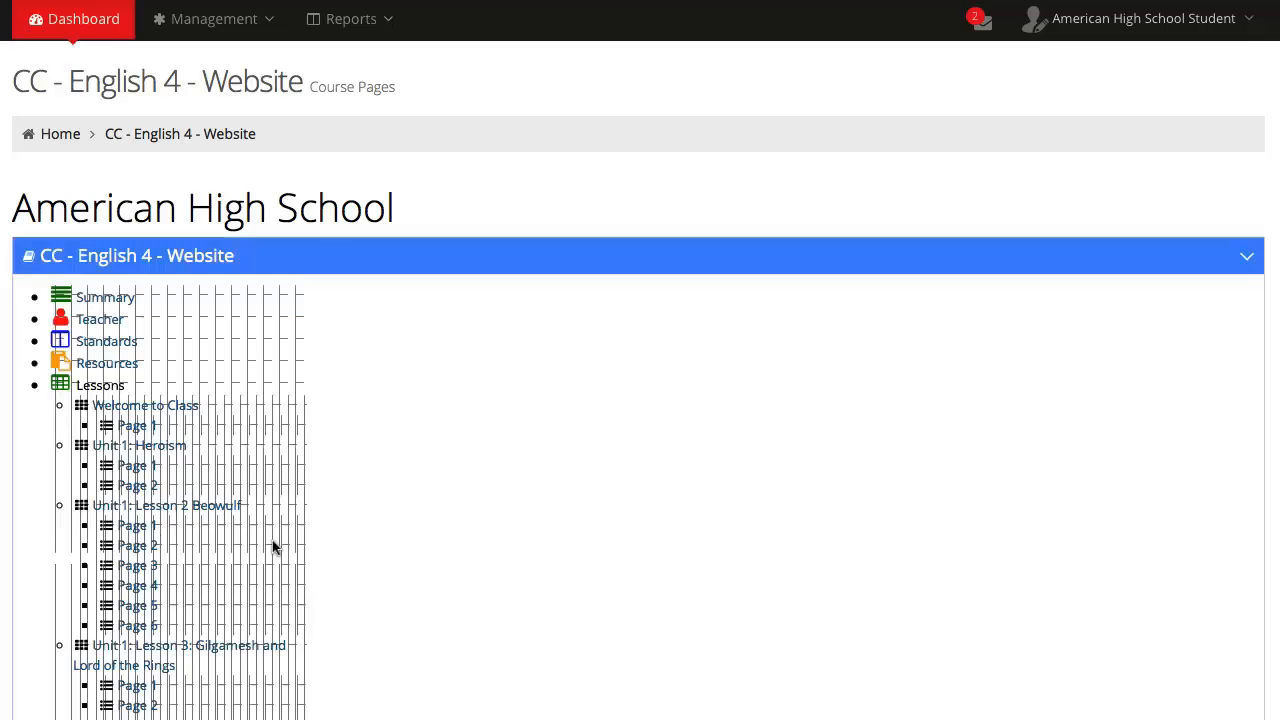
{"action": "left_click", "coordinate": [138, 505]}
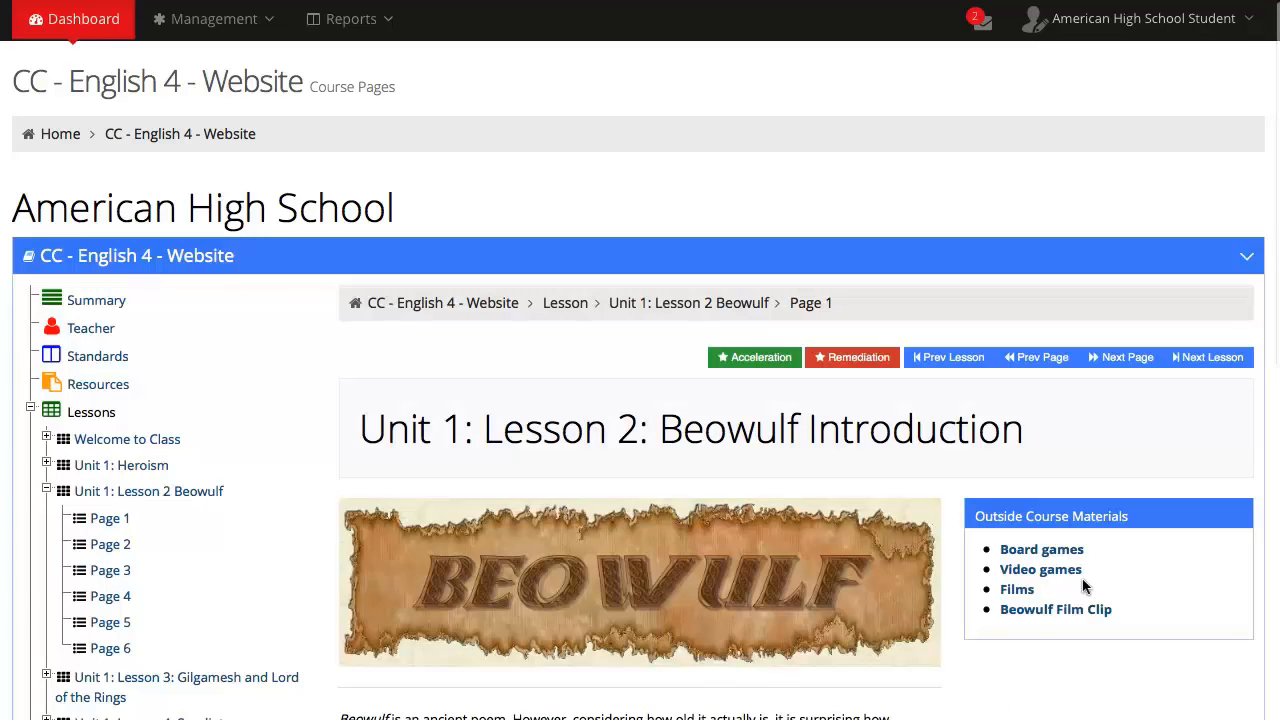
{"action": "mouse_move", "coordinate": [1115, 573]}
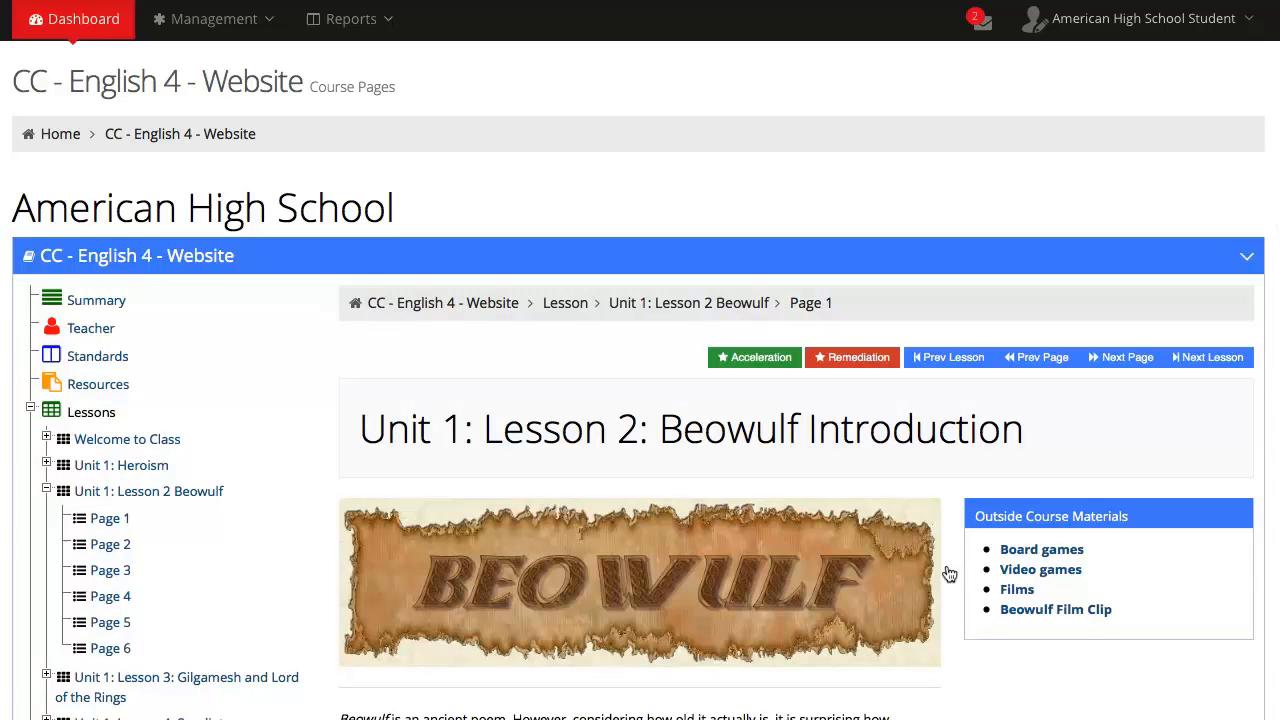
{"action": "scroll", "scroll_direction": "down", "scroll_amount": 3}
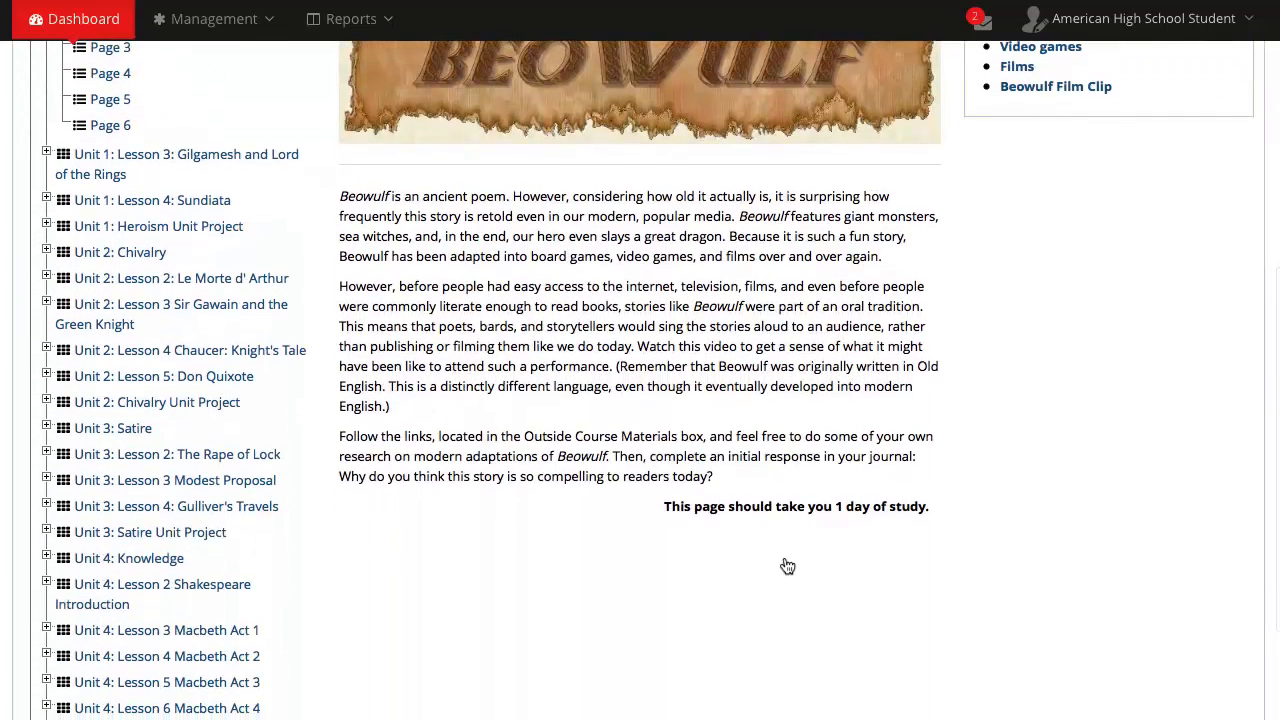
{"action": "mouse_move", "coordinate": [640, 552]}
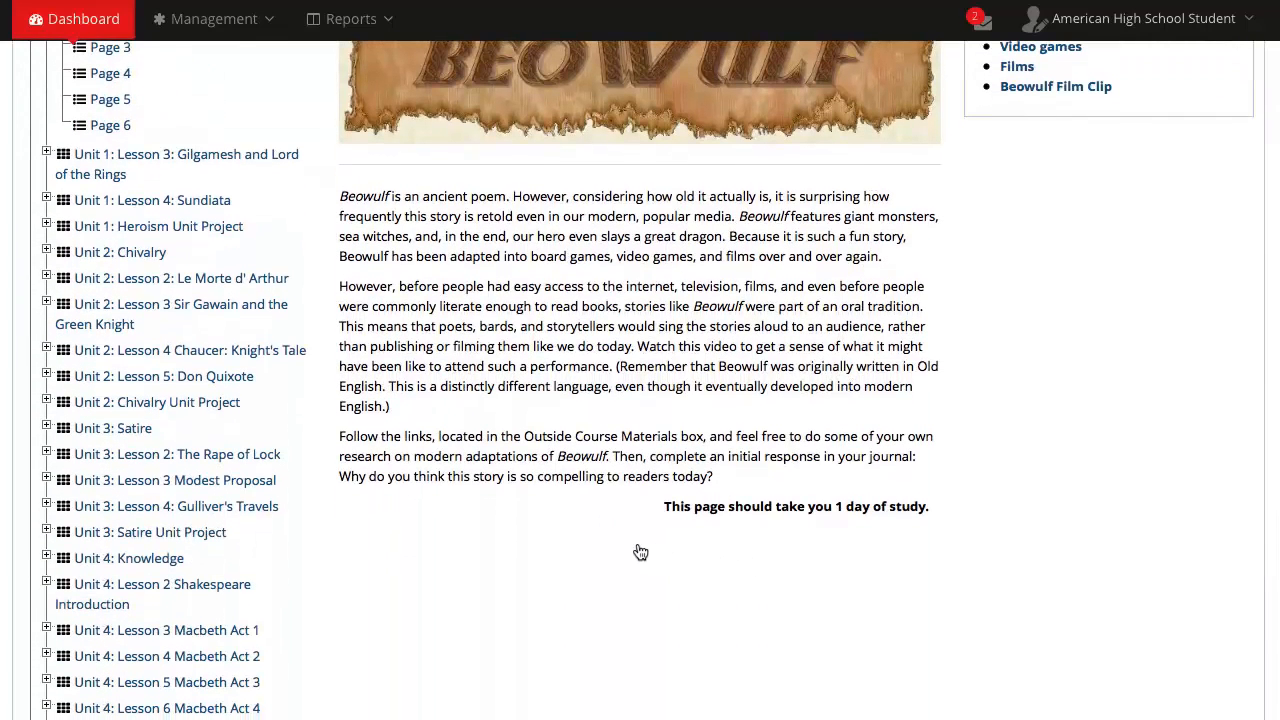
{"action": "mouse_move", "coordinate": [510, 531]}
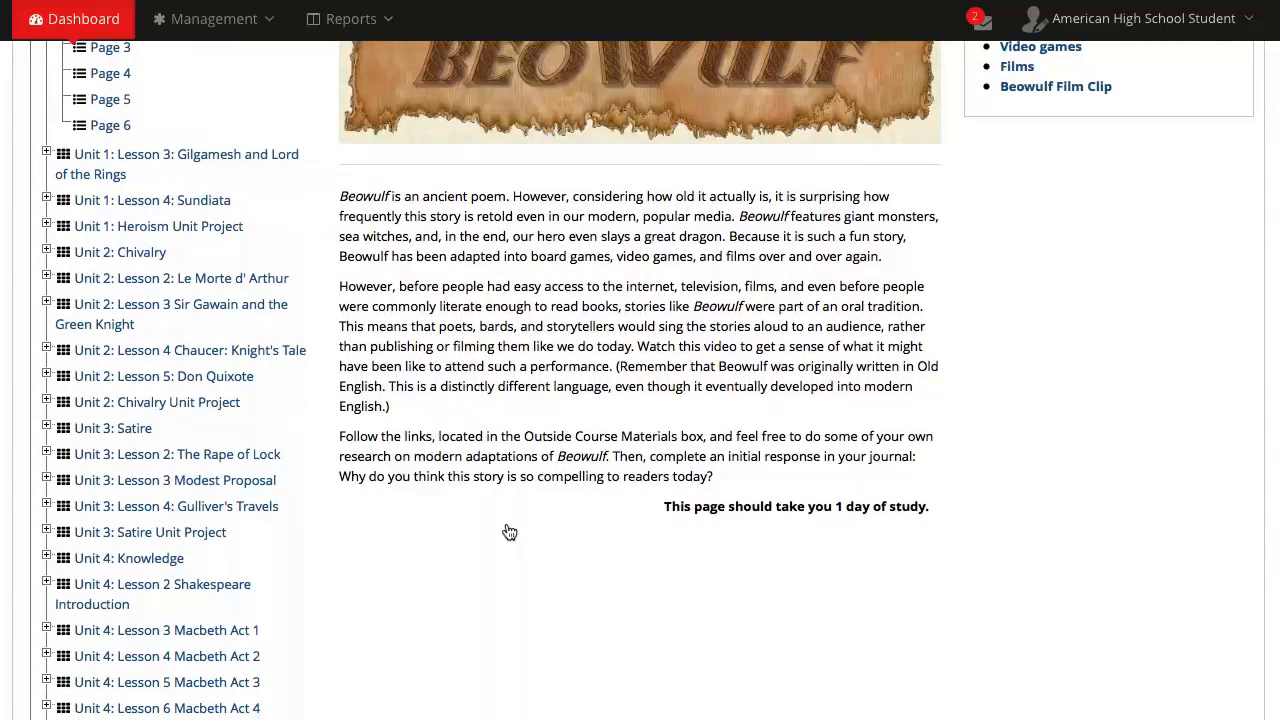
{"action": "mouse_move", "coordinate": [393, 507]}
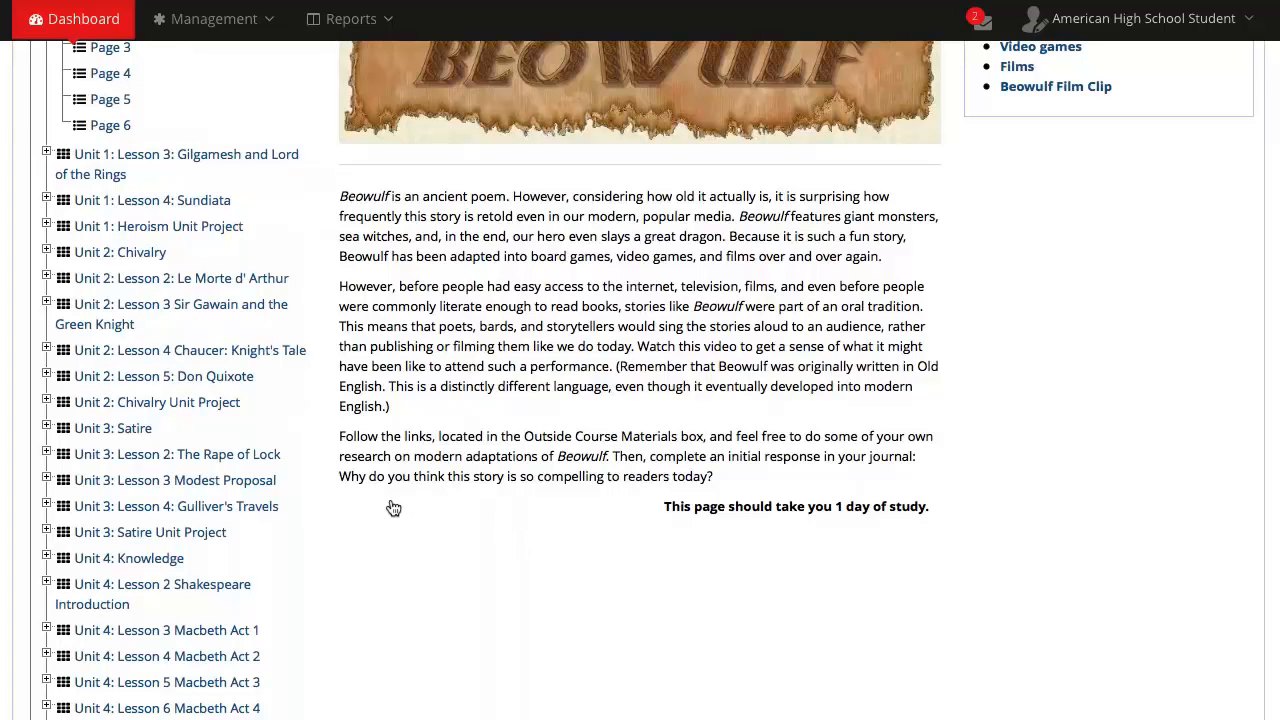
{"action": "mouse_move", "coordinate": [294, 478]}
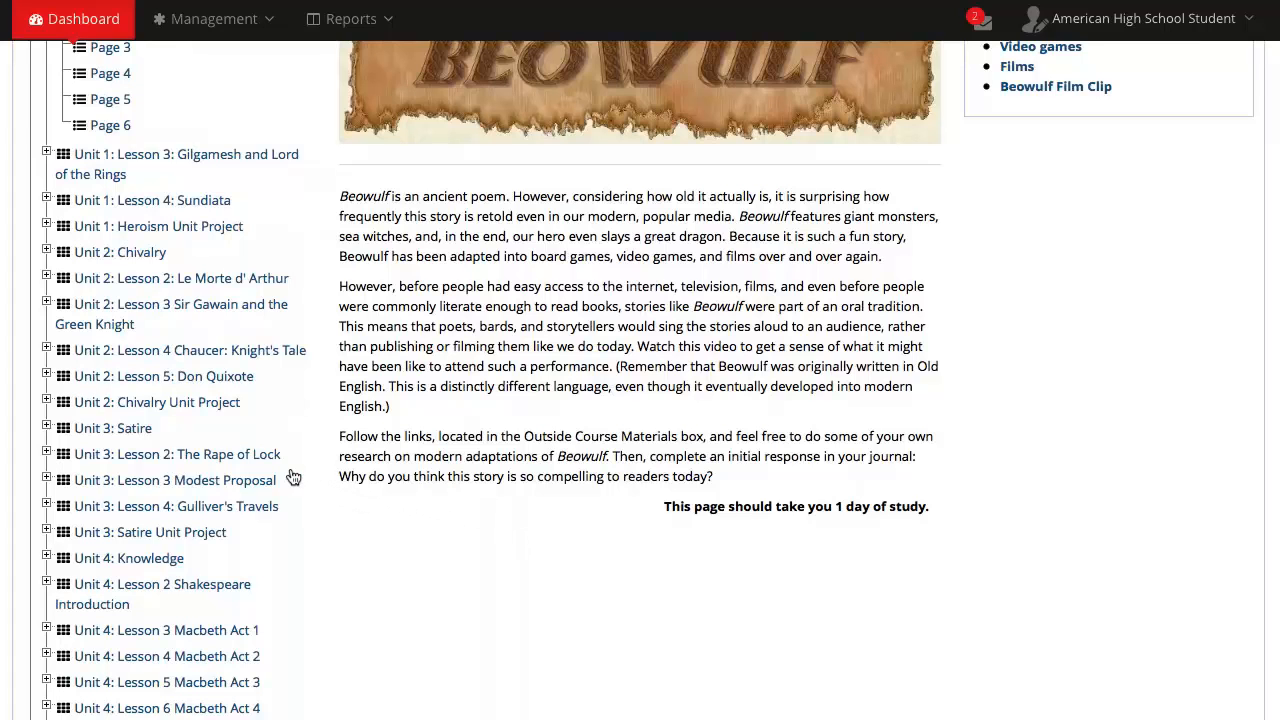
{"action": "mouse_move", "coordinate": [209, 441]}
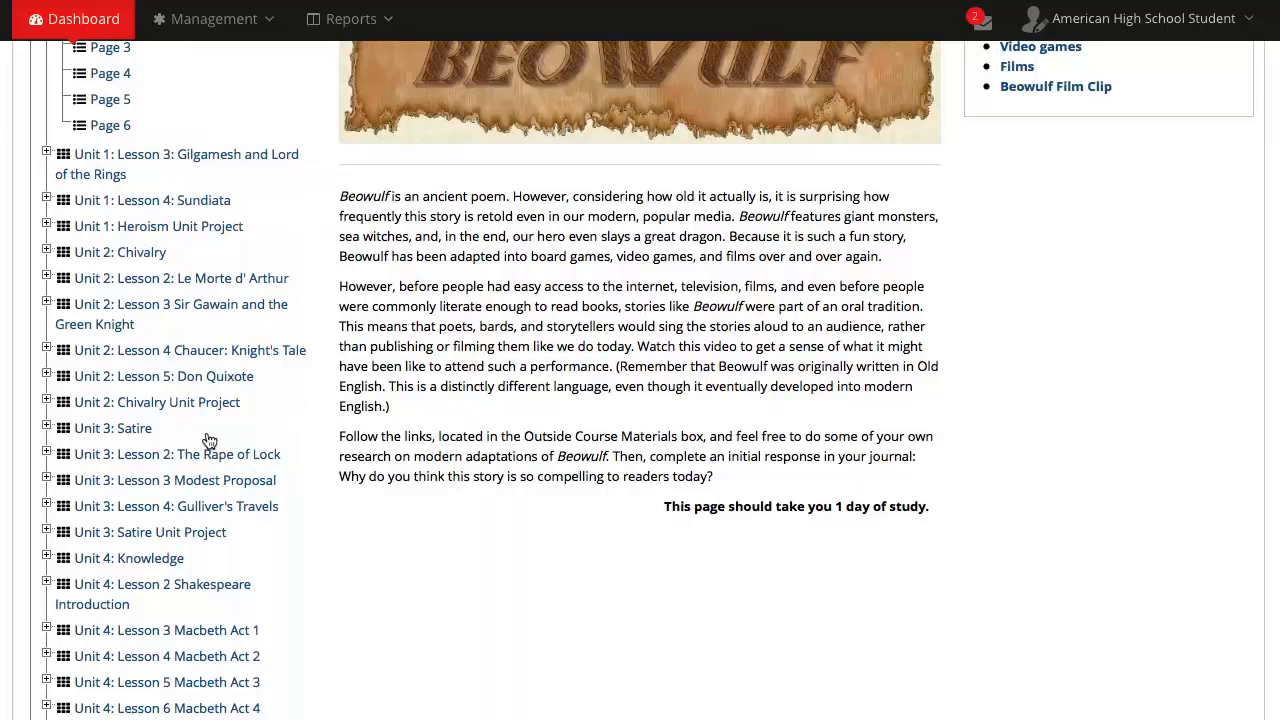
{"action": "mouse_move", "coordinate": [141, 399]}
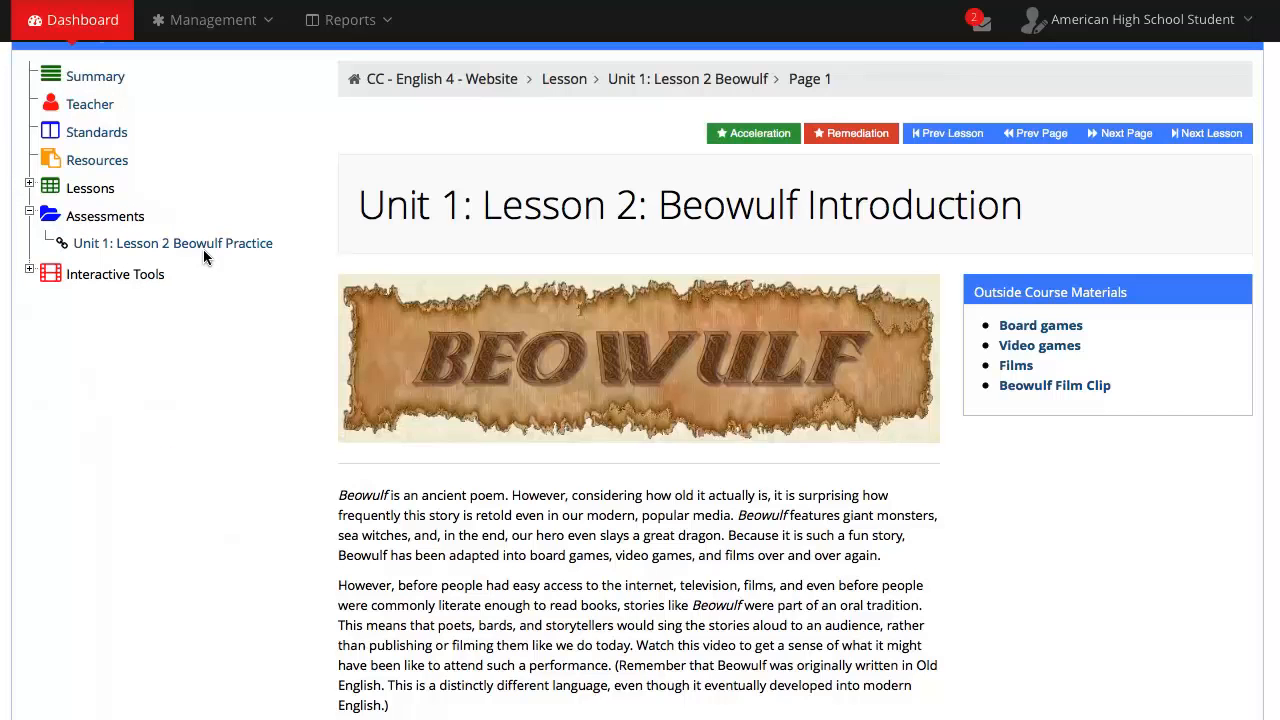
{"action": "mouse_move", "coordinate": [206, 258]}
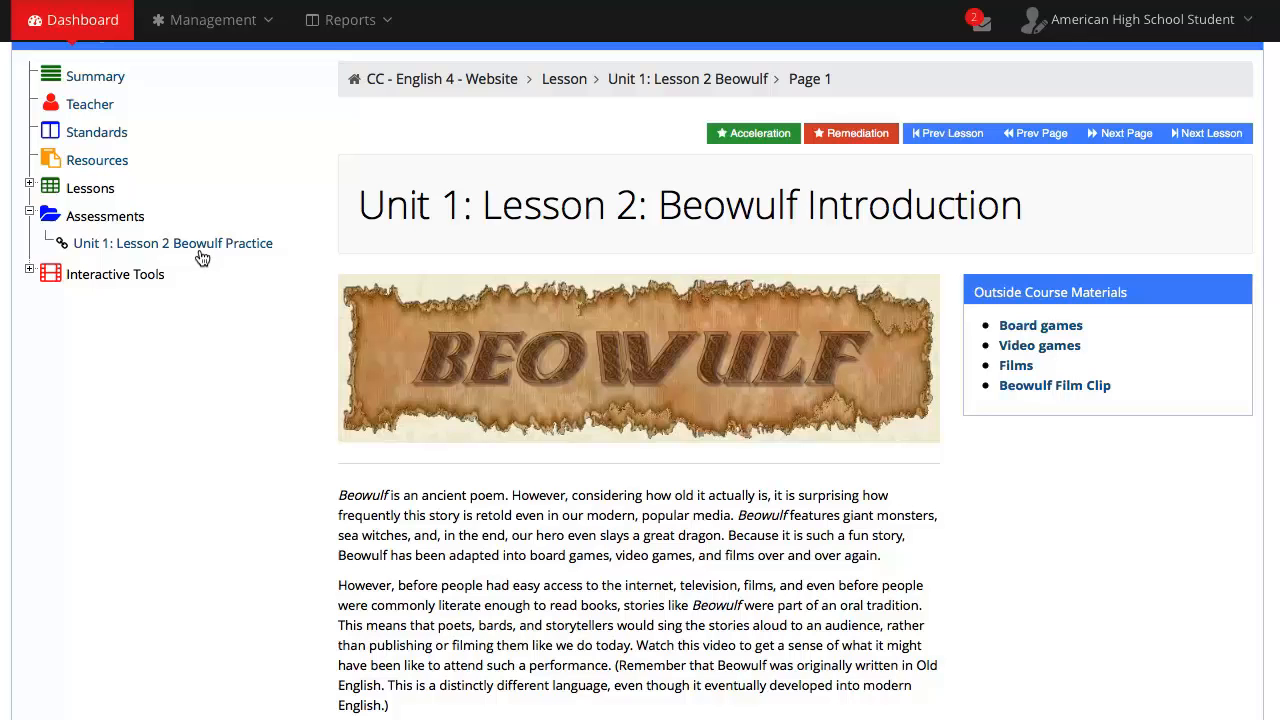
{"action": "mouse_move", "coordinate": [201, 258]}
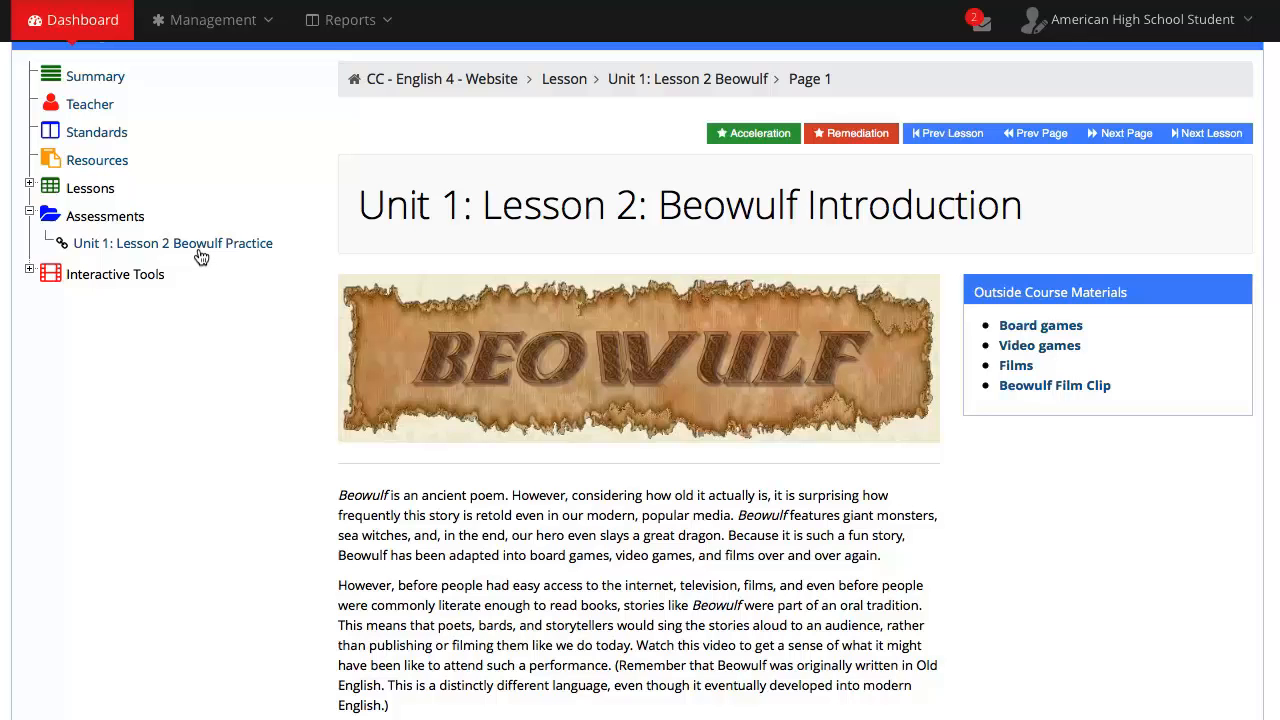
{"action": "mouse_move", "coordinate": [199, 255]}
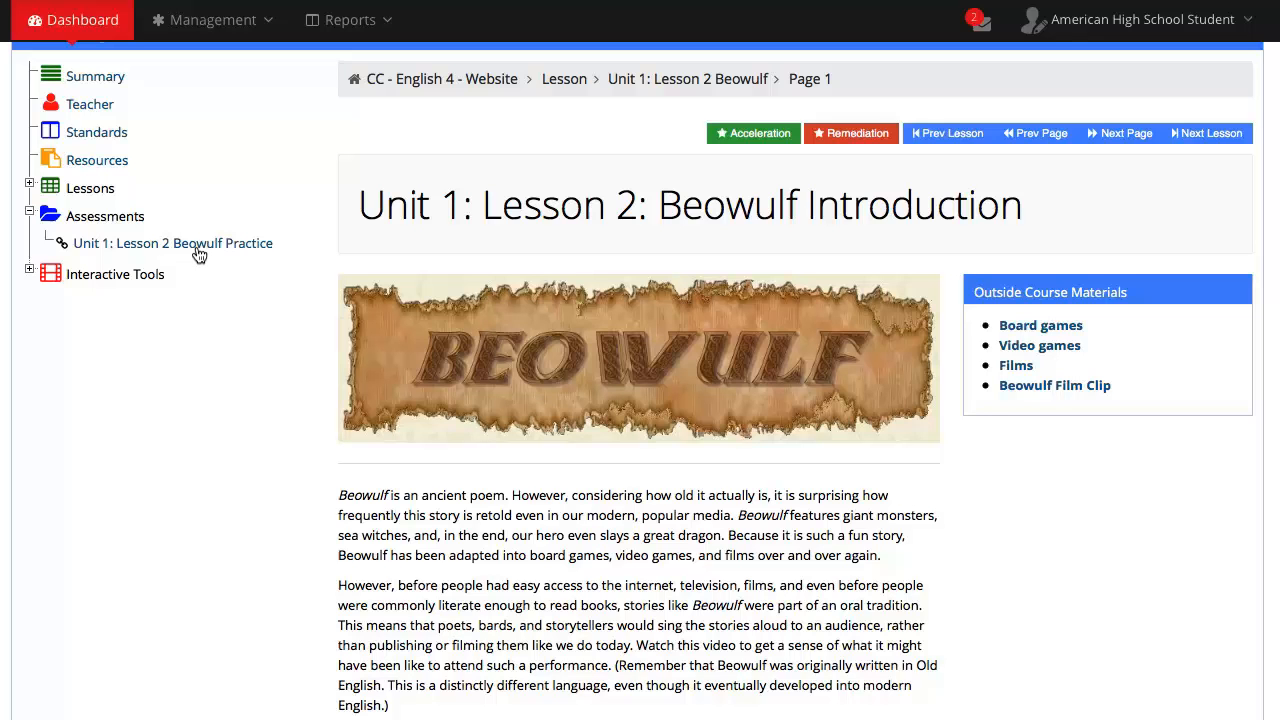
{"action": "mouse_move", "coordinate": [198, 253]}
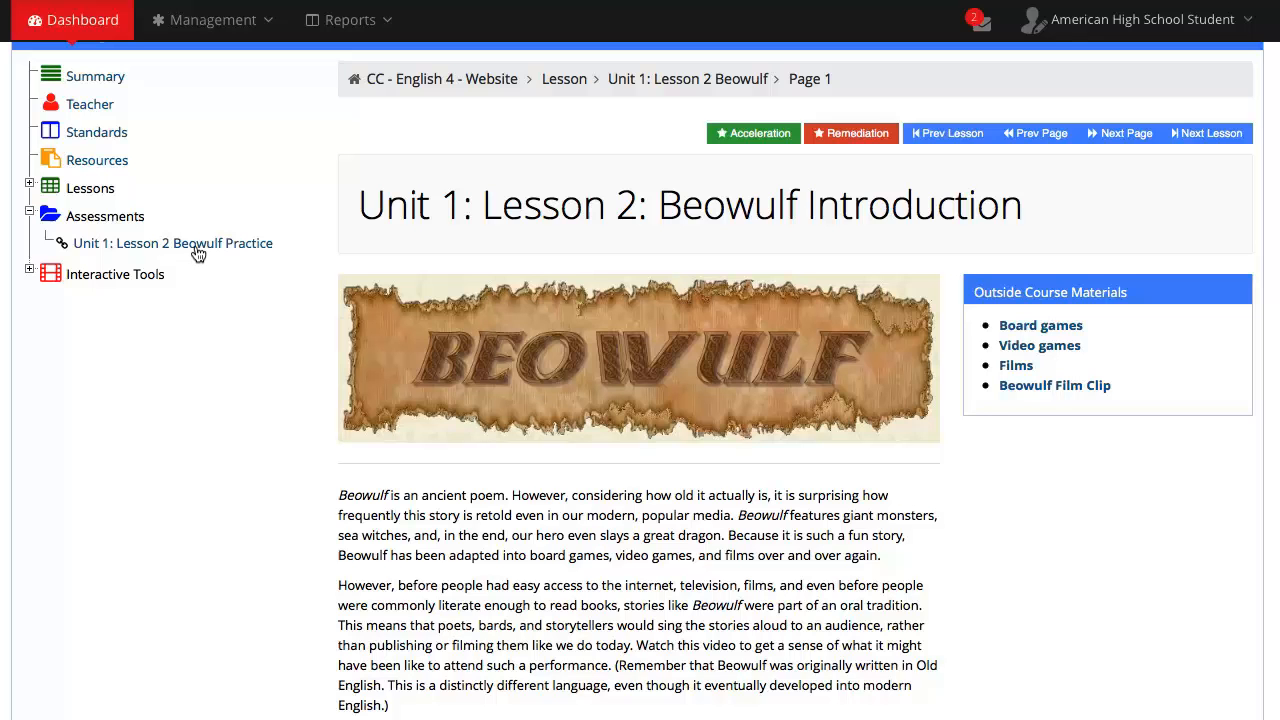
{"action": "mouse_move", "coordinate": [197, 253]}
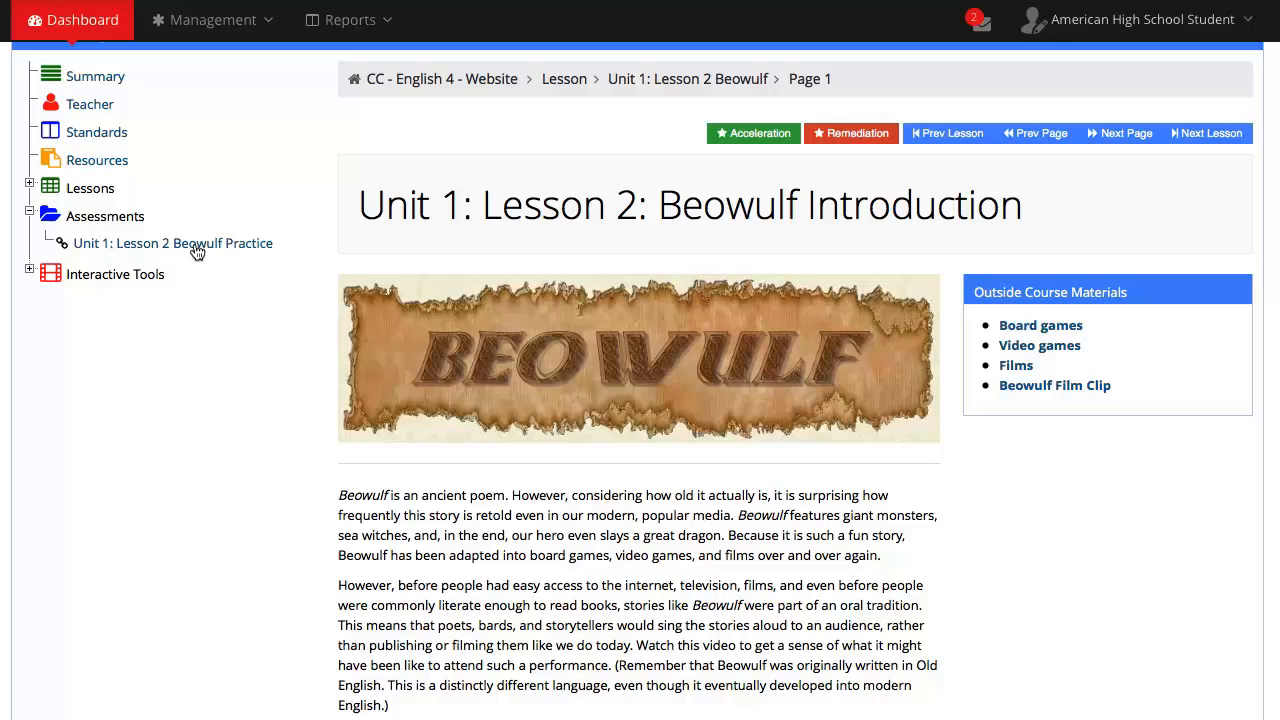
{"action": "mouse_move", "coordinate": [197, 250]}
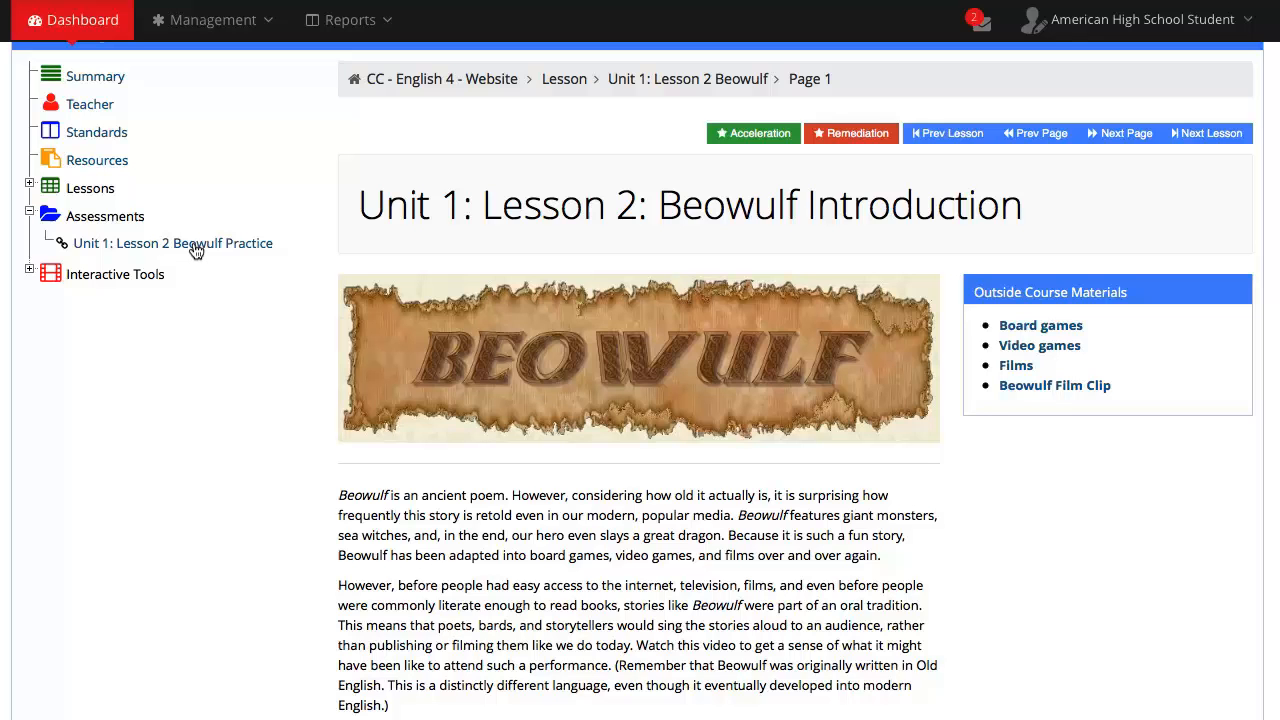
{"action": "mouse_move", "coordinate": [196, 250]}
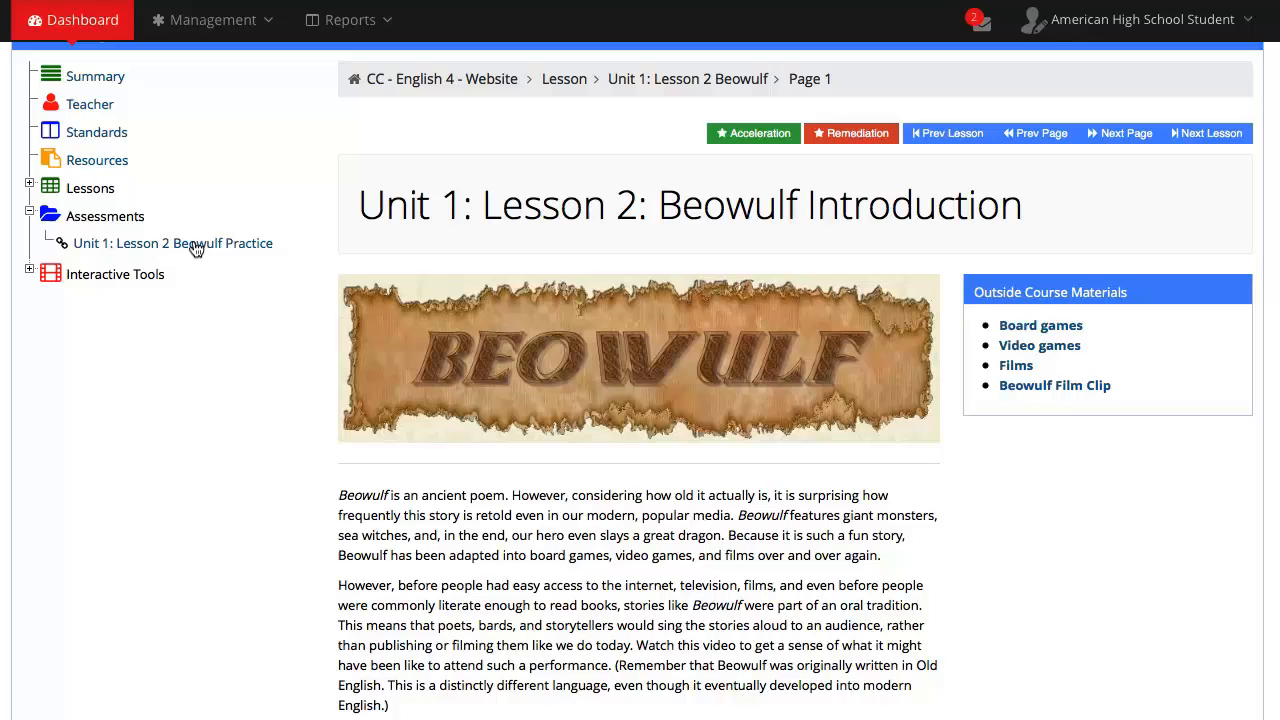
{"action": "mouse_move", "coordinate": [196, 249]}
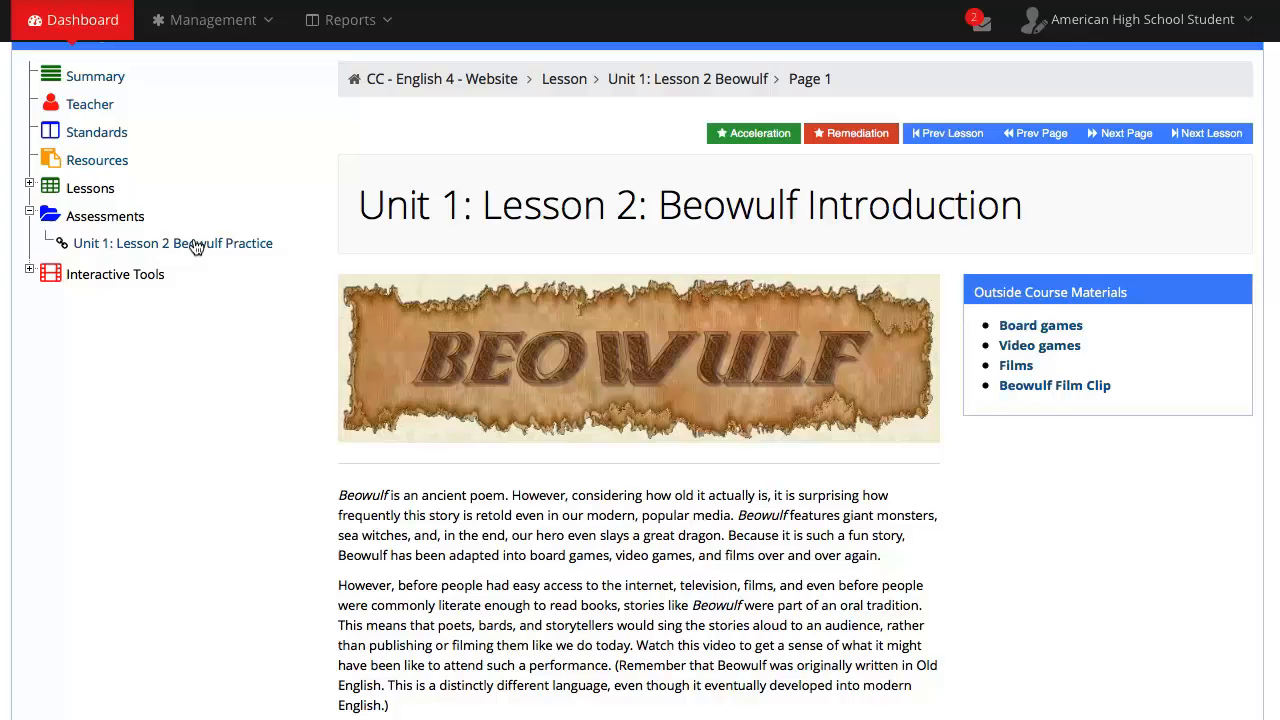
{"action": "mouse_move", "coordinate": [196, 247]}
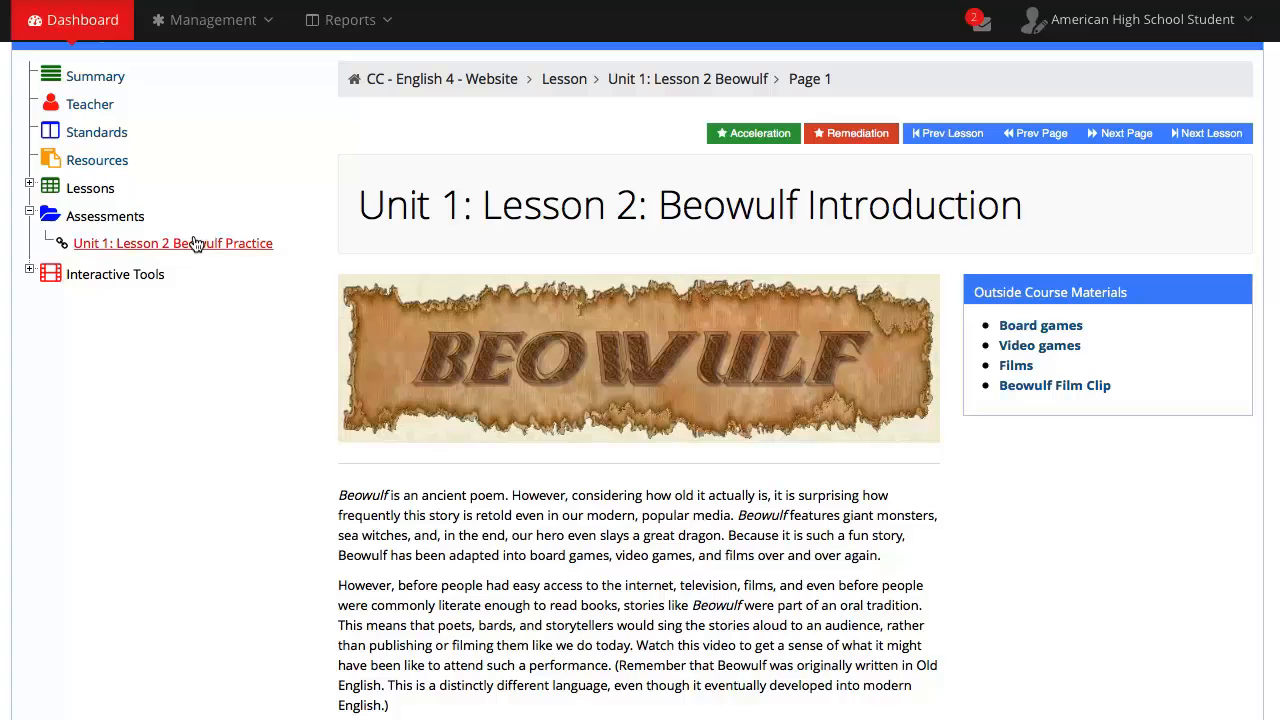
Step: Open the Beowulf Practice quiz and answer question 1 with the bravest-of-the-Geats passage
{"action": "left_click", "coordinate": [442, 79]}
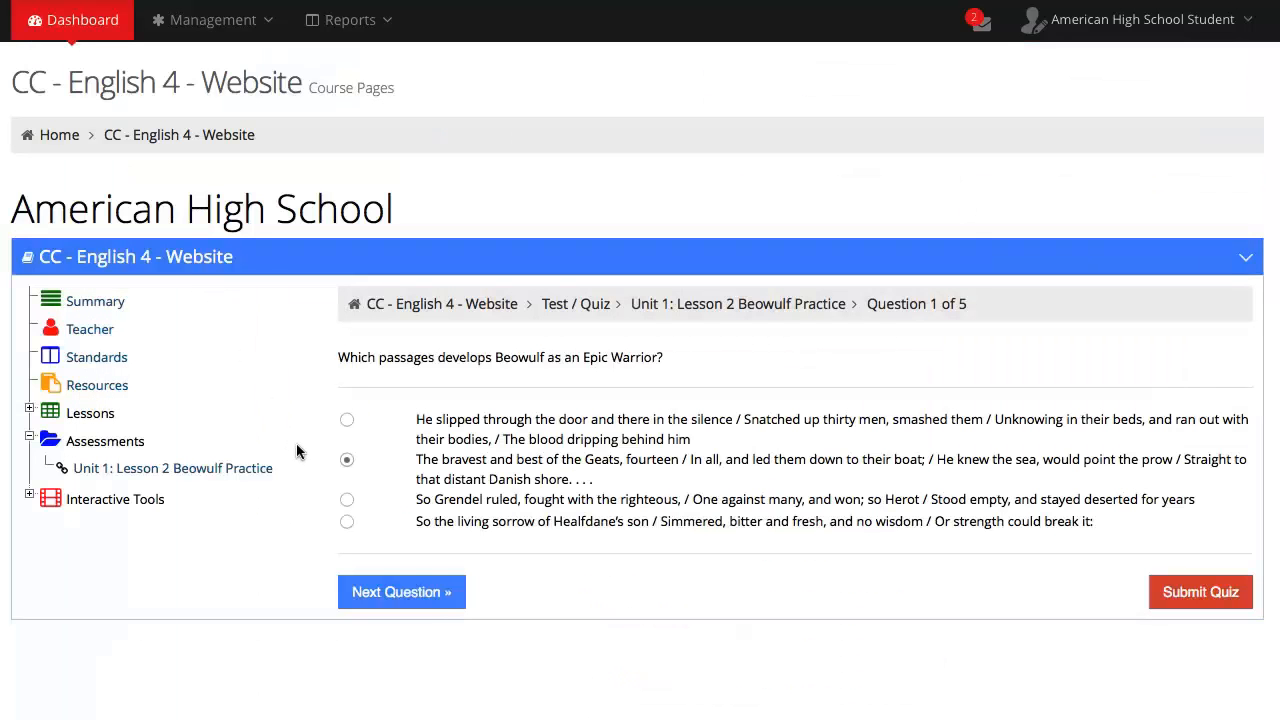
{"action": "mouse_move", "coordinate": [314, 459]}
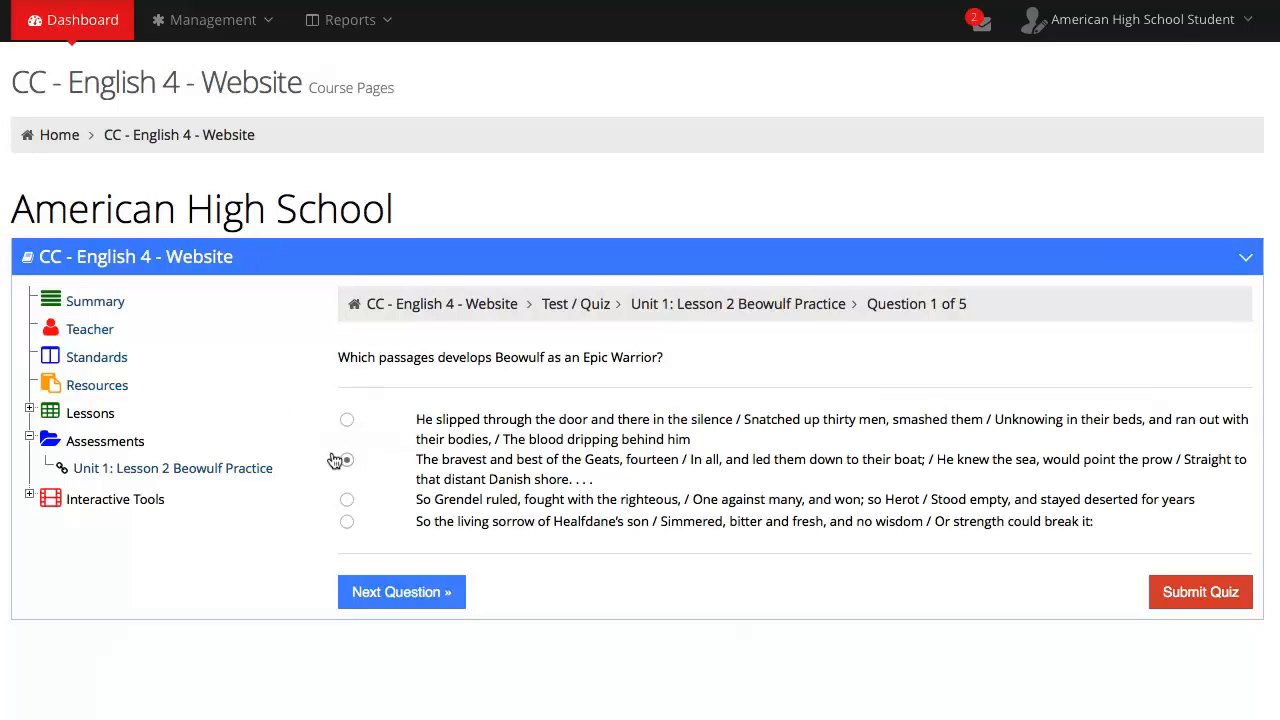
{"action": "left_click", "coordinate": [347, 459]}
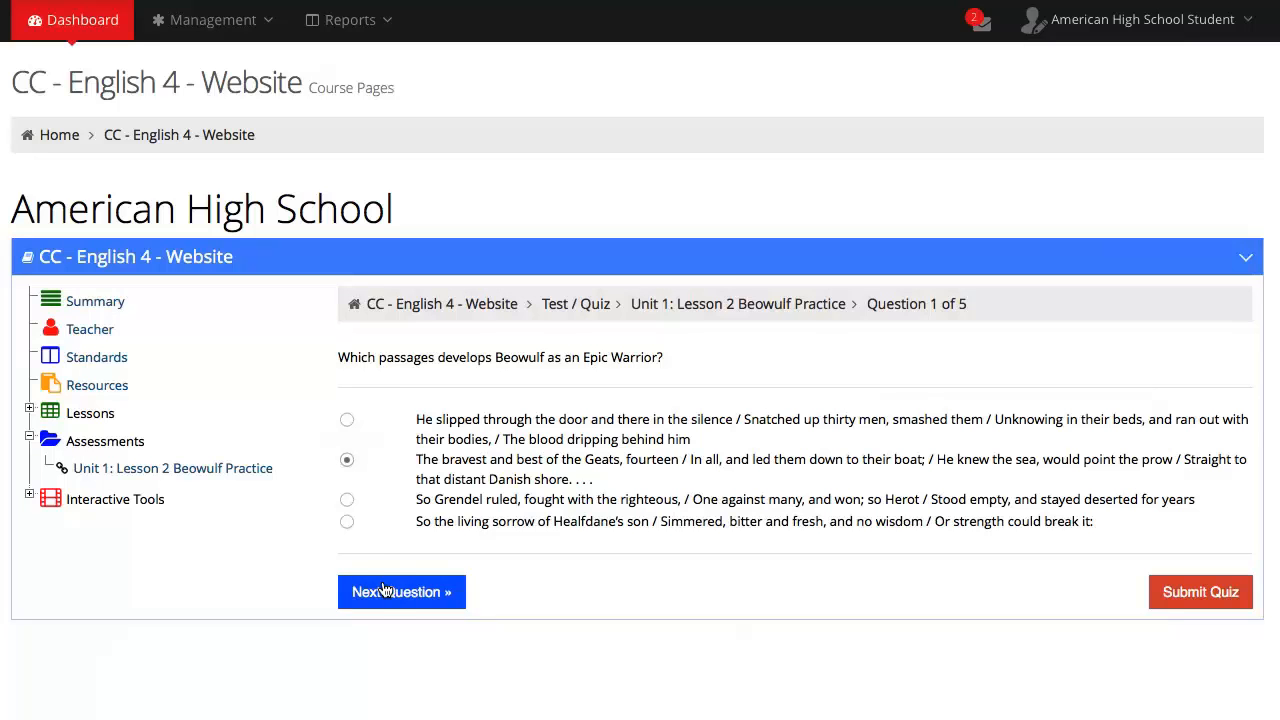
{"action": "left_click", "coordinate": [401, 591]}
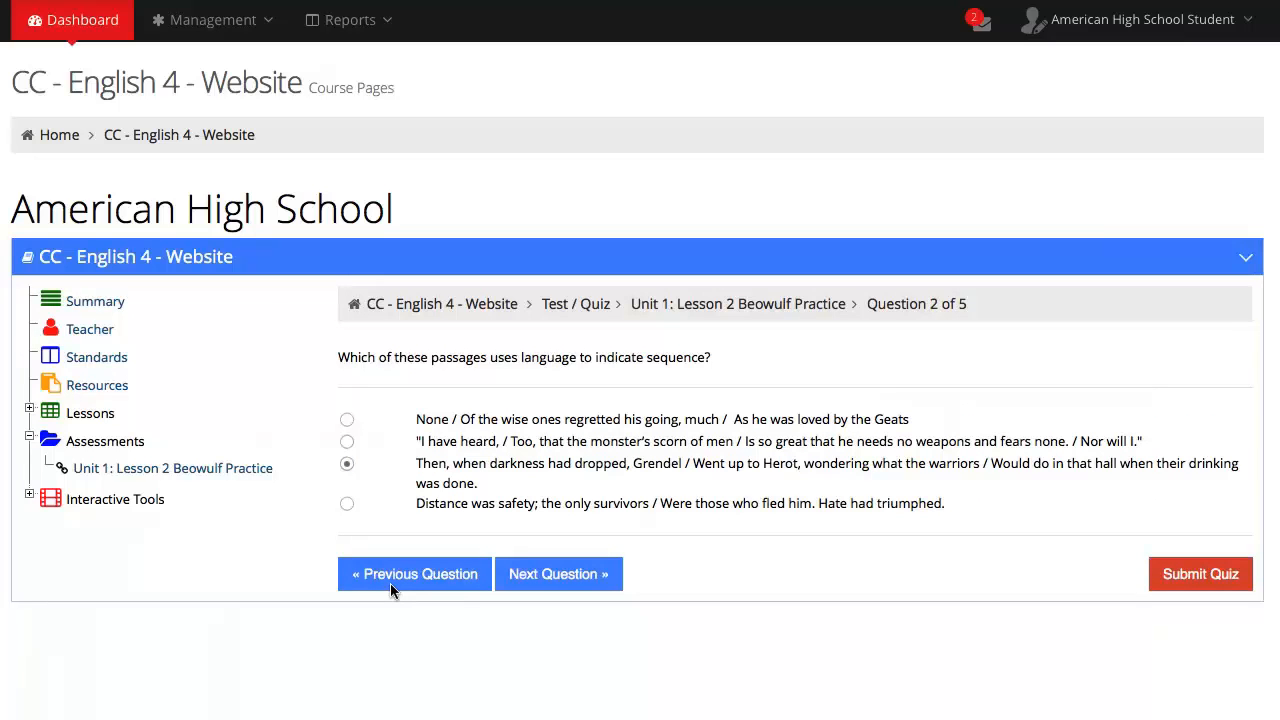
{"action": "mouse_move", "coordinate": [407, 625]}
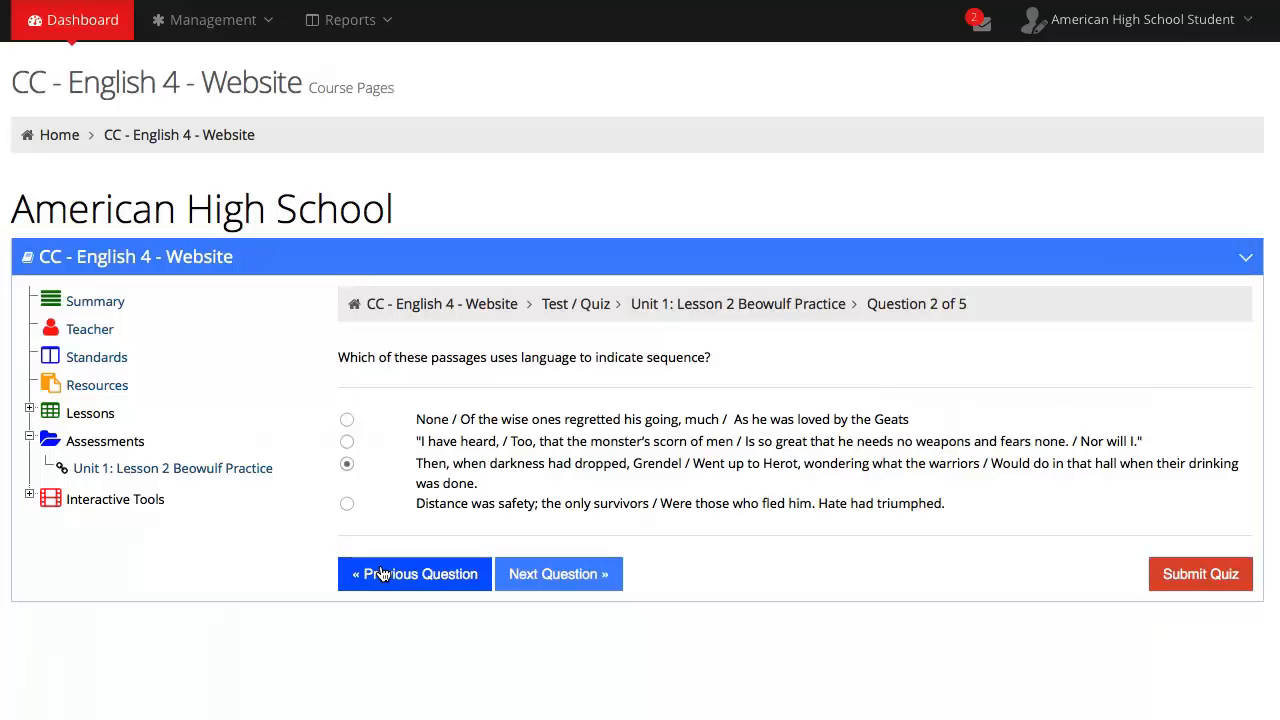
{"action": "left_click", "coordinate": [414, 573]}
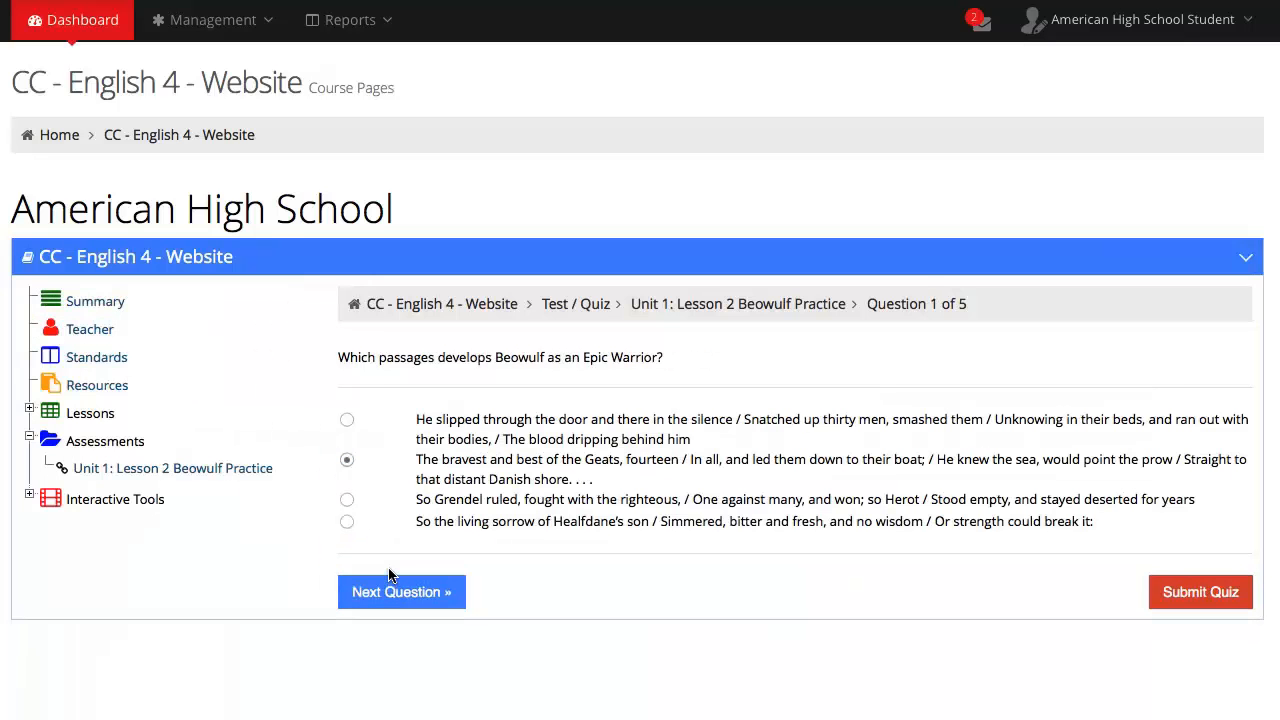
{"action": "mouse_move", "coordinate": [428, 542]}
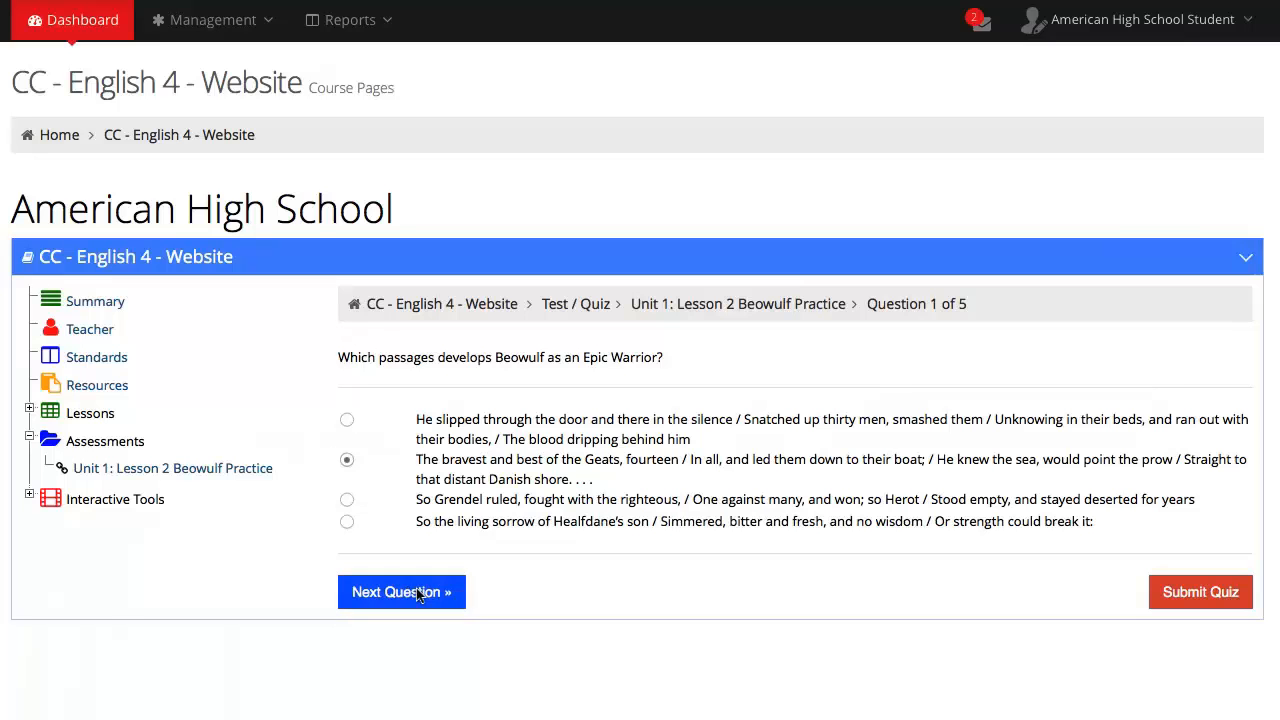
Step: Answer questions 2–5, choosing the powerful monster passage, the first sentence, and Justify
{"action": "left_click", "coordinate": [401, 591]}
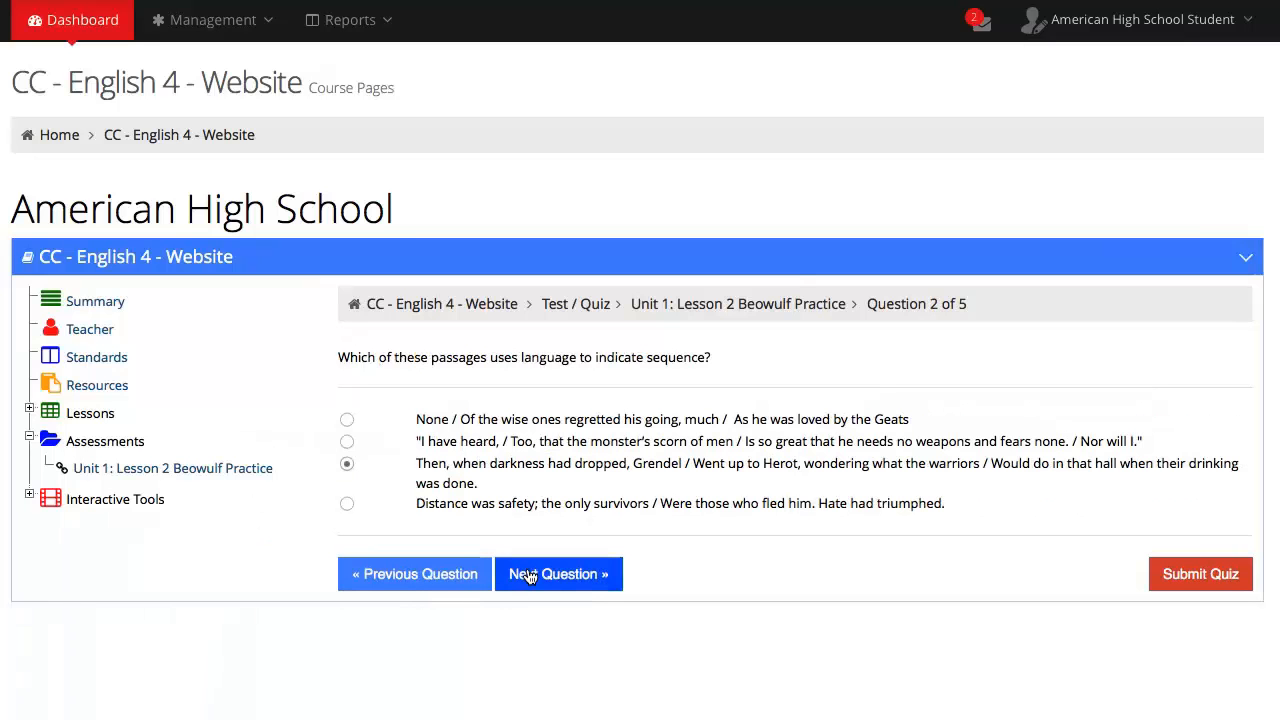
{"action": "left_click", "coordinate": [558, 573]}
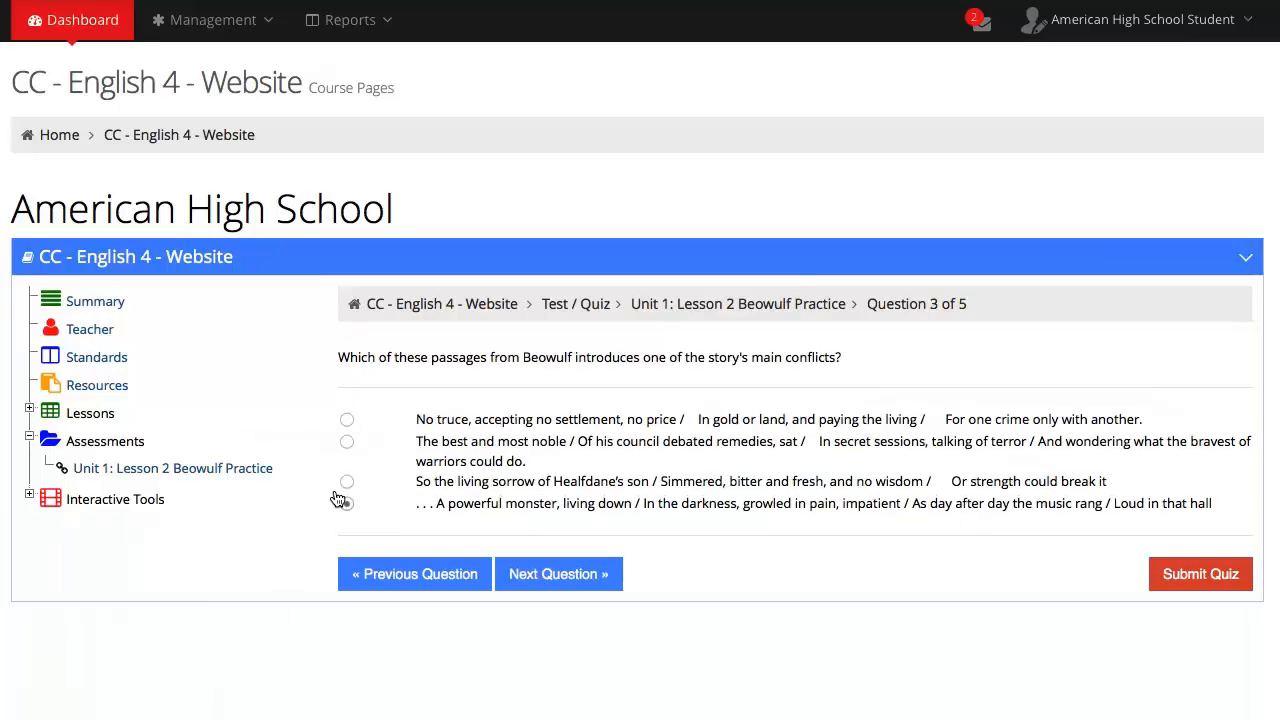
{"action": "left_click", "coordinate": [347, 503]}
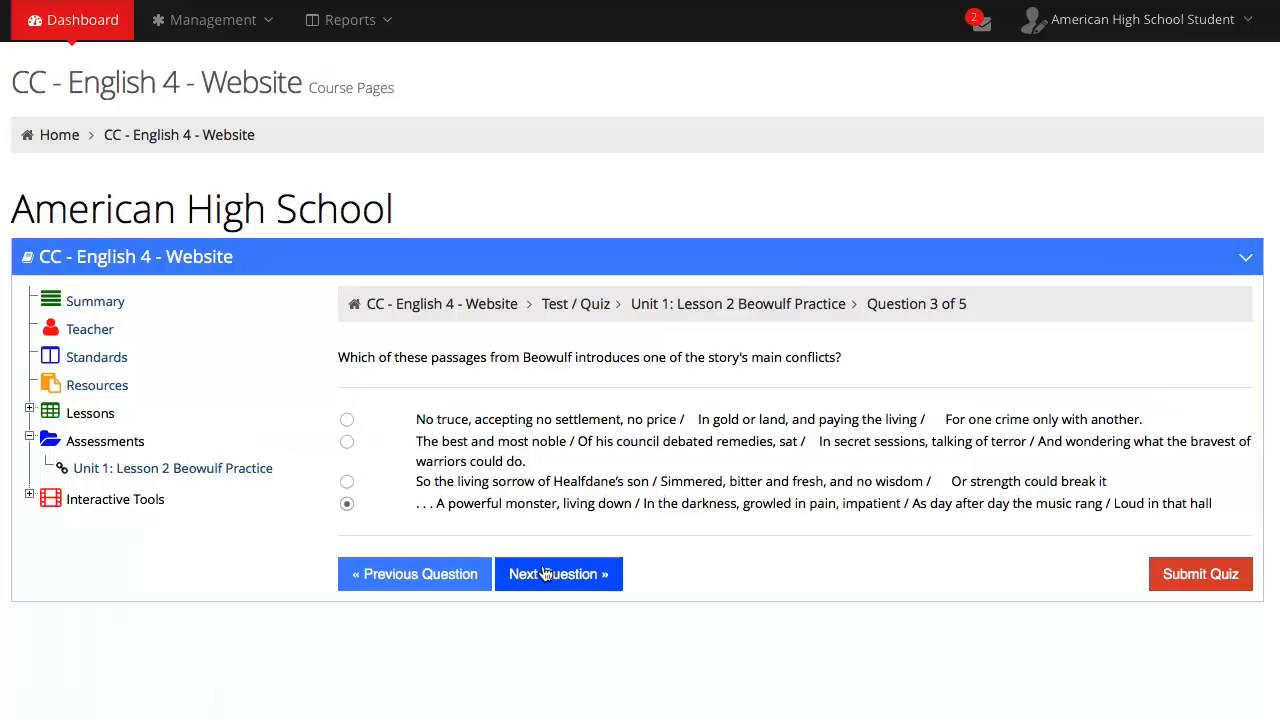
{"action": "left_click", "coordinate": [558, 573]}
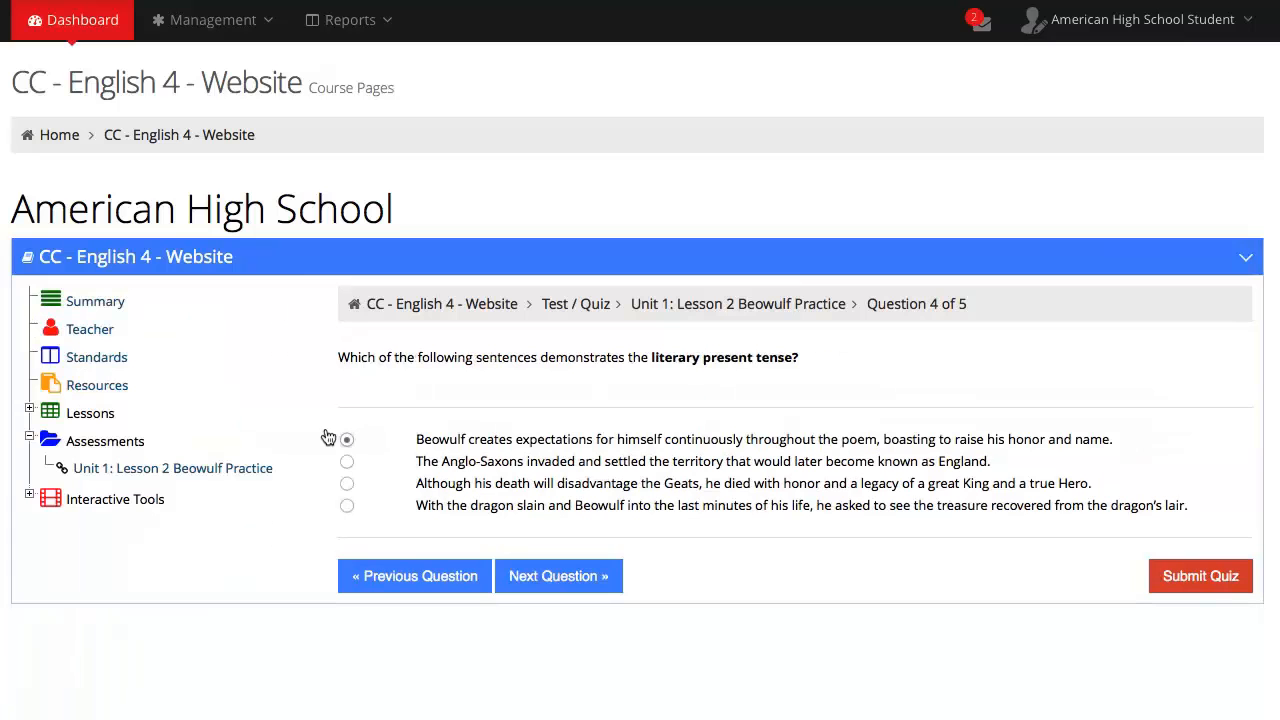
{"action": "left_click", "coordinate": [347, 439]}
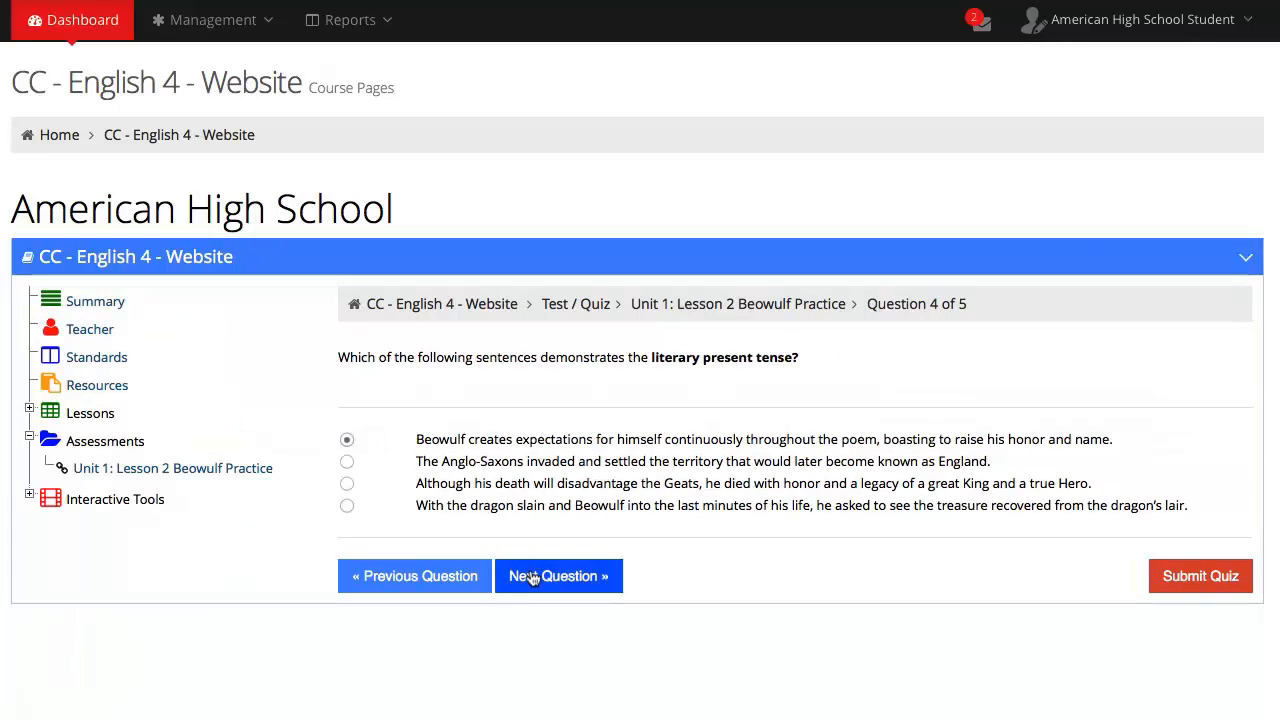
{"action": "left_click", "coordinate": [558, 575]}
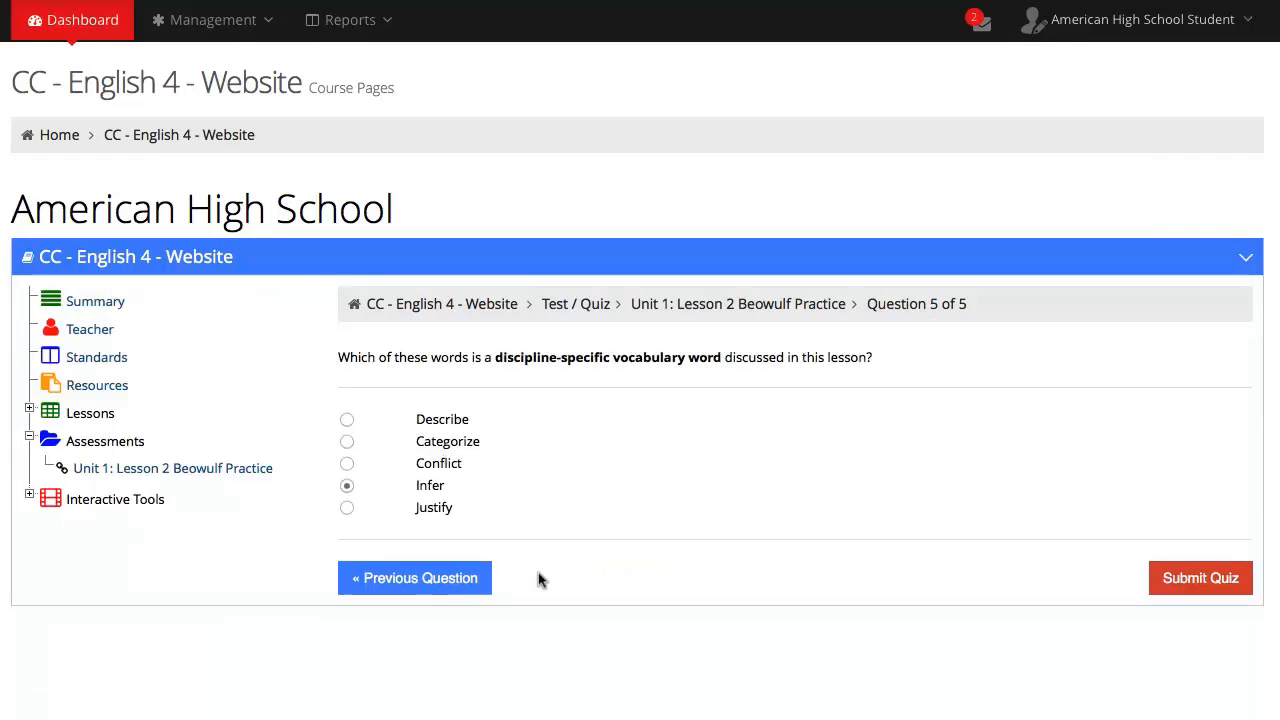
{"action": "left_click", "coordinate": [347, 507]}
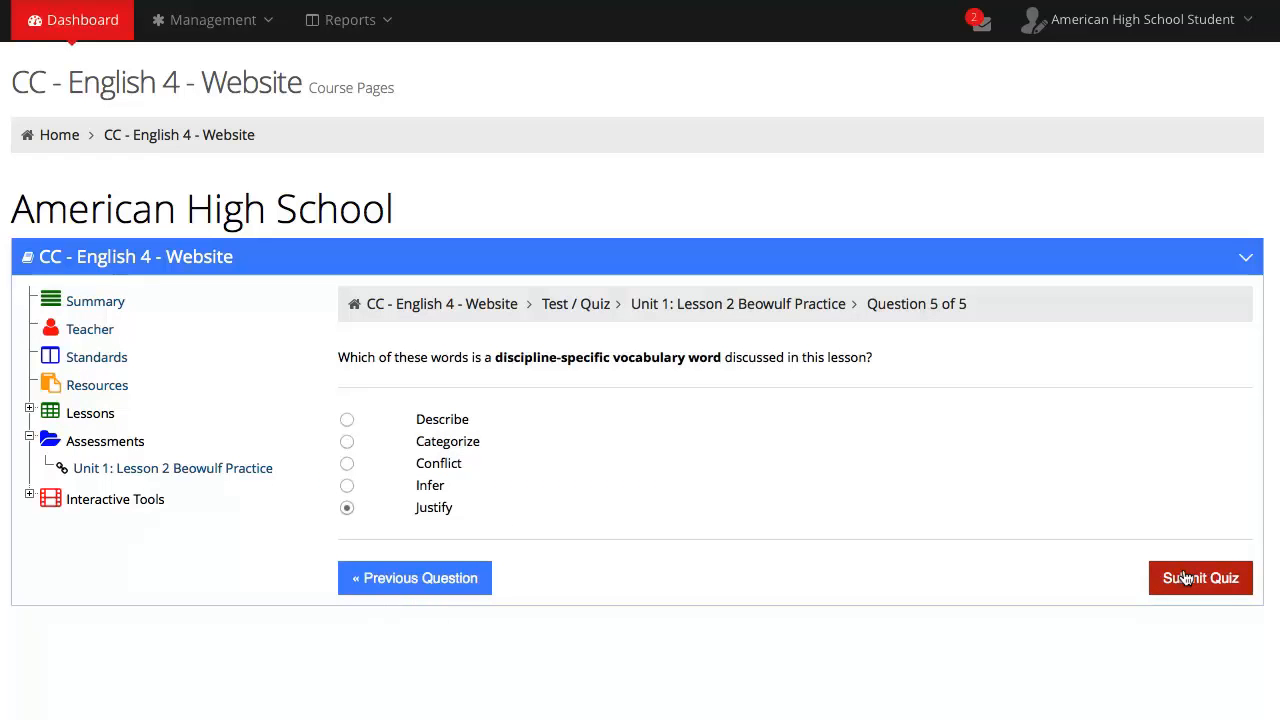
Step: Submit and confirm the Beowulf Practice quiz, scoring 8 of 10 (80%, B-)
{"action": "left_click", "coordinate": [1200, 577]}
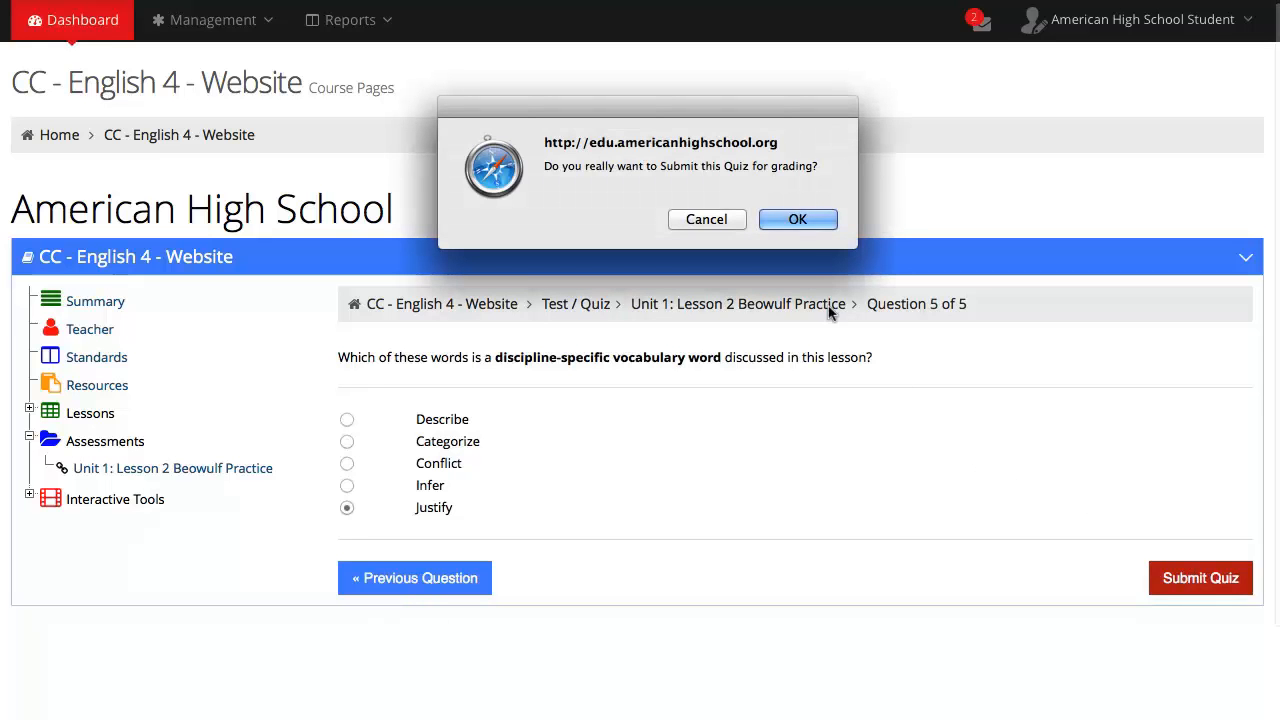
{"action": "left_click", "coordinate": [706, 219]}
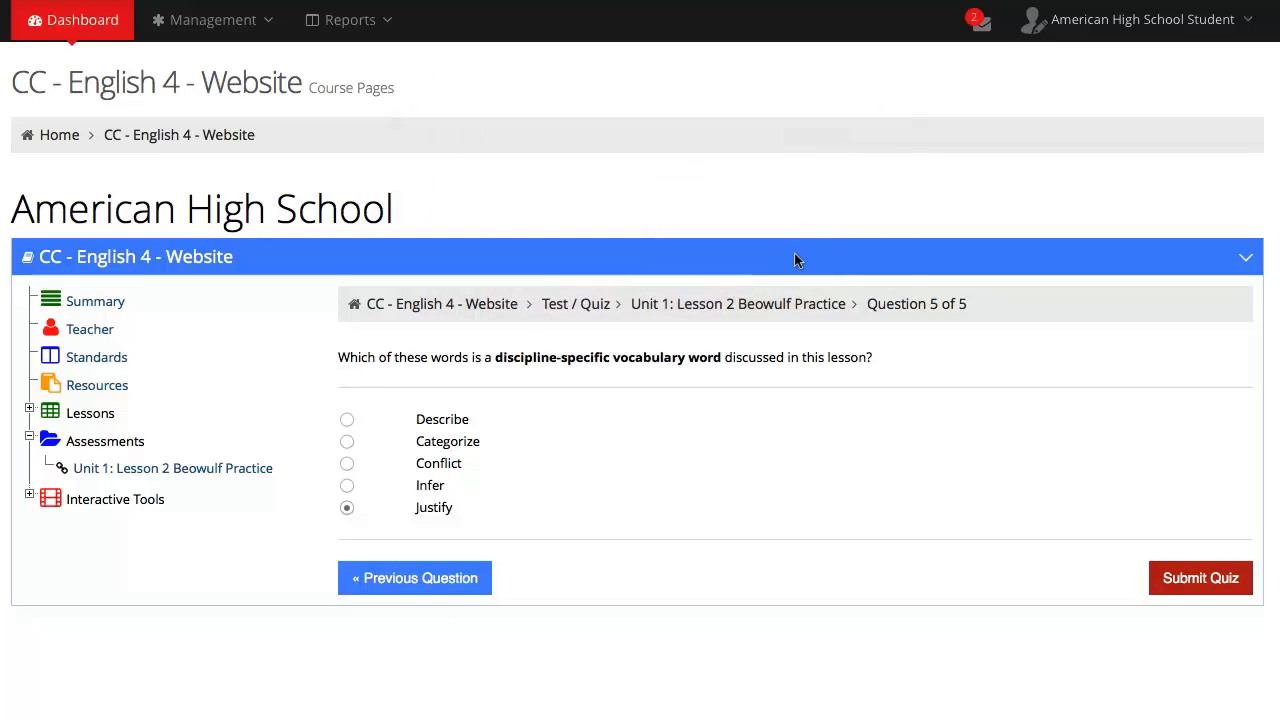
{"action": "left_click", "coordinate": [1200, 577]}
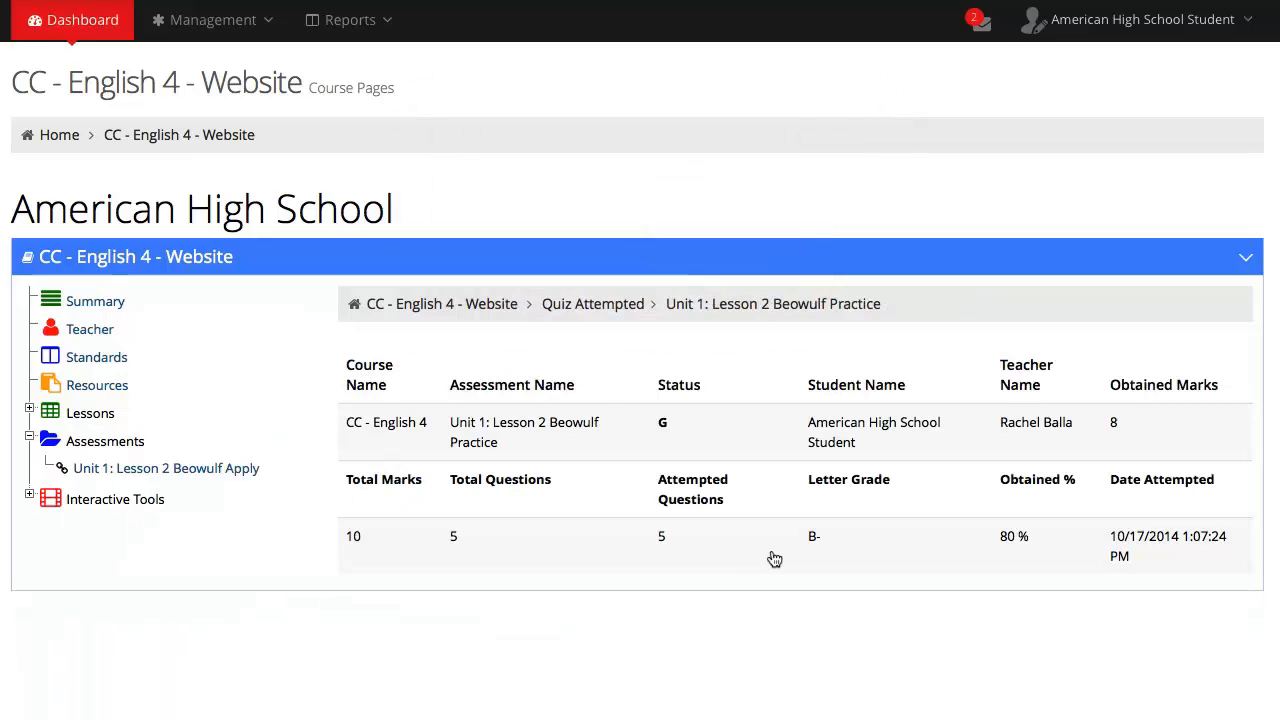
{"action": "mouse_move", "coordinate": [679, 558]}
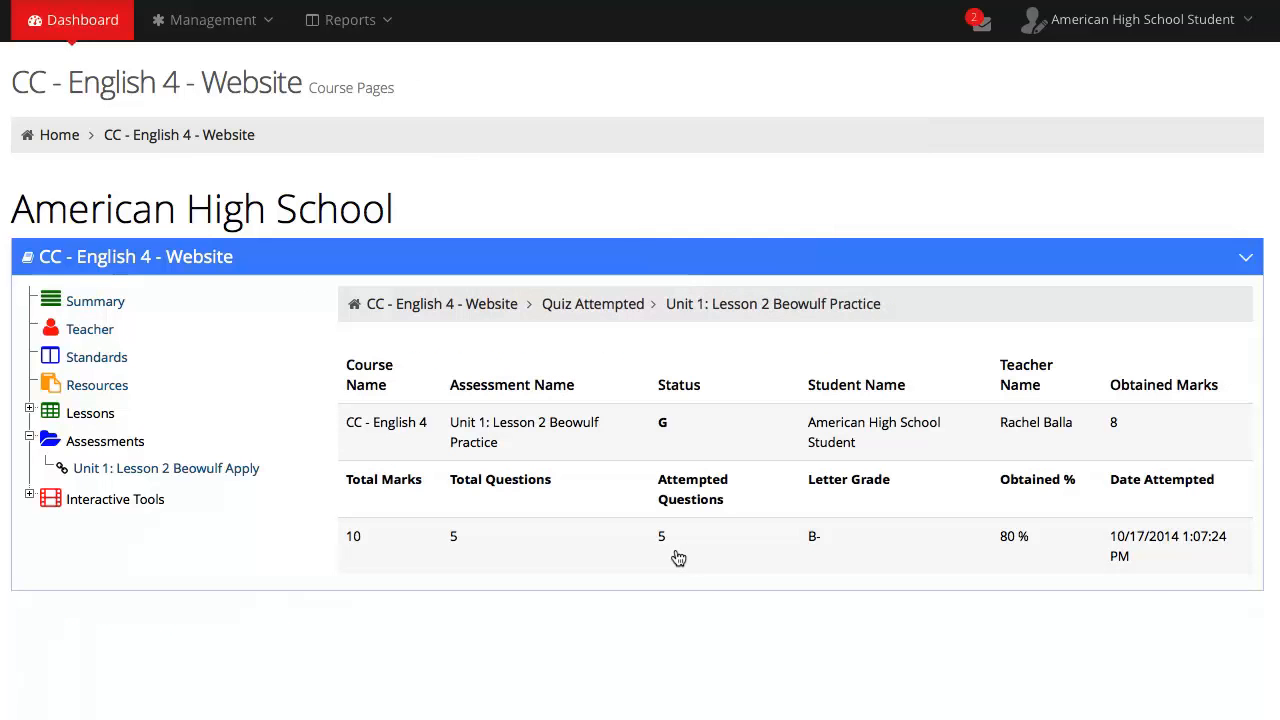
{"action": "mouse_move", "coordinate": [592, 556]}
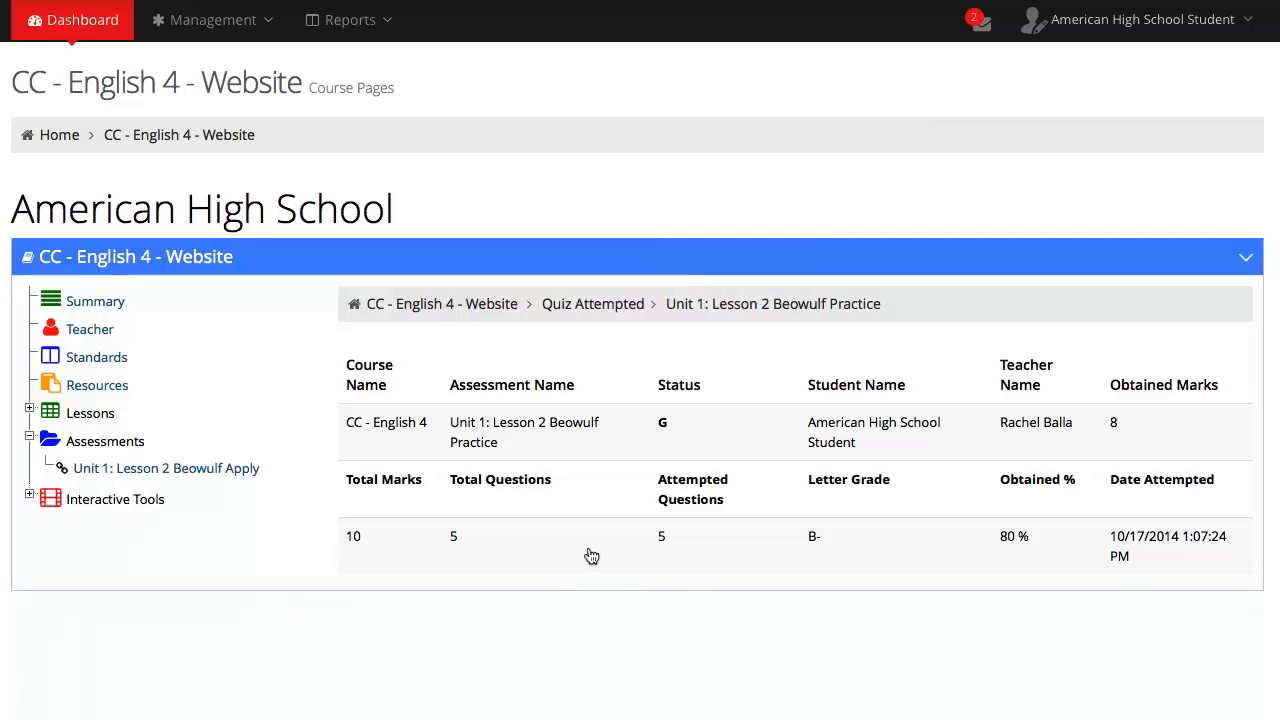
{"action": "mouse_move", "coordinate": [514, 552]}
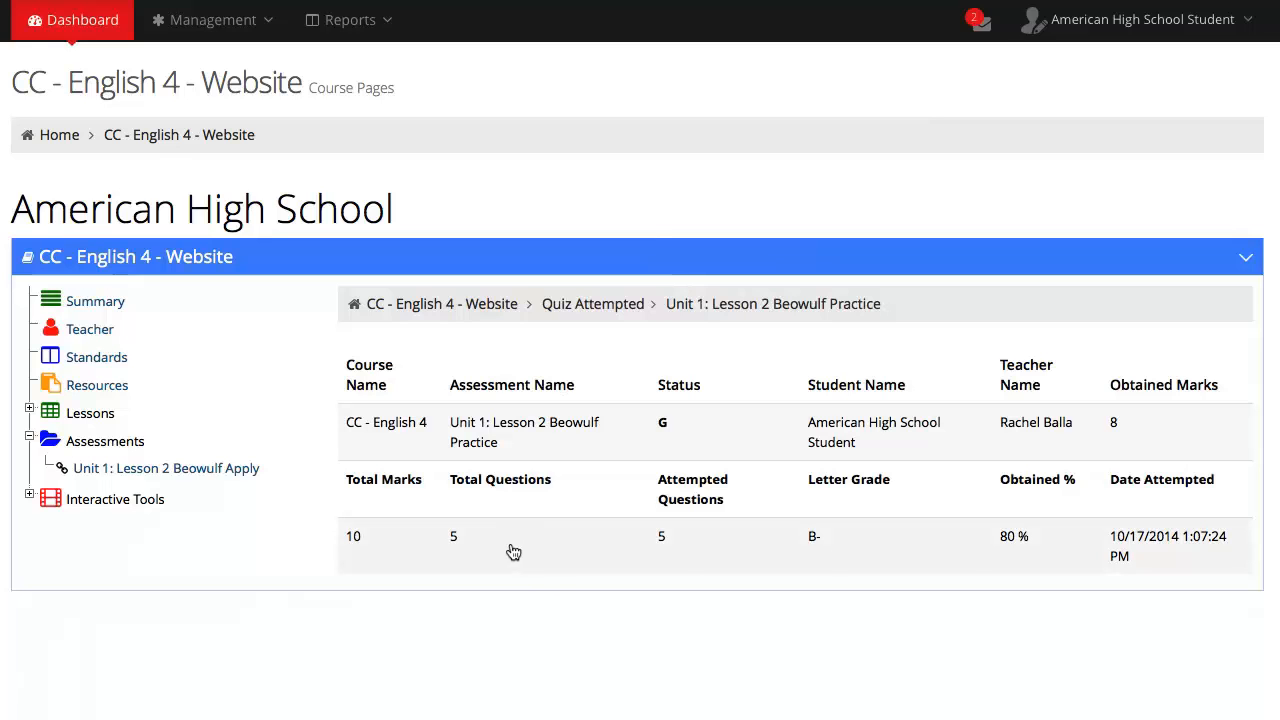
{"action": "mouse_move", "coordinate": [446, 545]}
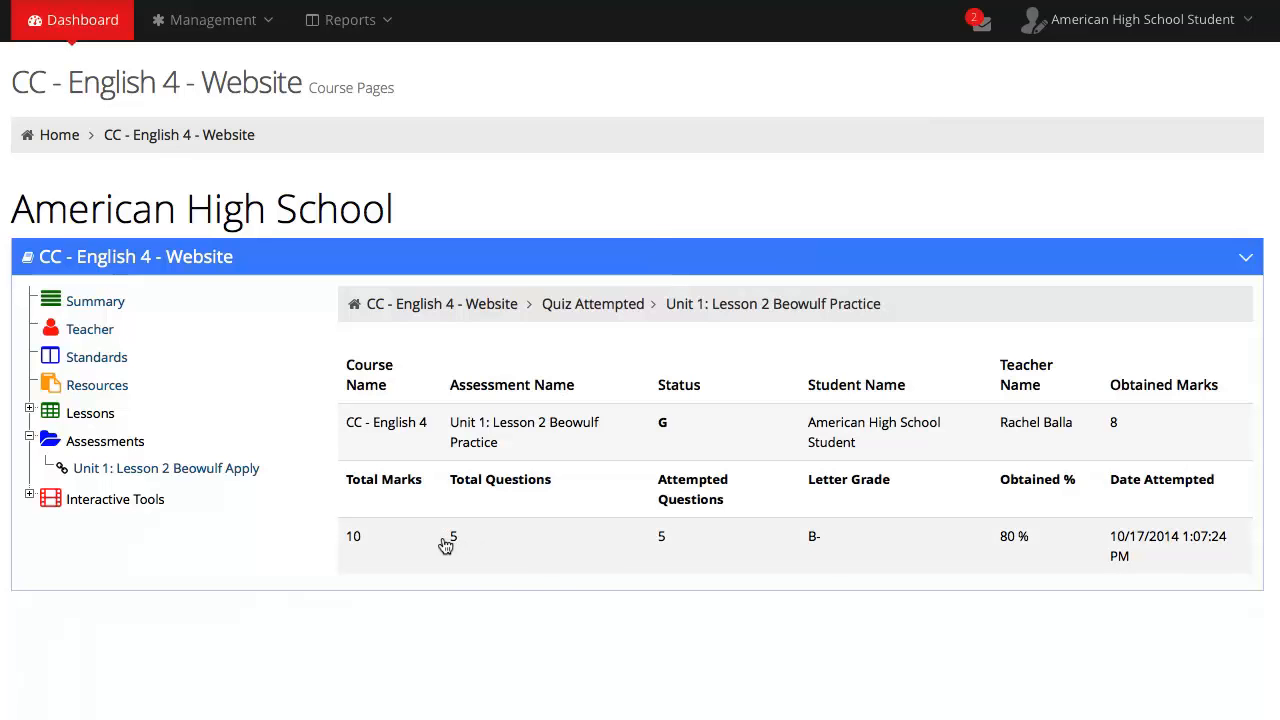
{"action": "mouse_move", "coordinate": [386, 538]}
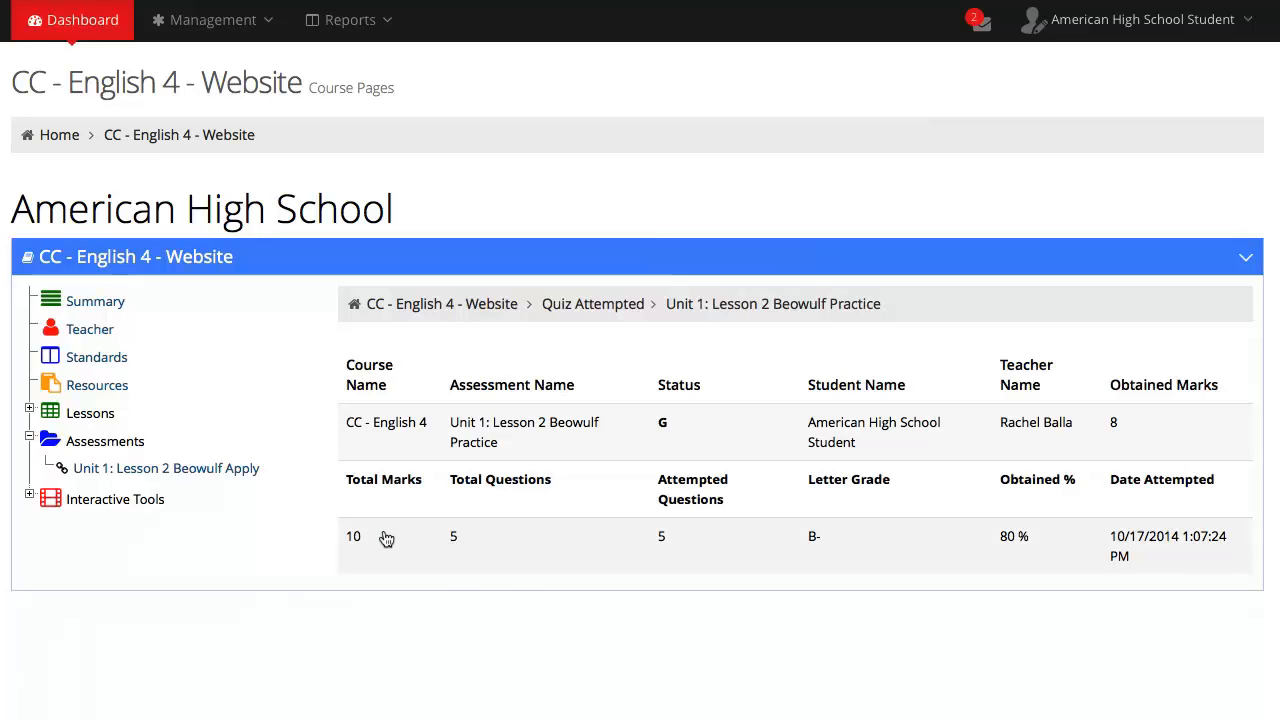
{"action": "mouse_move", "coordinate": [337, 530]}
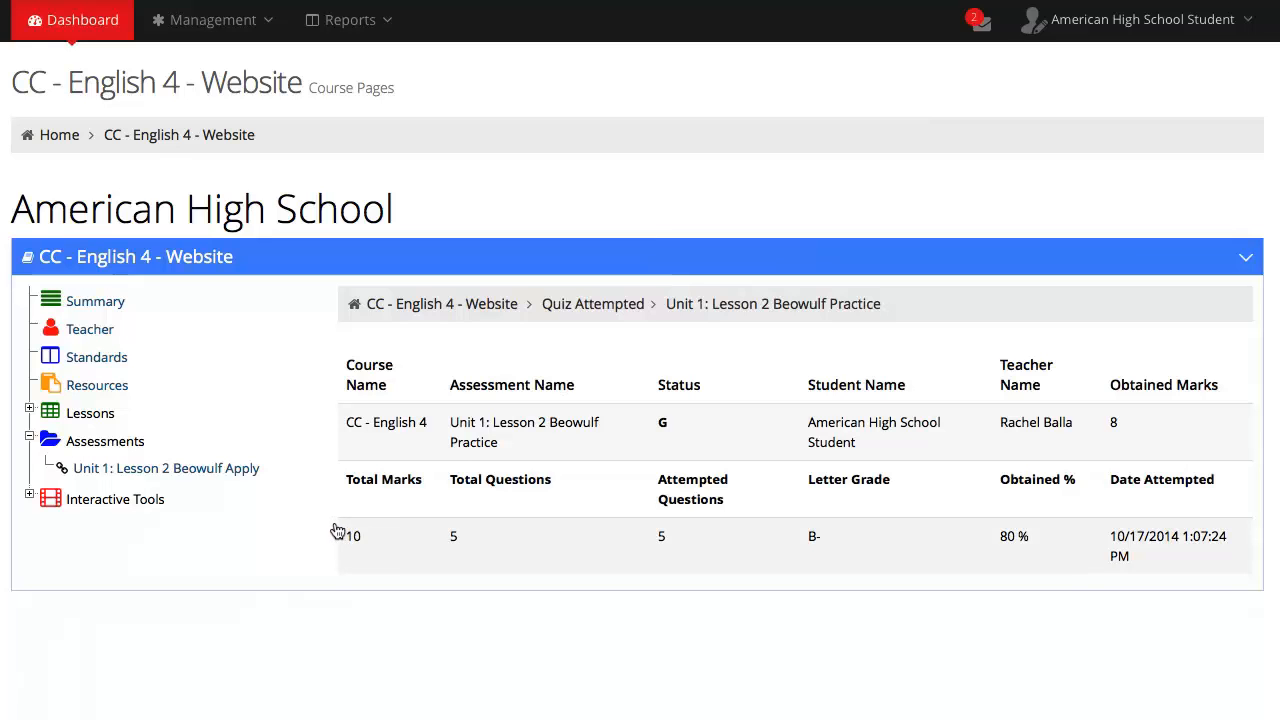
{"action": "mouse_move", "coordinate": [297, 522]}
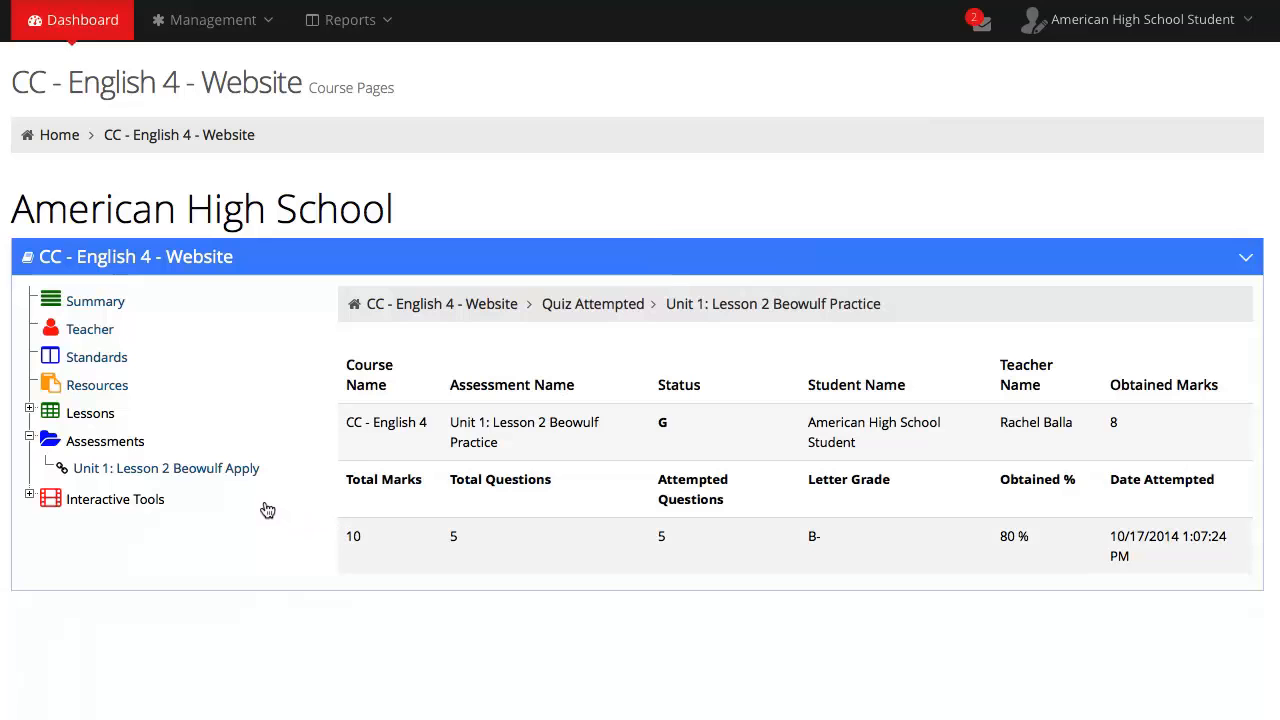
{"action": "mouse_move", "coordinate": [247, 498]}
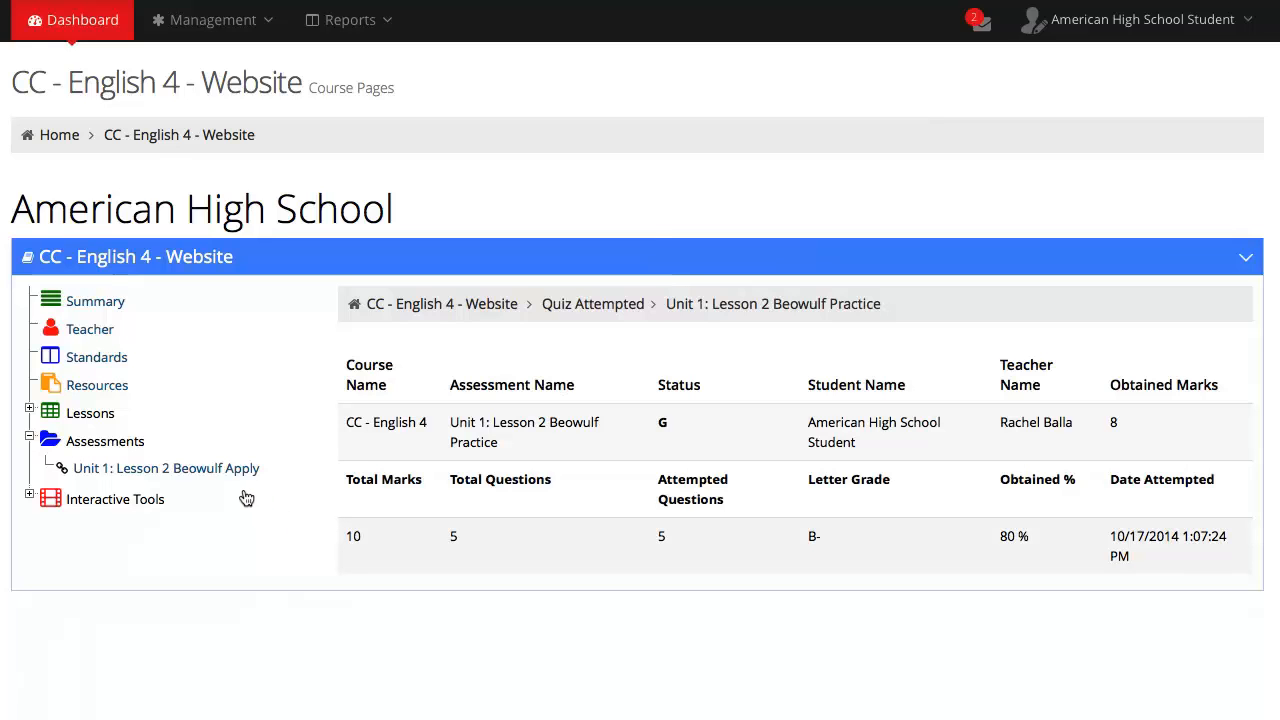
{"action": "mouse_move", "coordinate": [235, 483]}
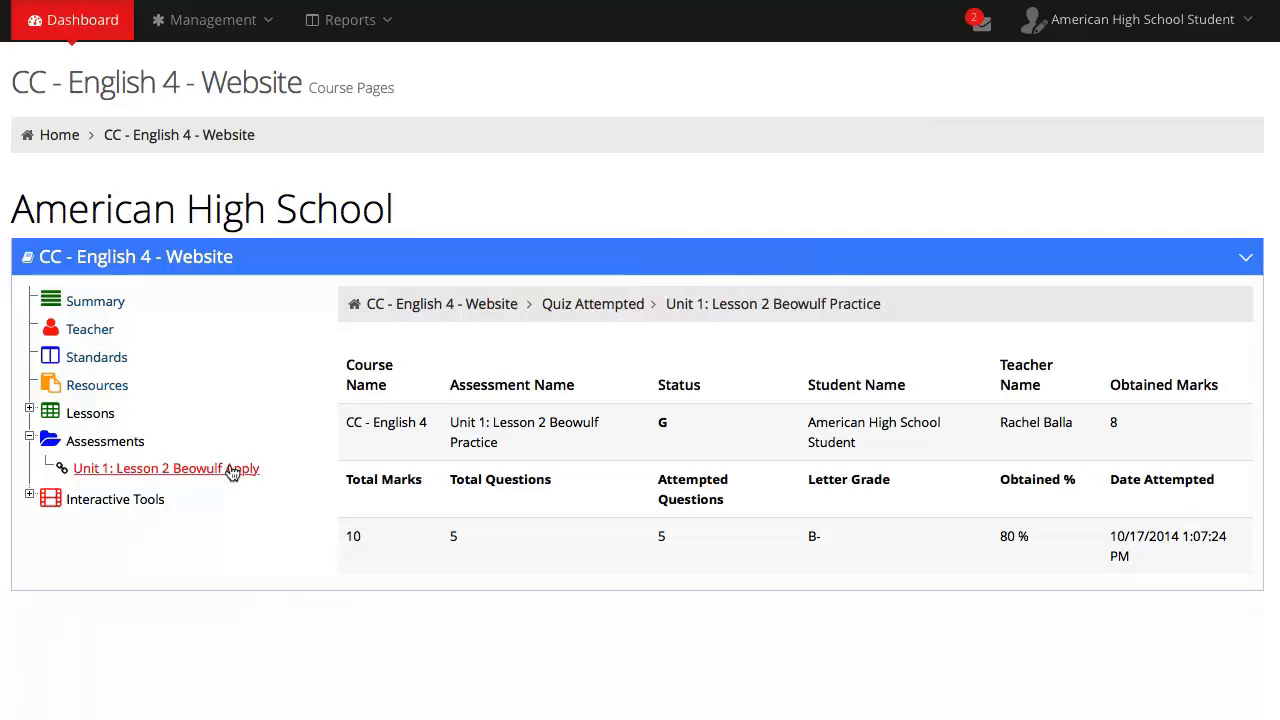
Step: Open Unit 1: Lesson 2 Beowulf Apply under Assessments and scroll to the answer editor
{"action": "left_click", "coordinate": [166, 468]}
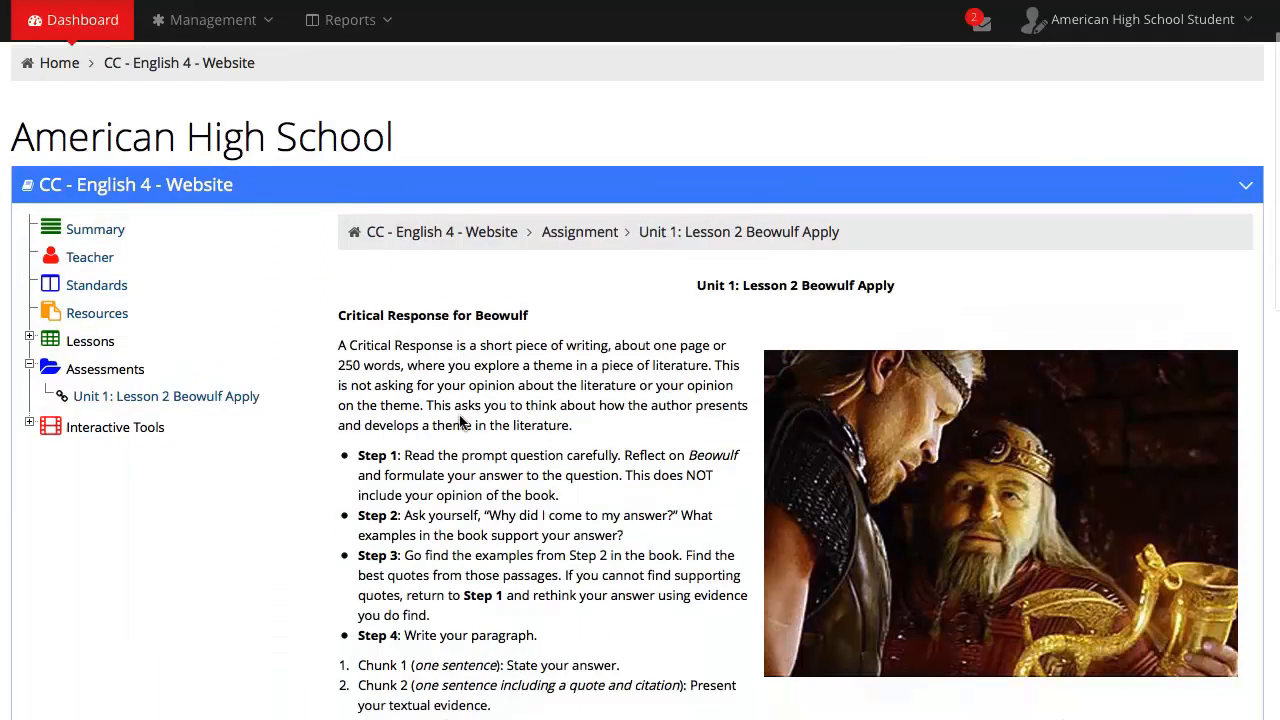
{"action": "scroll", "scroll_direction": "down", "scroll_amount": 3}
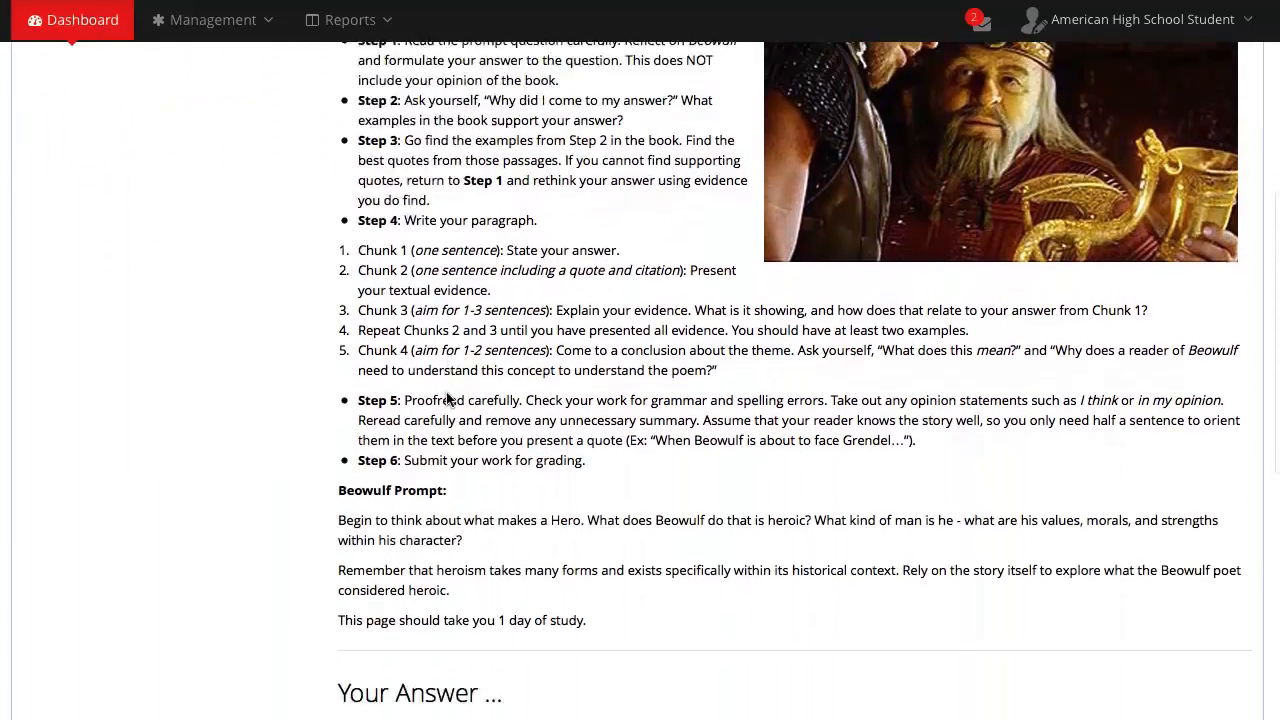
{"action": "scroll", "scroll_direction": "down", "scroll_amount": 3}
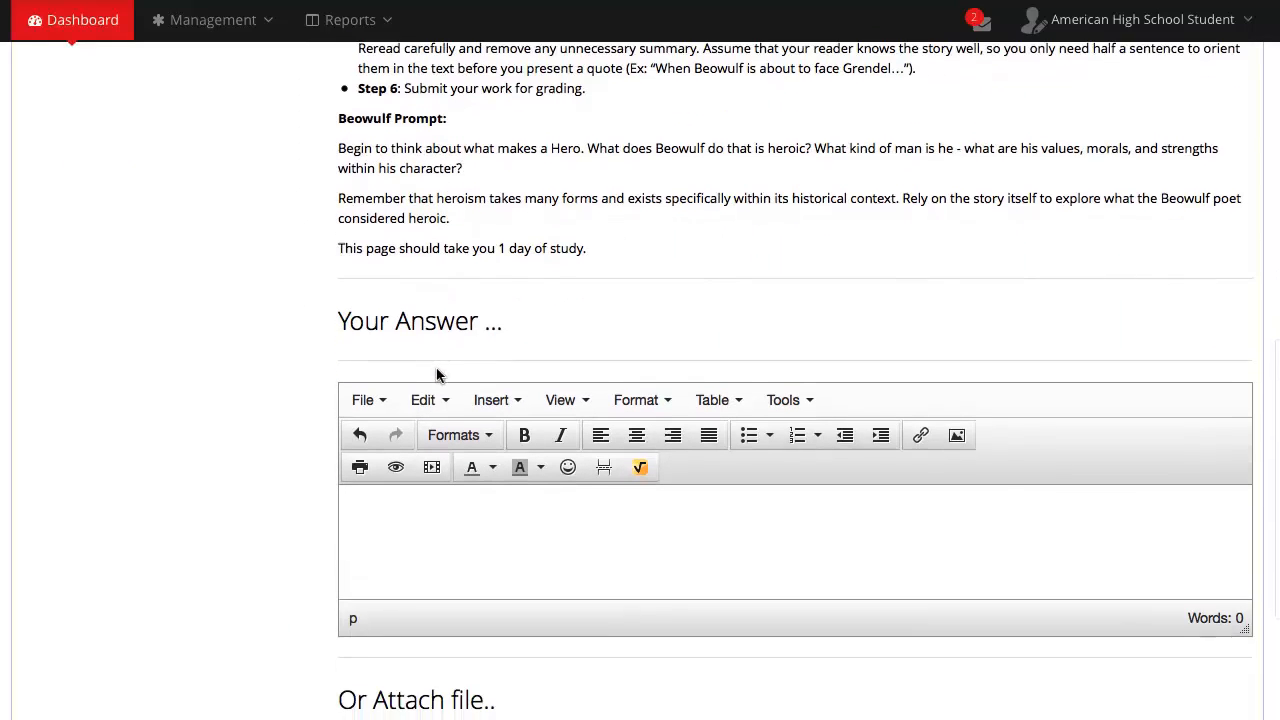
{"action": "mouse_move", "coordinate": [430, 349]}
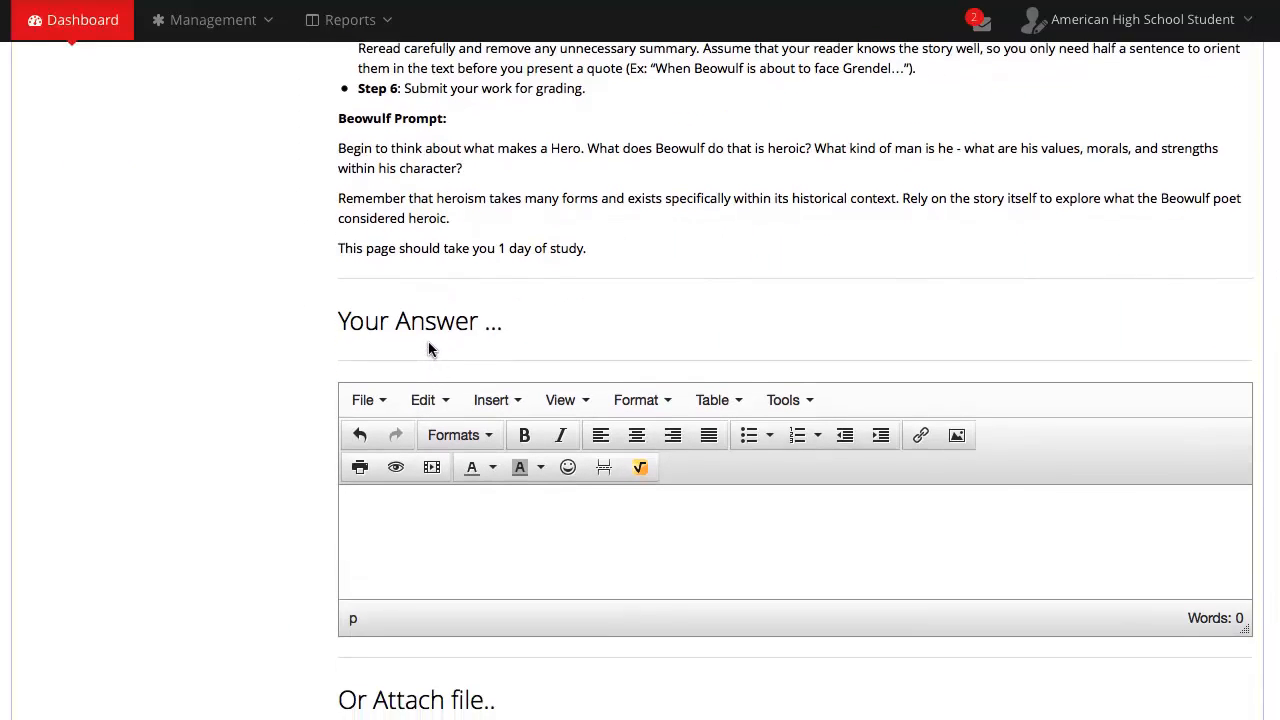
{"action": "scroll", "scroll_direction": "down", "scroll_amount": 3}
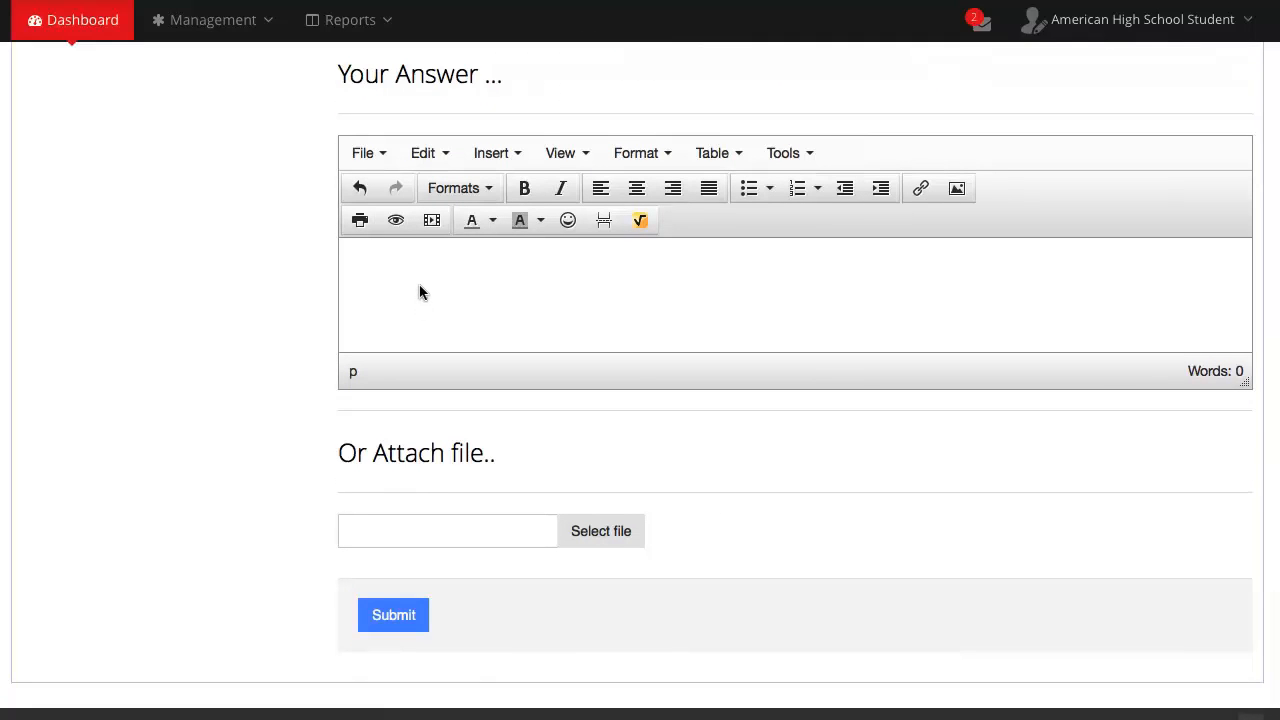
{"action": "mouse_move", "coordinate": [422, 261]}
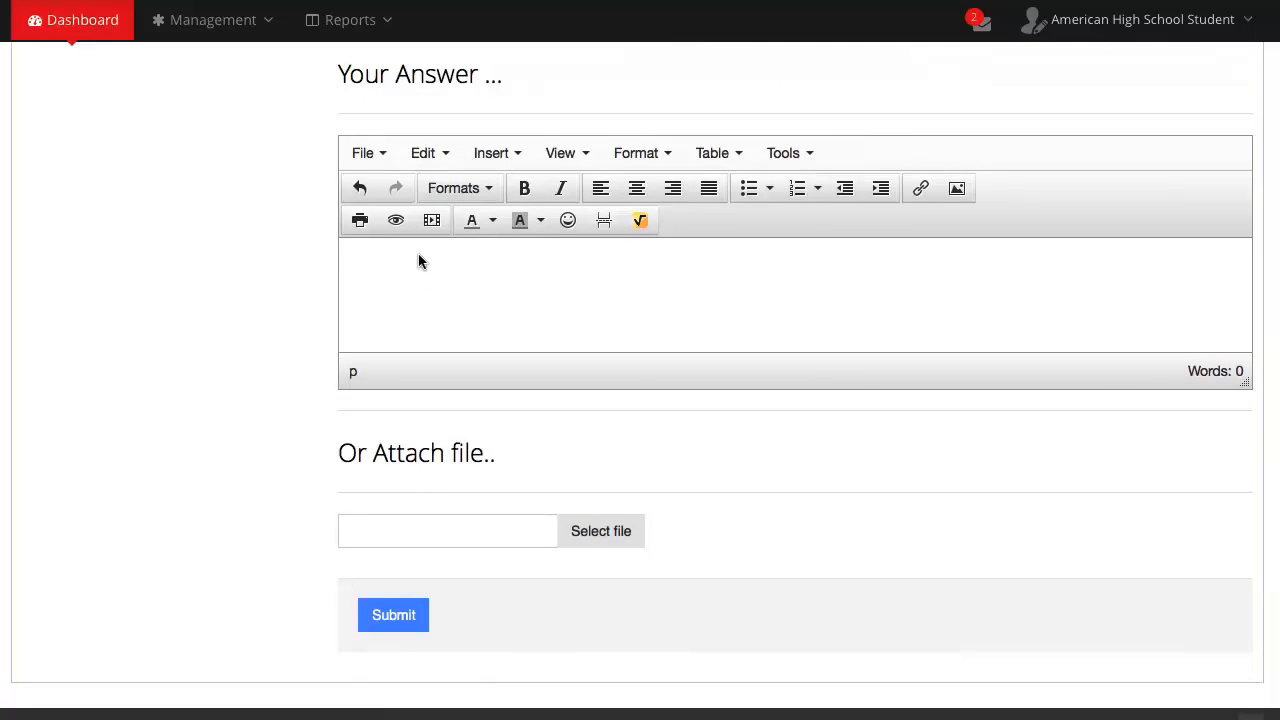
Step: Type 'Hello! How are you' into the Beowulf Apply answer editor
{"action": "type", "text": "H"}
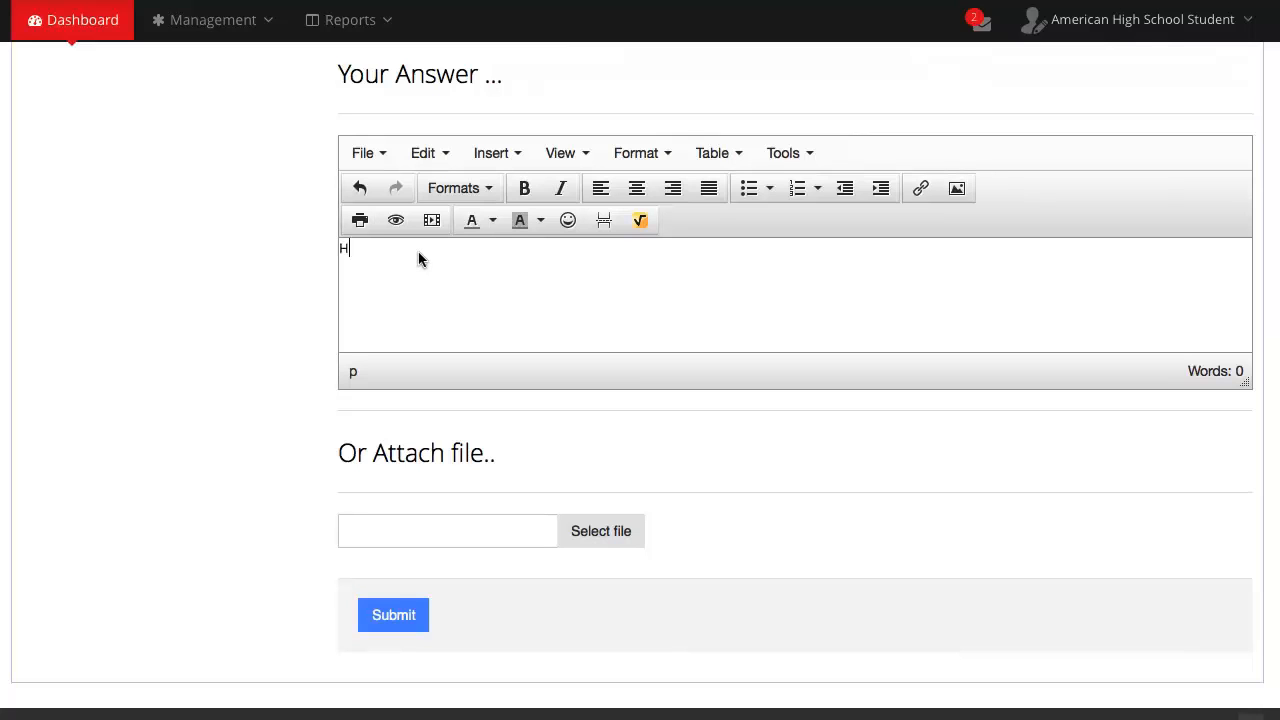
{"action": "type", "text": "ello!"}
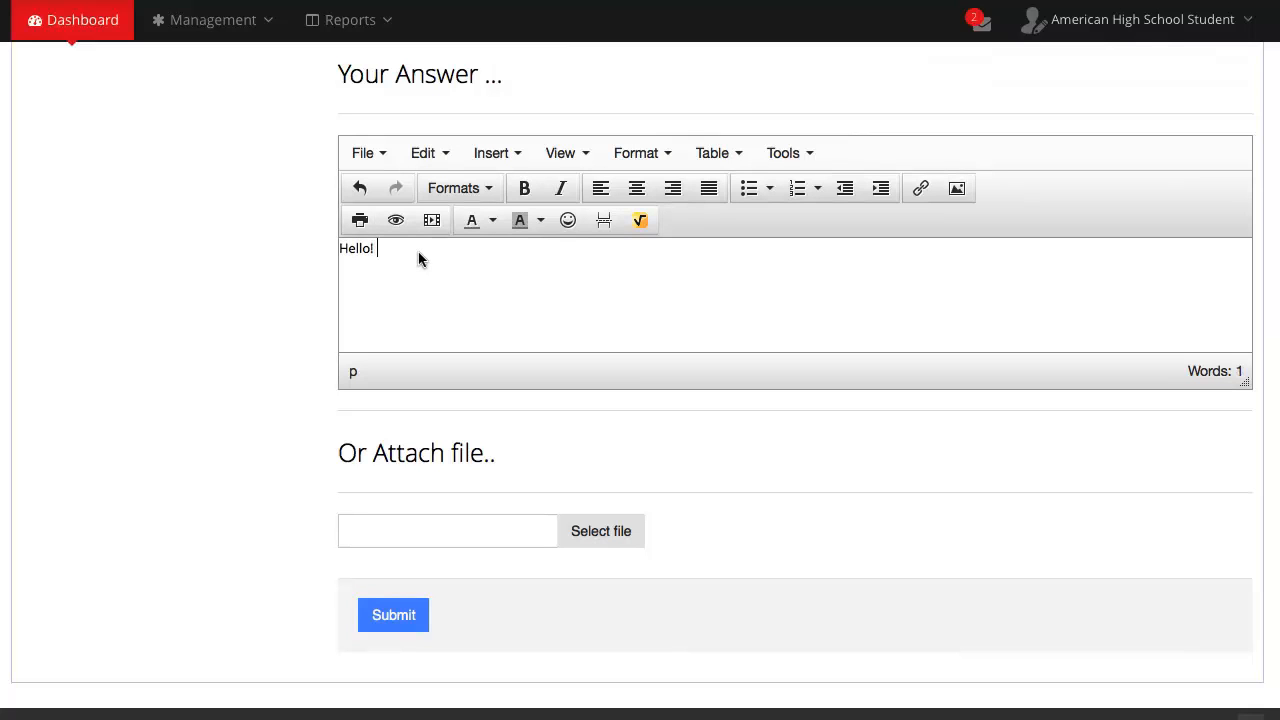
{"action": "type", "text": "How are"}
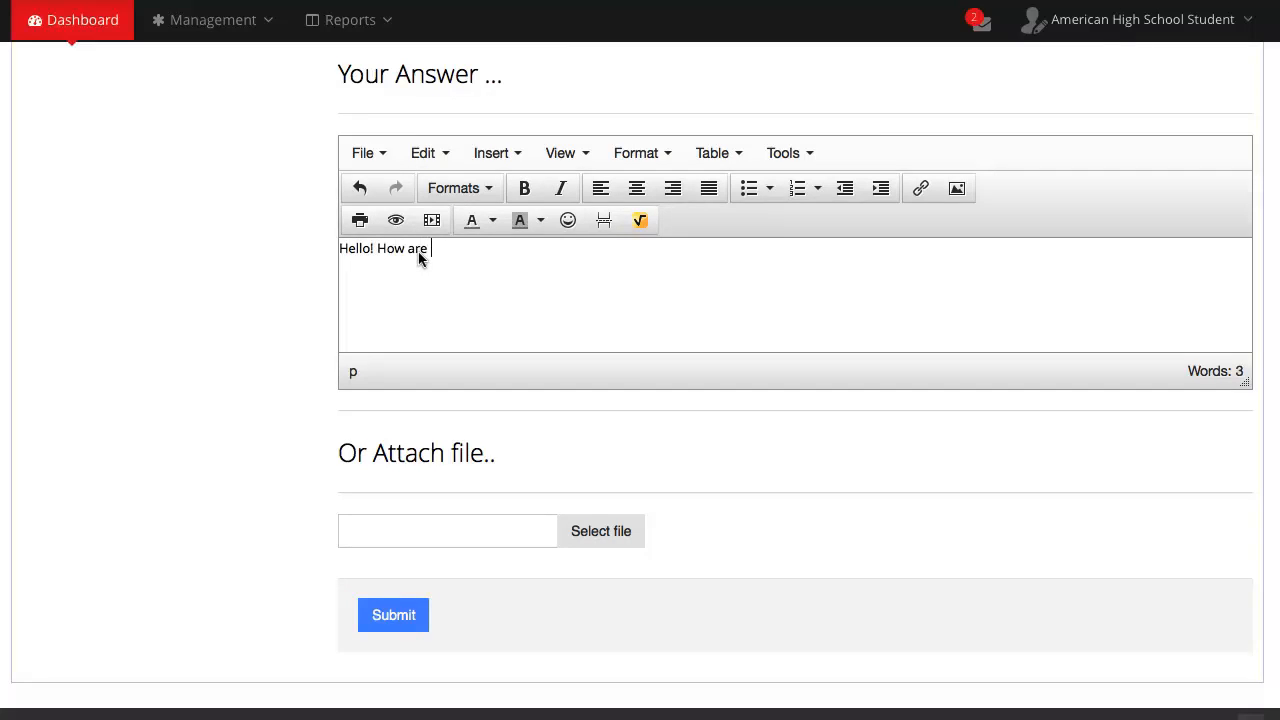
{"action": "type", "text": "you"}
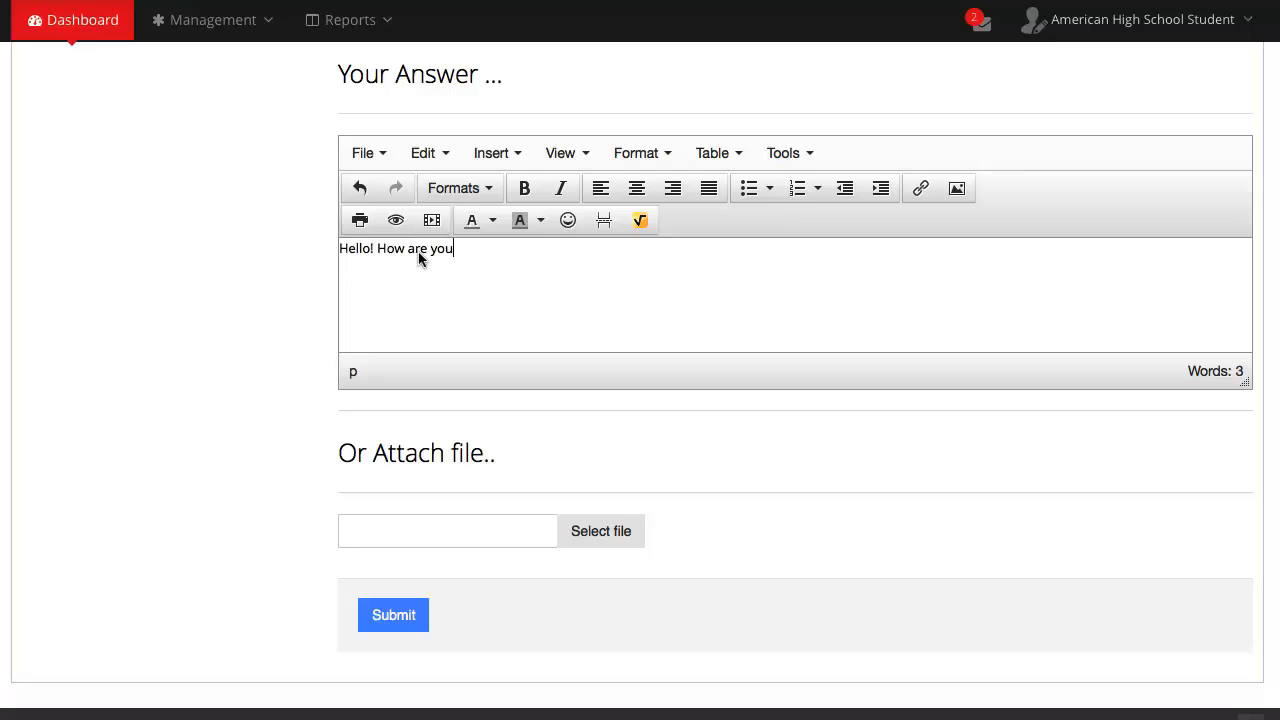
{"action": "mouse_move", "coordinate": [589, 465]}
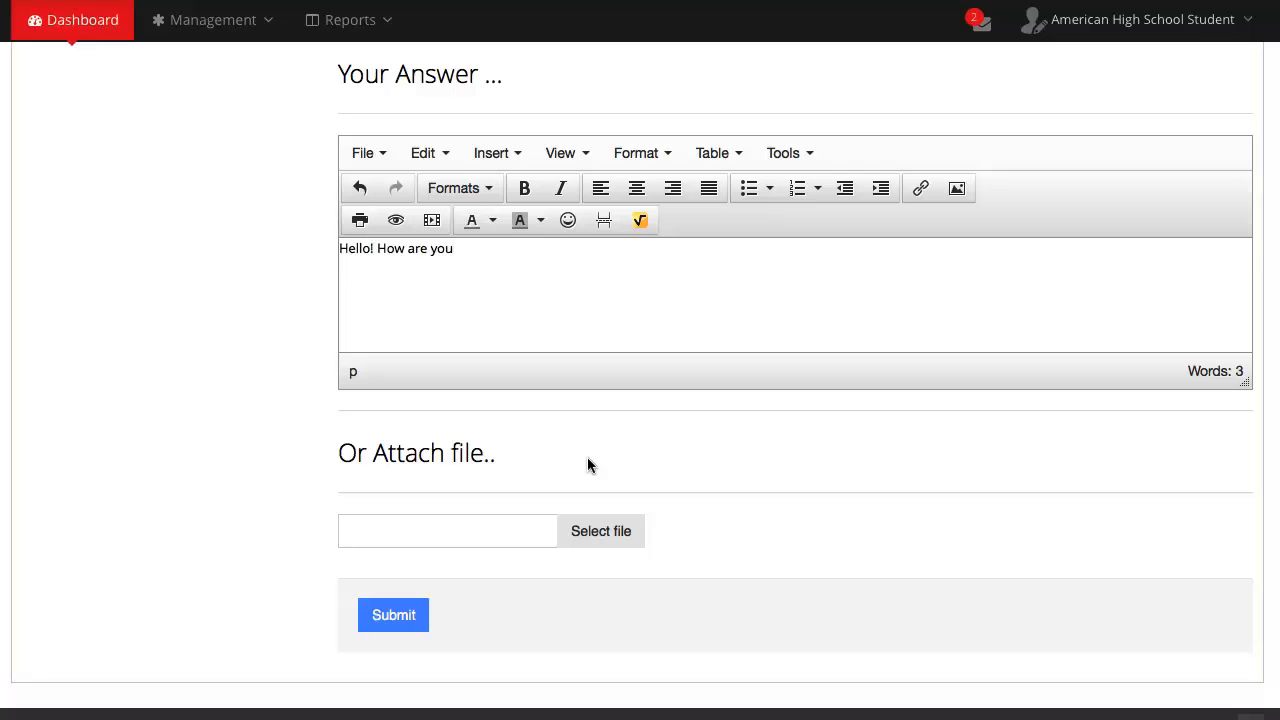
{"action": "left_click", "coordinate": [451, 248]}
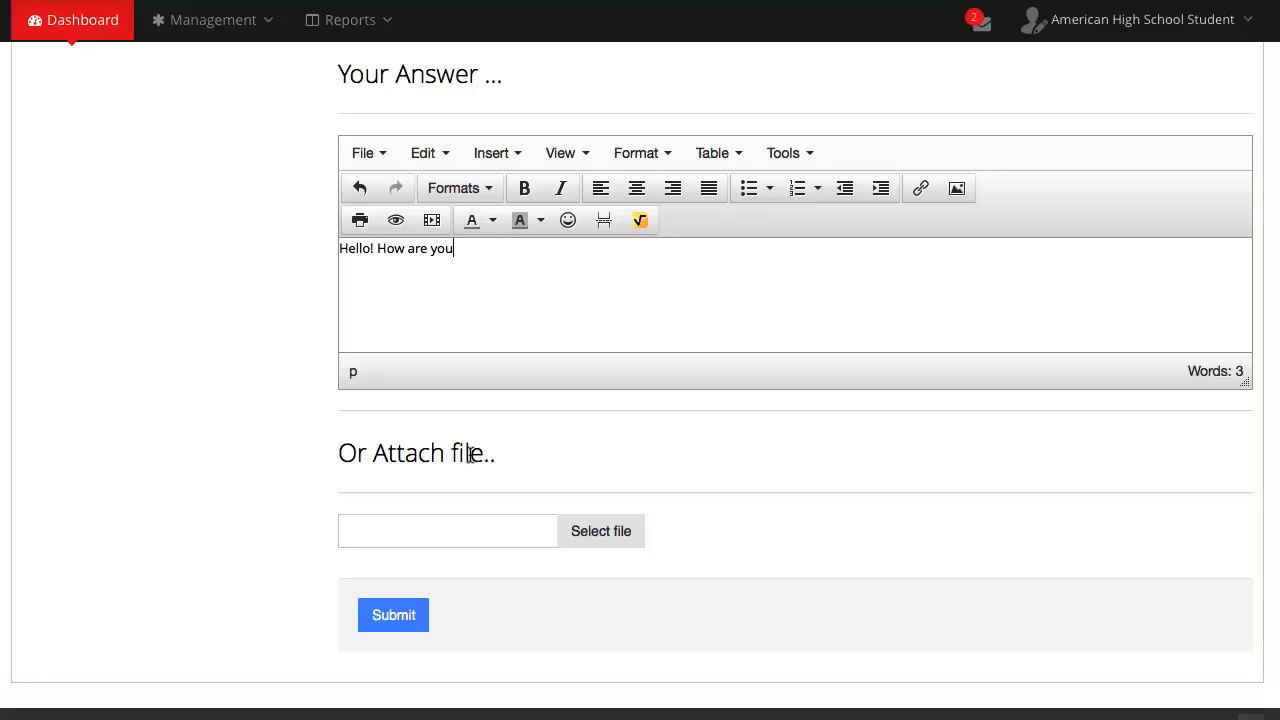
{"action": "mouse_move", "coordinate": [600, 531]}
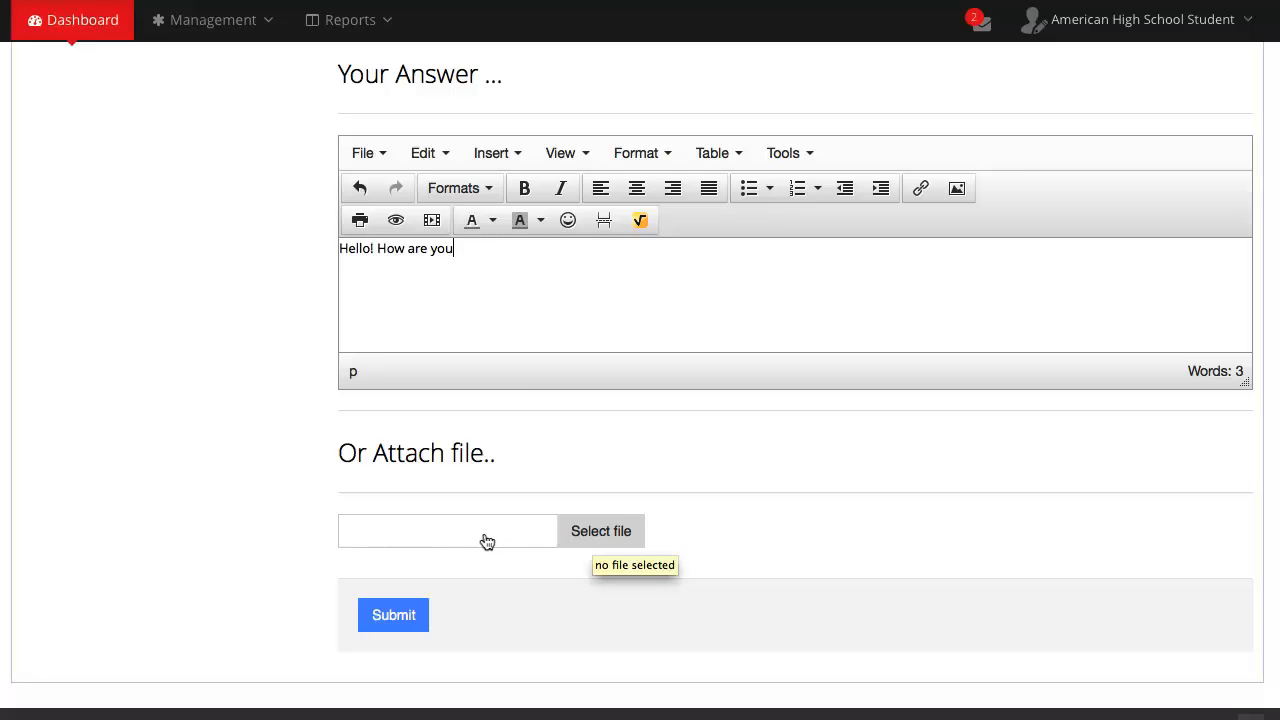
{"action": "mouse_move", "coordinate": [457, 547]}
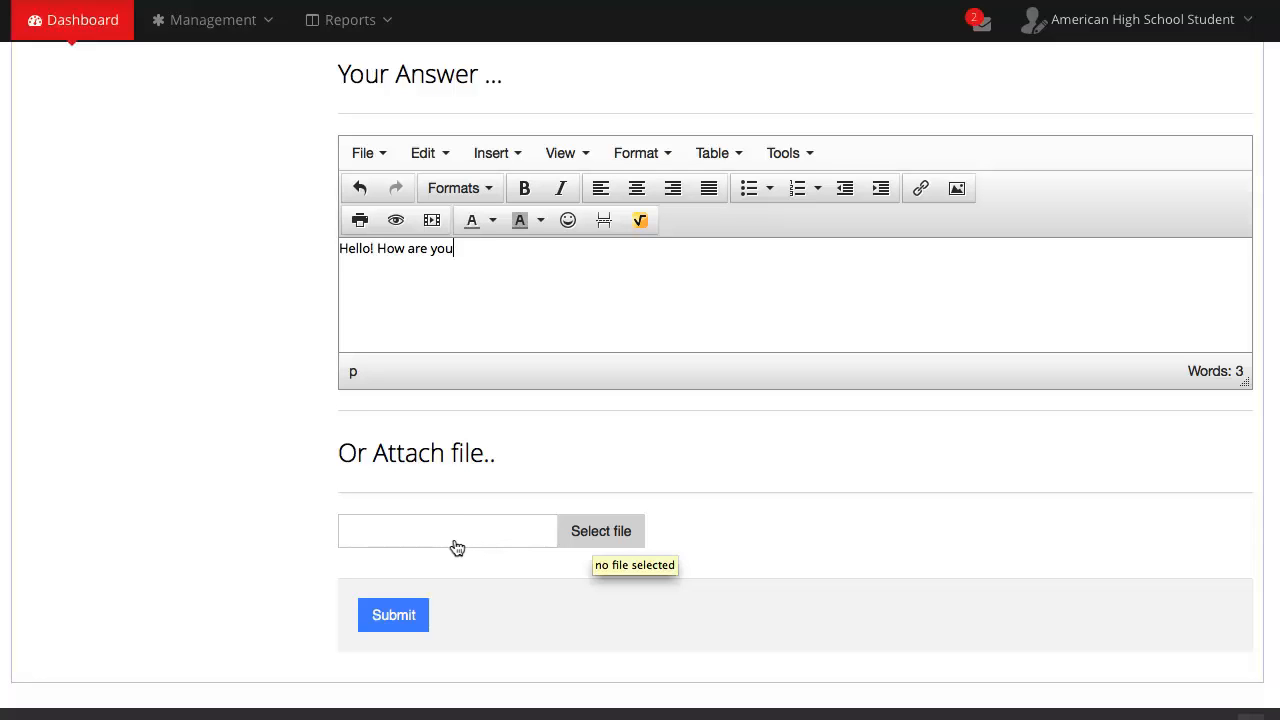
{"action": "mouse_move", "coordinate": [432, 555]}
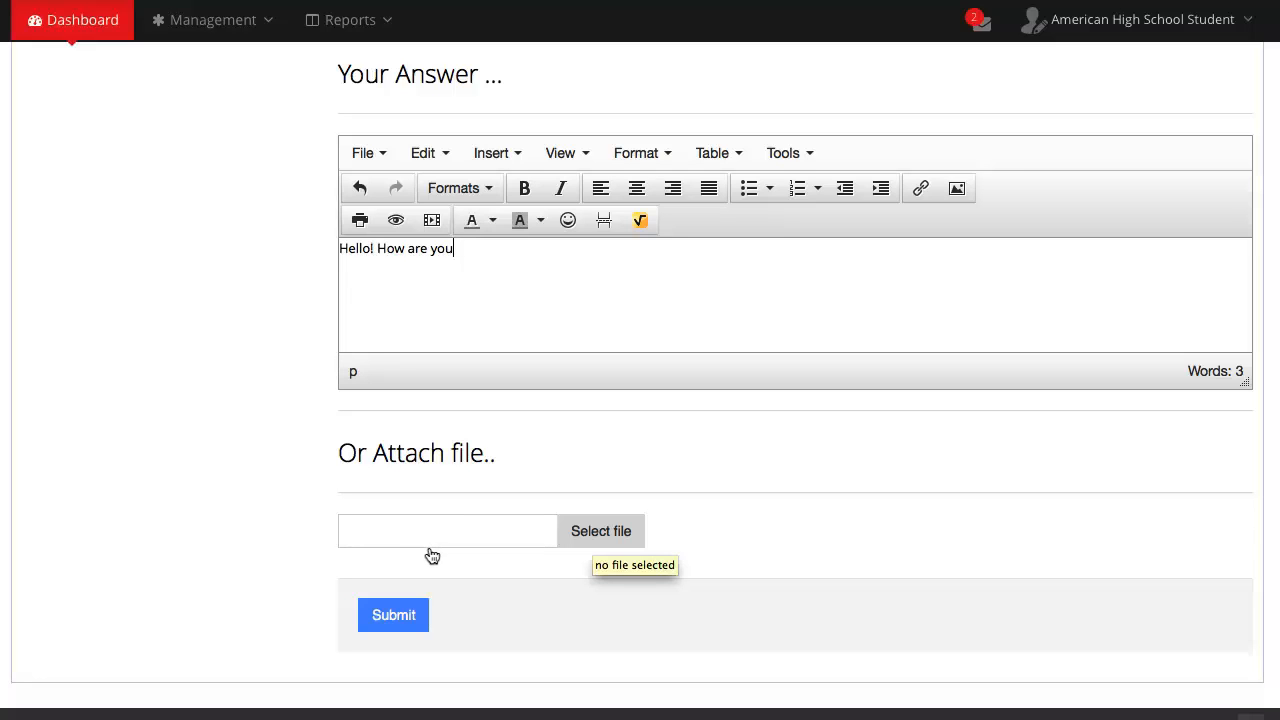
{"action": "mouse_move", "coordinate": [411, 565]}
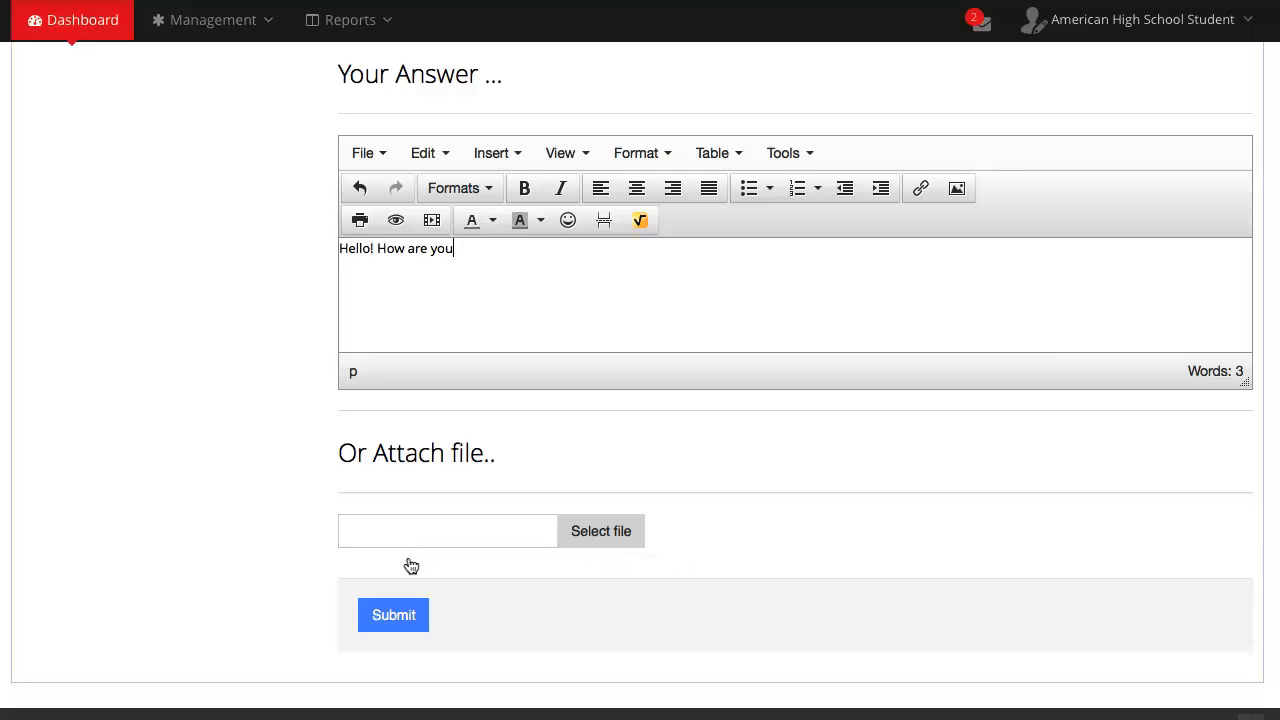
{"action": "mouse_move", "coordinate": [397, 577]}
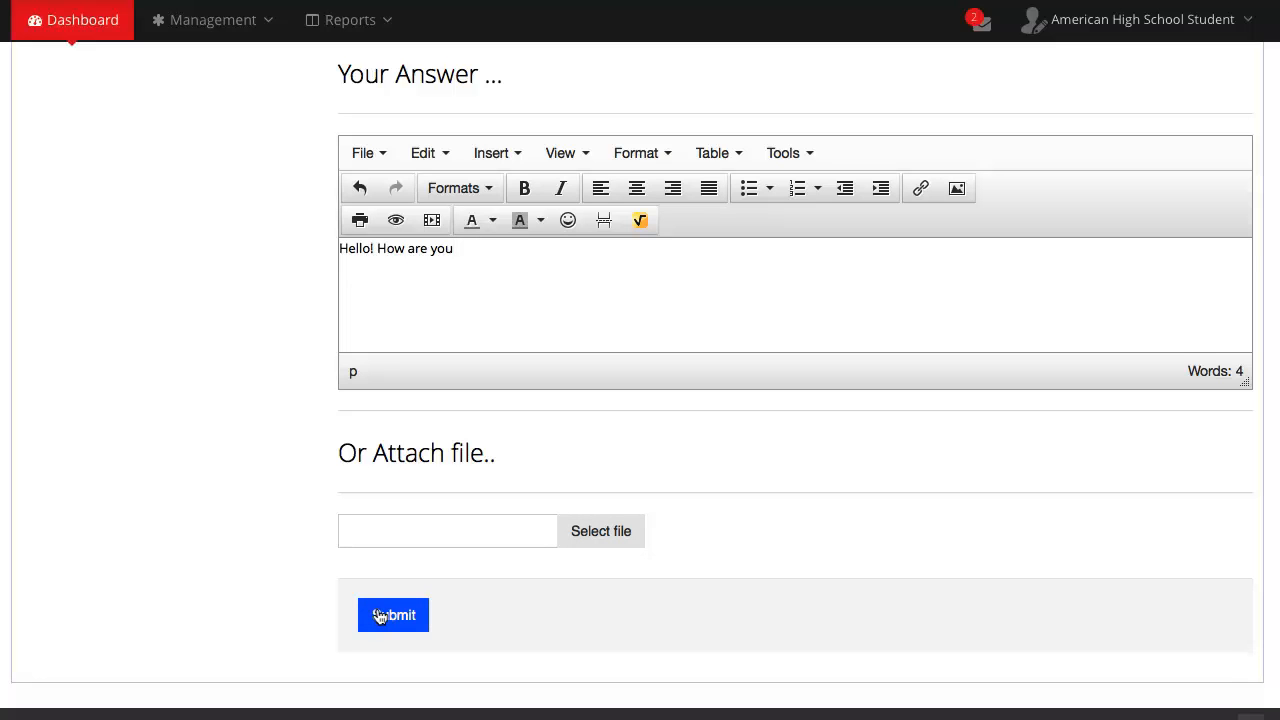
Step: Submit the Beowulf Apply answer, creating an attempt with status P and 15 marks
{"action": "left_click", "coordinate": [393, 614]}
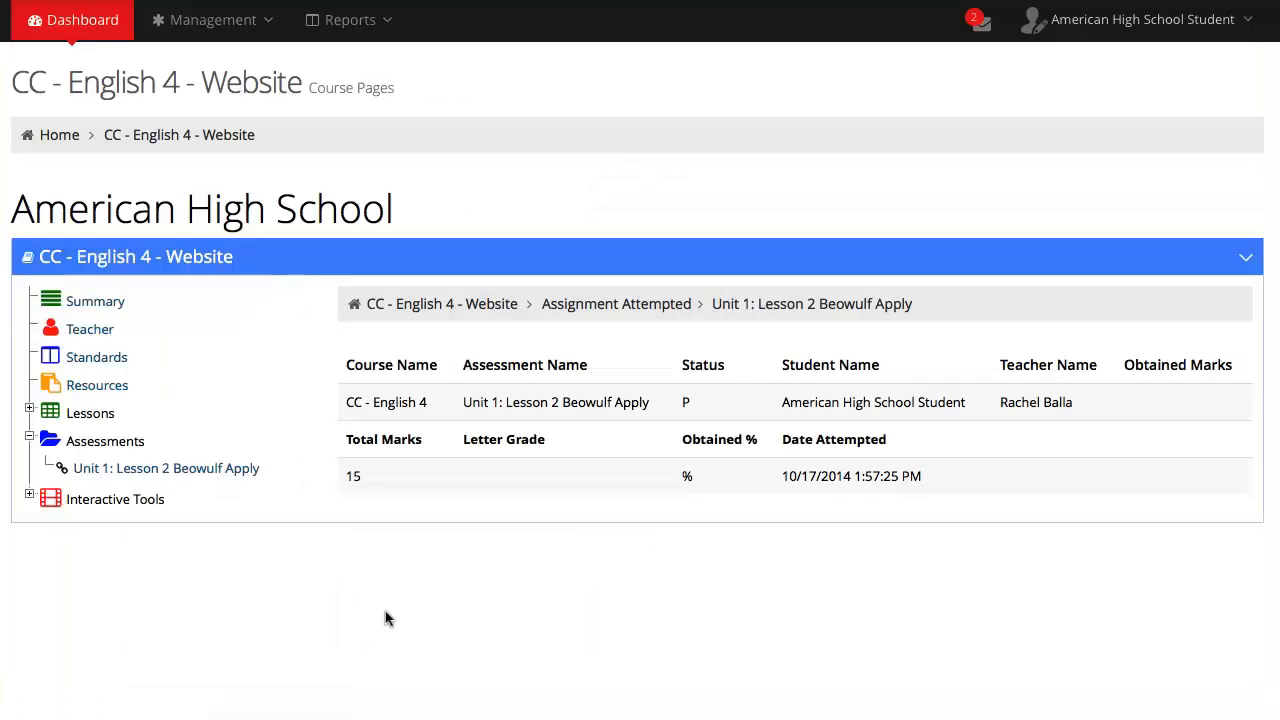
{"action": "mouse_move", "coordinate": [740, 536]}
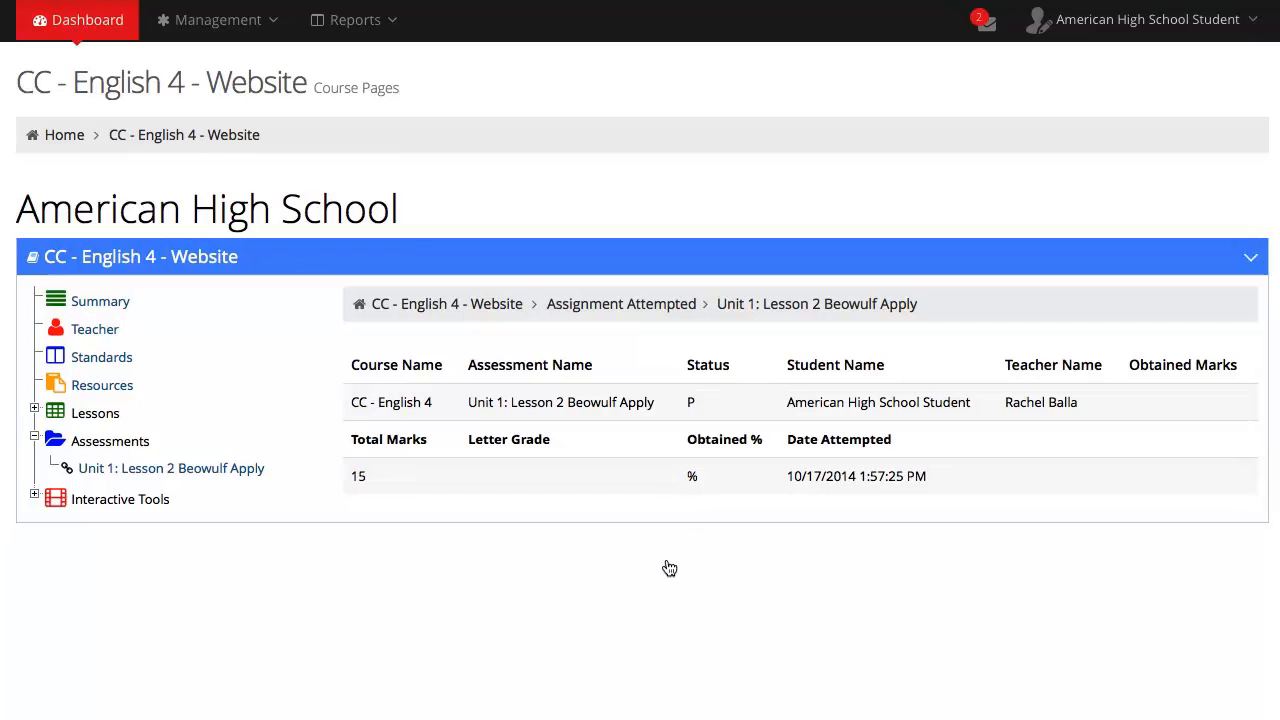
{"action": "mouse_move", "coordinate": [579, 567]}
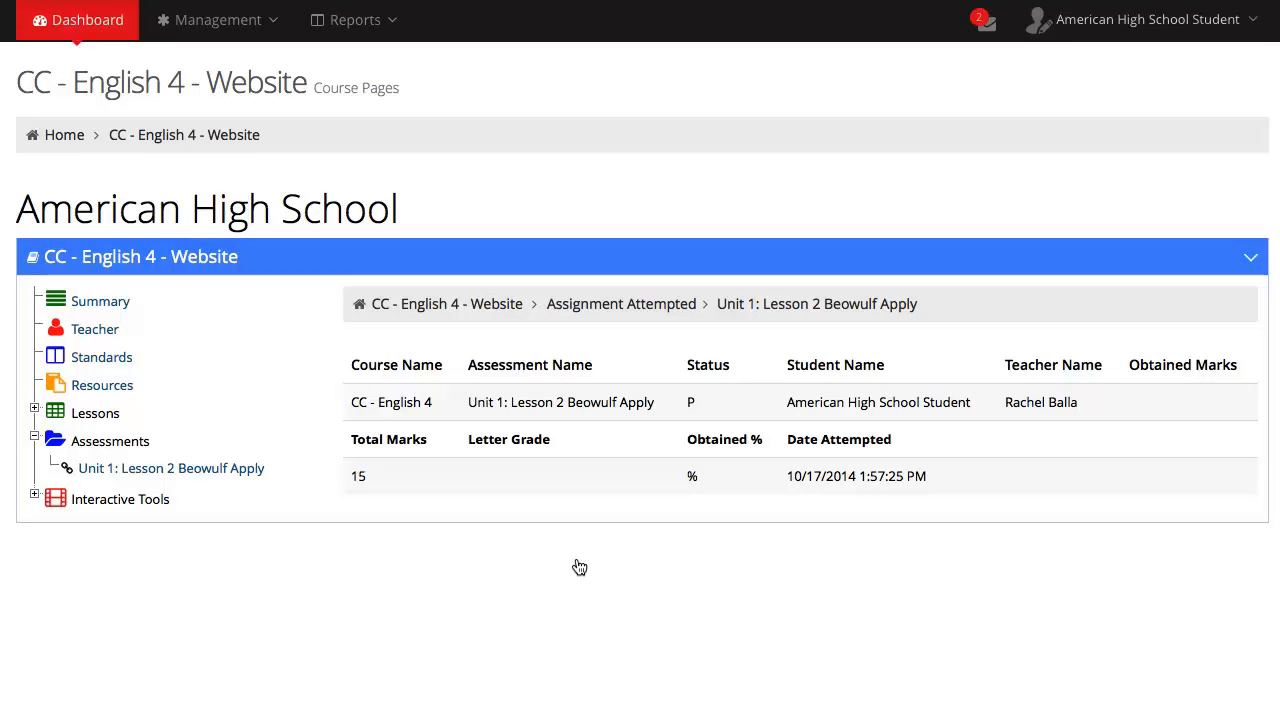
{"action": "mouse_move", "coordinate": [497, 563]}
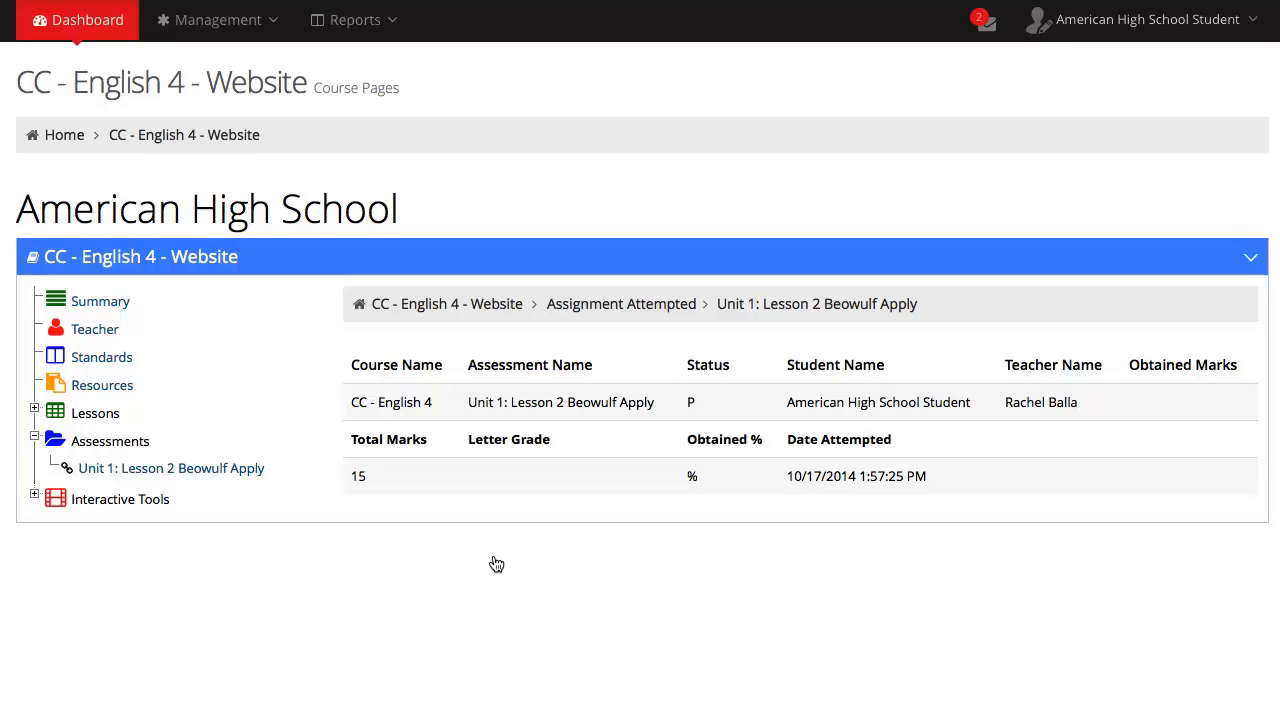
{"action": "mouse_move", "coordinate": [420, 558]}
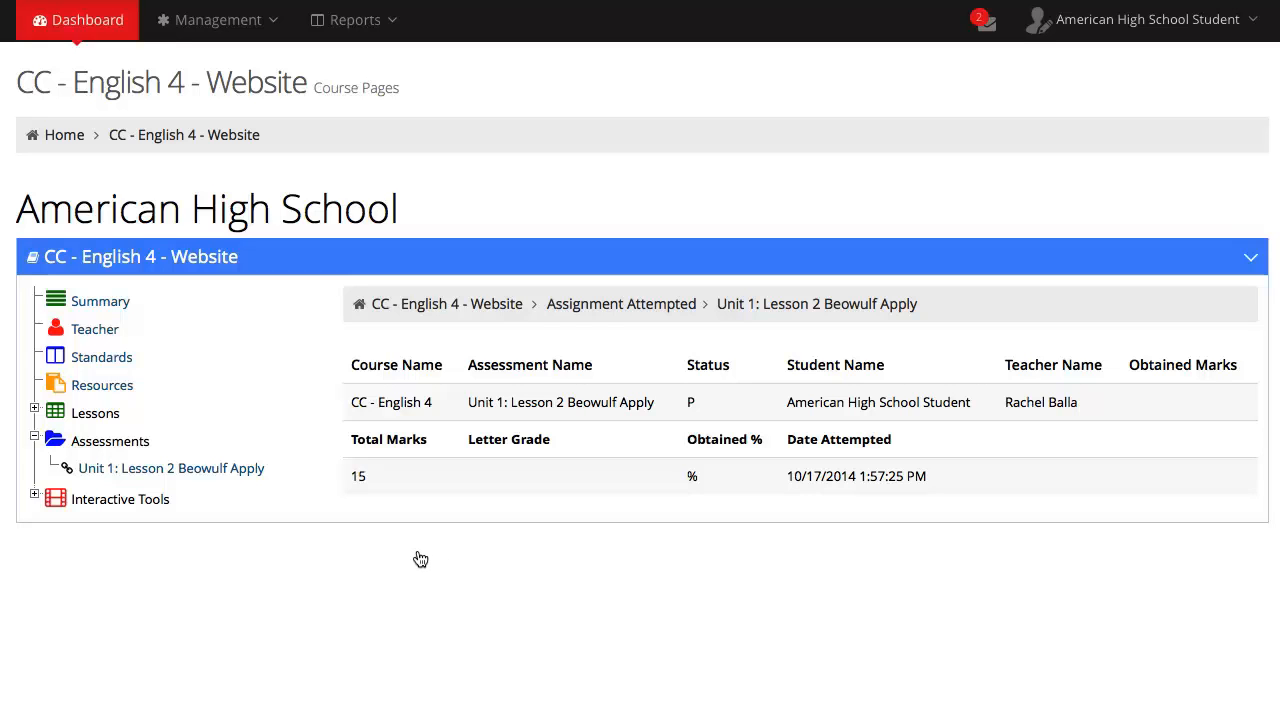
{"action": "mouse_move", "coordinate": [350, 553]}
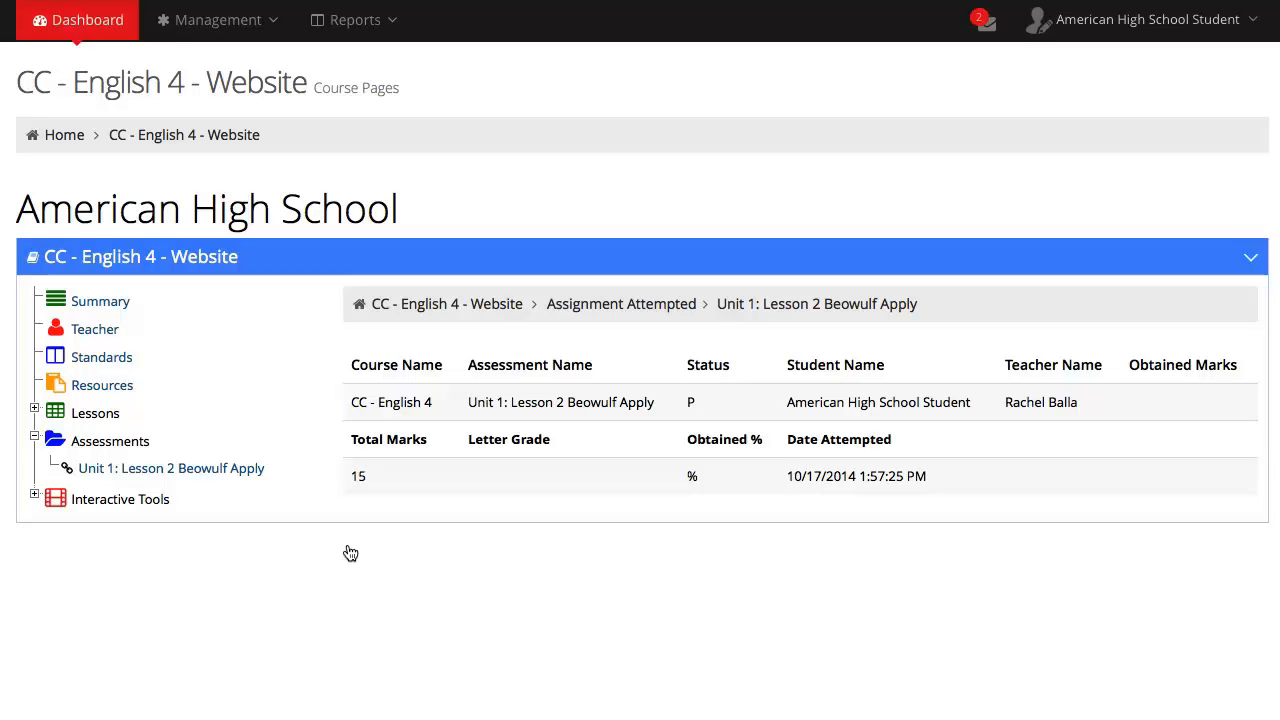
{"action": "mouse_move", "coordinate": [288, 545]}
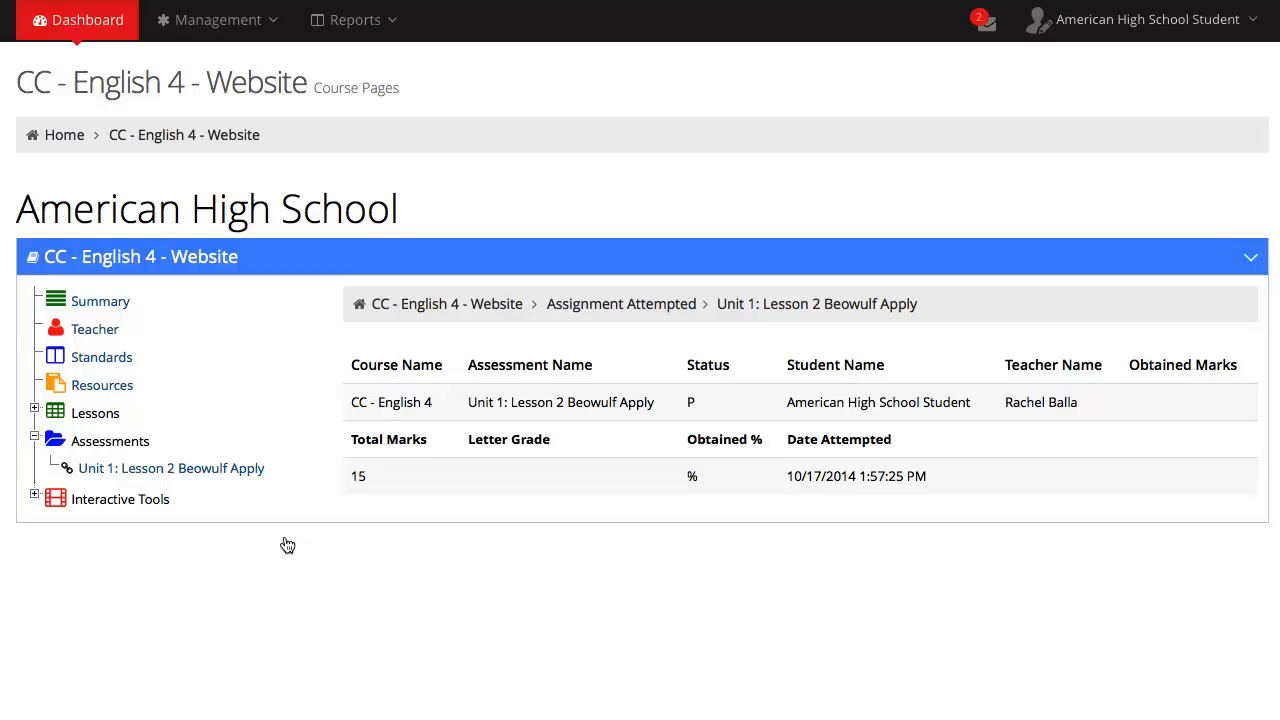
{"action": "mouse_move", "coordinate": [231, 535]}
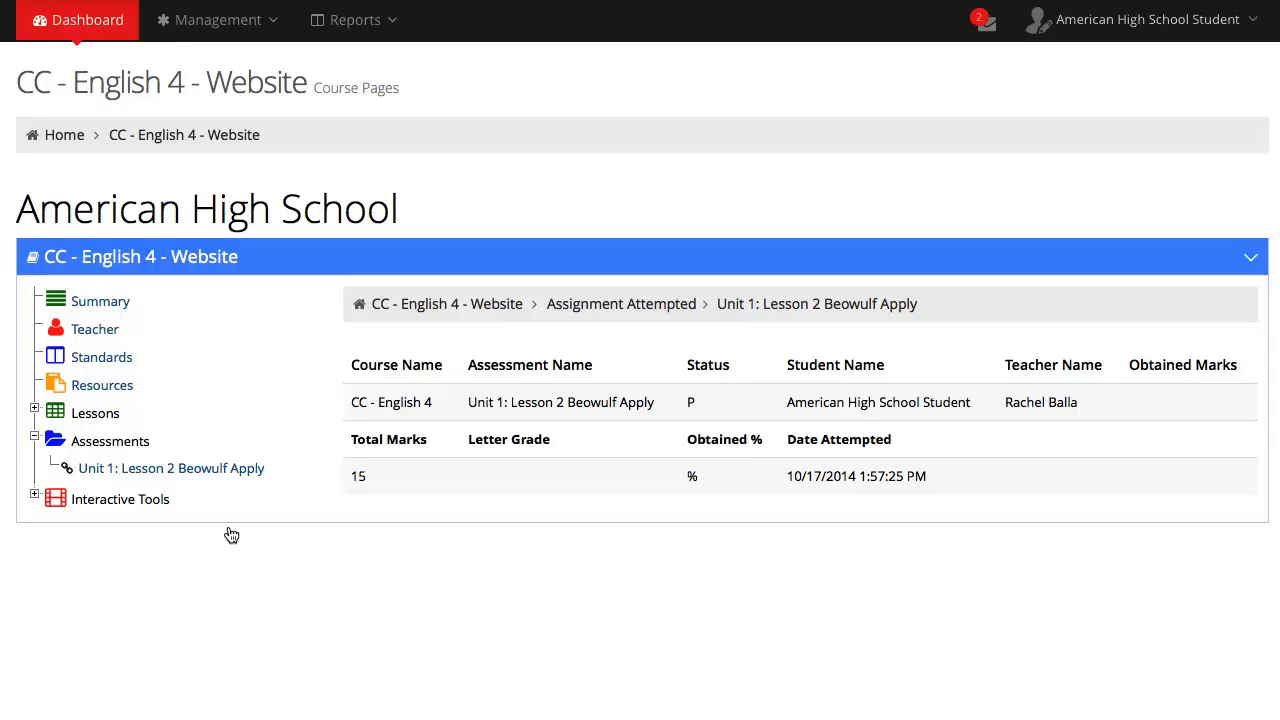
{"action": "mouse_move", "coordinate": [182, 523]}
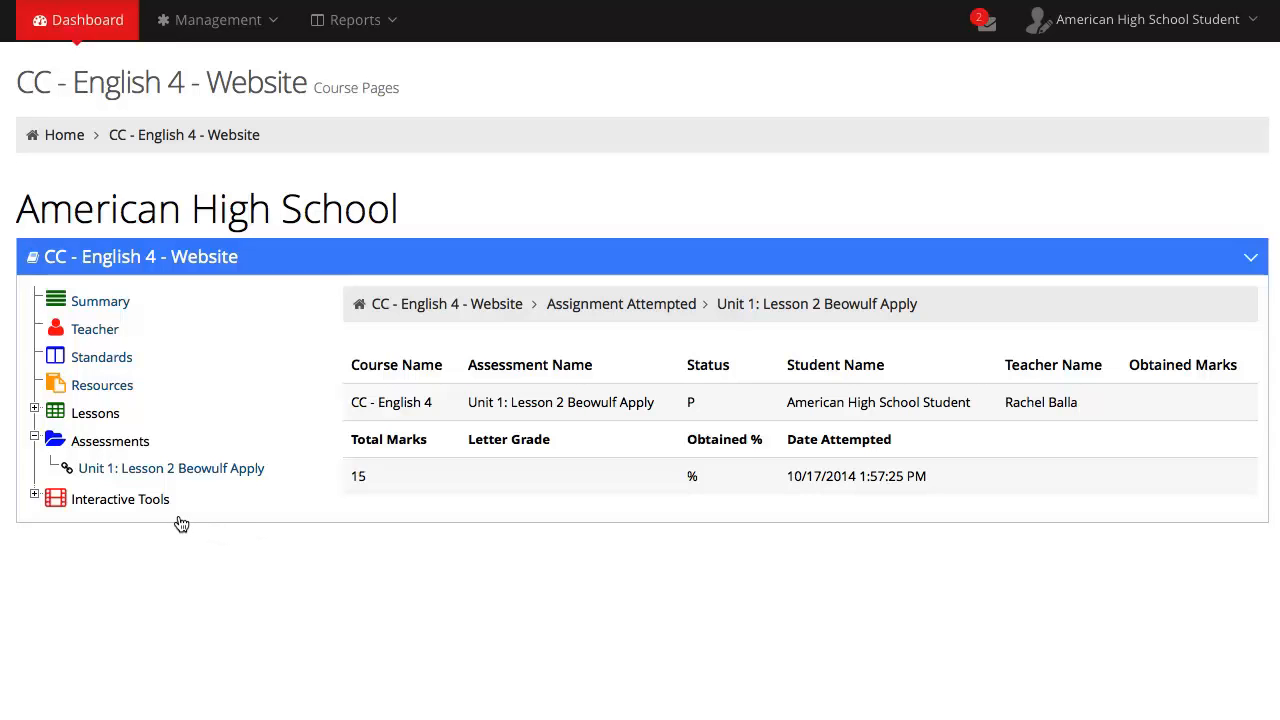
{"action": "mouse_move", "coordinate": [140, 505]}
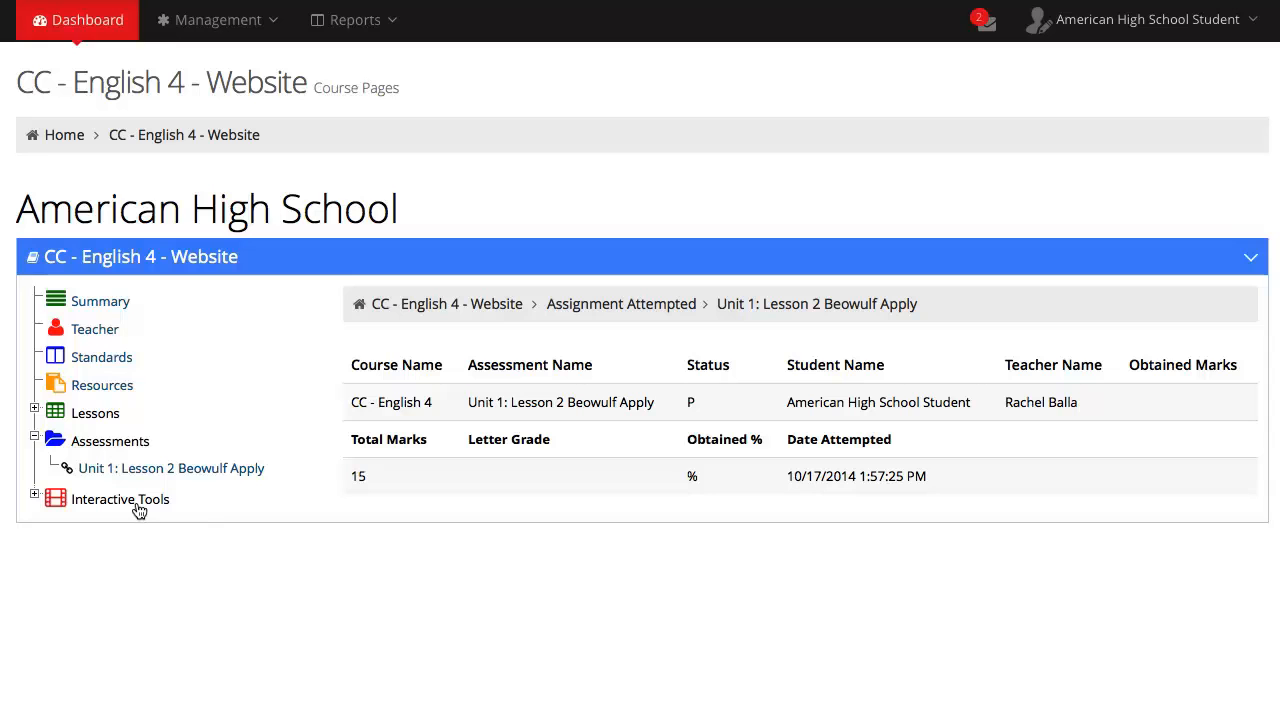
{"action": "mouse_move", "coordinate": [103, 498]}
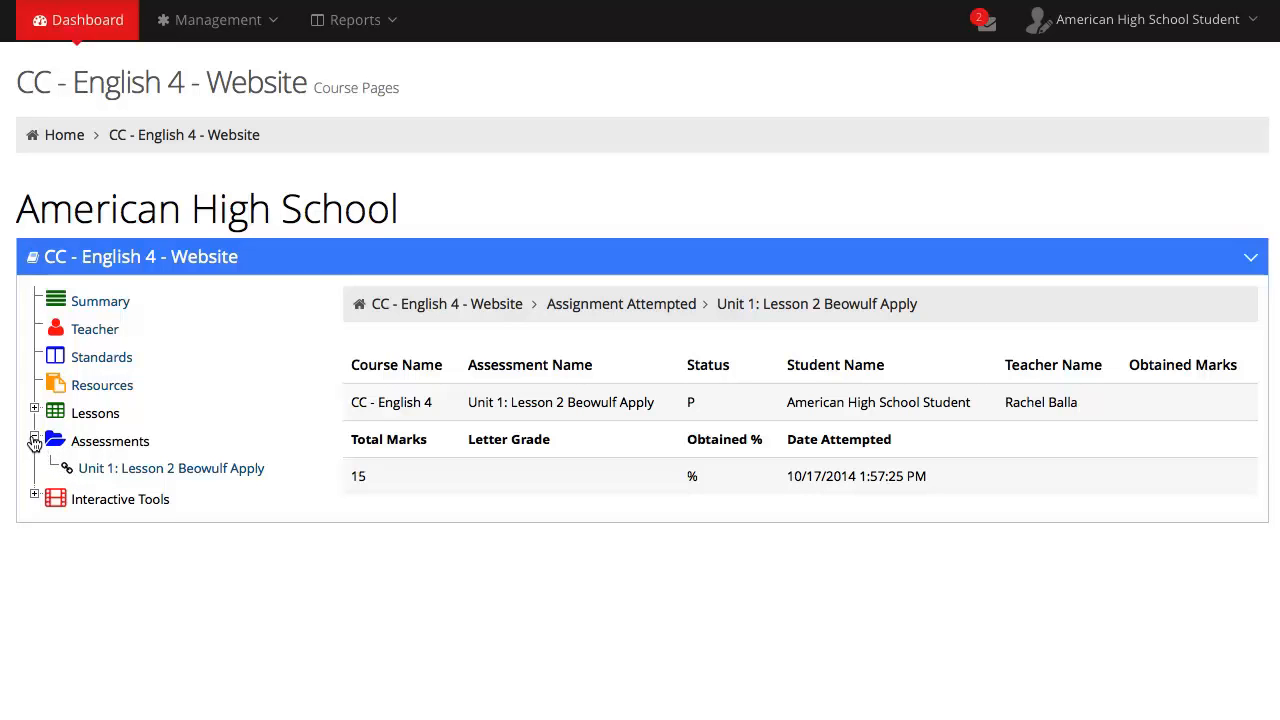
{"action": "mouse_move", "coordinate": [25, 420]}
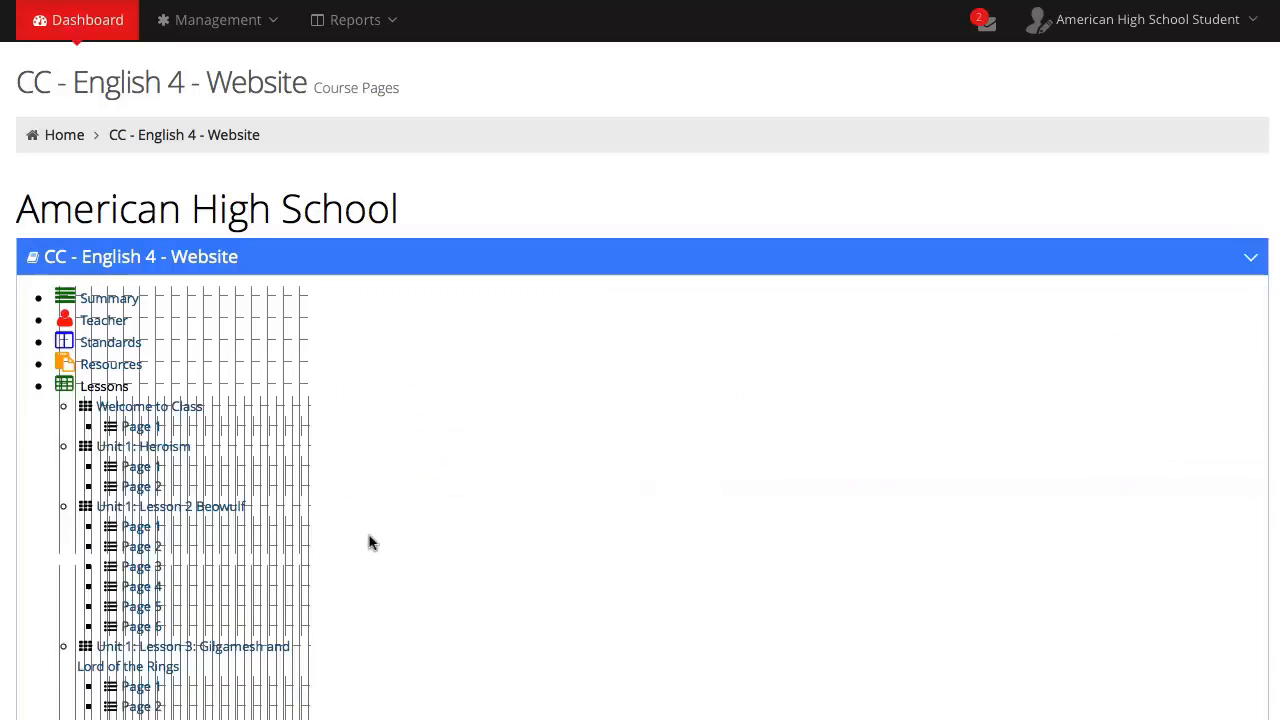
Step: Open the Unit 1: Lesson 2 Beowulf lesson and view its Remediation content
{"action": "left_click", "coordinate": [141, 526]}
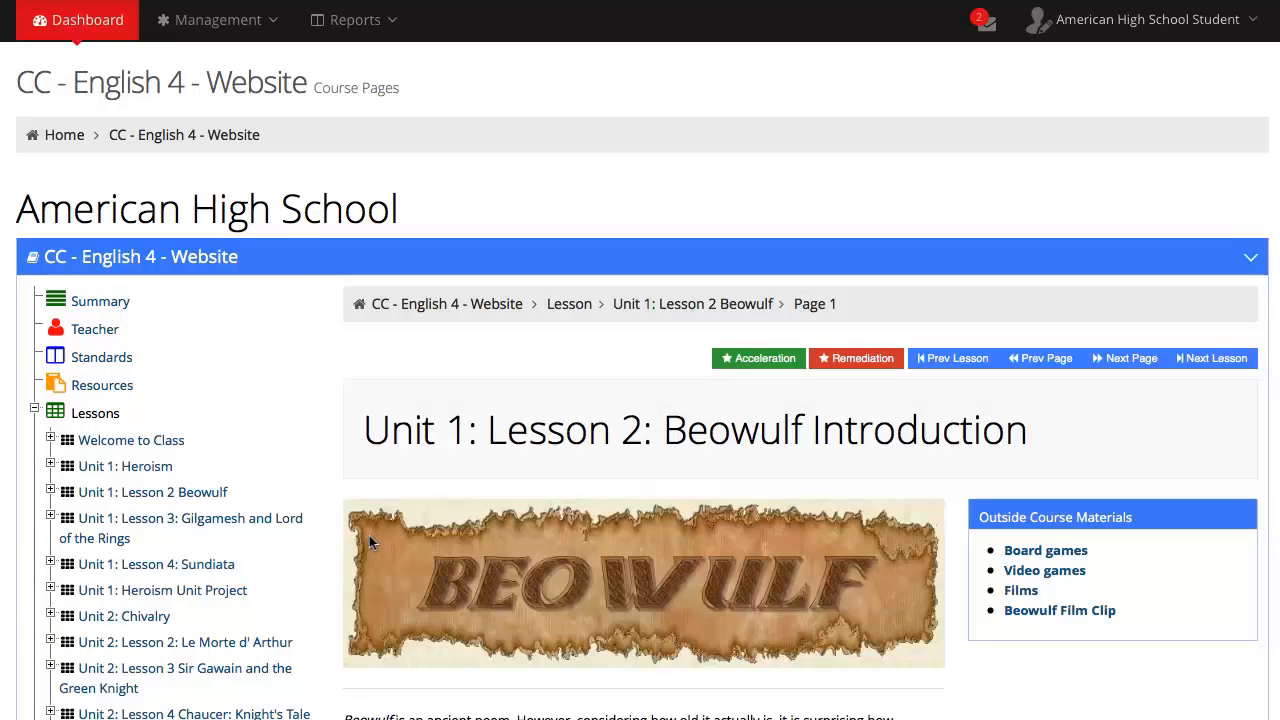
{"action": "mouse_move", "coordinate": [836, 397]}
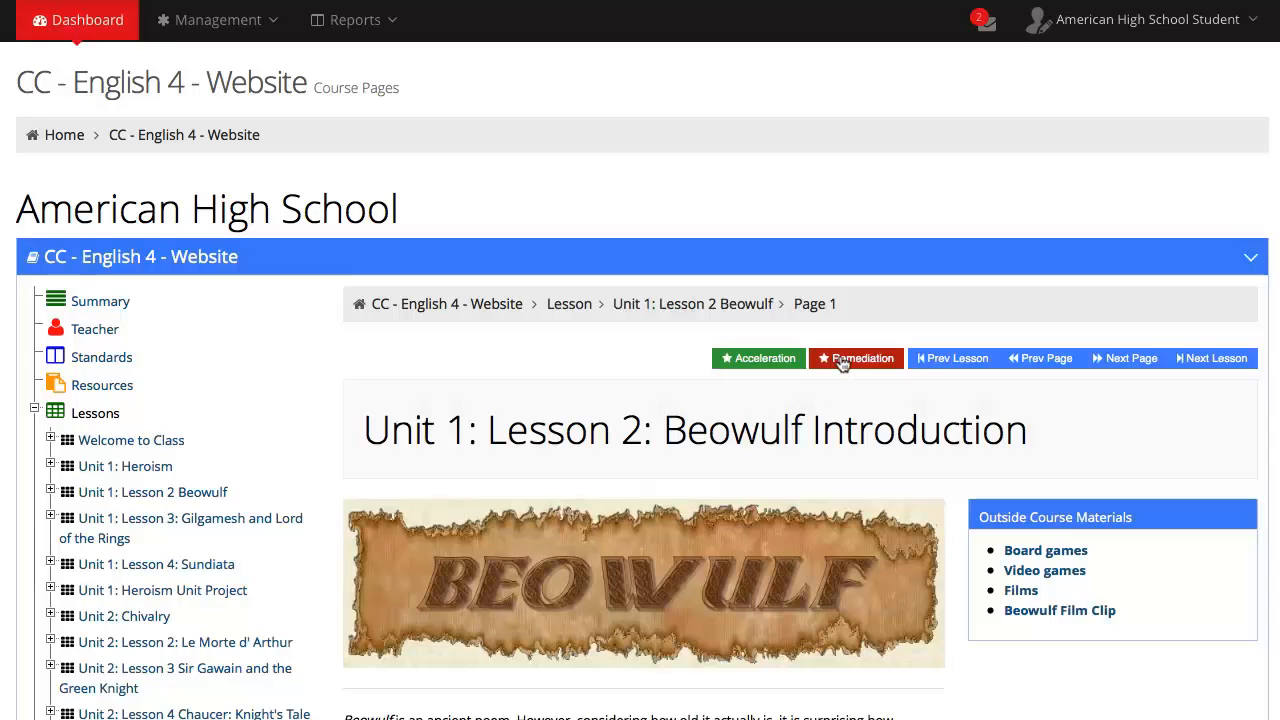
{"action": "mouse_move", "coordinate": [856, 357]}
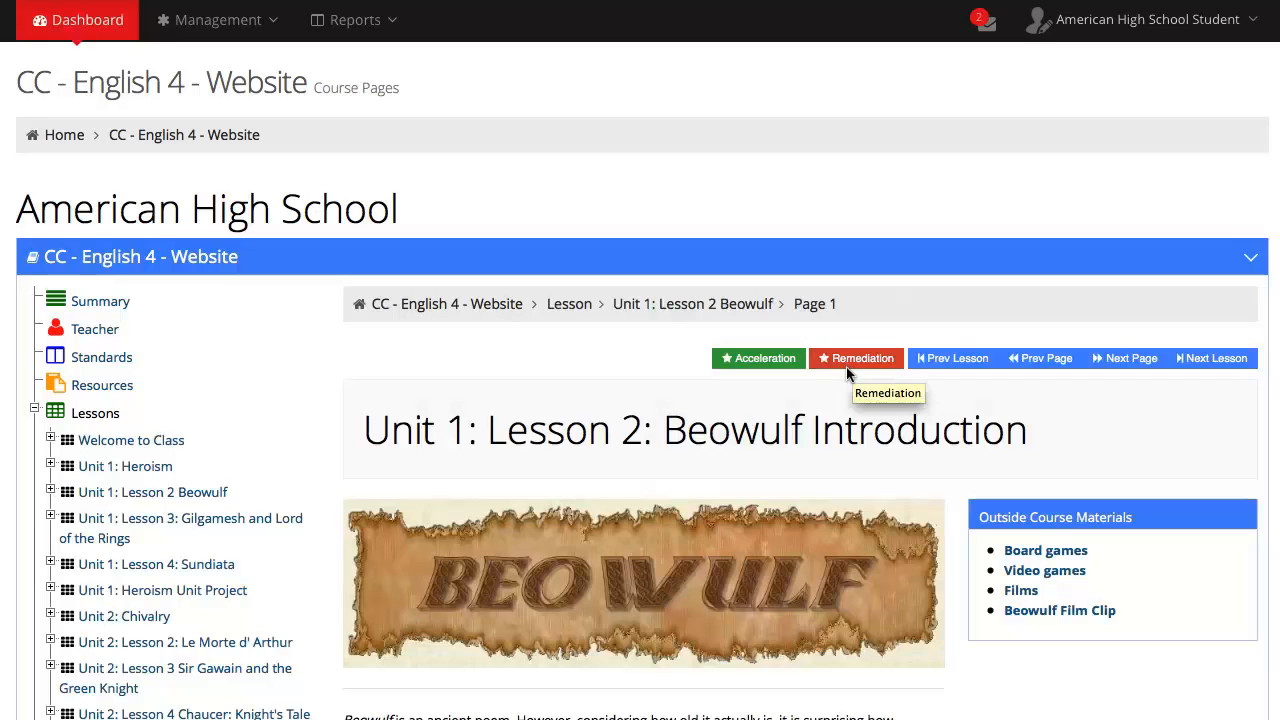
{"action": "left_click", "coordinate": [855, 358]}
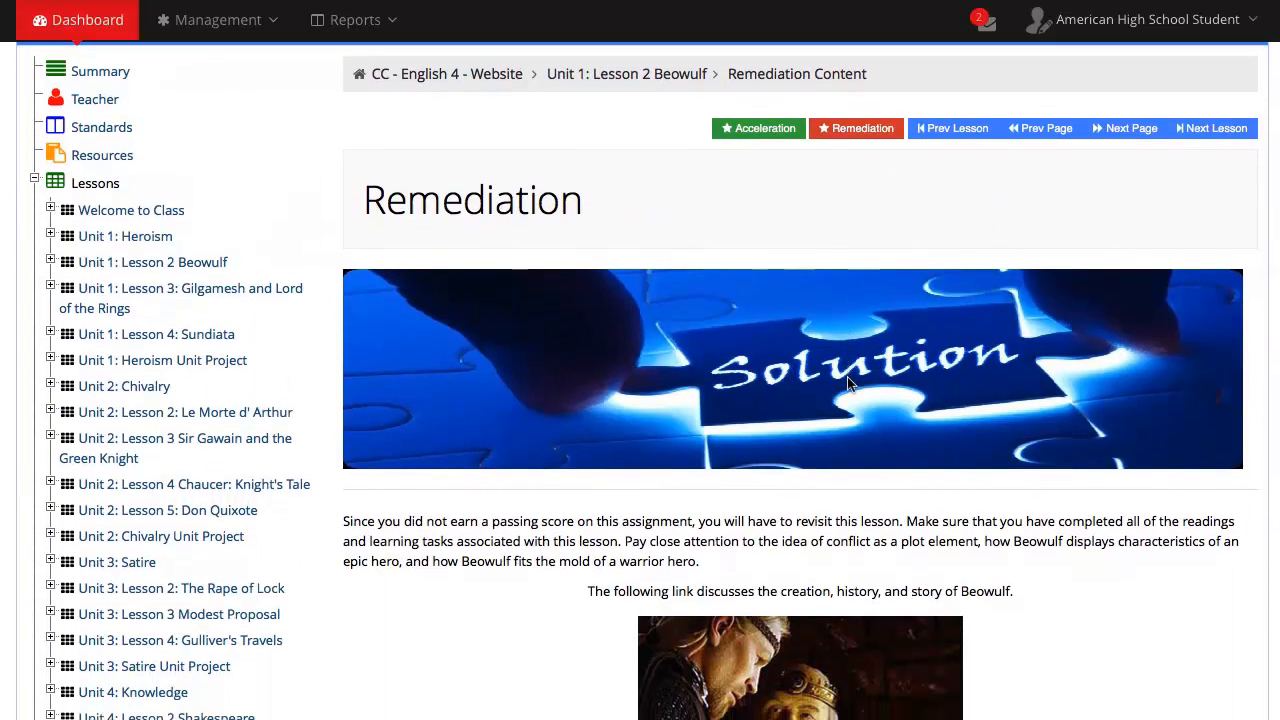
{"action": "scroll", "scroll_direction": "down", "scroll_amount": 3}
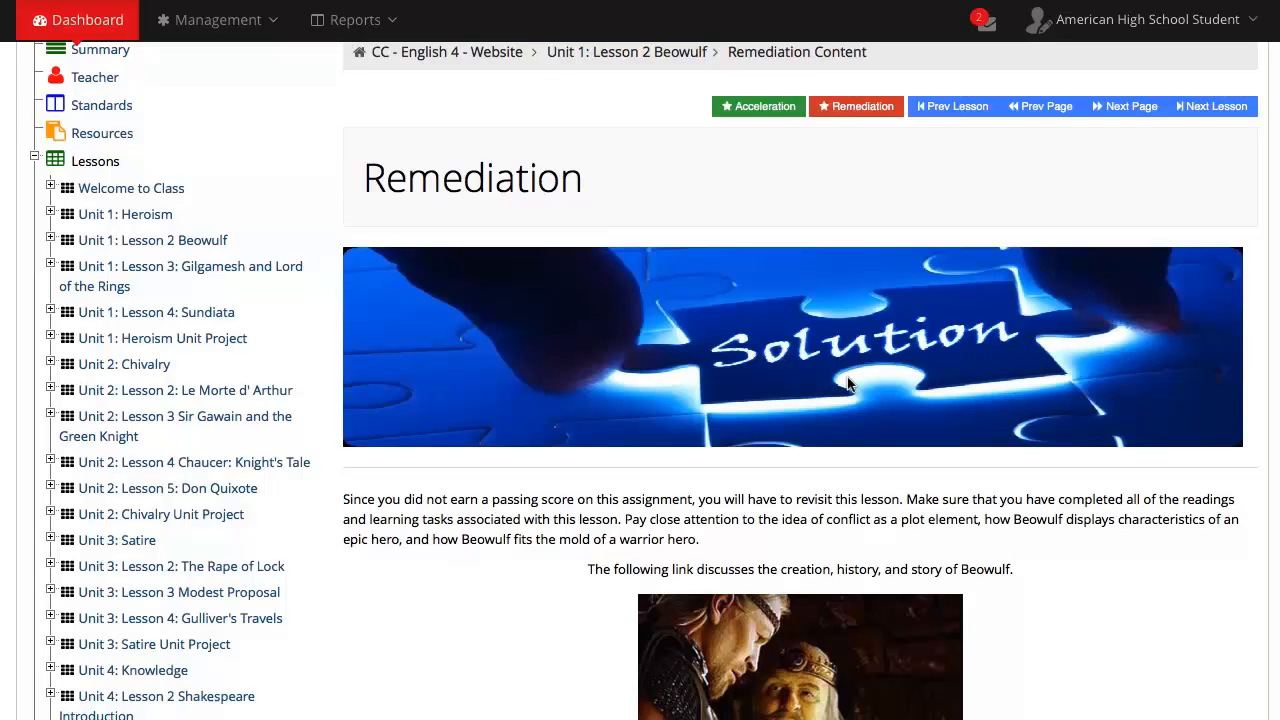
{"action": "scroll", "scroll_direction": "down", "scroll_amount": 3}
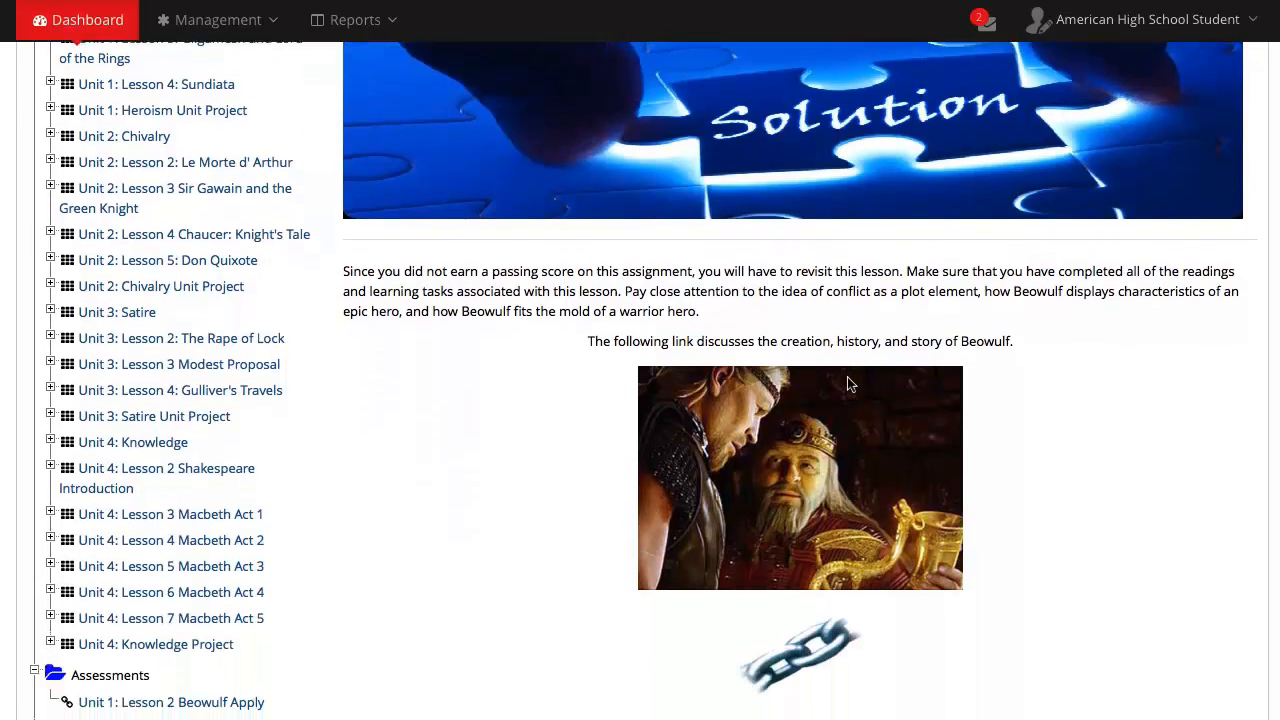
{"action": "mouse_move", "coordinate": [990, 370]}
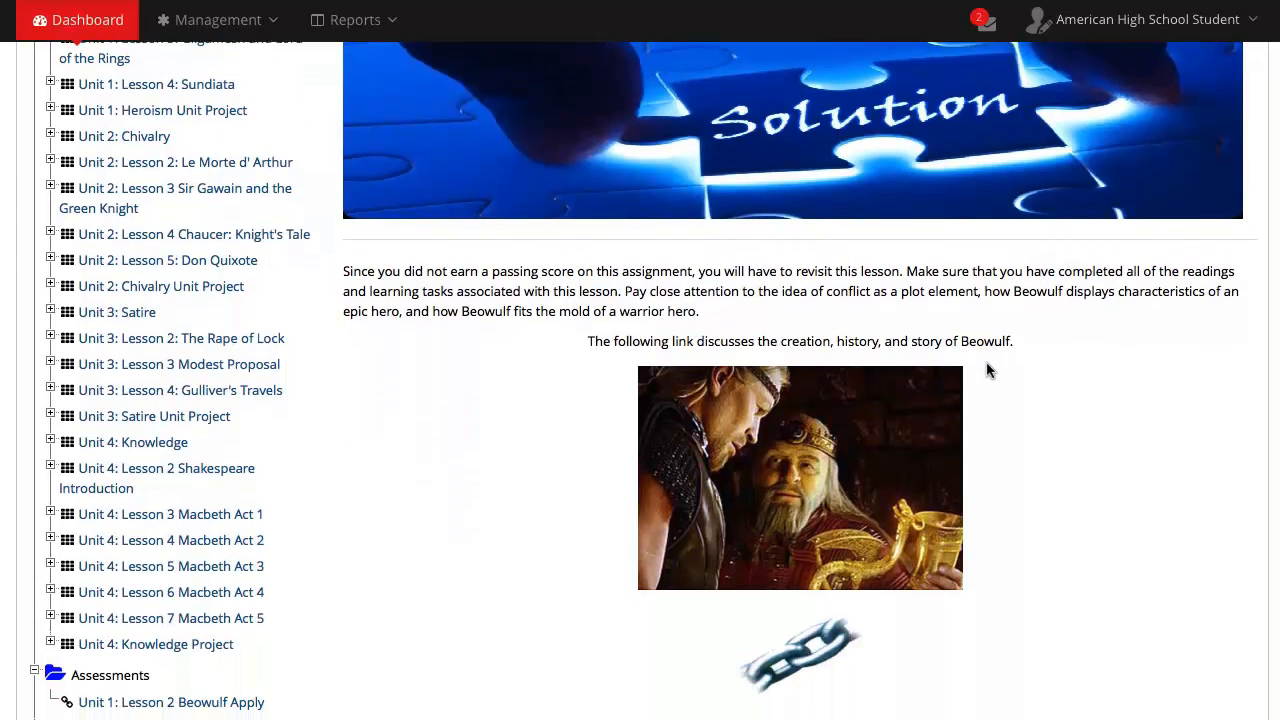
{"action": "mouse_move", "coordinate": [980, 370]}
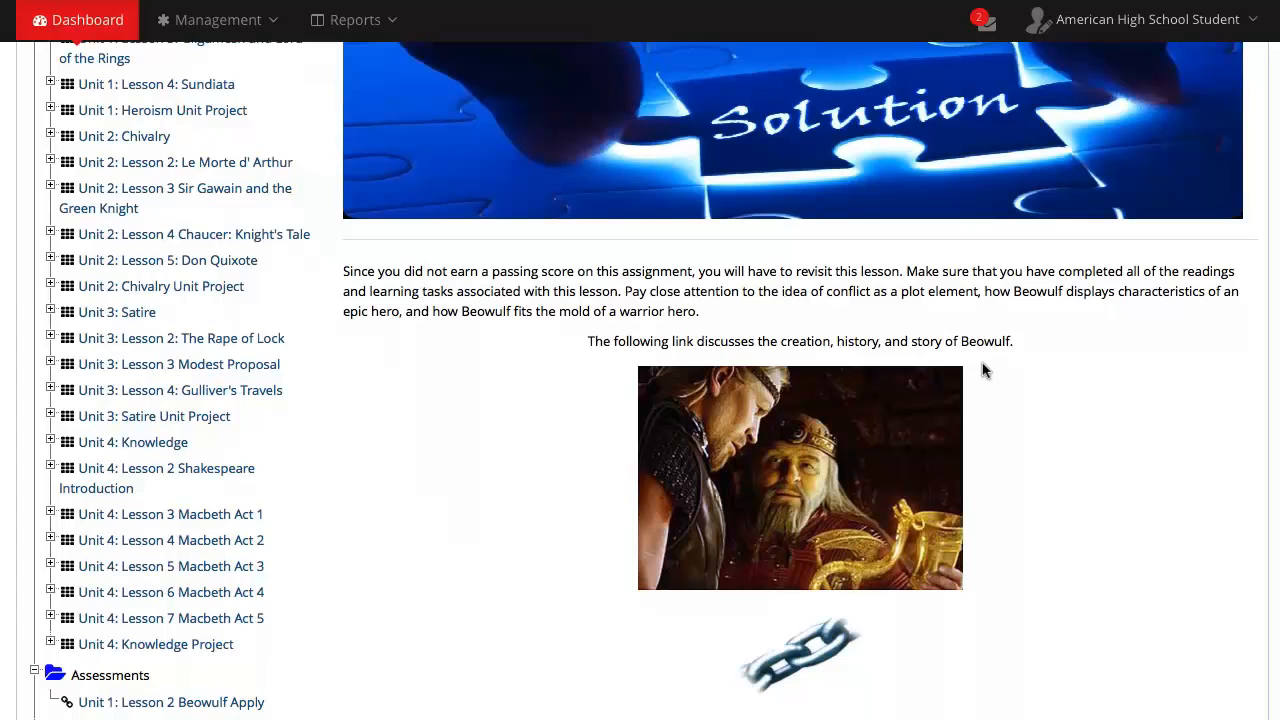
{"action": "mouse_move", "coordinate": [1021, 375]}
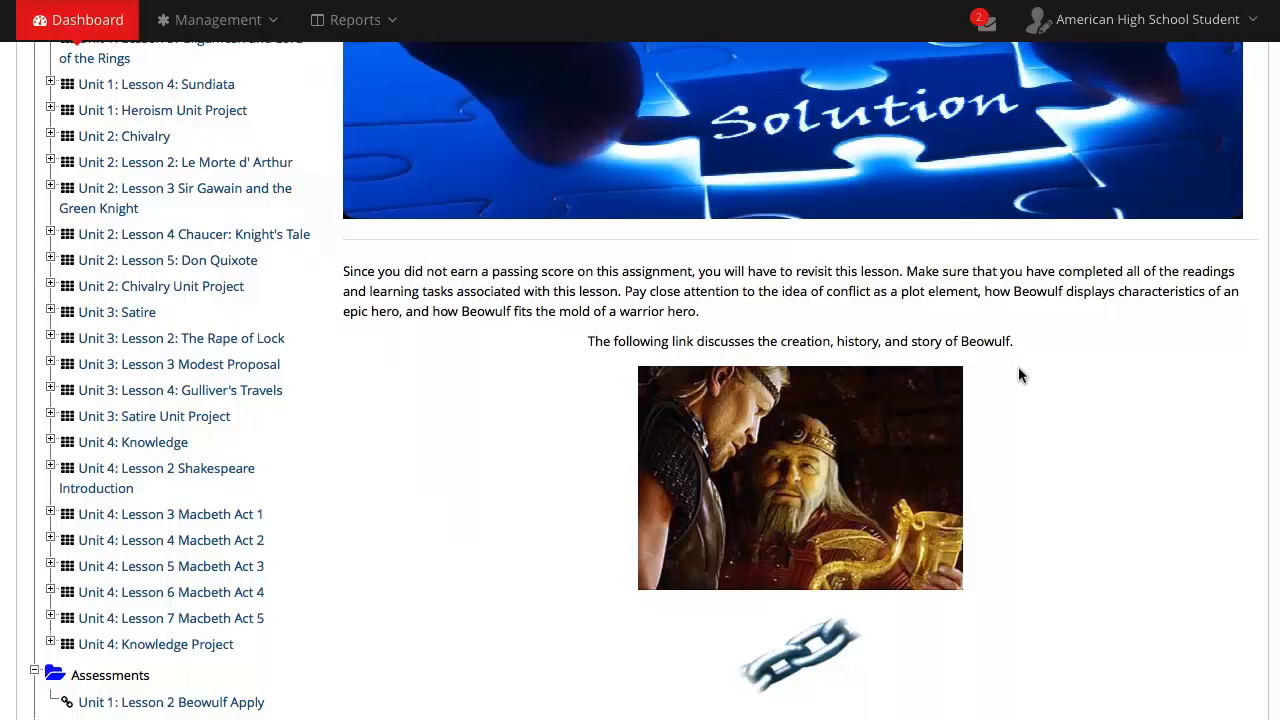
{"action": "mouse_move", "coordinate": [1053, 517]}
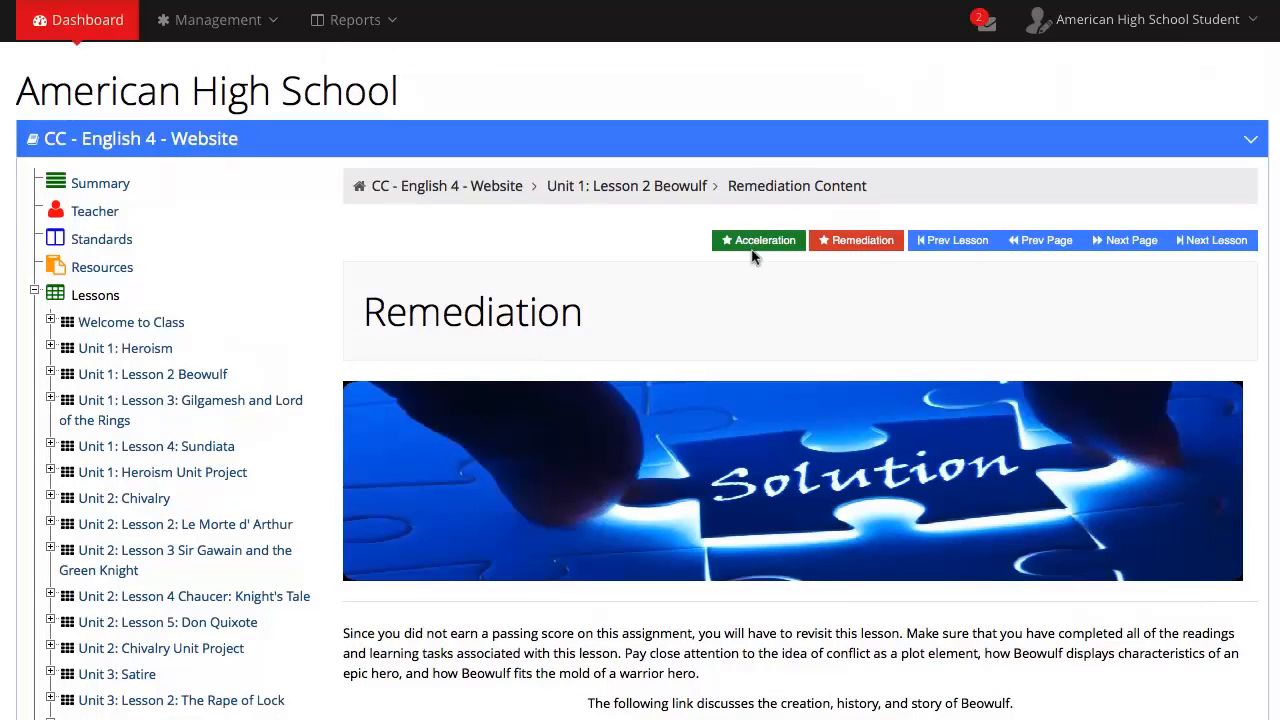
Step: Switch the Beowulf lesson to its Acceleration content and scroll through it
{"action": "left_click", "coordinate": [758, 240]}
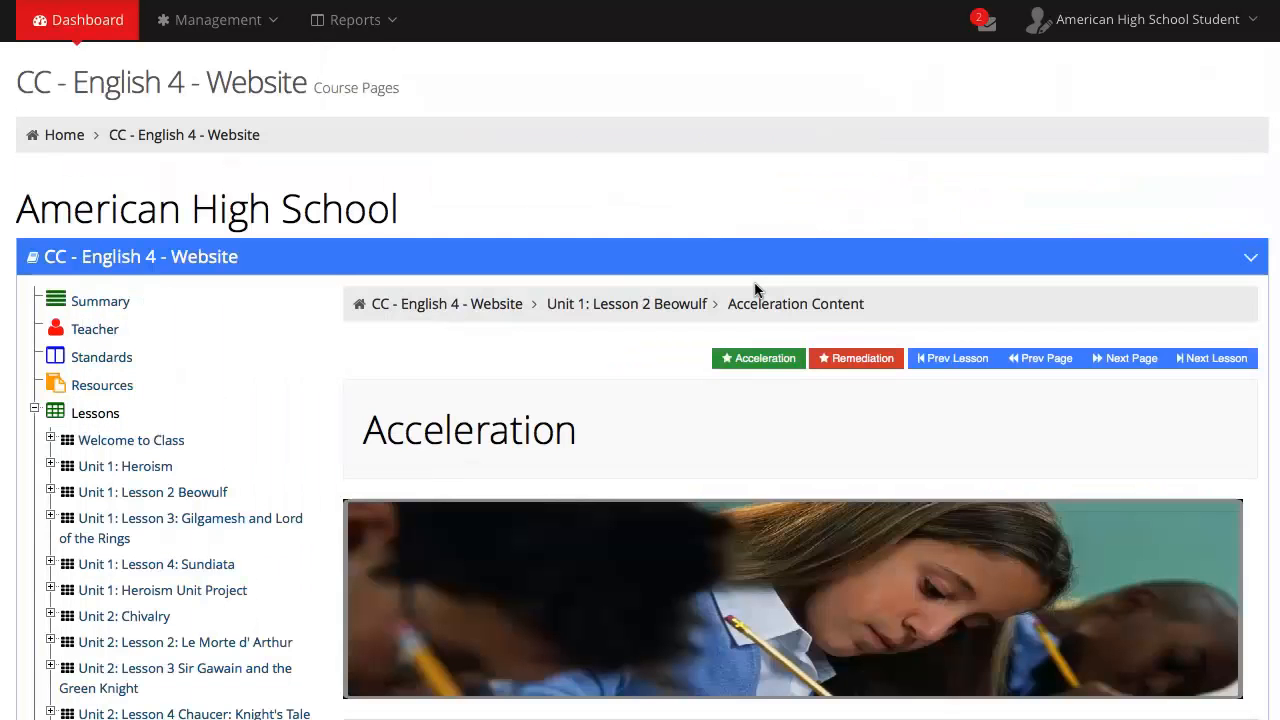
{"action": "scroll", "scroll_direction": "down", "scroll_amount": 3}
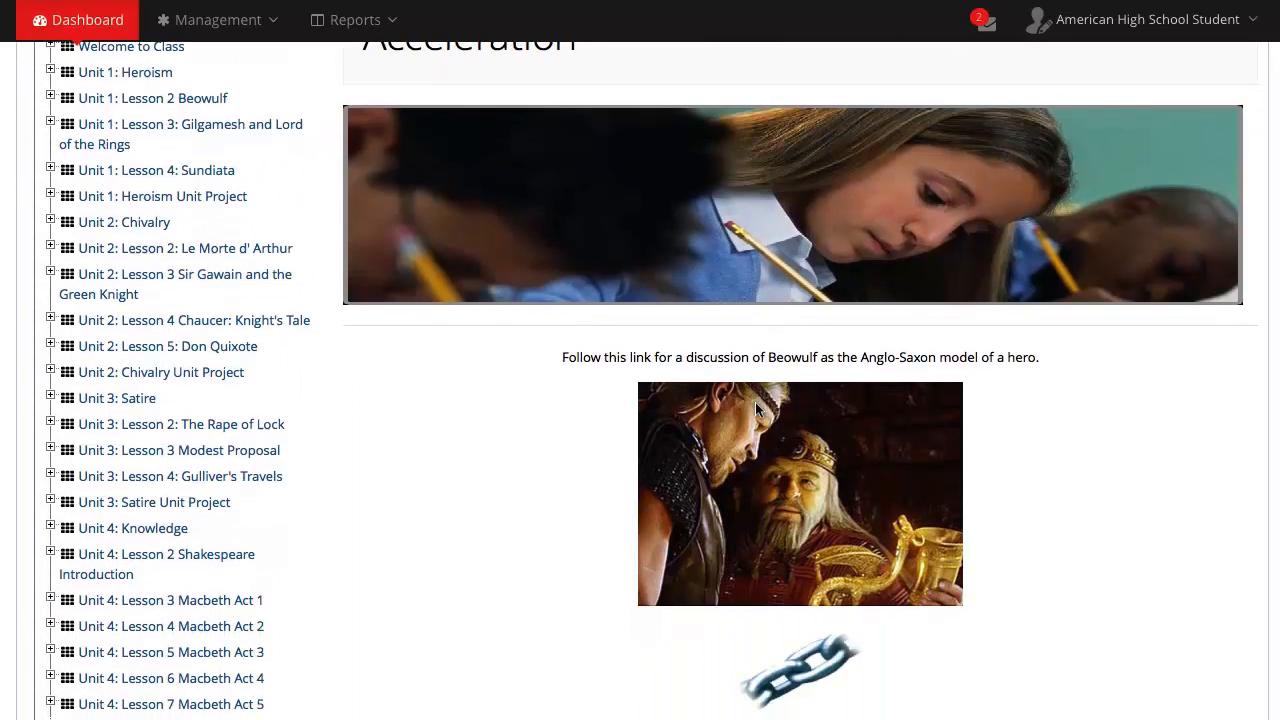
{"action": "mouse_move", "coordinate": [996, 472]}
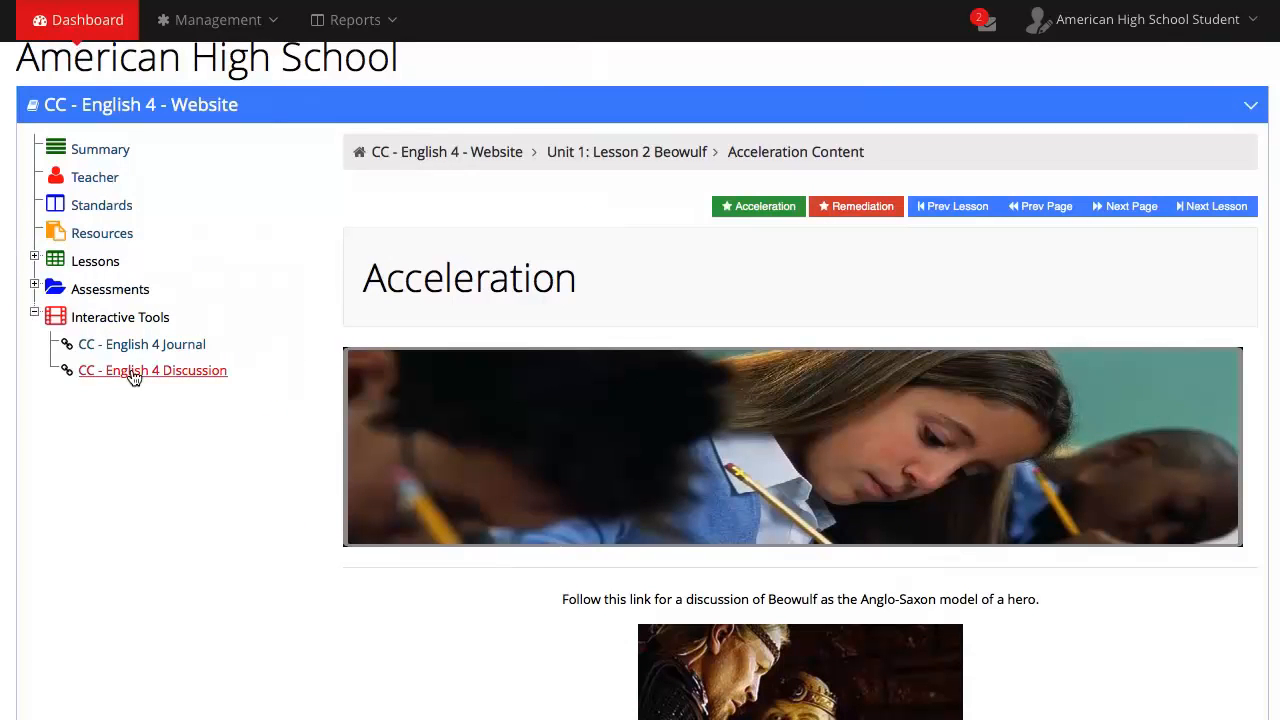
{"action": "mouse_move", "coordinate": [225, 356]}
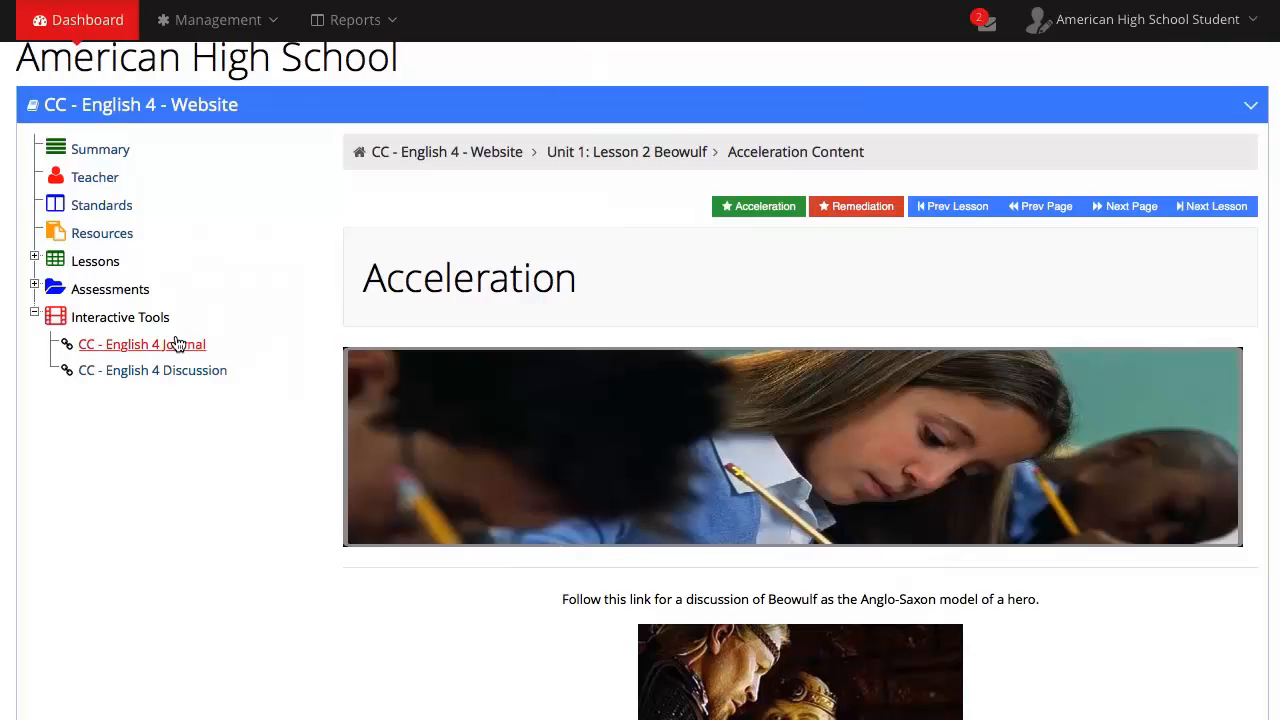
{"action": "mouse_move", "coordinate": [252, 338]}
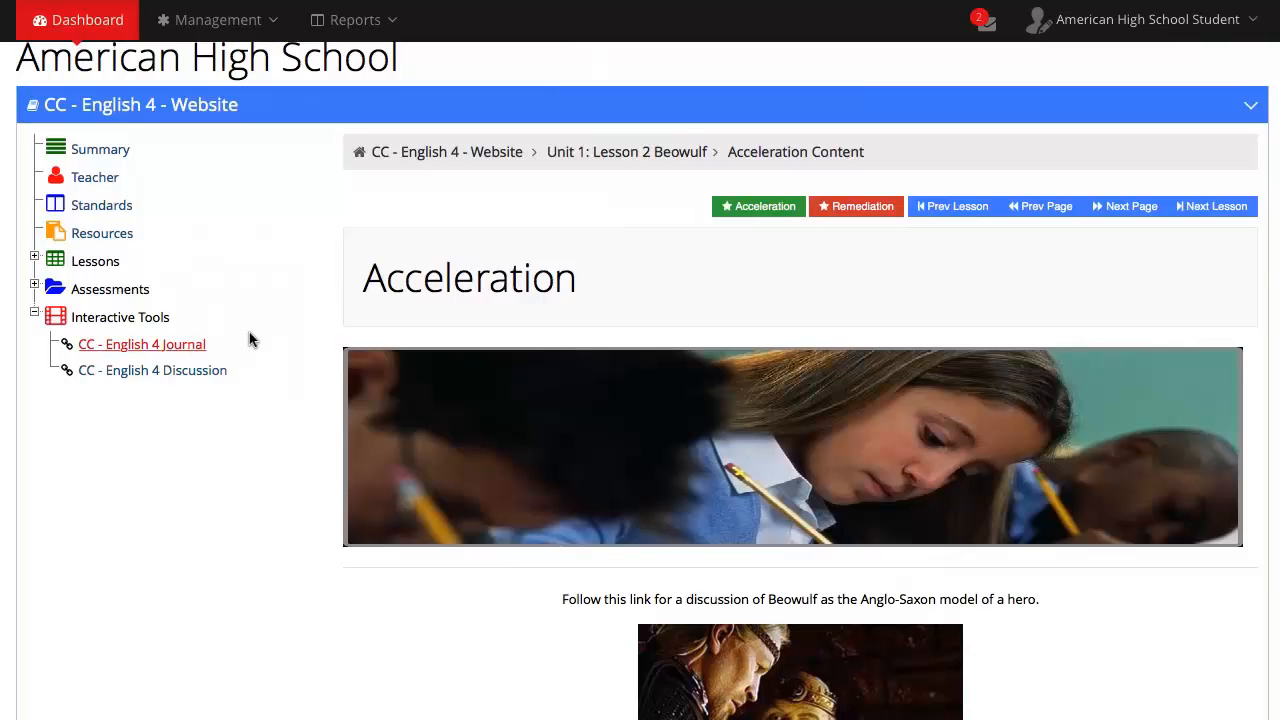
Step: Create and submit English 4 journal post 'Unit 1 Lesson 2' with text 'Hello'
{"action": "left_click", "coordinate": [141, 344]}
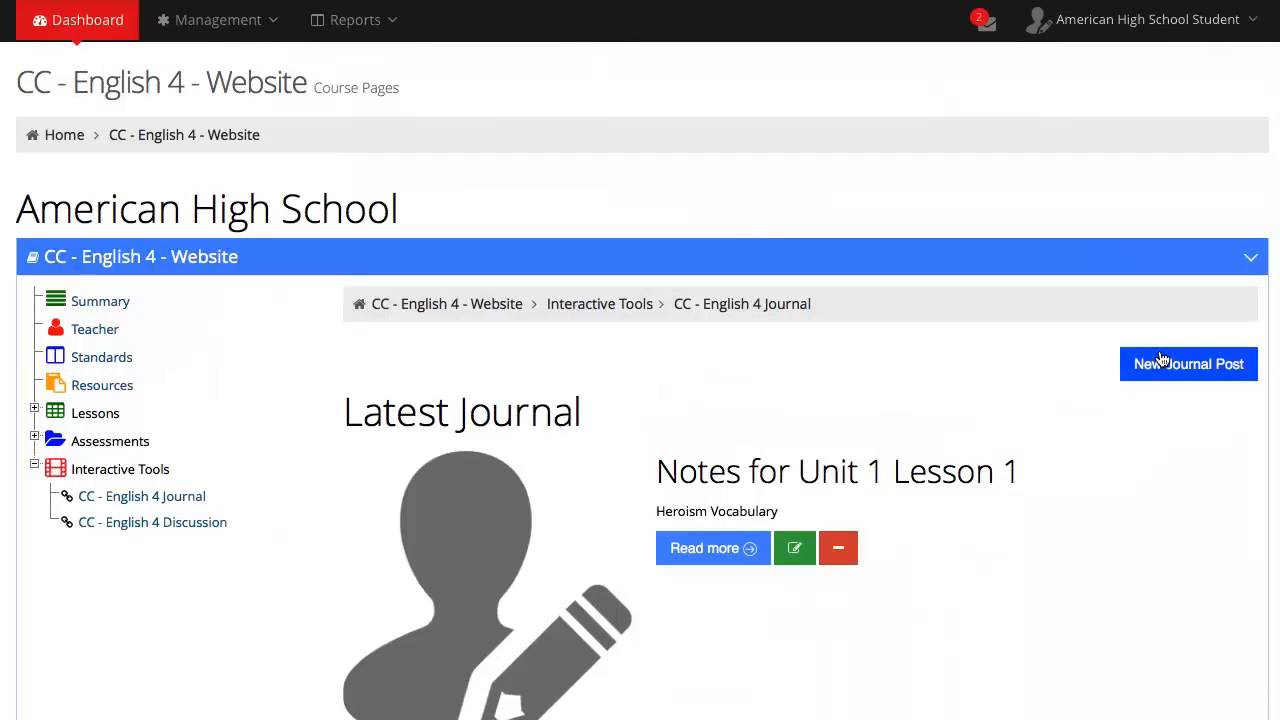
{"action": "left_click", "coordinate": [1188, 363]}
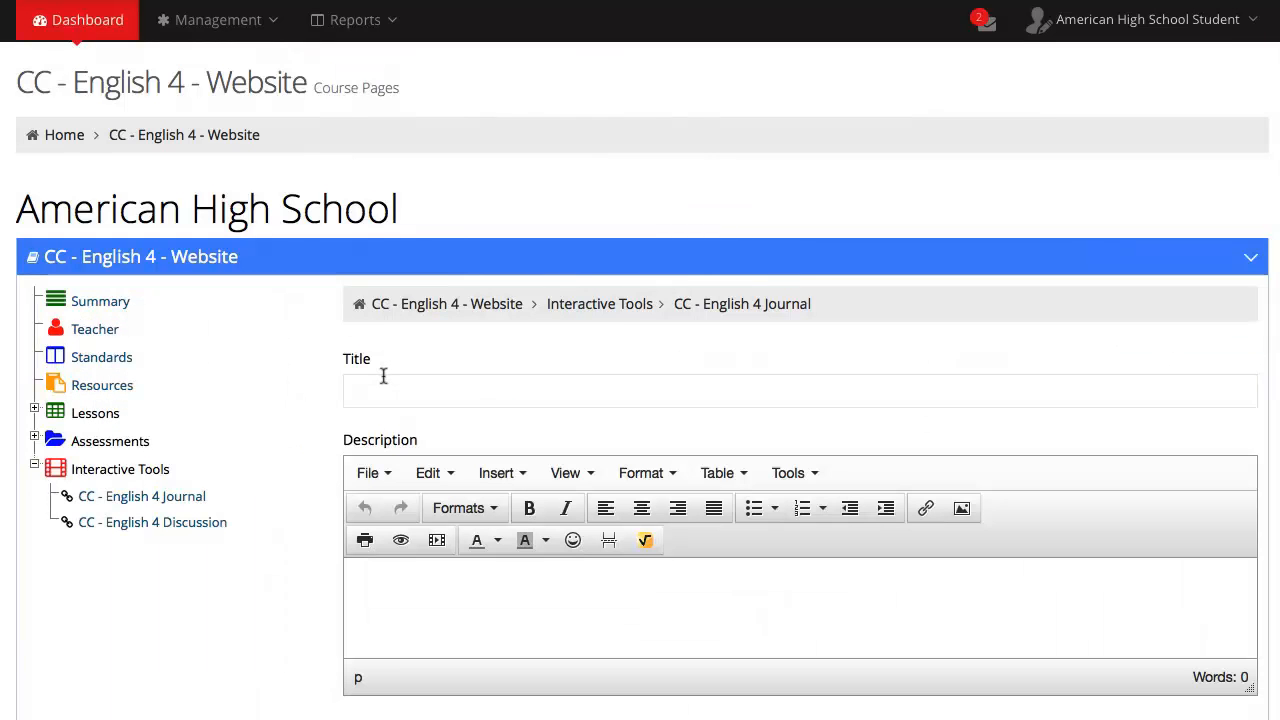
{"action": "left_click", "coordinate": [800, 390]}
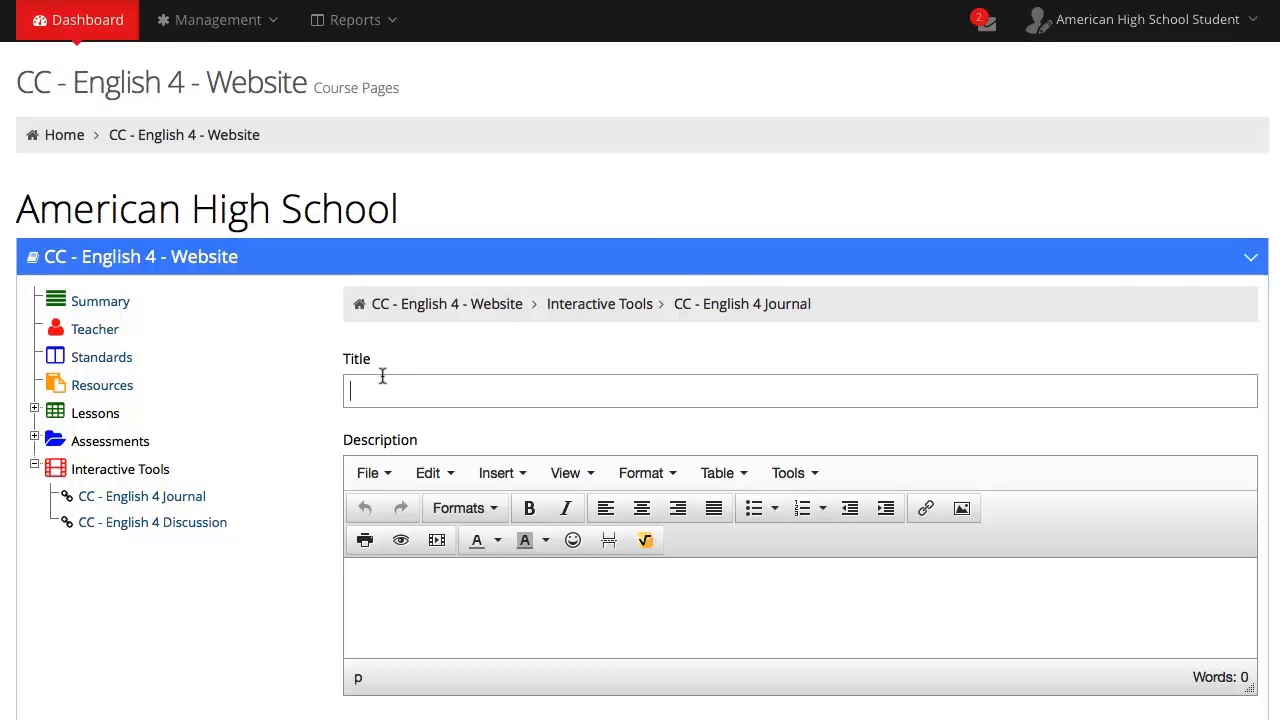
{"action": "type", "text": "Unit 1 Lesson 2"}
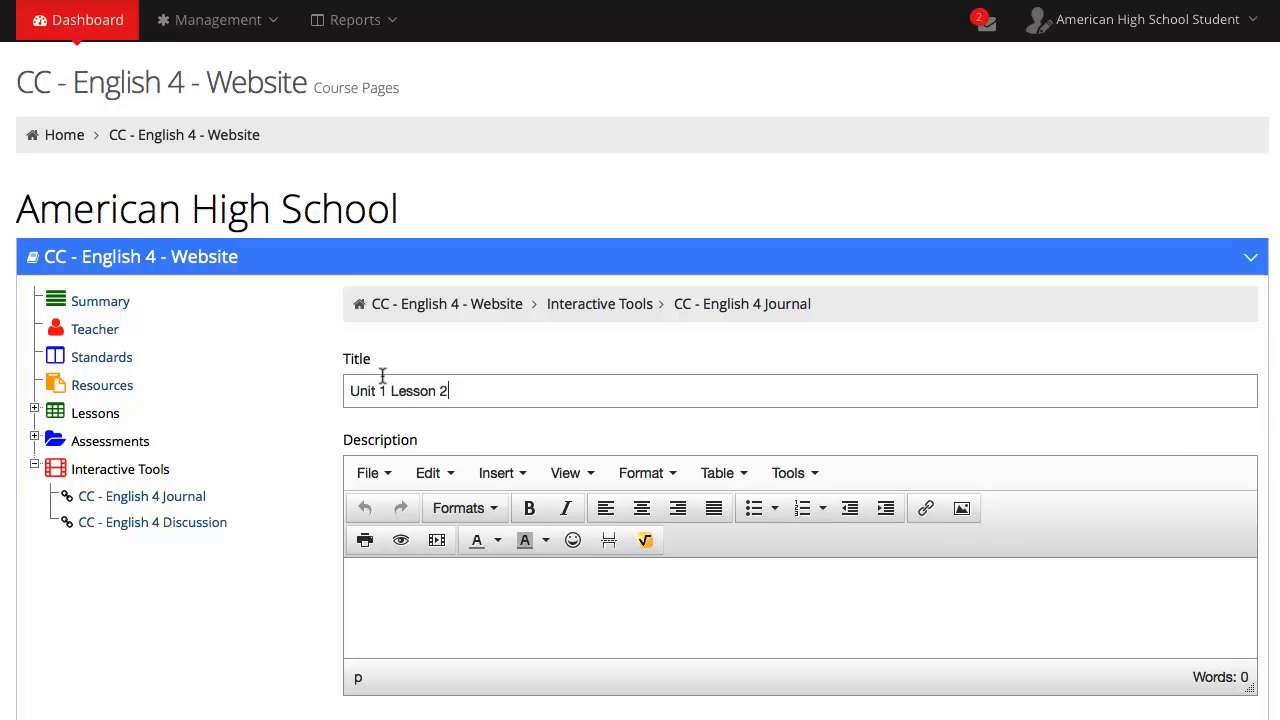
{"action": "mouse_move", "coordinate": [378, 557]}
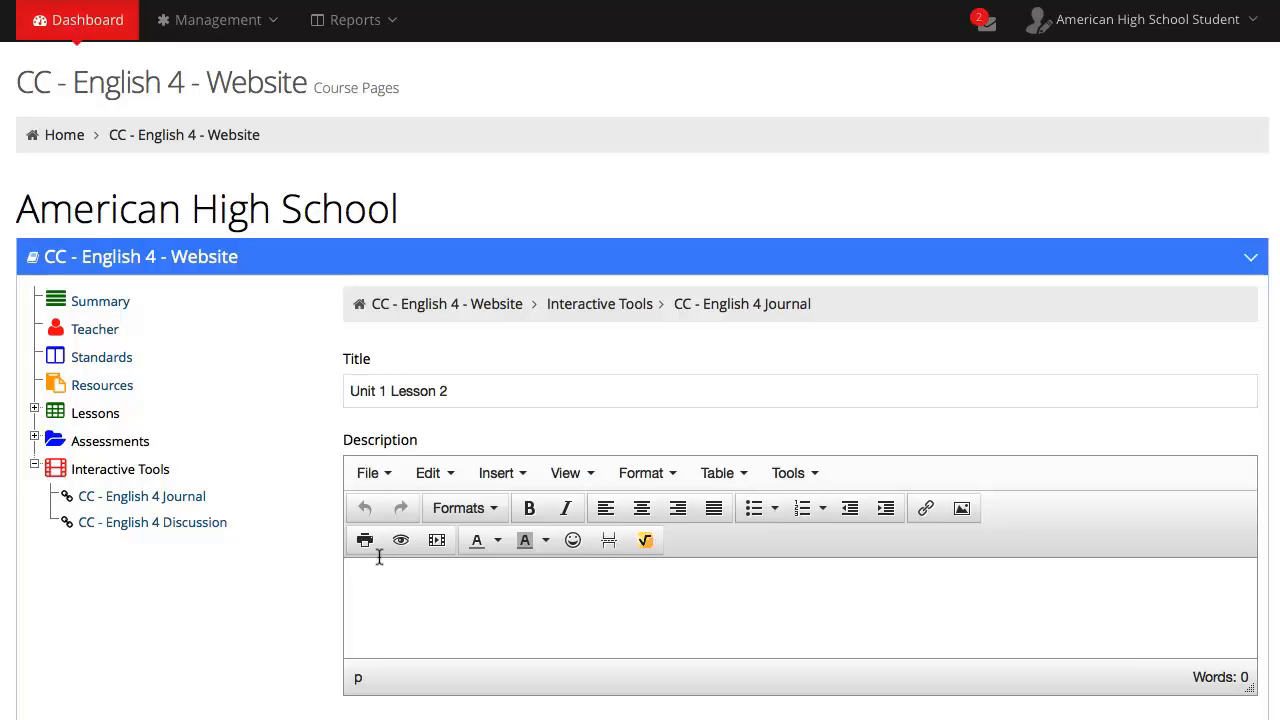
{"action": "type", "text": "Hello"}
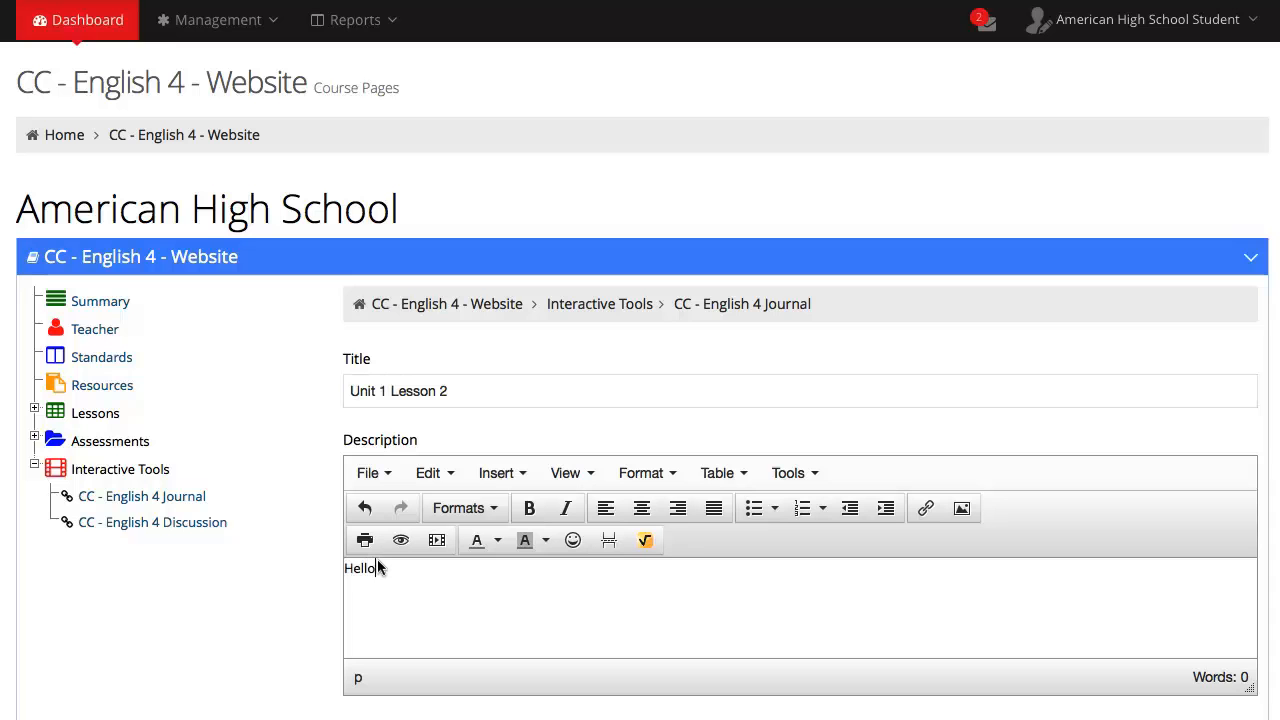
{"action": "scroll", "scroll_direction": "down", "scroll_amount": 3}
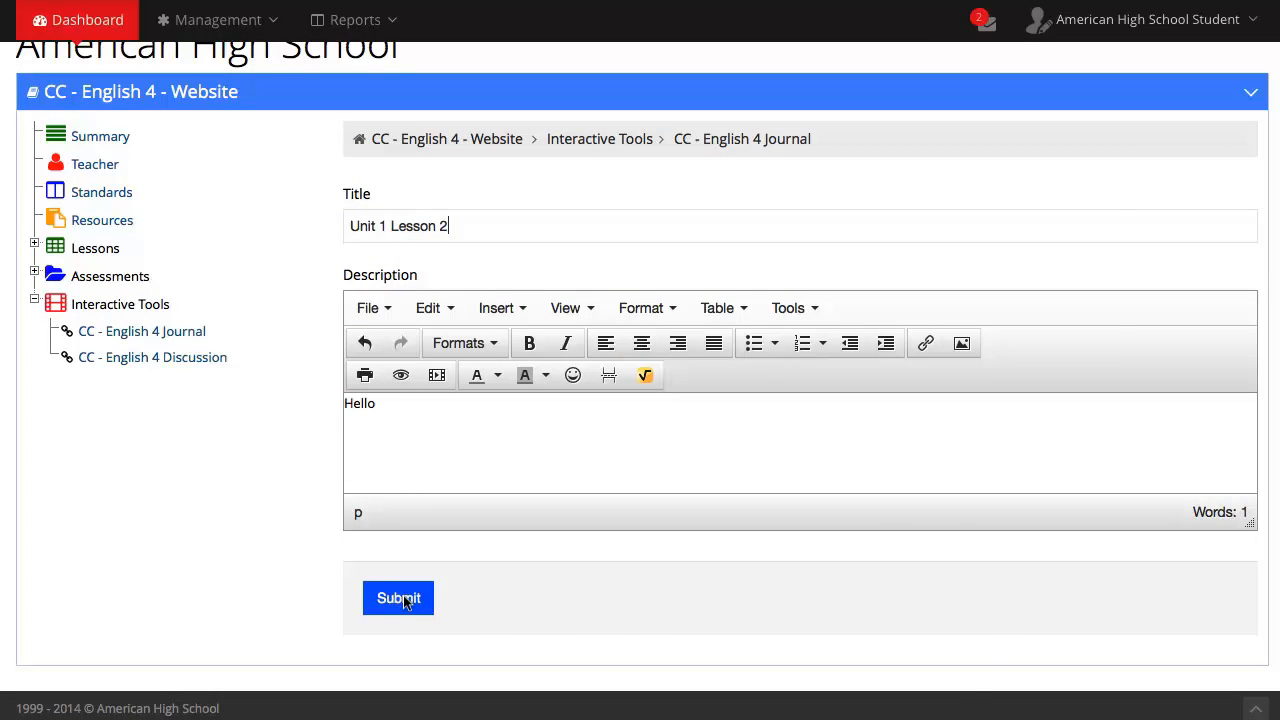
{"action": "left_click", "coordinate": [397, 597]}
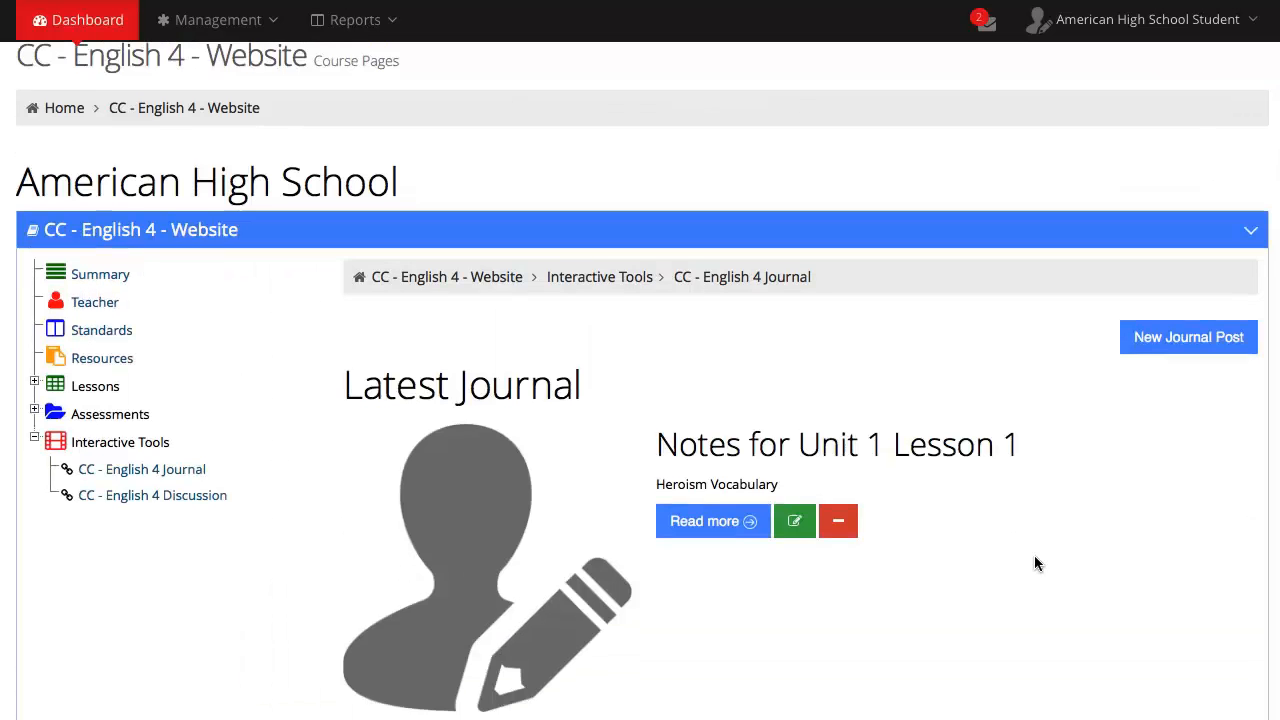
{"action": "scroll", "scroll_direction": "down", "scroll_amount": 3}
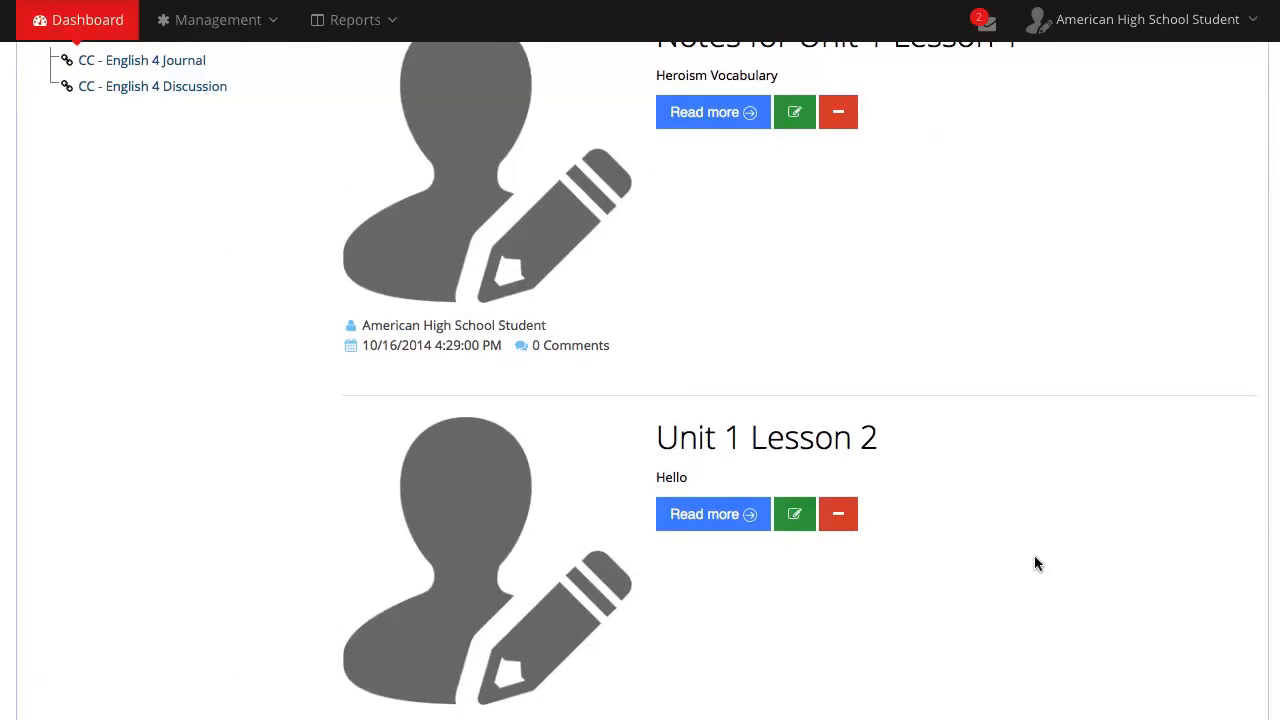
{"action": "scroll", "scroll_direction": "down", "scroll_amount": 3}
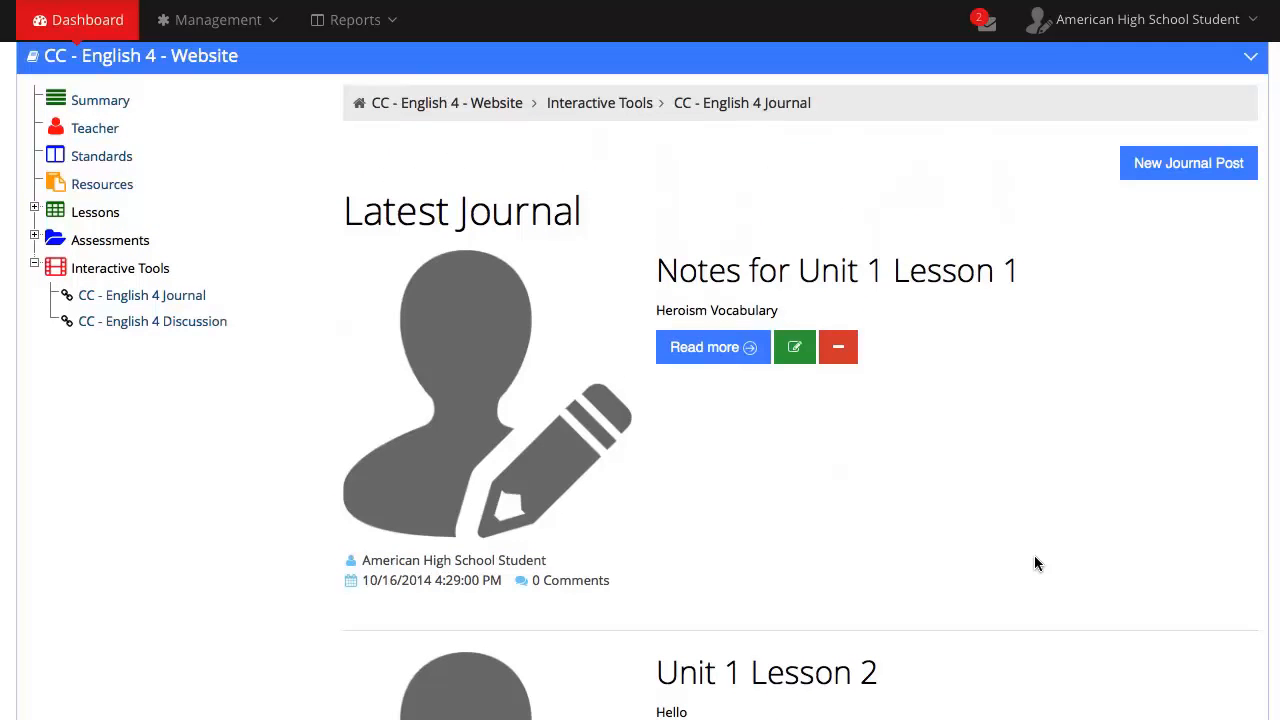
{"action": "mouse_move", "coordinate": [1006, 559]}
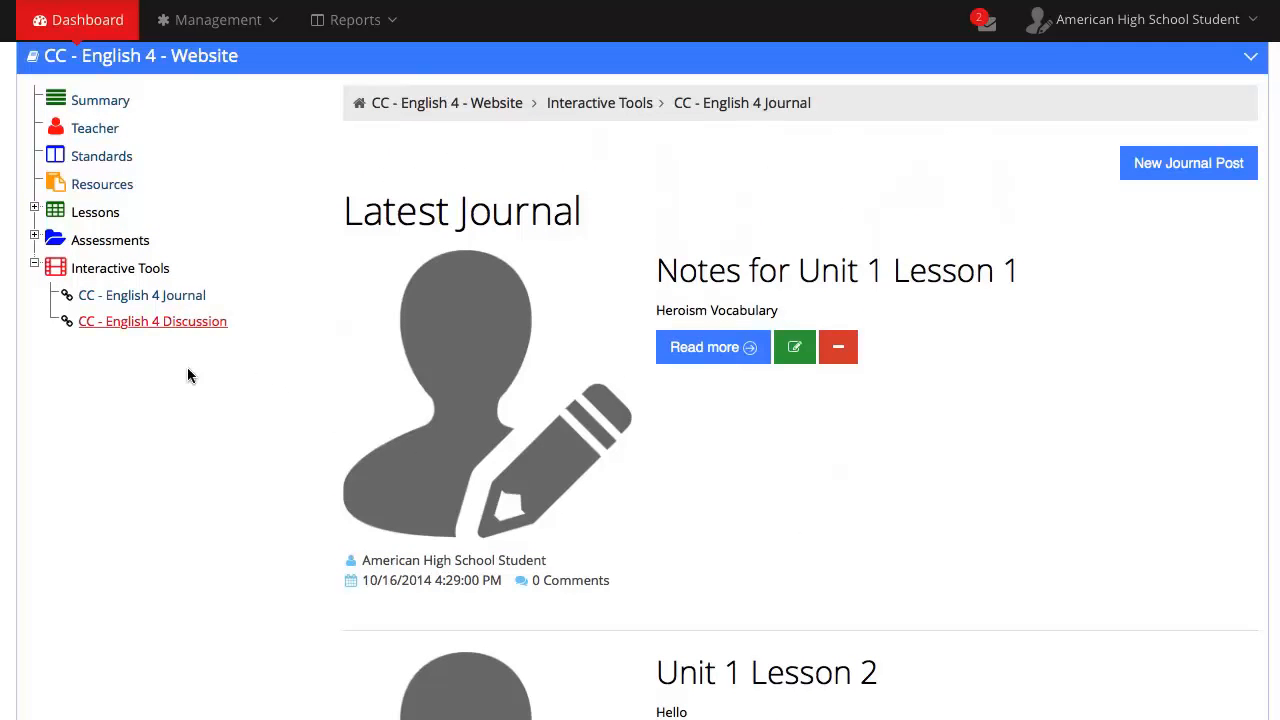
Step: Submit a new CC - English 4 Discussion forum topic 'Beowulf' with description 'Hello'
{"action": "left_click", "coordinate": [152, 321]}
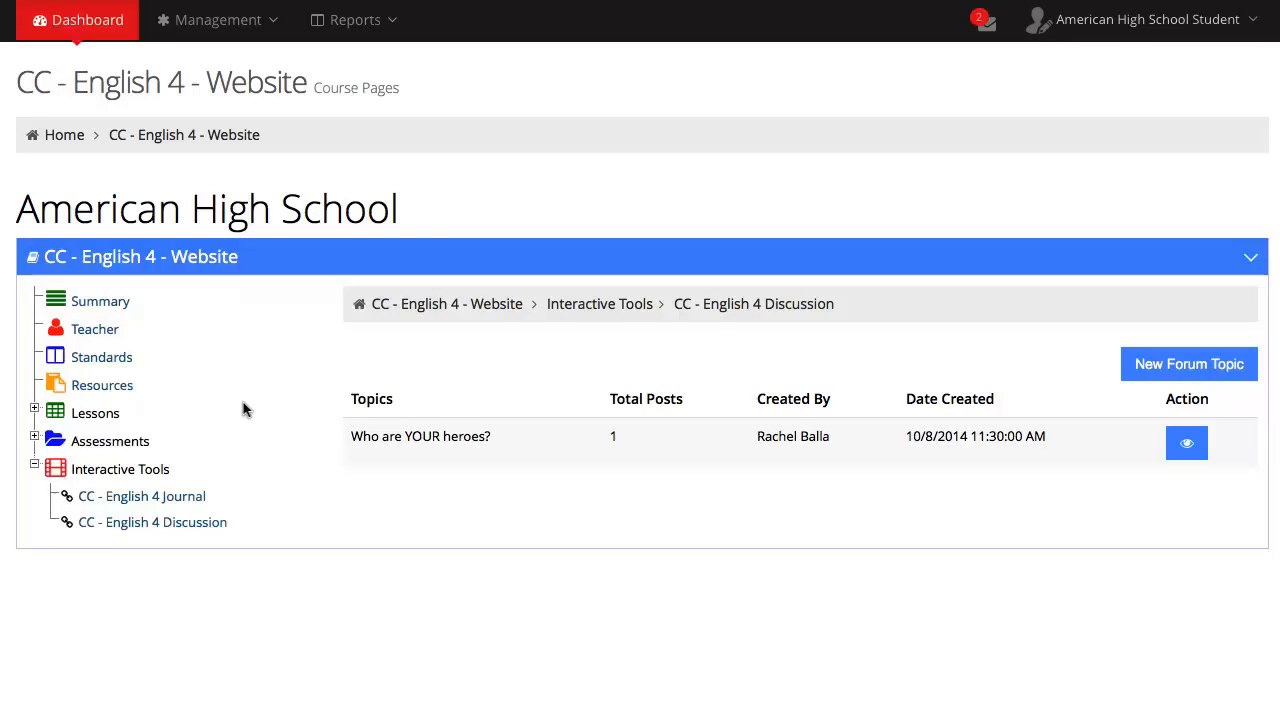
{"action": "mouse_move", "coordinate": [1177, 387]}
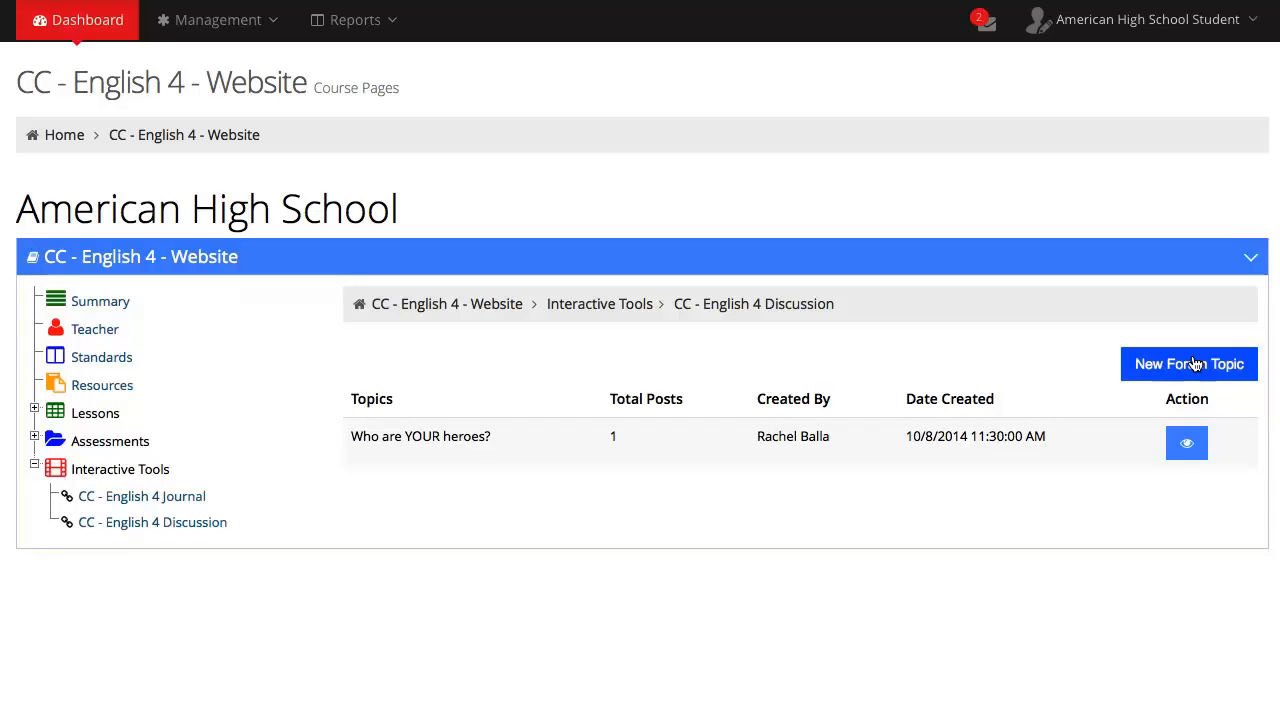
{"action": "left_click", "coordinate": [1188, 363]}
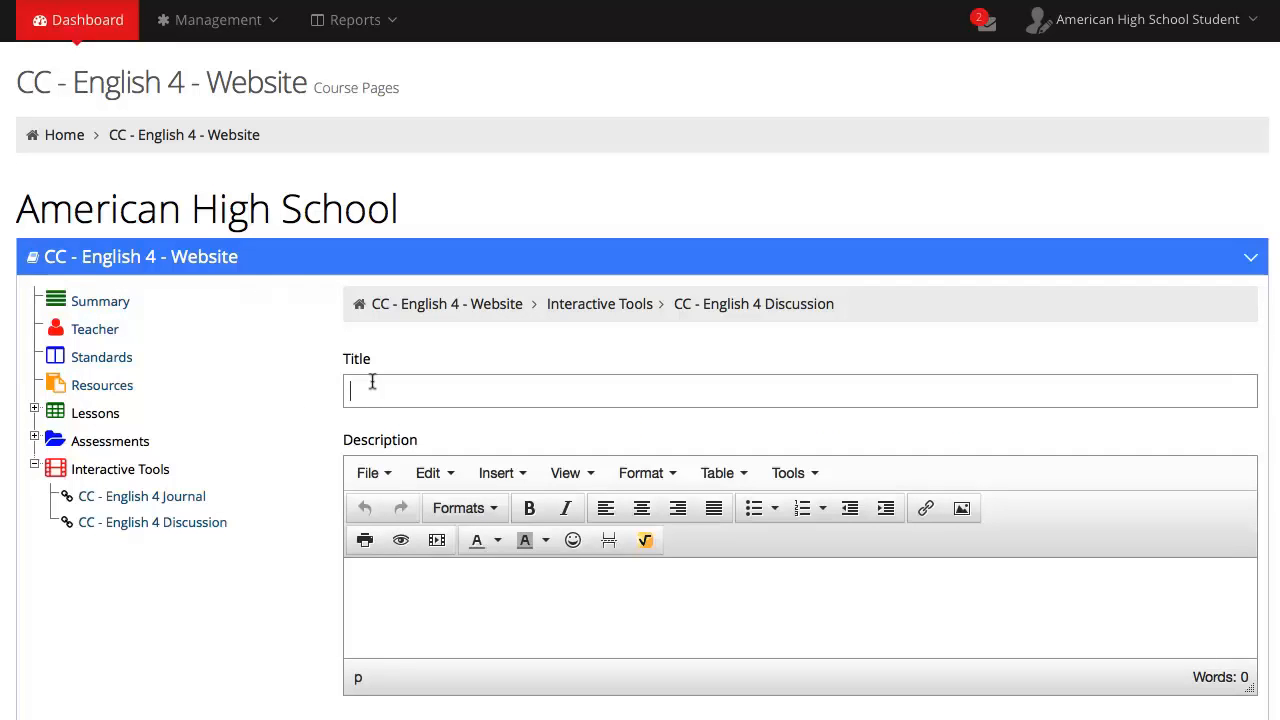
{"action": "type", "text": "Beowulf"}
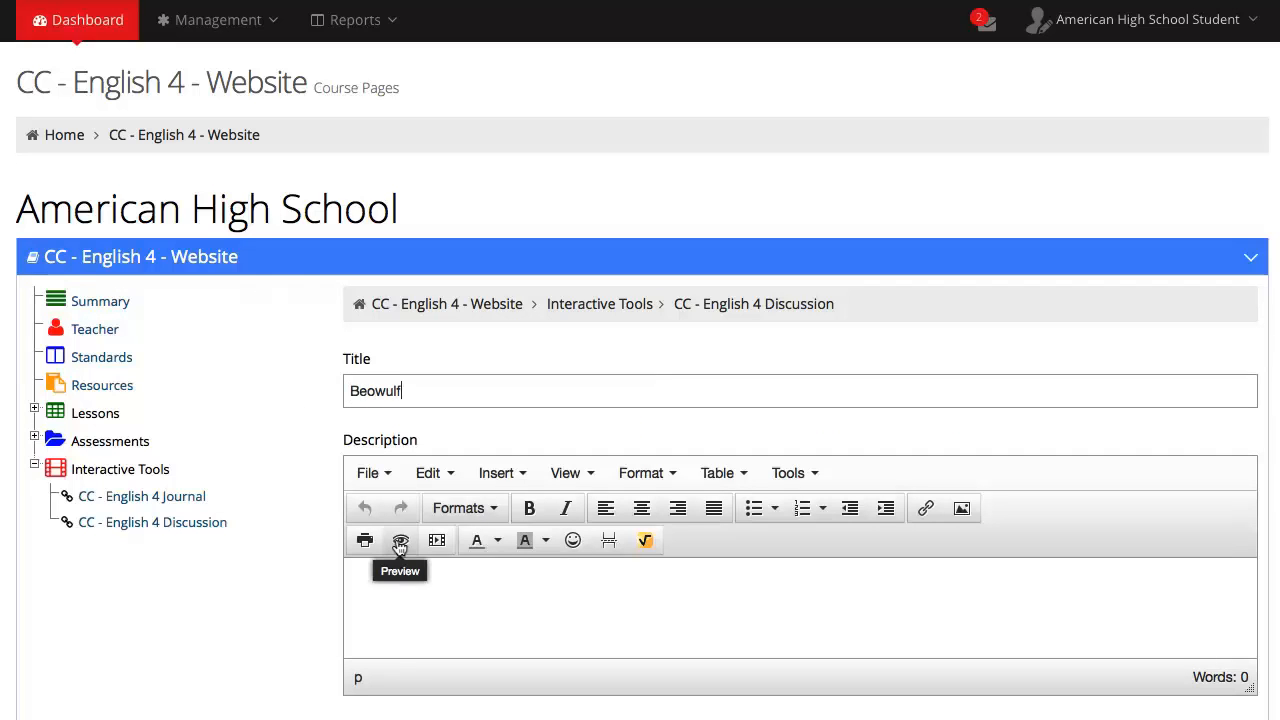
{"action": "type", "text": "H"}
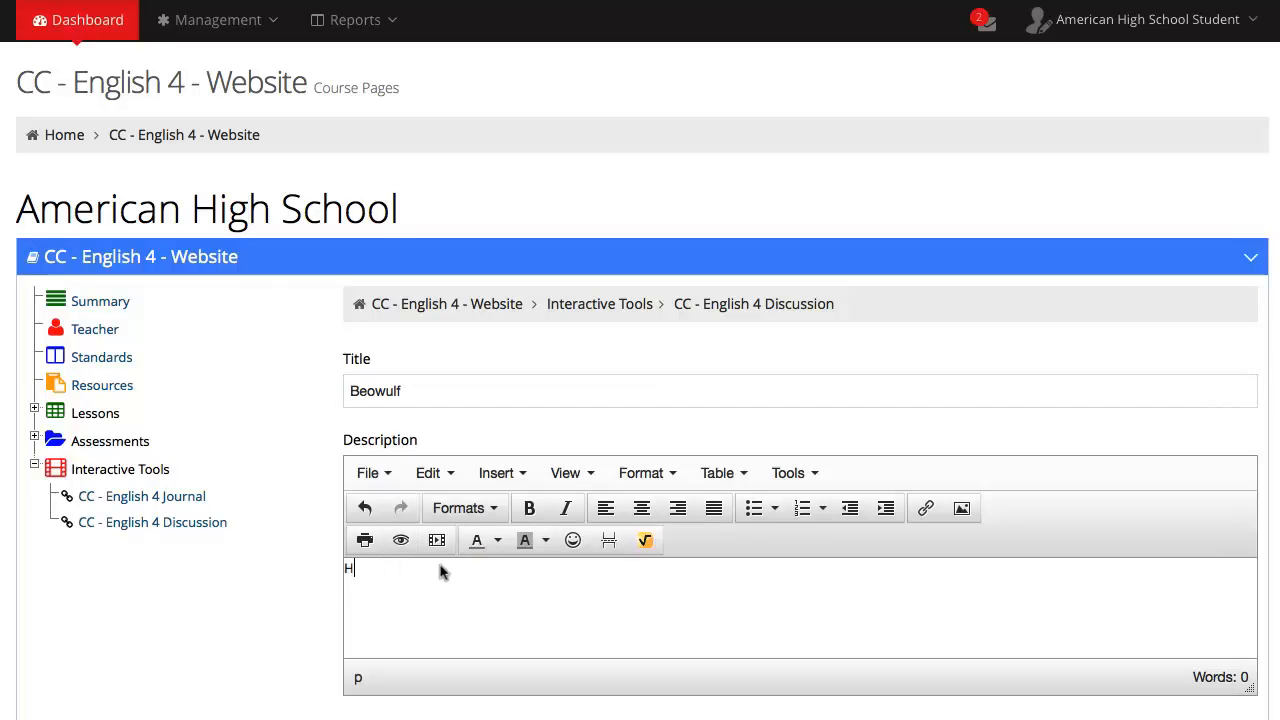
{"action": "type", "text": "ello"}
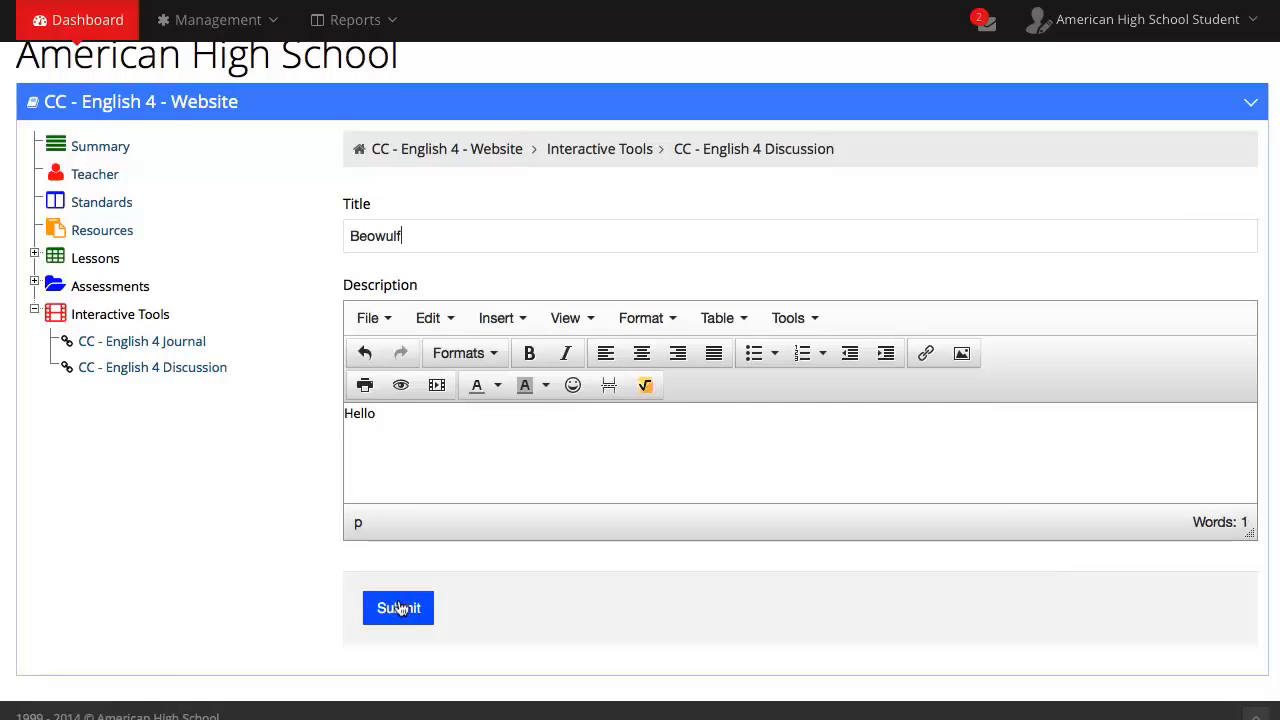
{"action": "left_click", "coordinate": [397, 608]}
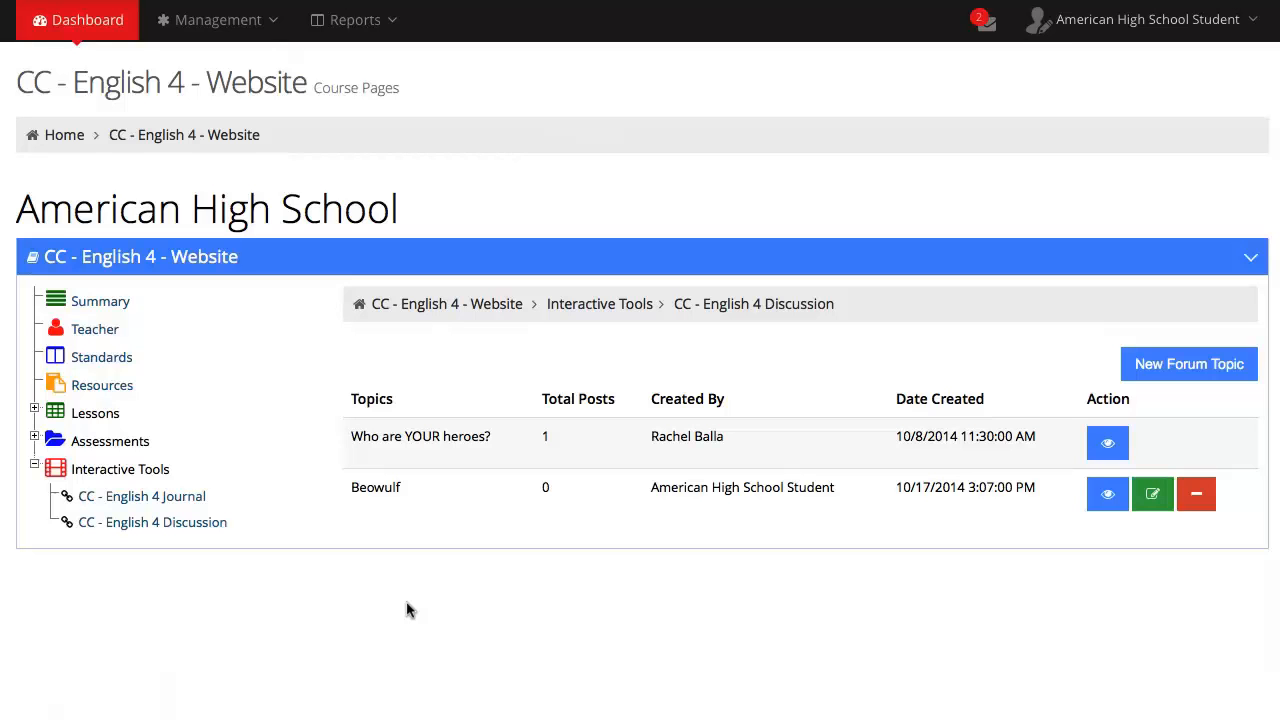
{"action": "mouse_move", "coordinate": [314, 622]}
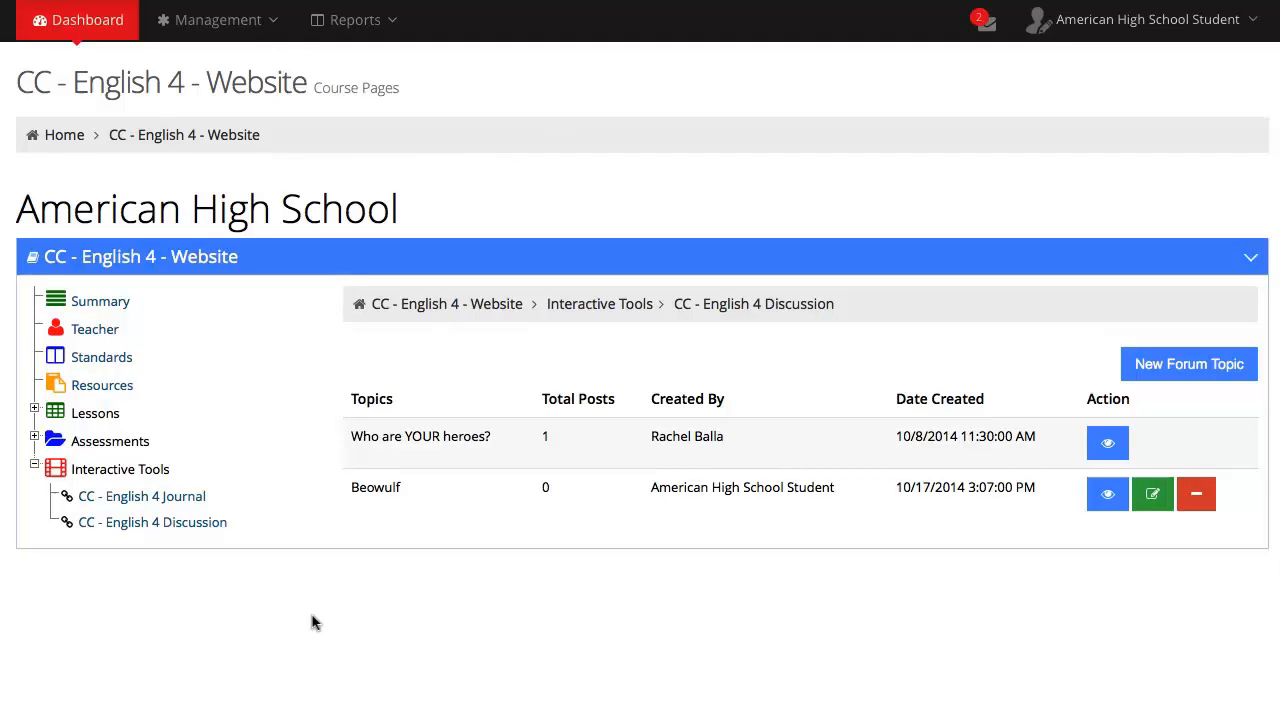